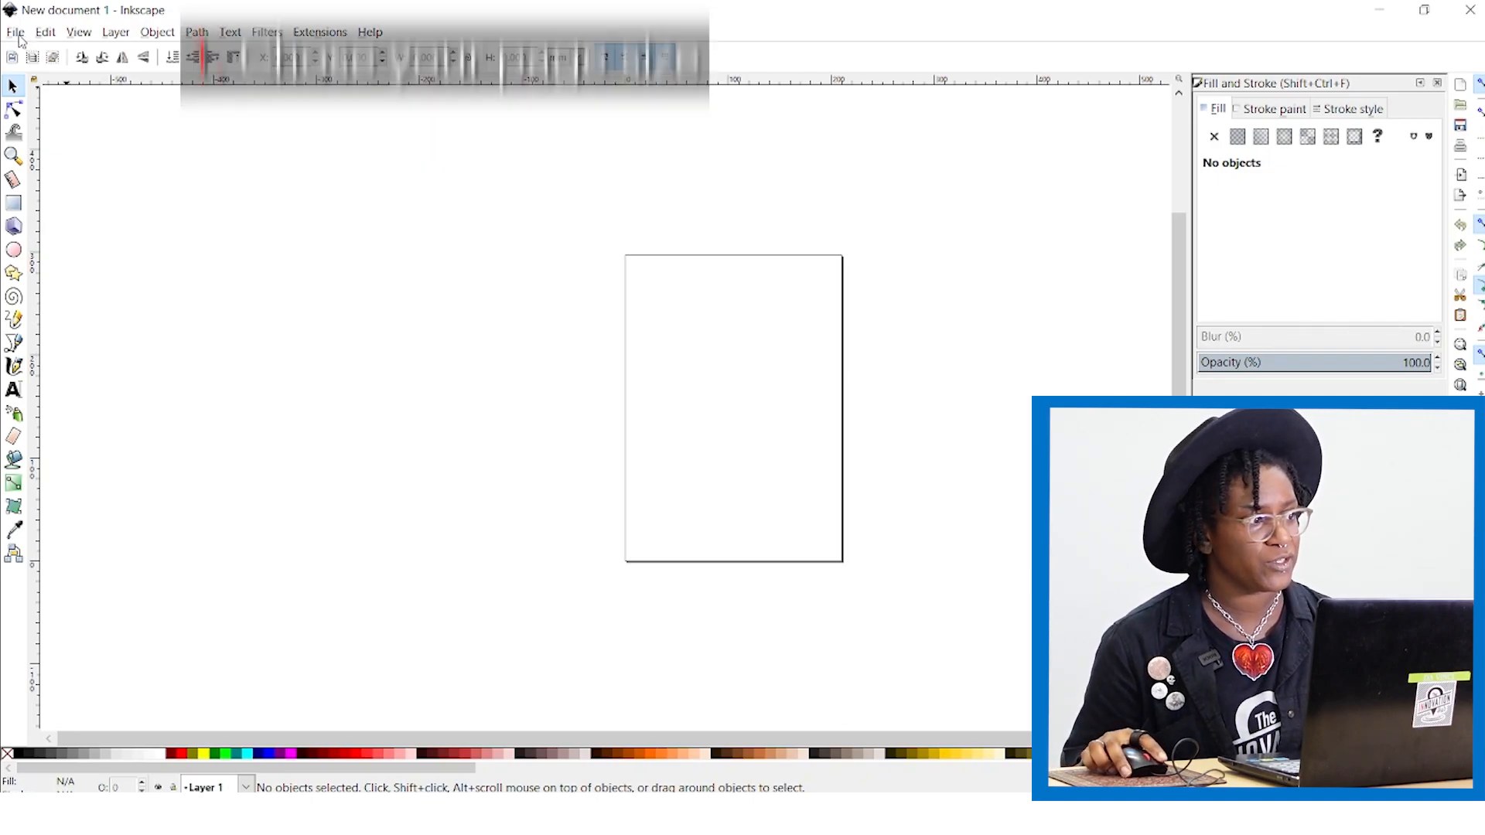
Step: Set the page to 8.5 × 11 in with inches as display units in Document Properties
left_click(15, 31)
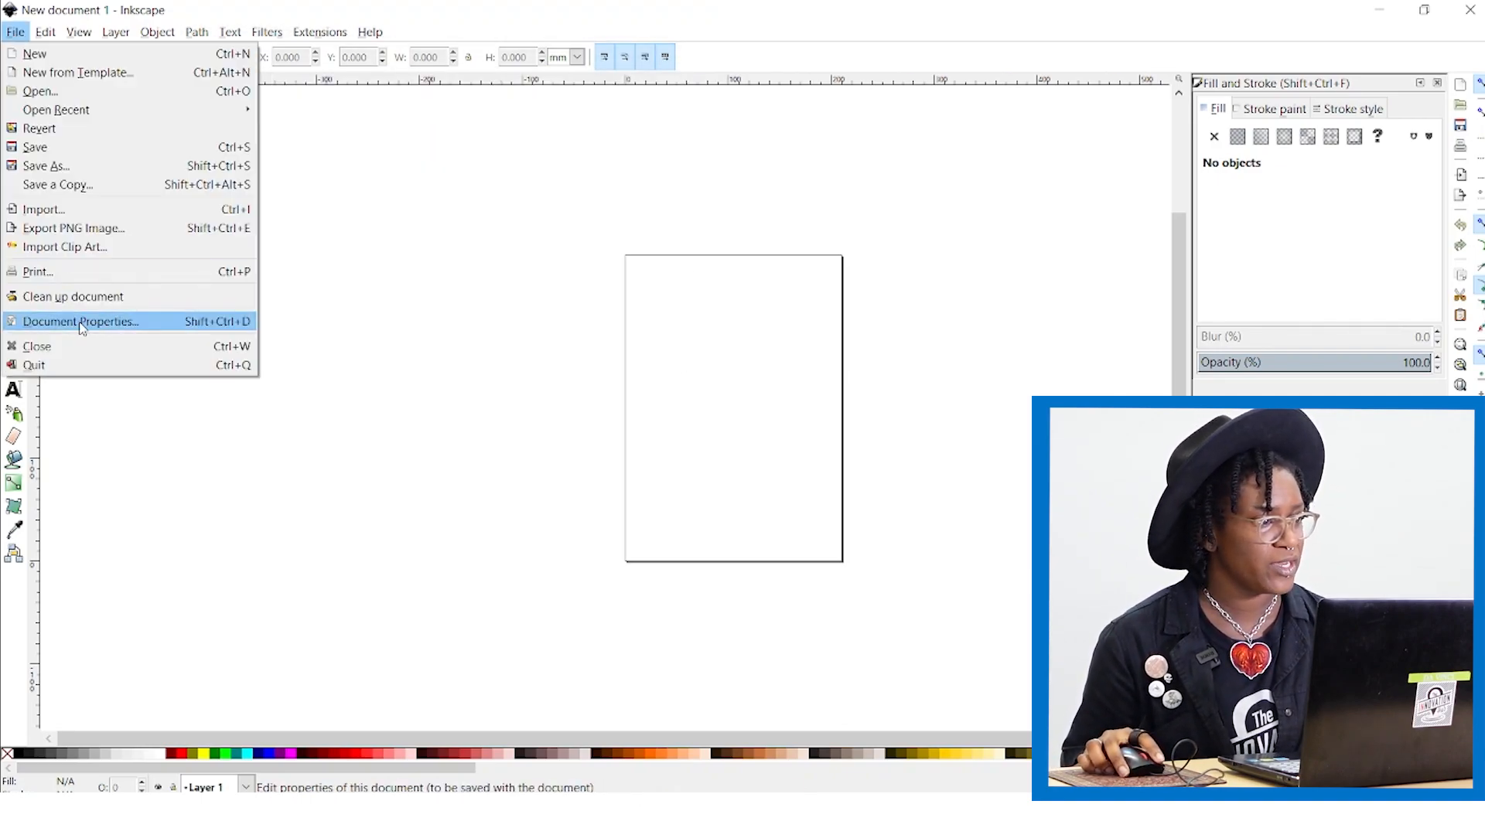
left_click(81, 322)
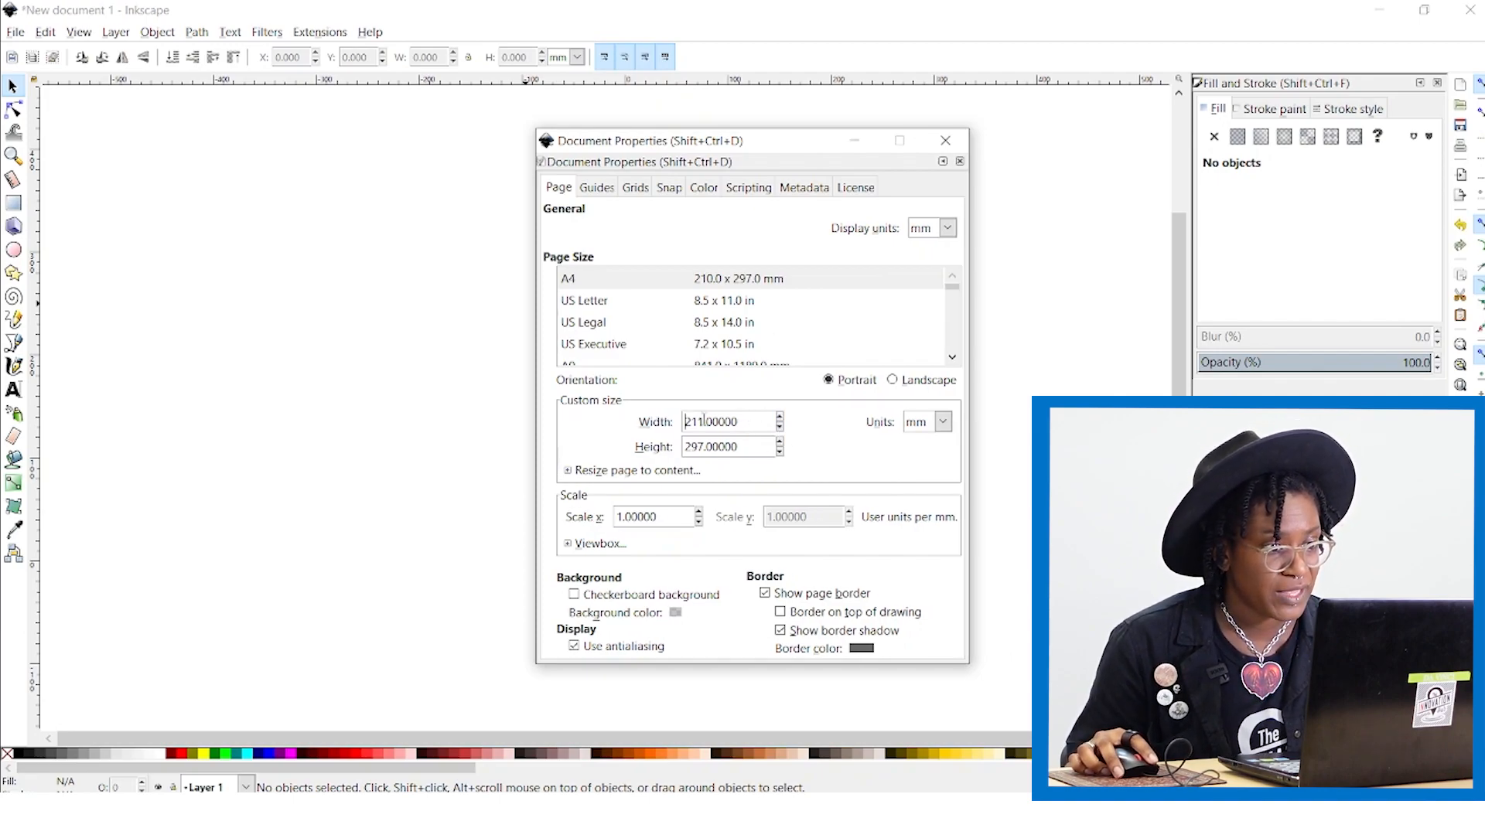
triple_click(725, 421)
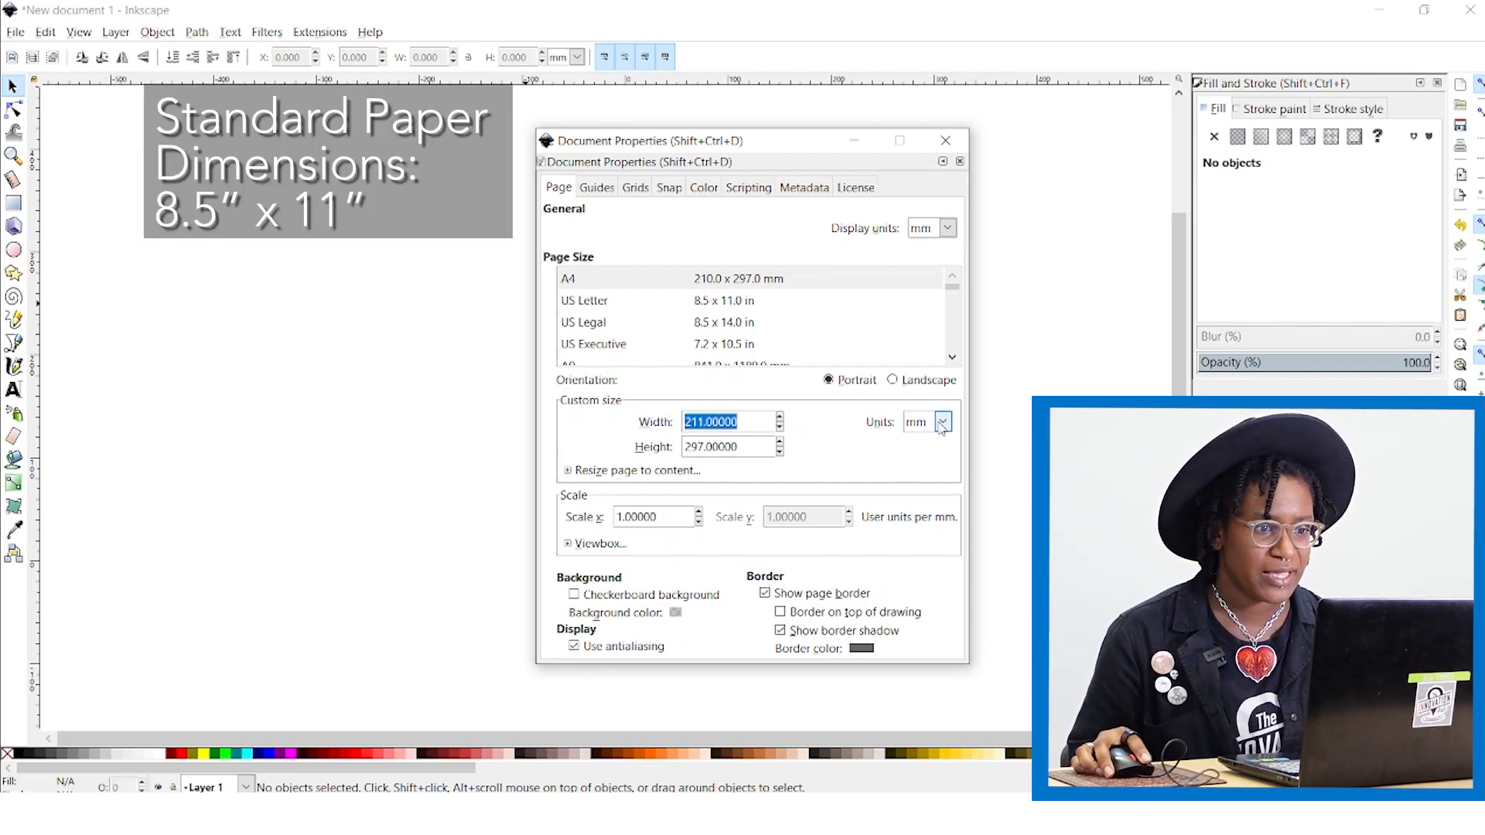
left_click(942, 421)
type("11")
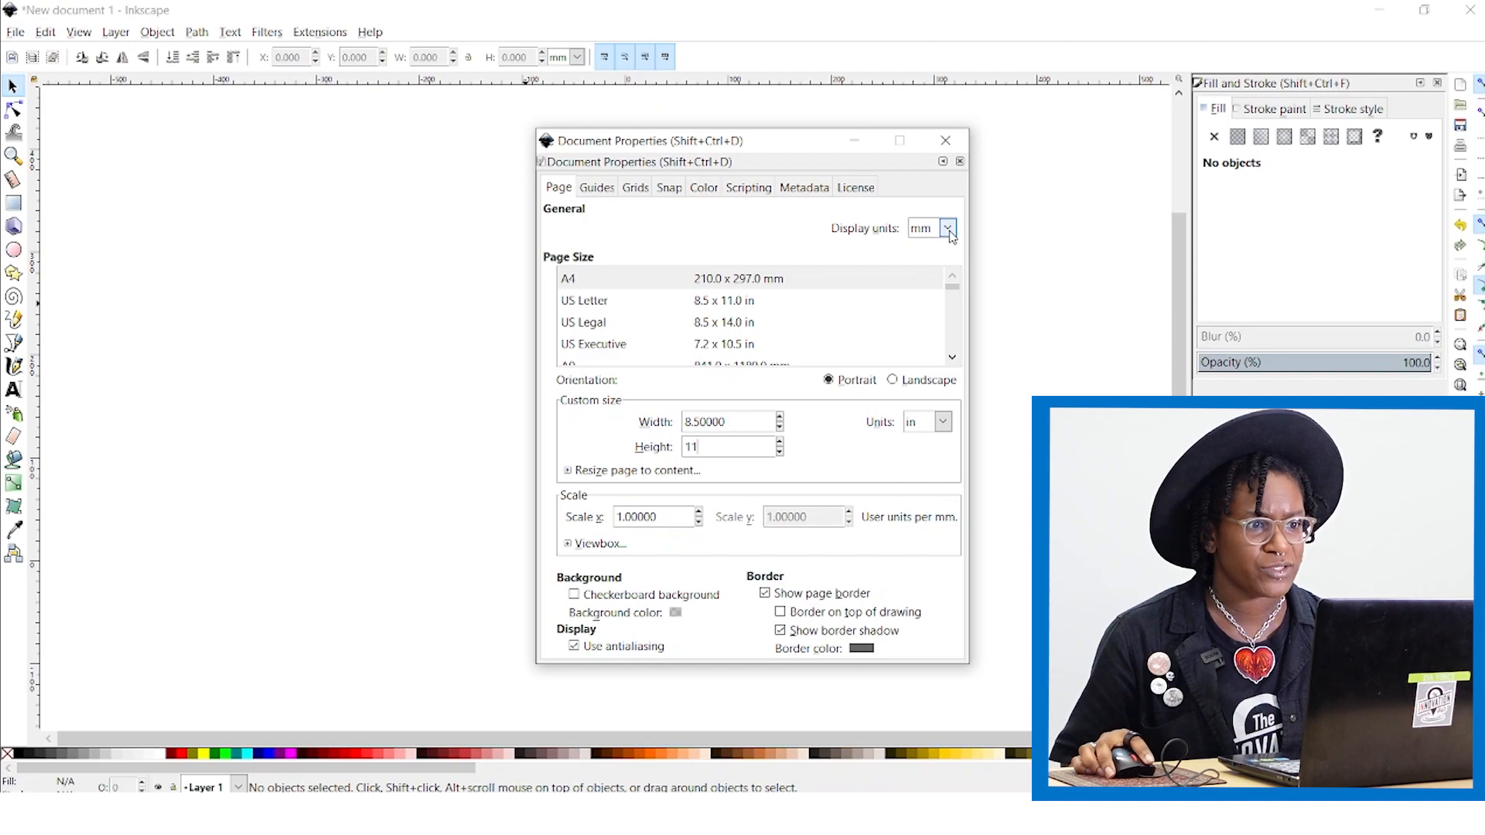
left_click(921, 229)
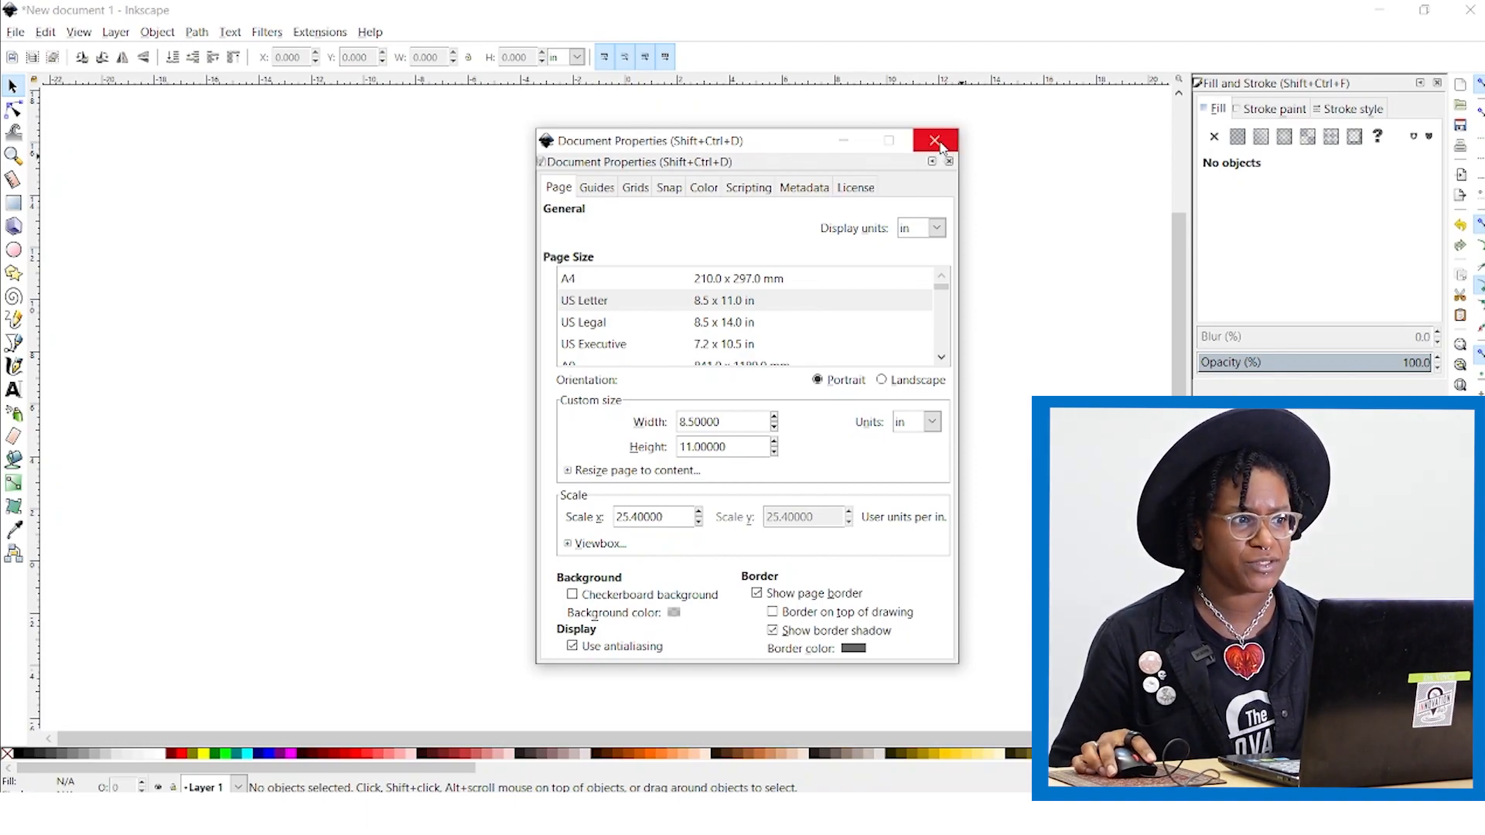
left_click(935, 141)
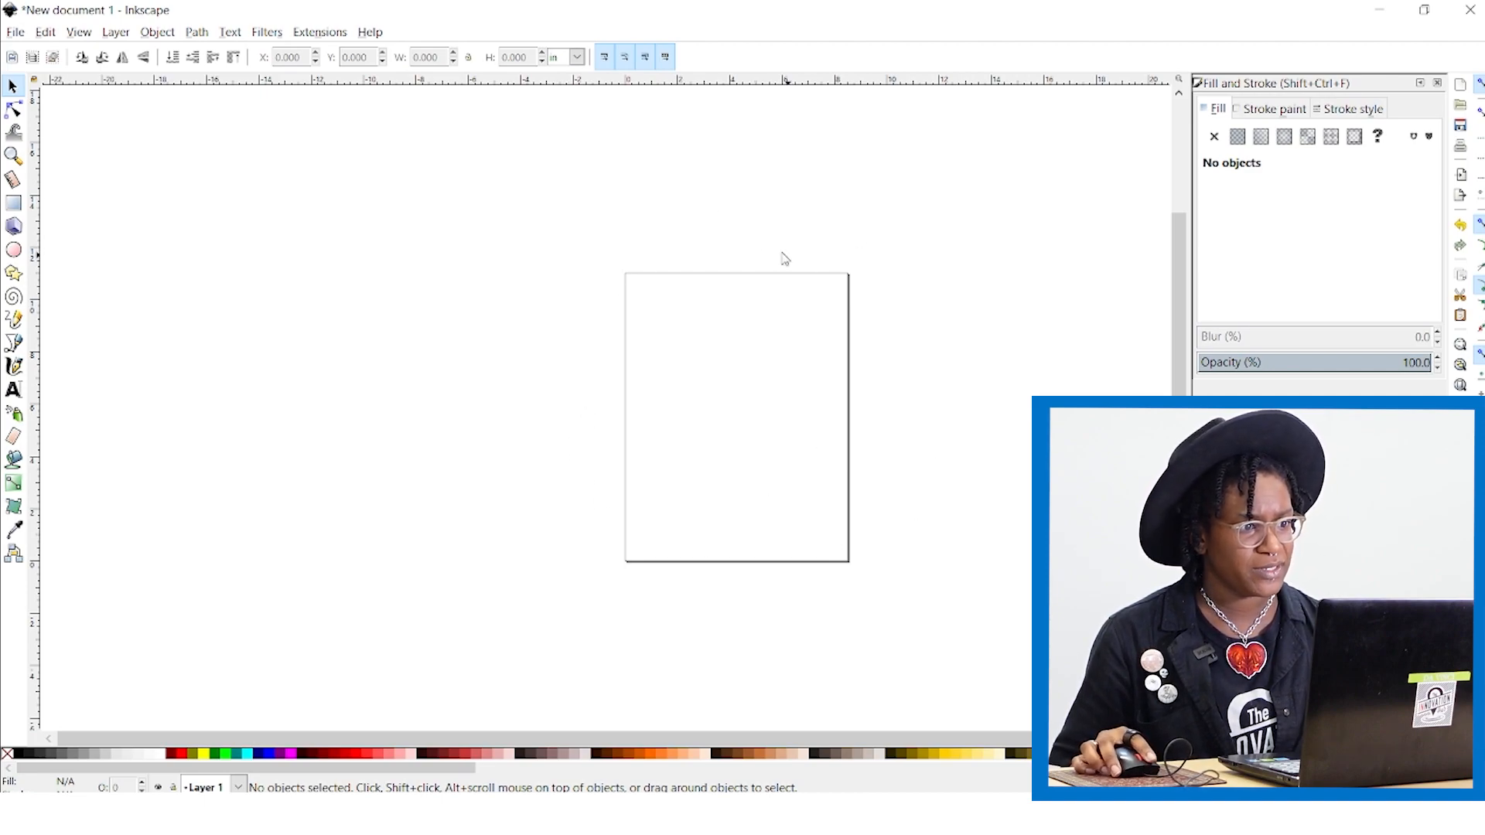
mouse_move(514, 576)
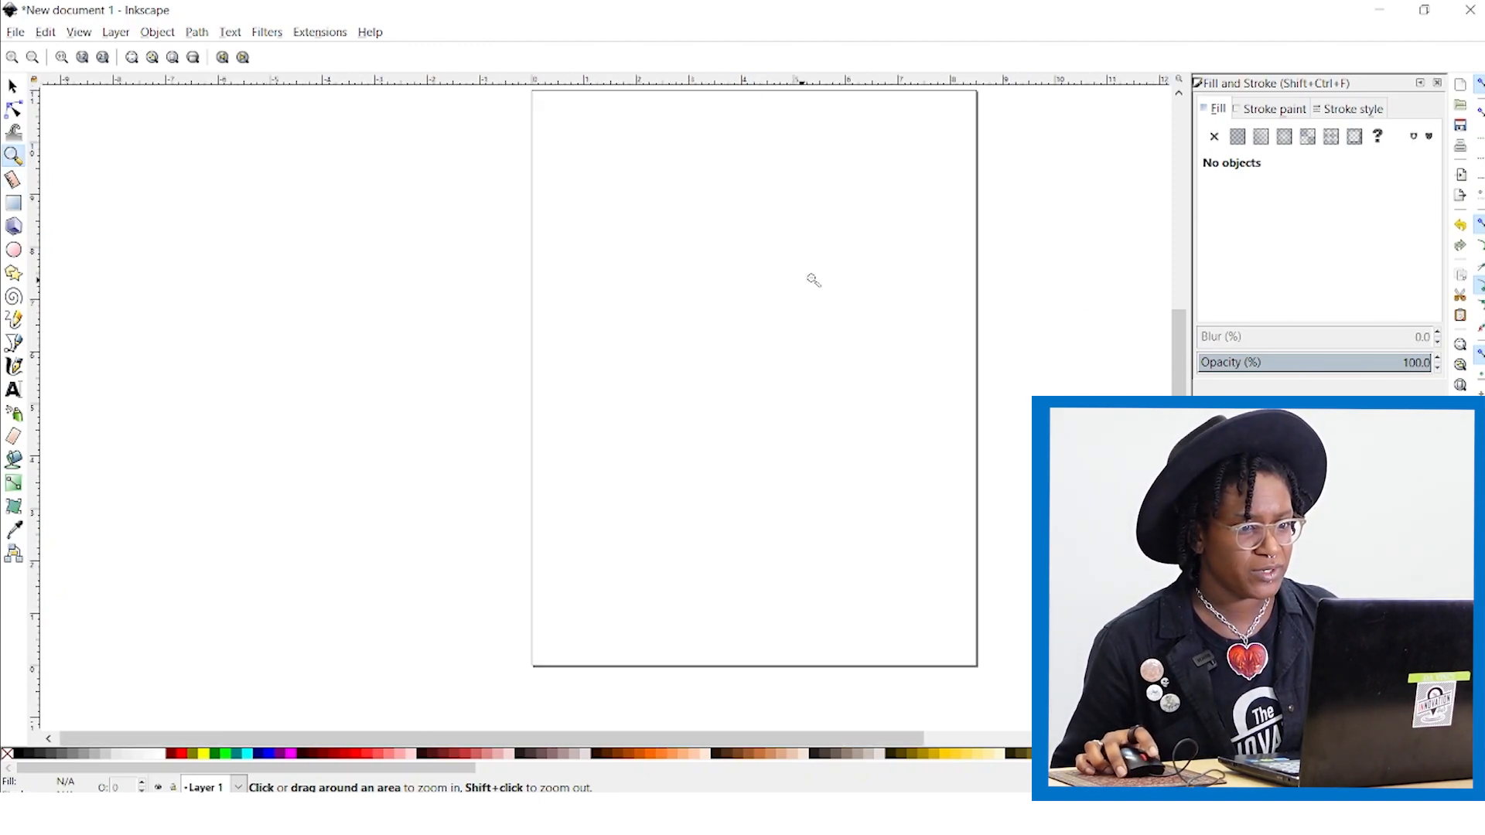
left_click(14, 87)
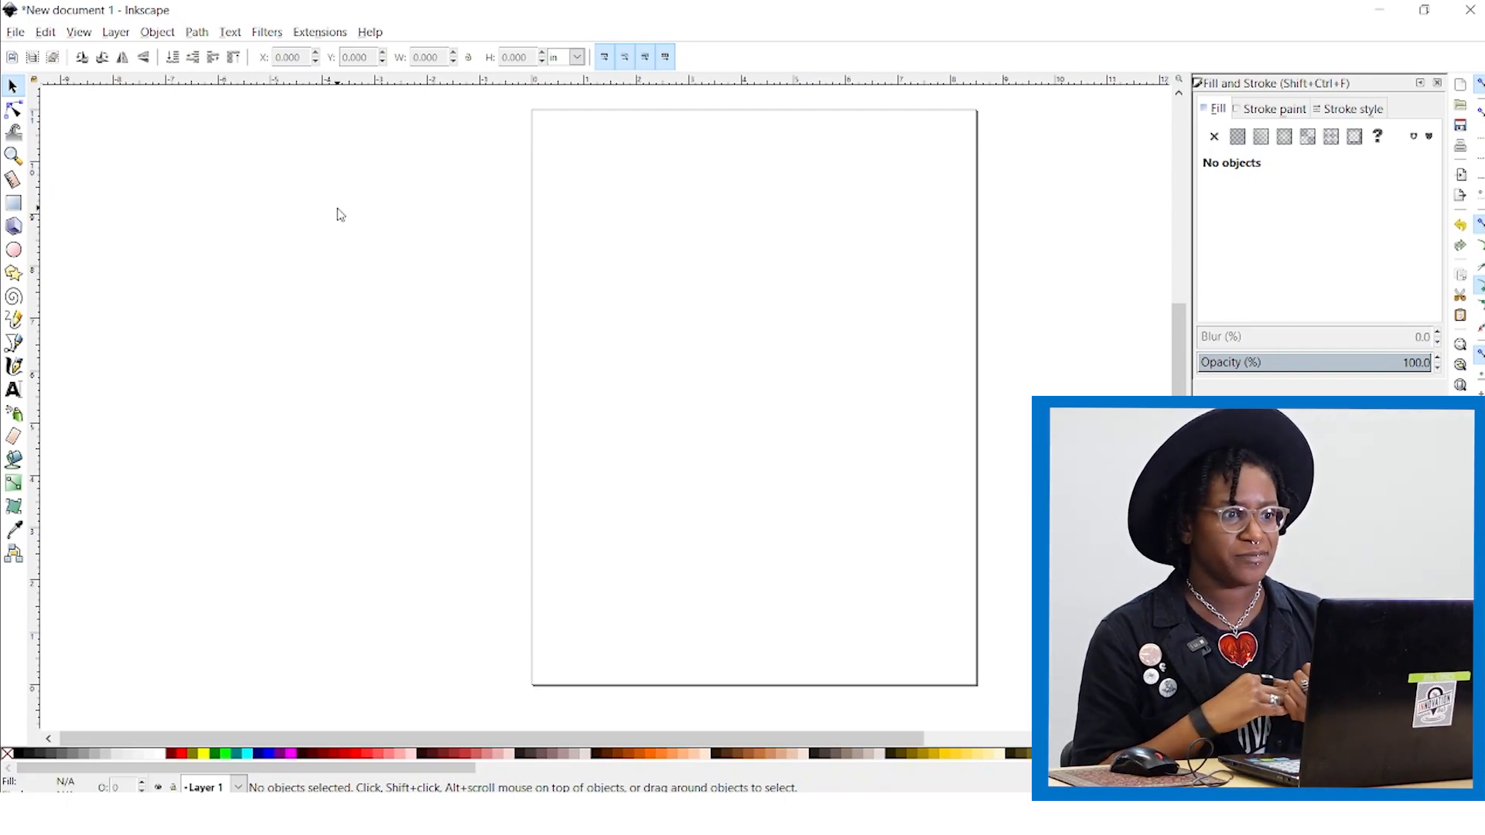
Step: Add two separate text objects reading ART and SHOW, SHOW below ART
left_click(14, 390)
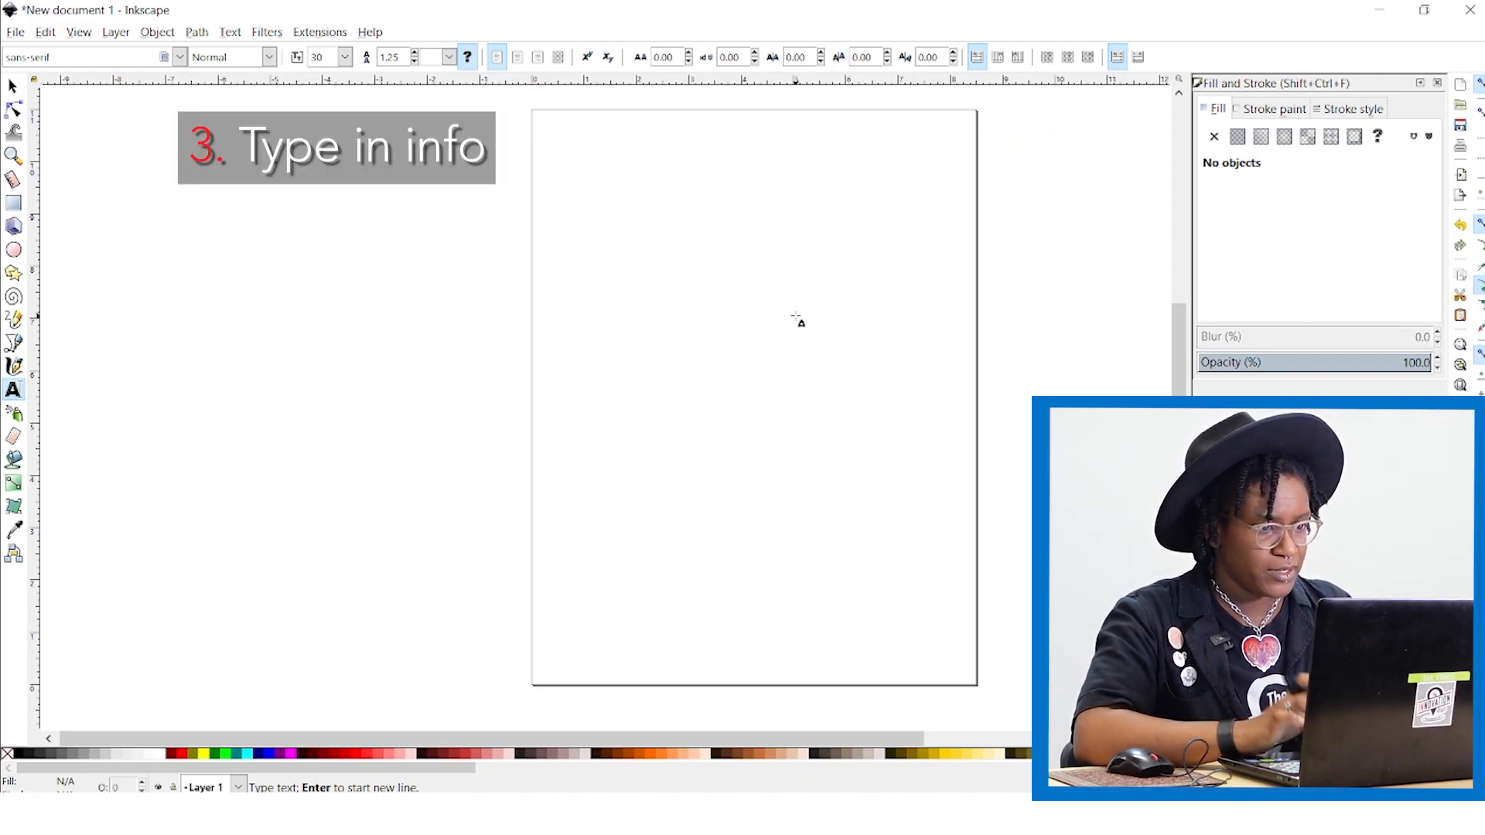
type("ARt")
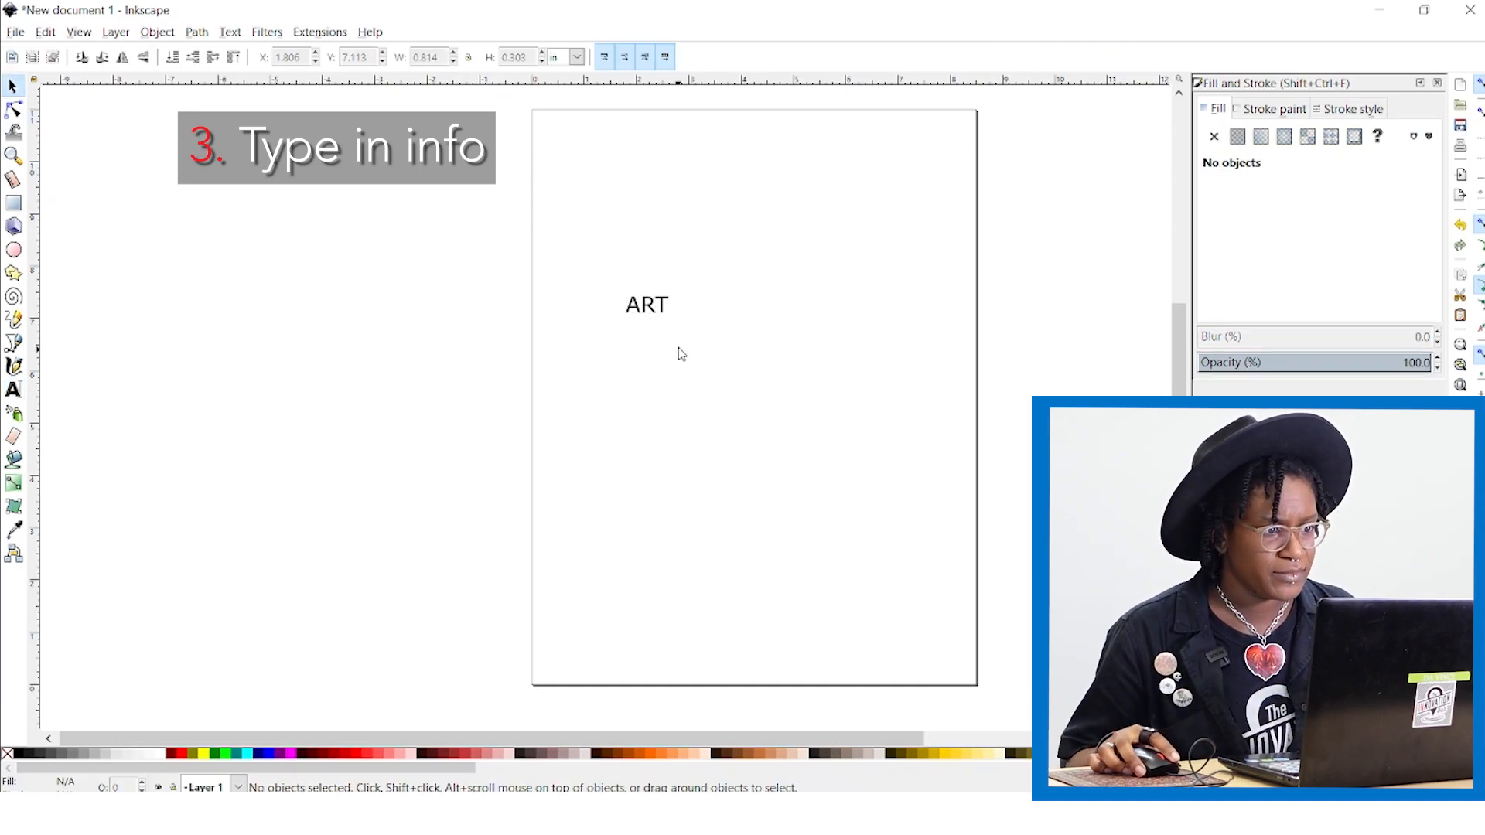
left_click(647, 305)
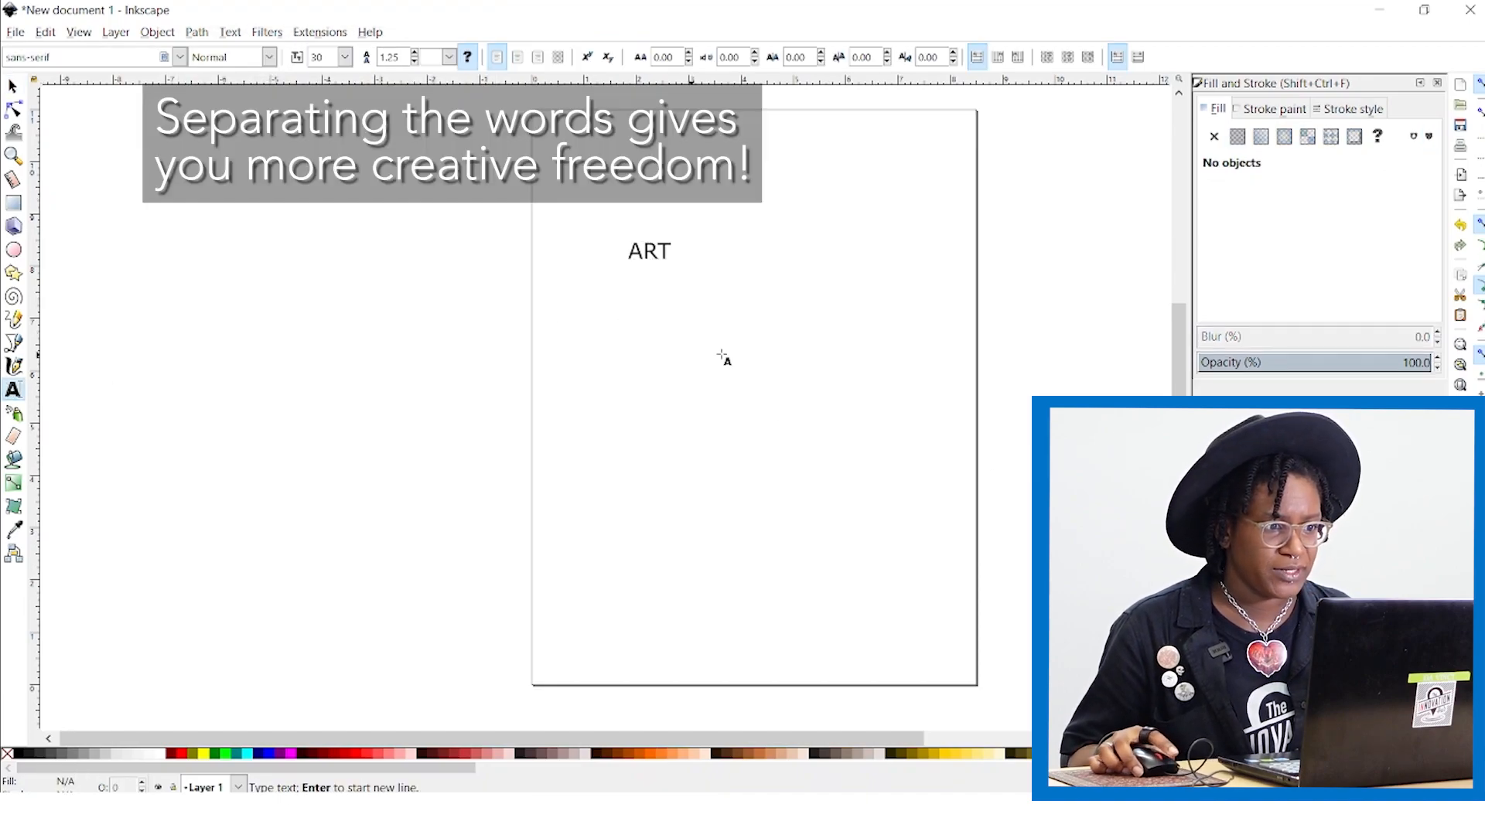
type("SHOW")
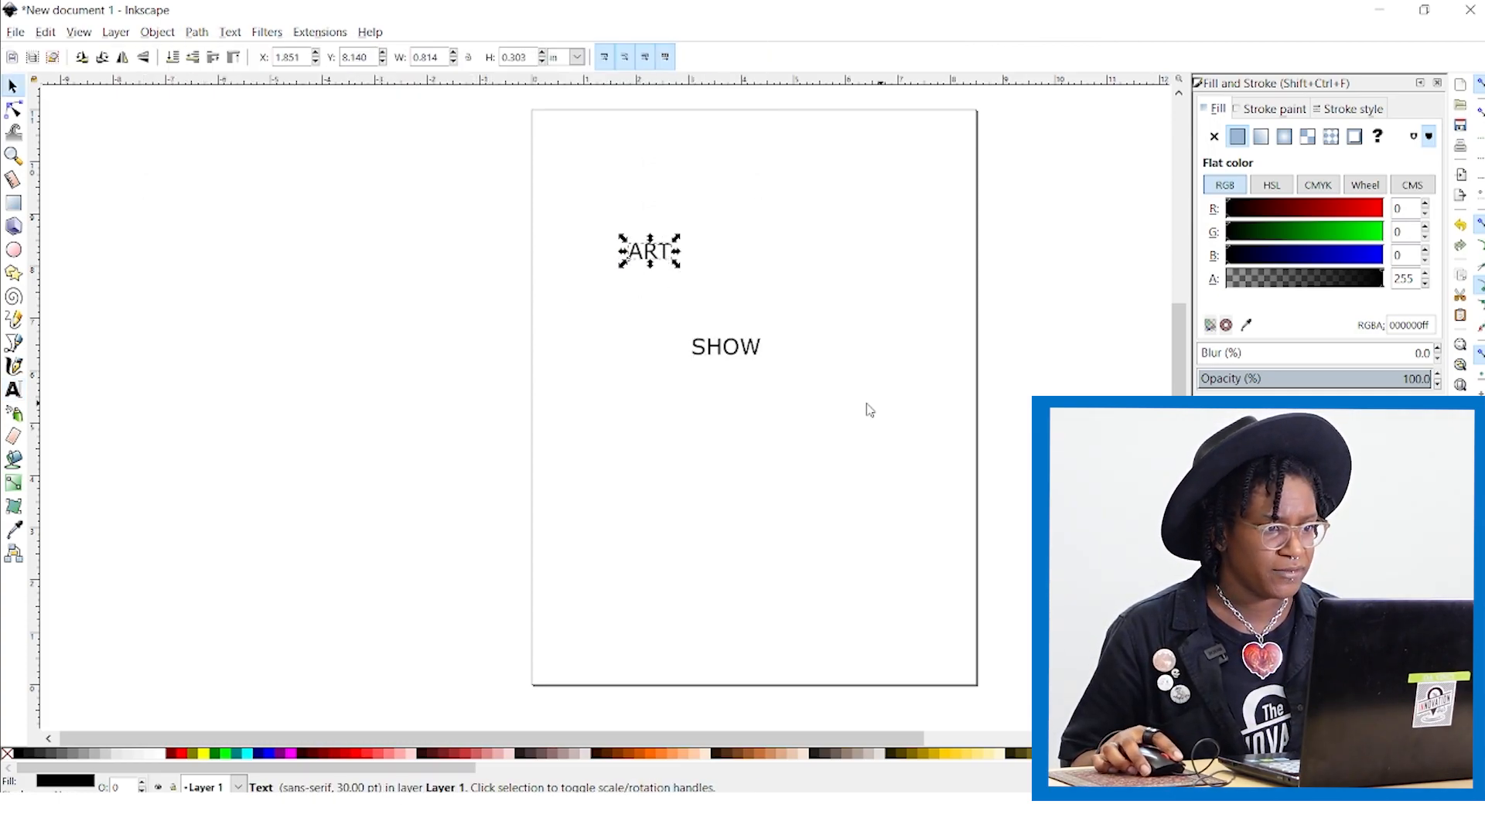
left_click(726, 346)
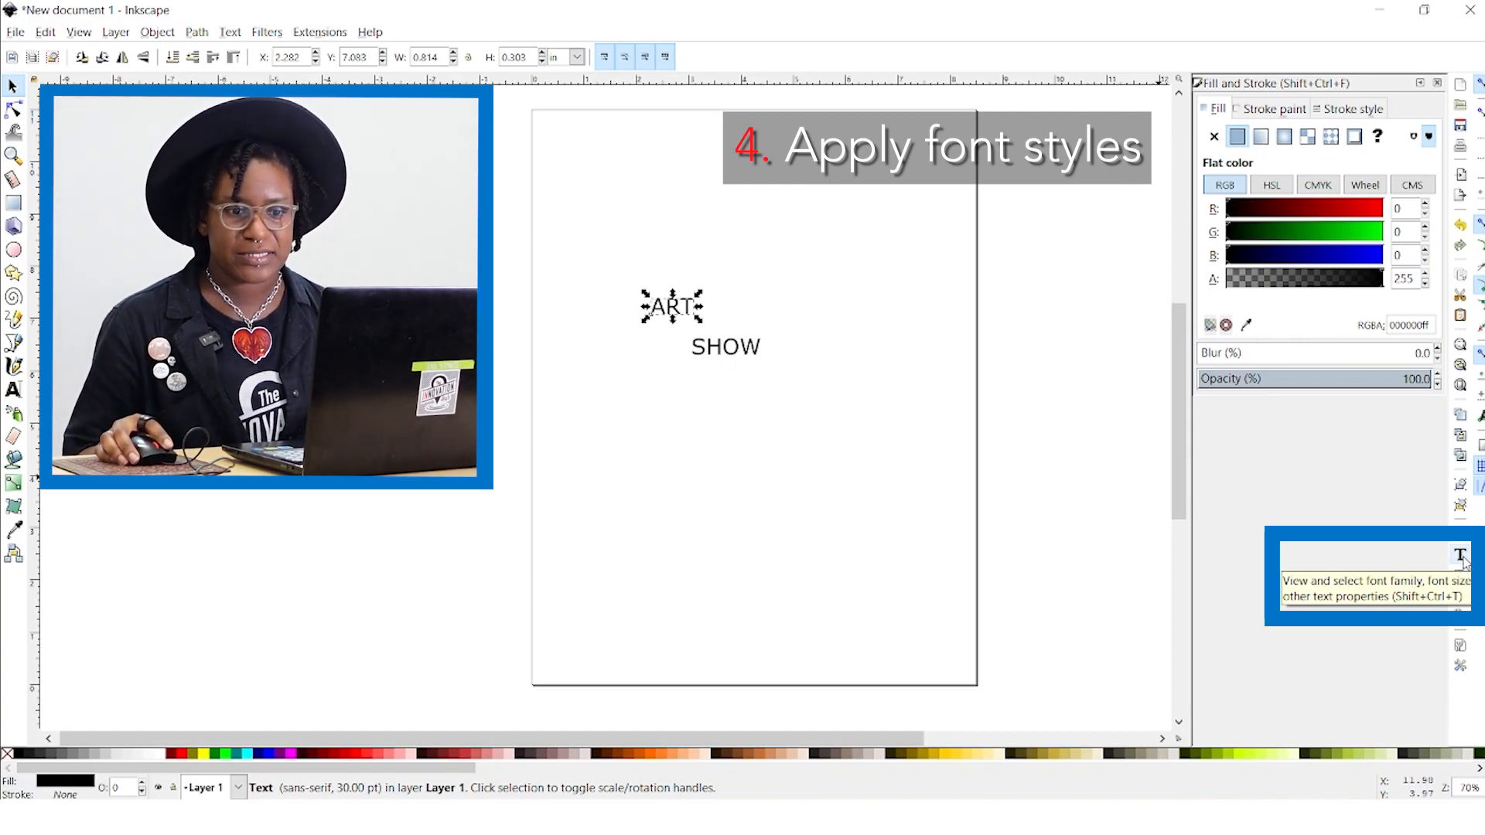
Step: Give ART the Avenir Ultra-Bold font via Text and Font
left_click(1458, 557)
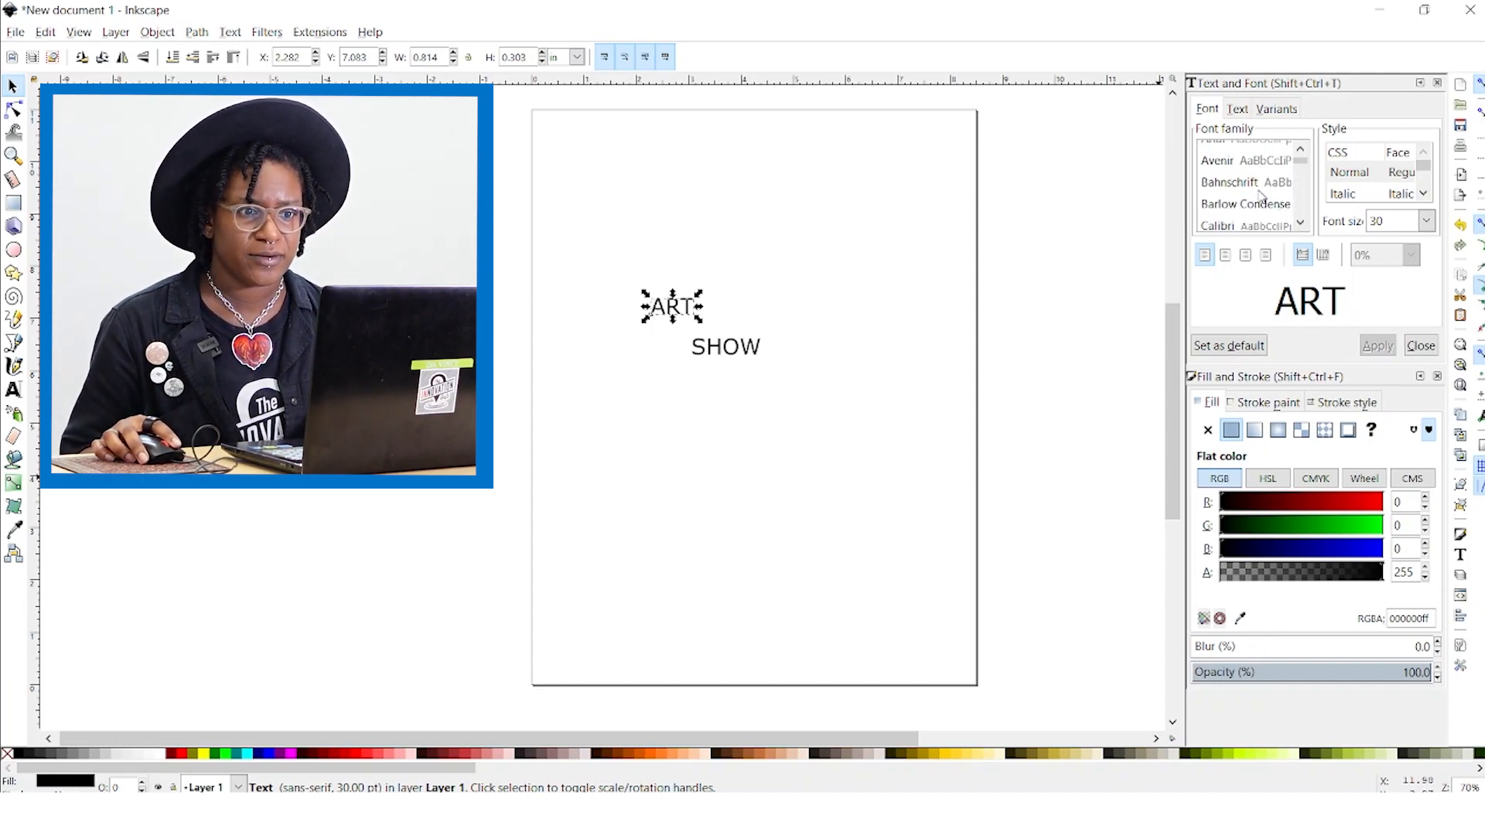
left_click(1232, 183)
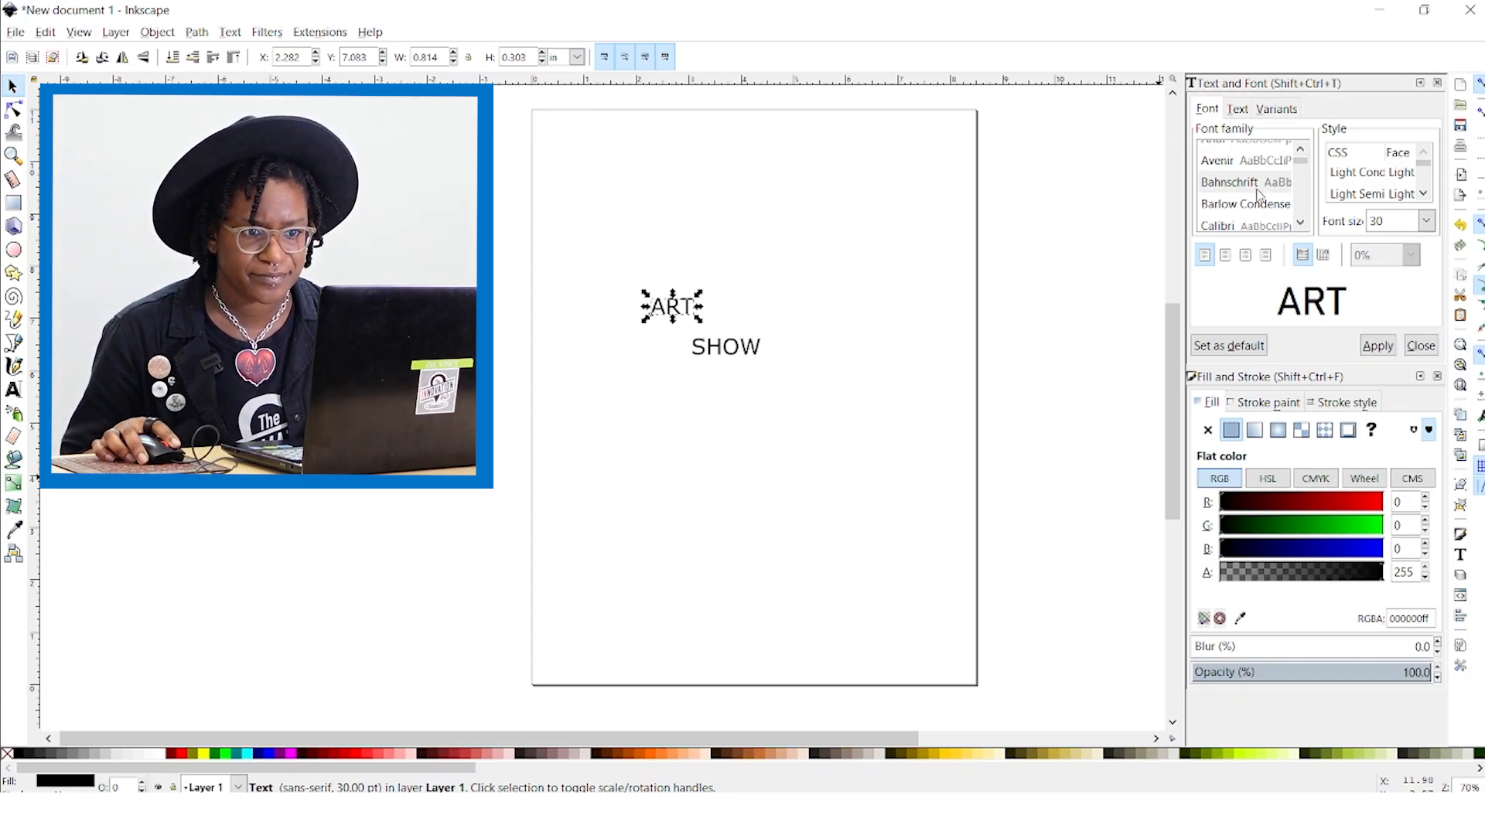
left_click(1236, 212)
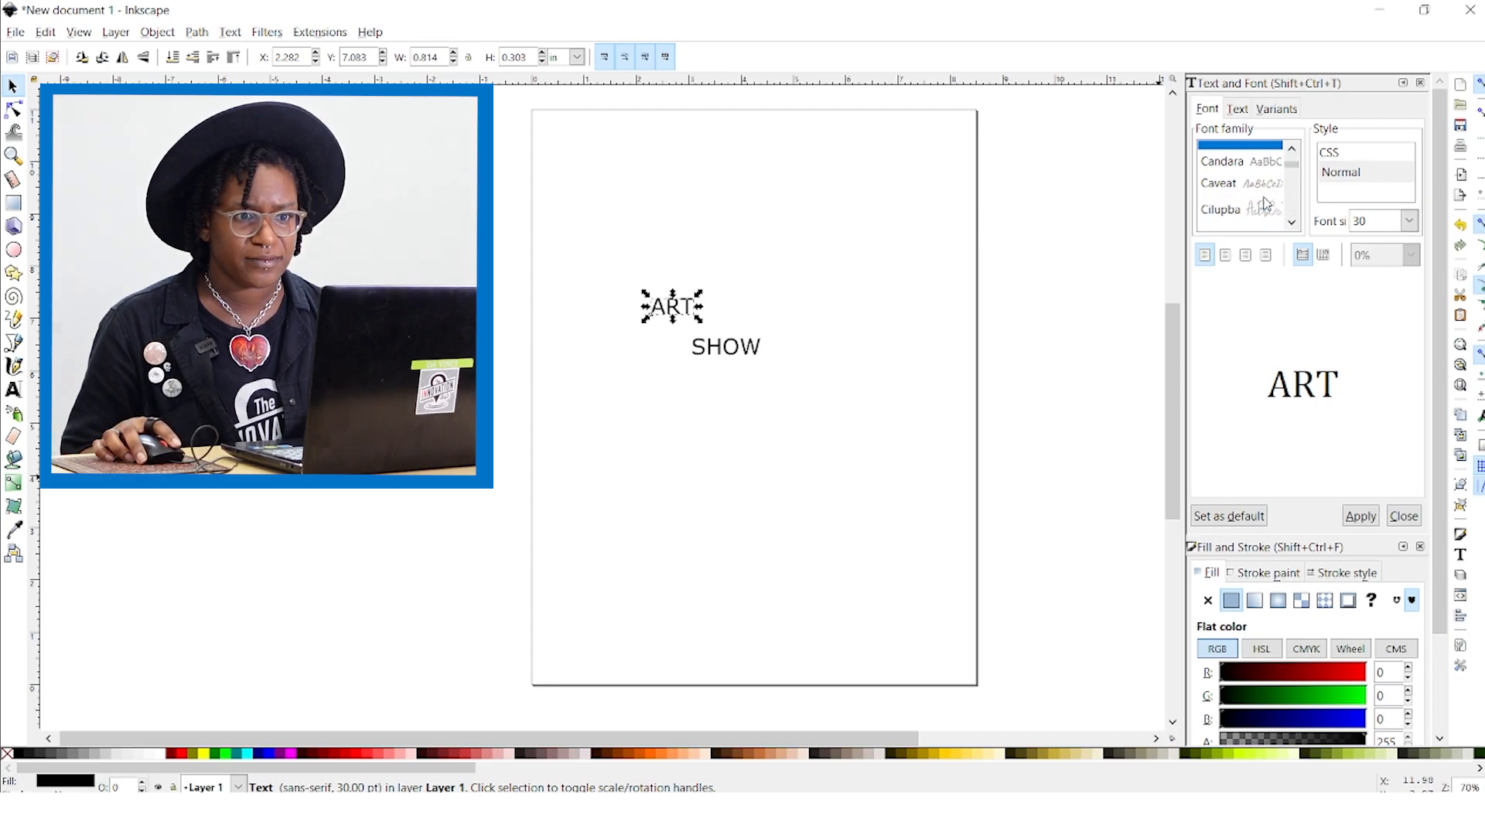
left_click(1232, 183)
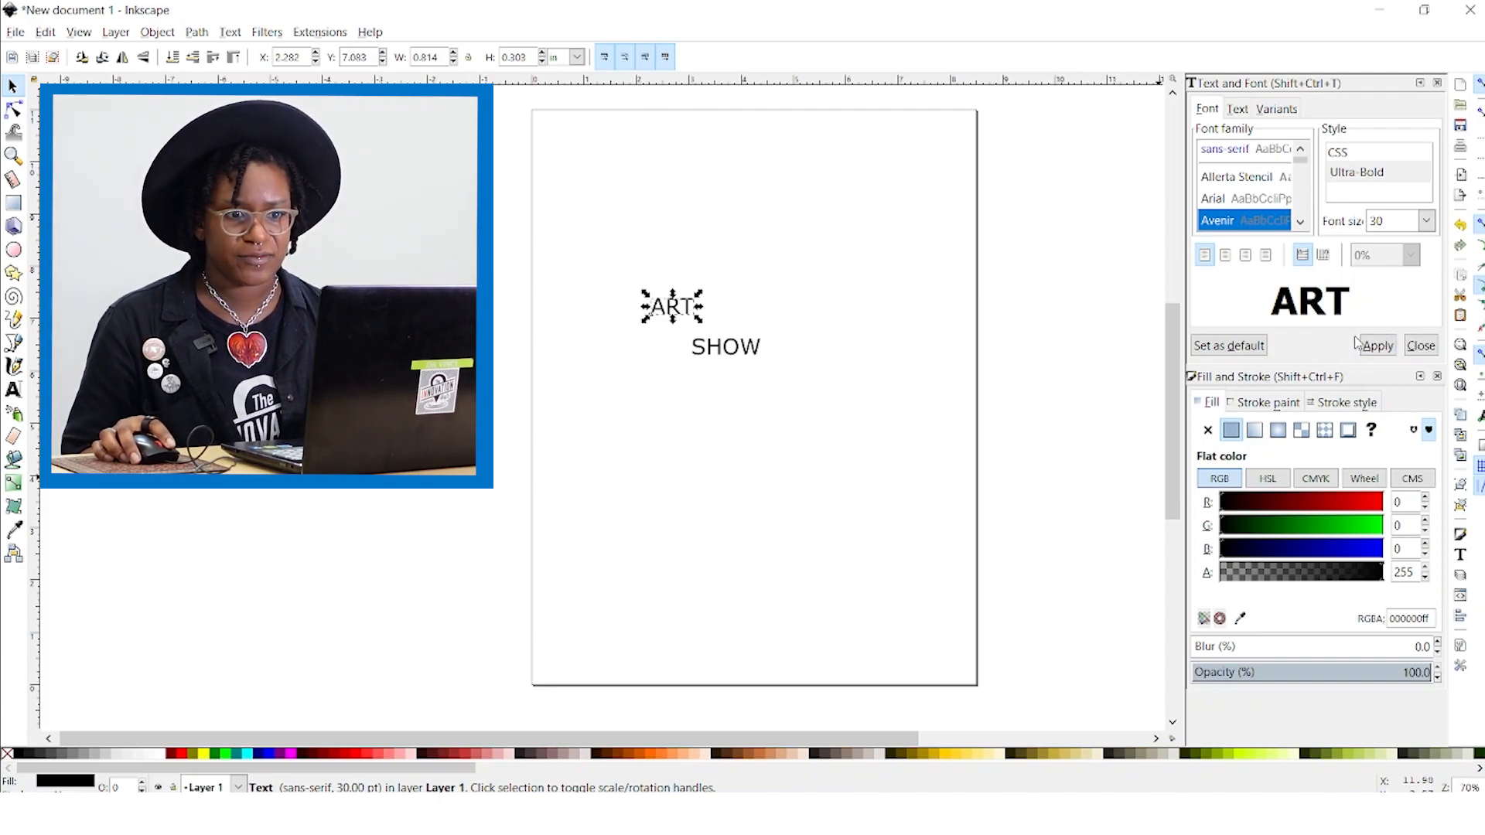
left_click(1378, 345)
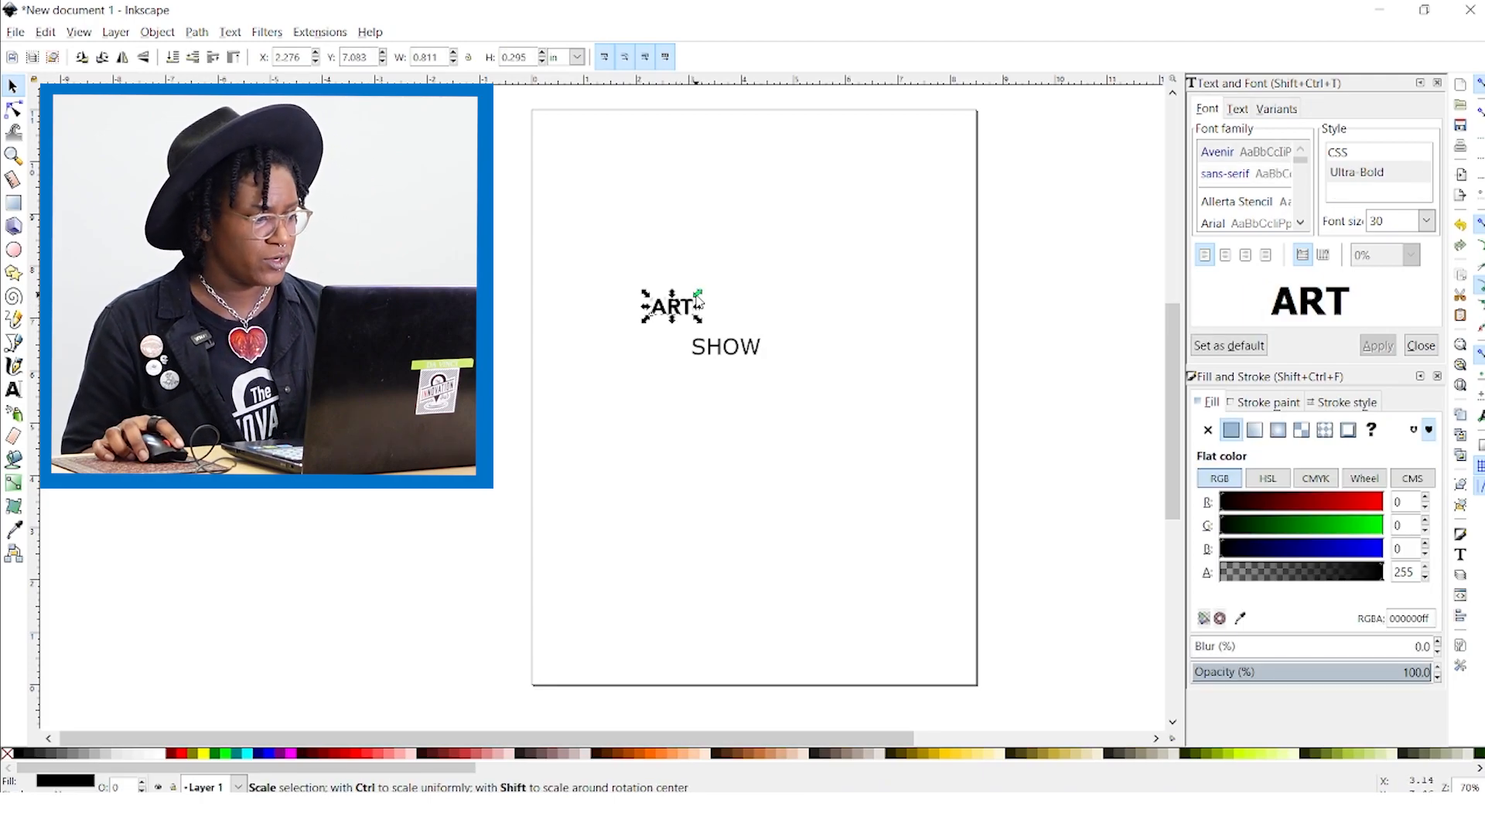
Step: Enlarge ART across the page and set its size to 160 pt
left_click_drag(702, 298, 880, 218)
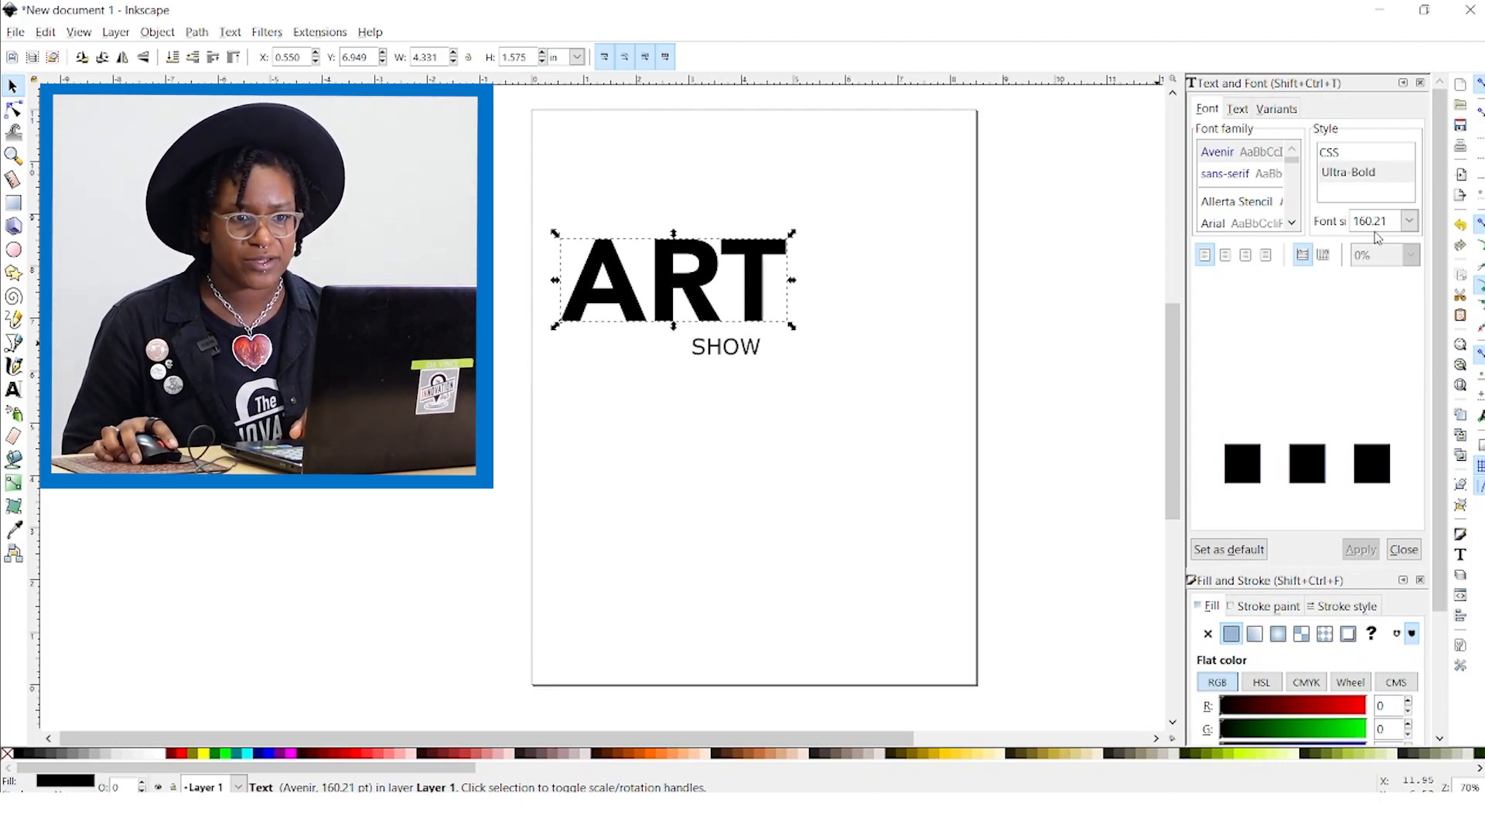
left_click(1379, 221)
type("160")
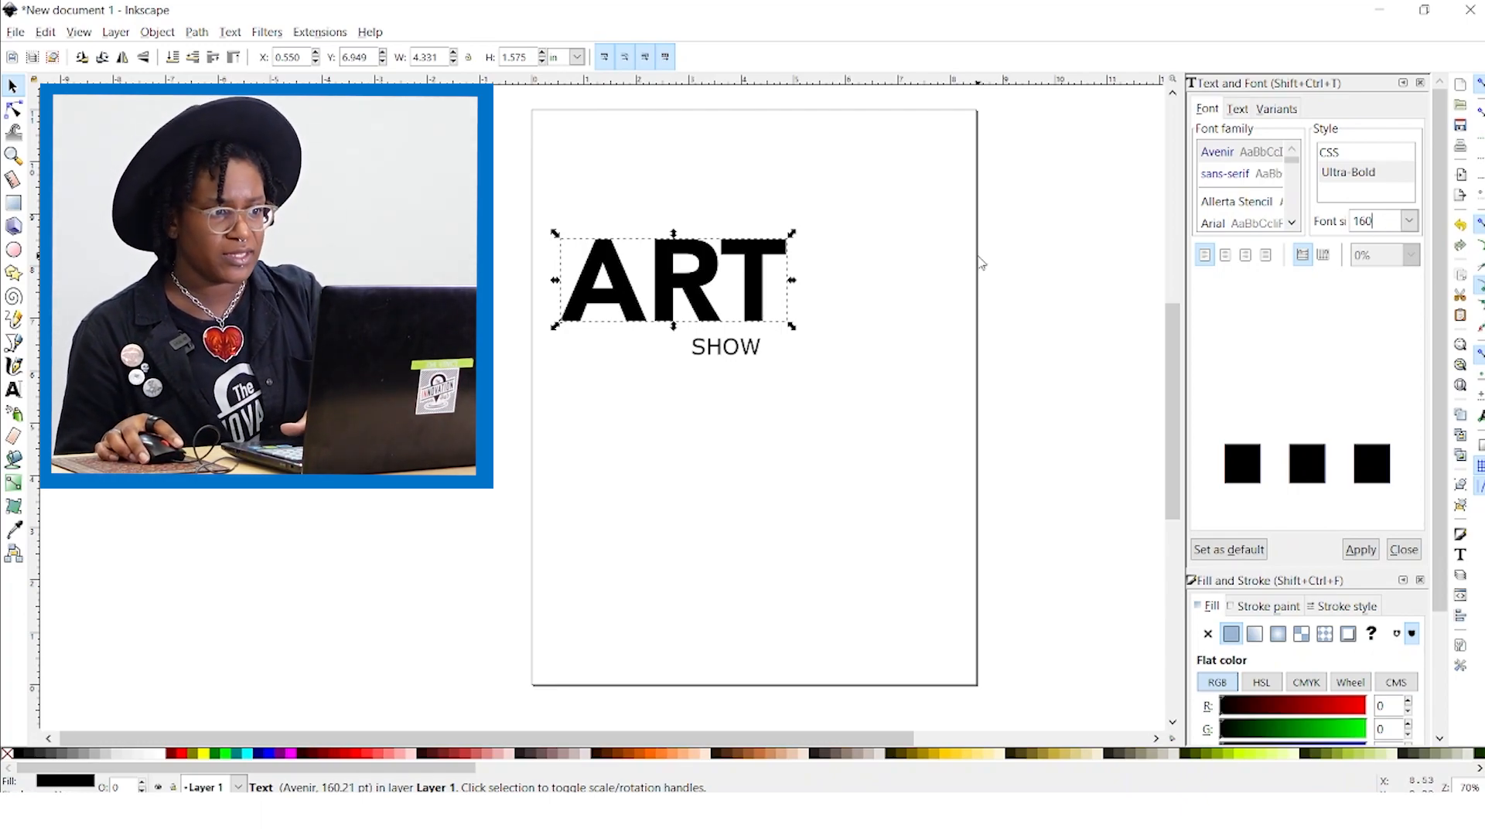
left_click(1360, 549)
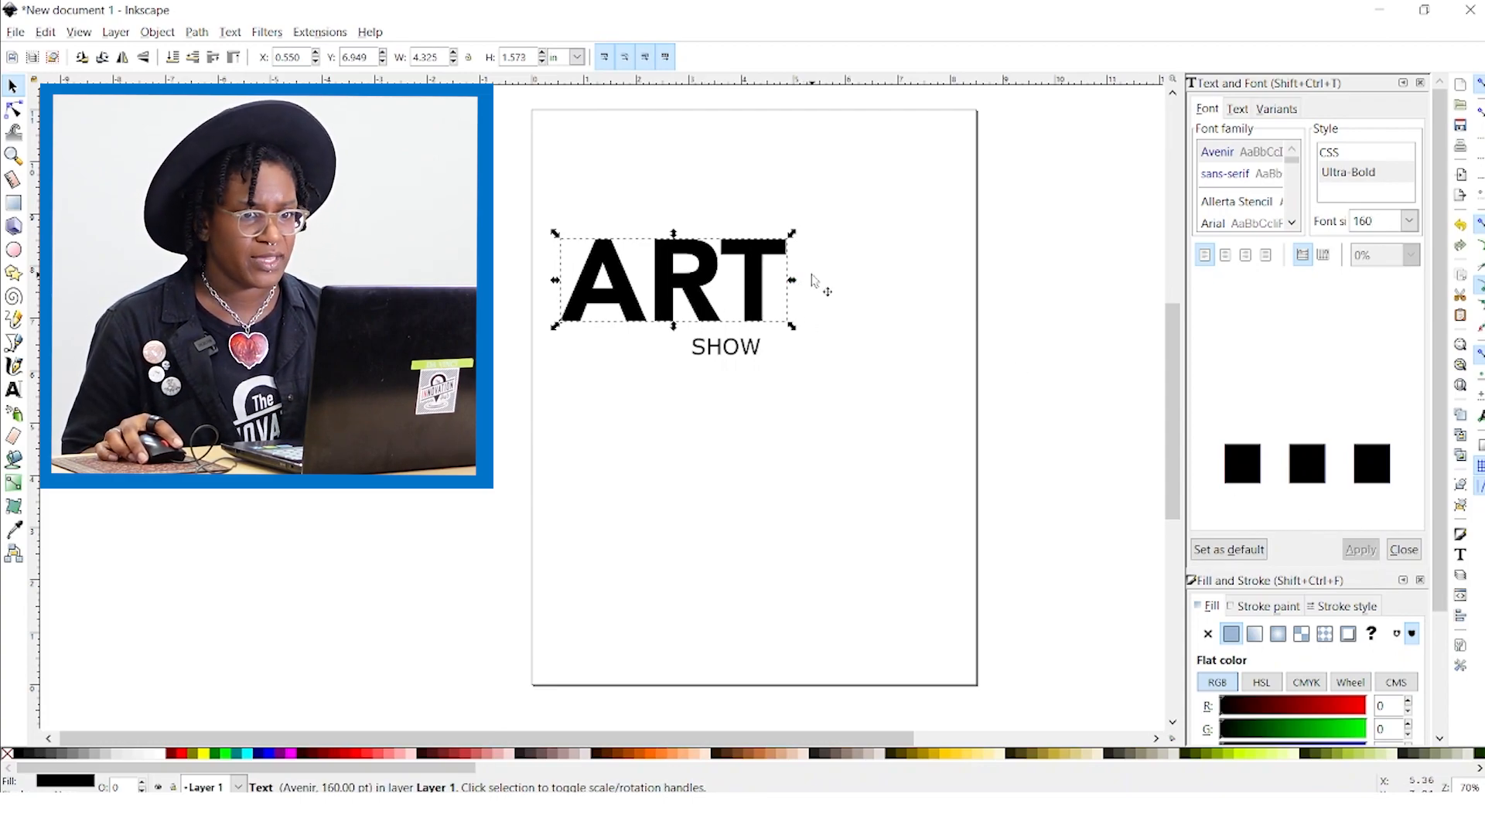
left_click(726, 346)
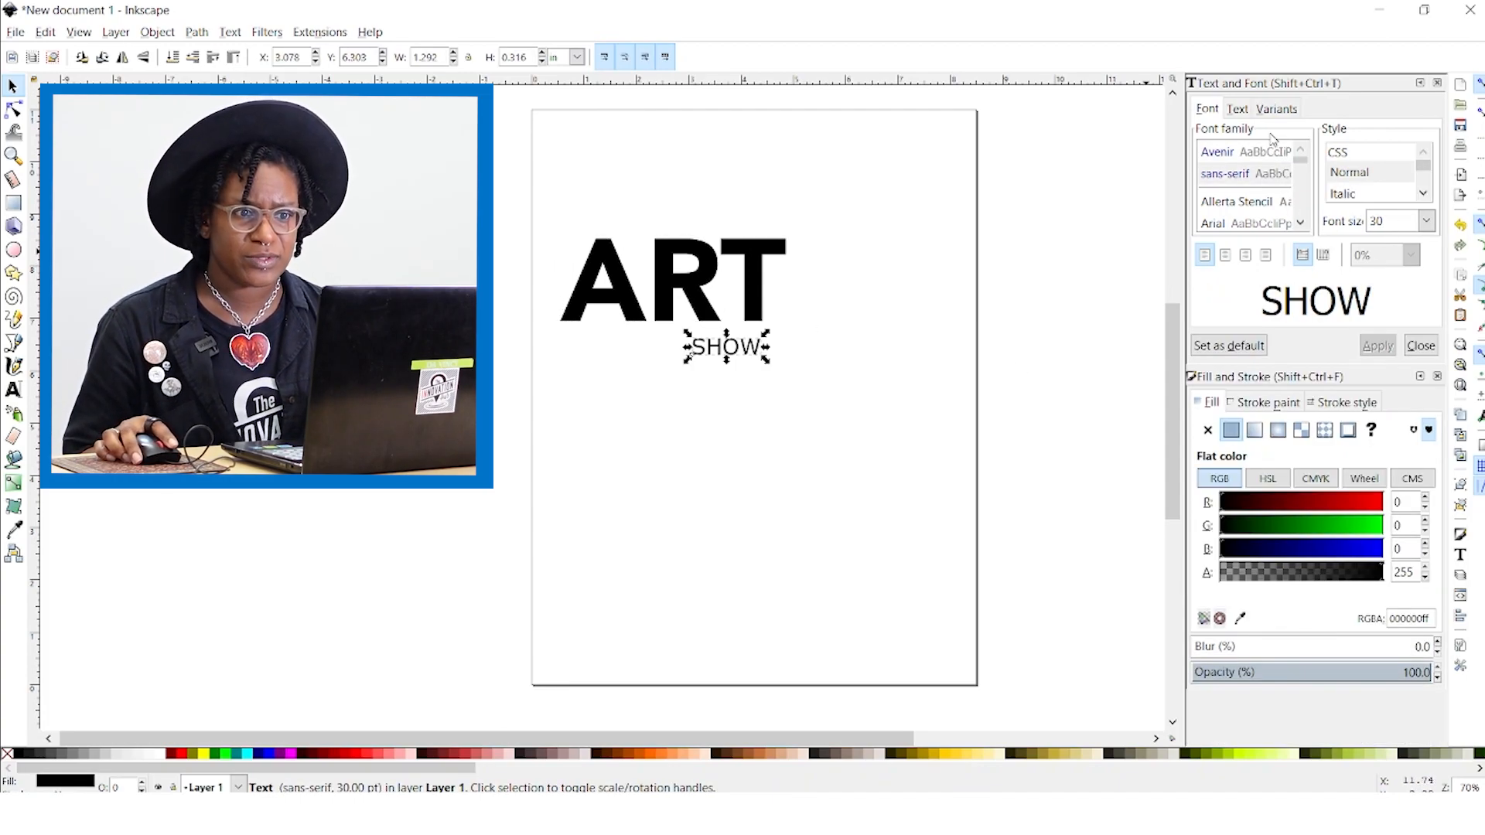
Step: Give SHOW the same large Avenir Ultra-Bold style as ART
left_click(1244, 151)
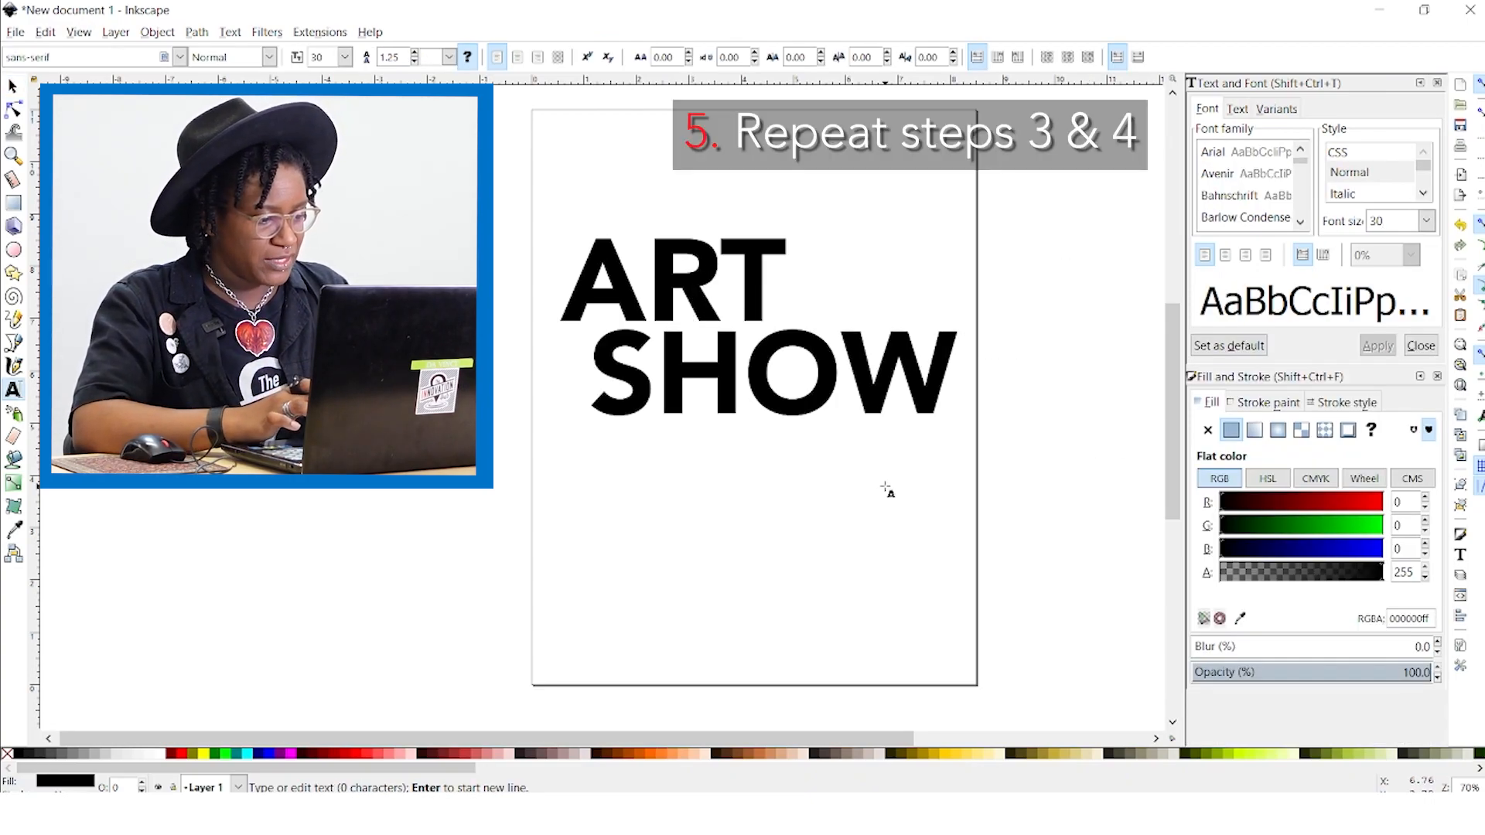
Step: Add ADDRESS line at top, DATE and TIME at right, and parking/information lines at bottom
left_click(674, 467)
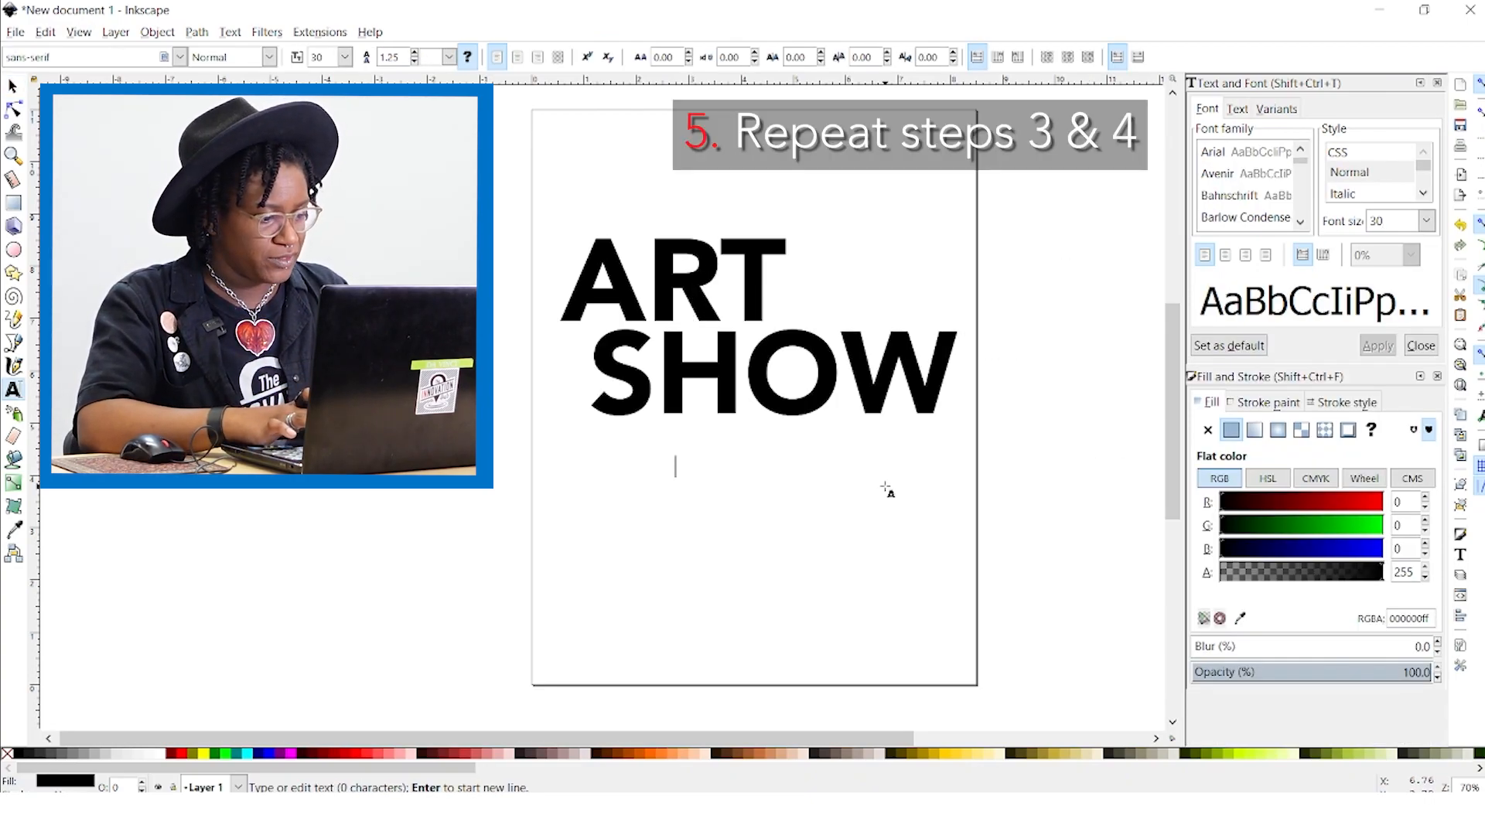
type("ADDRESS")
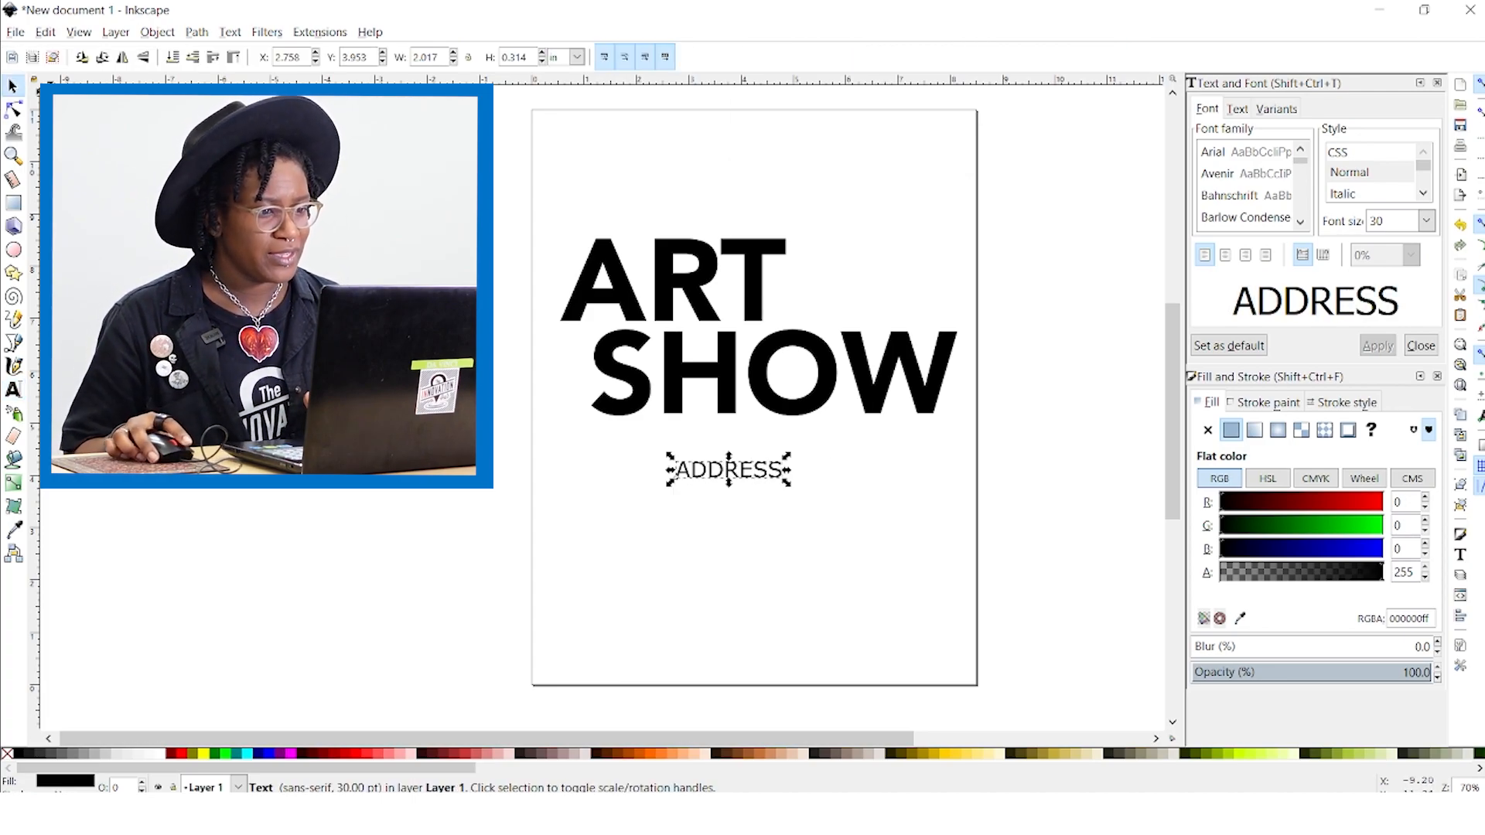
left_click_drag(729, 469, 896, 142)
type("dA")
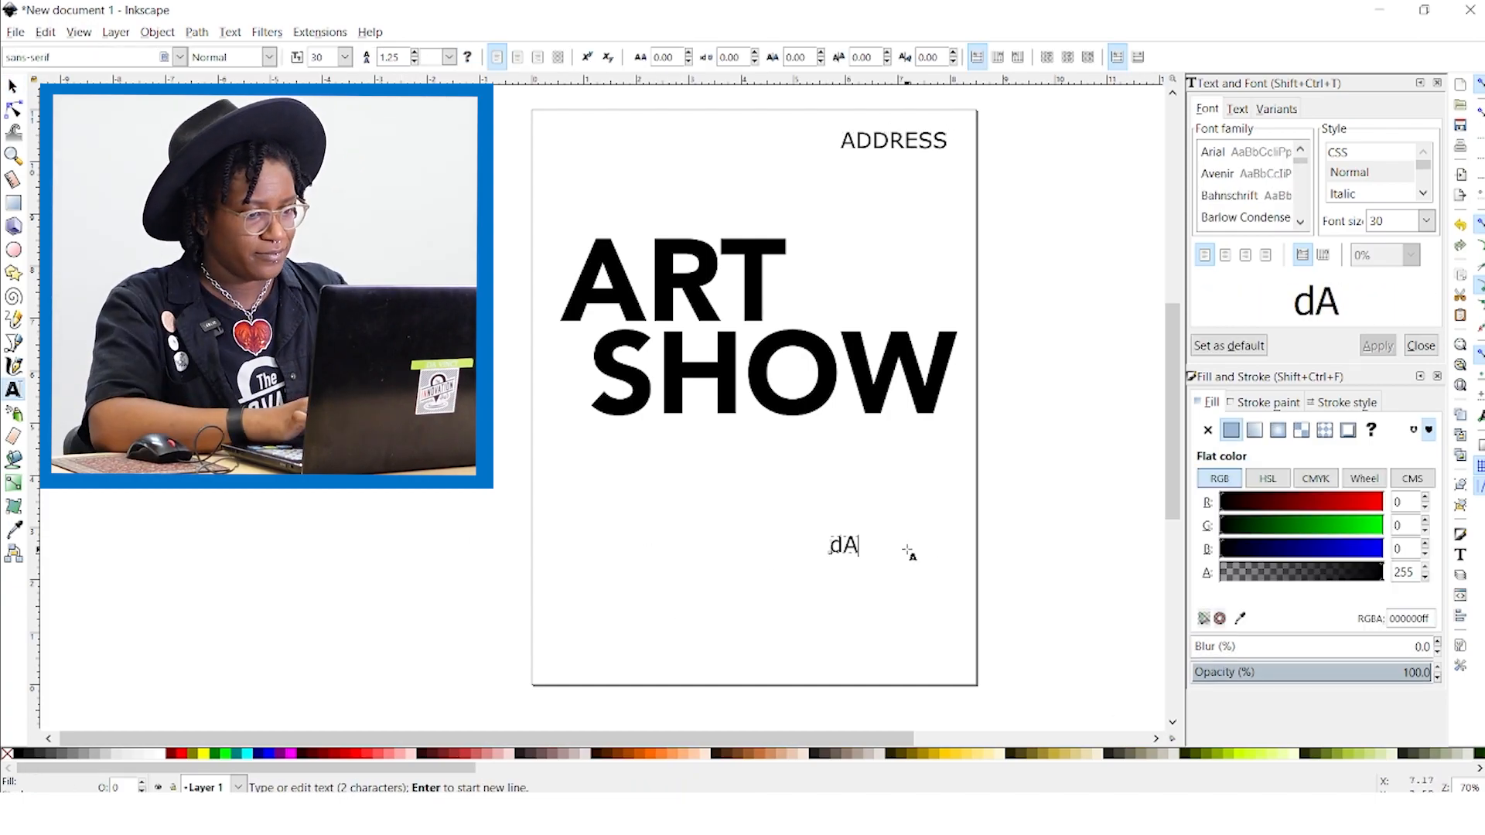
type("DATE")
type("TIME")
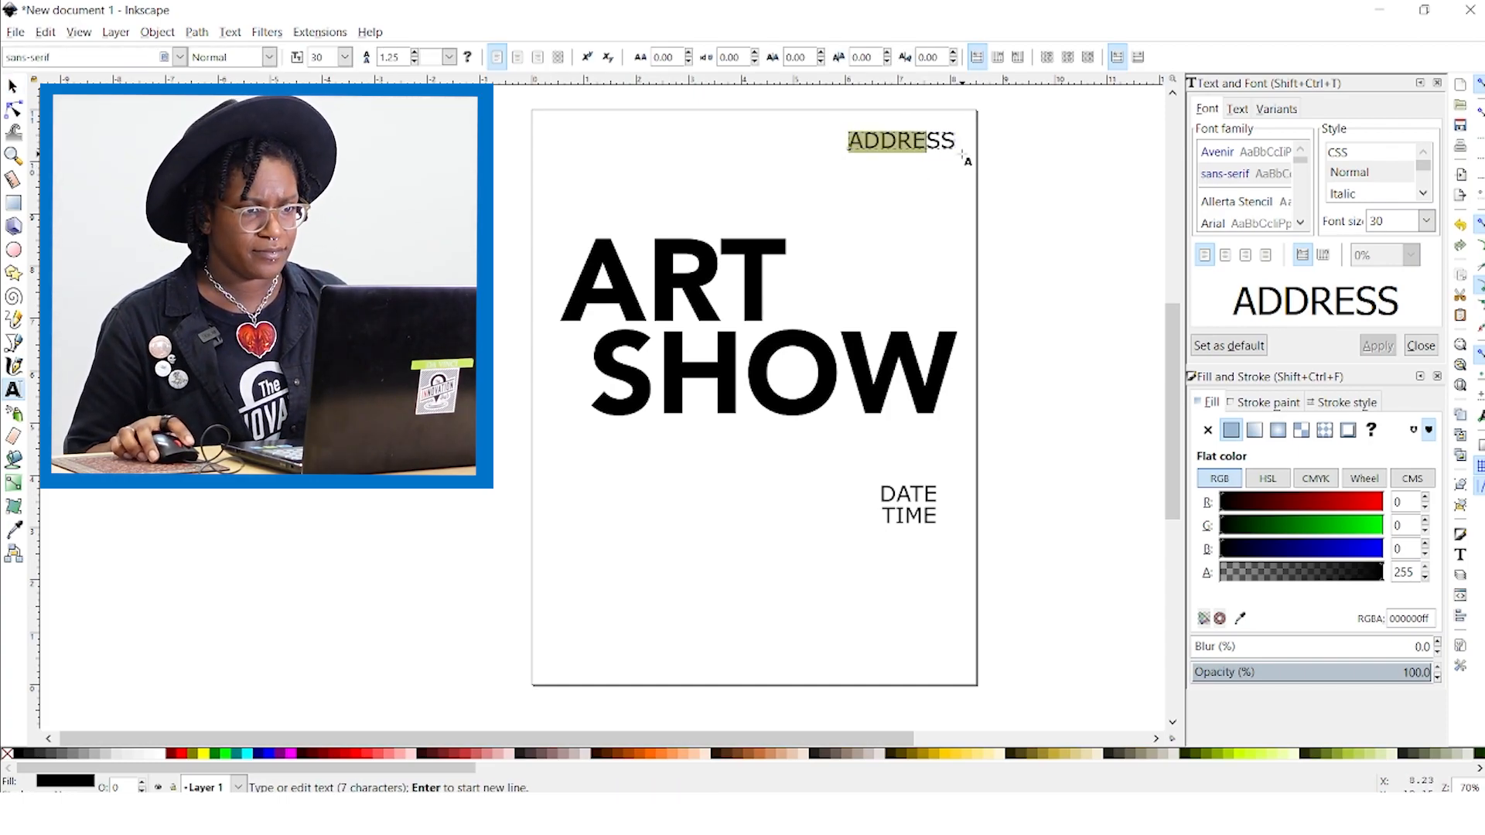
type(".ADDRESS.ADDRESS")
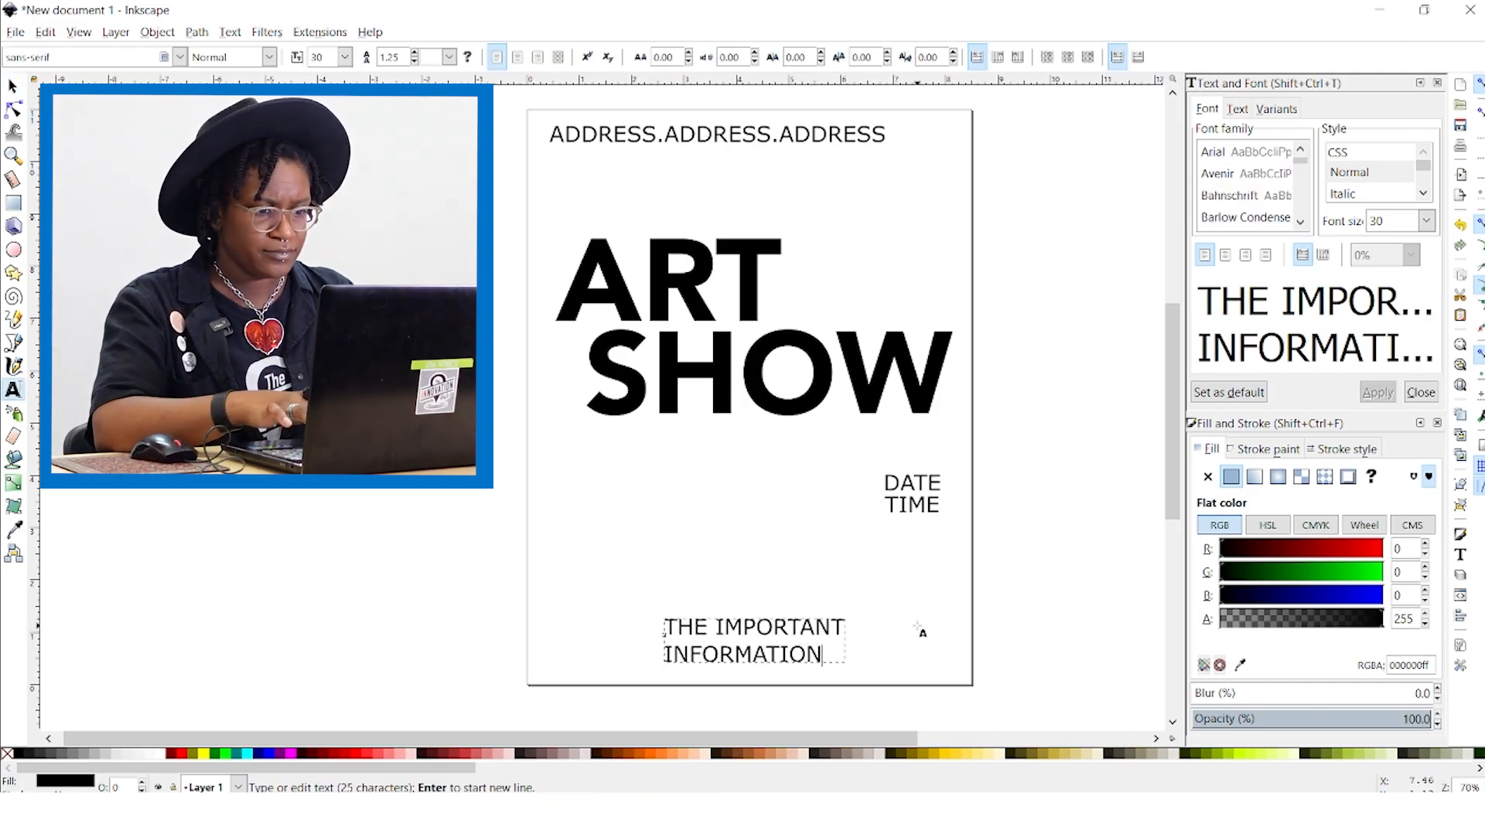
type(":PARKING")
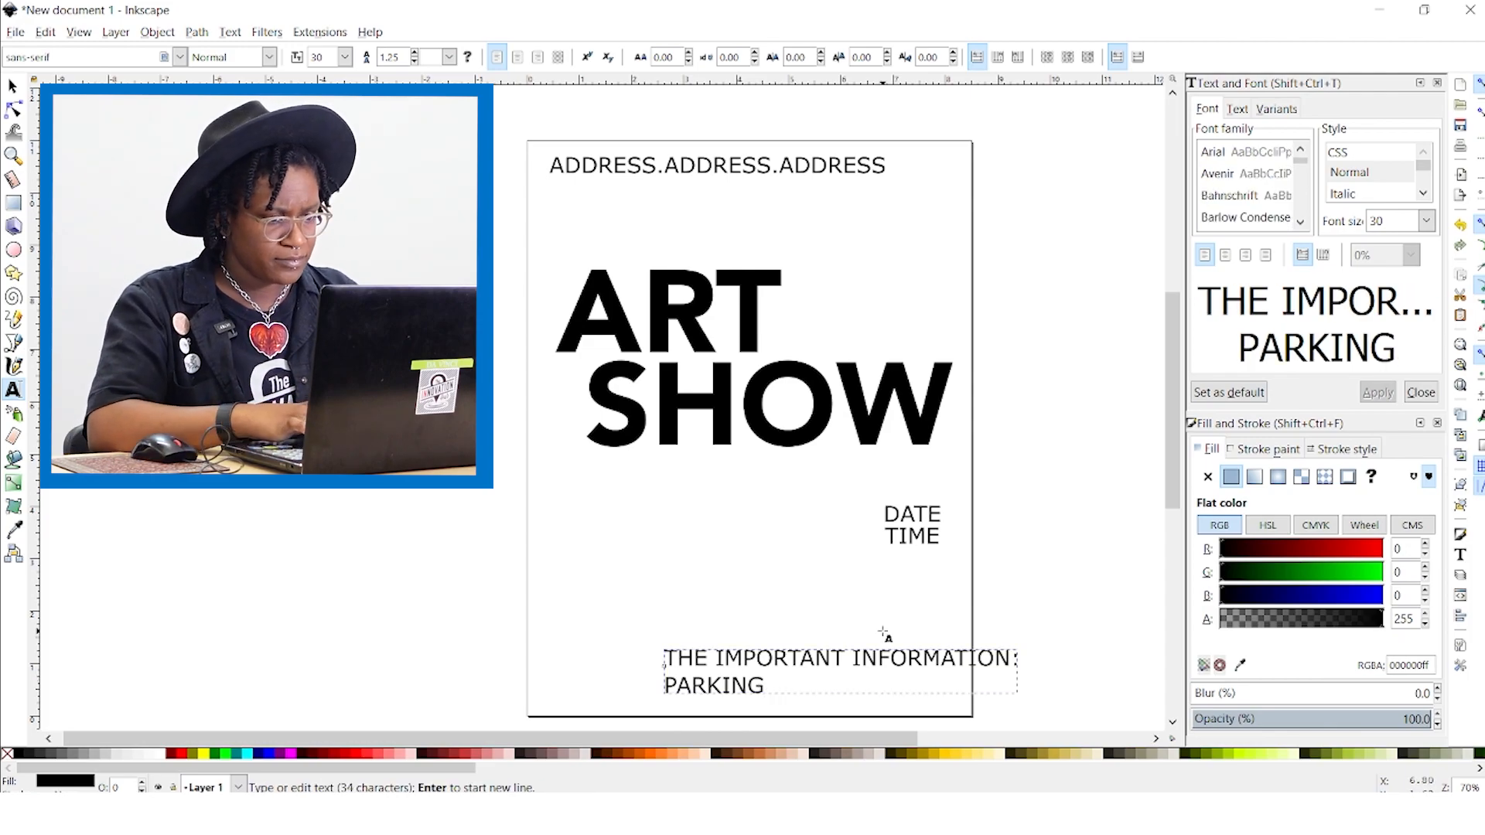
type(", NEXT SHOW, ETC")
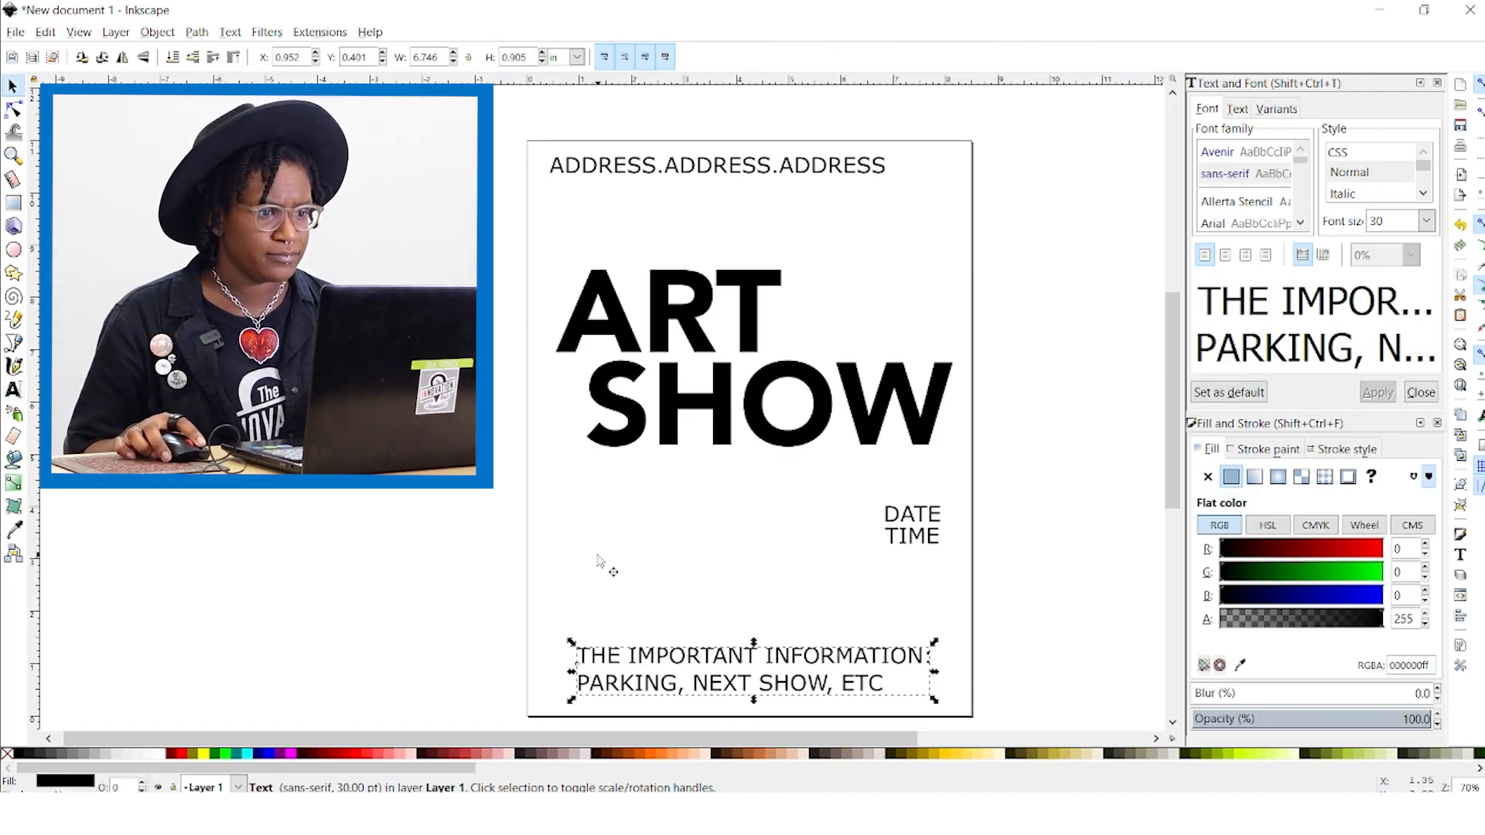
Step: Widen letter spacing on the address, DATE and TIME lines
left_click(716, 165)
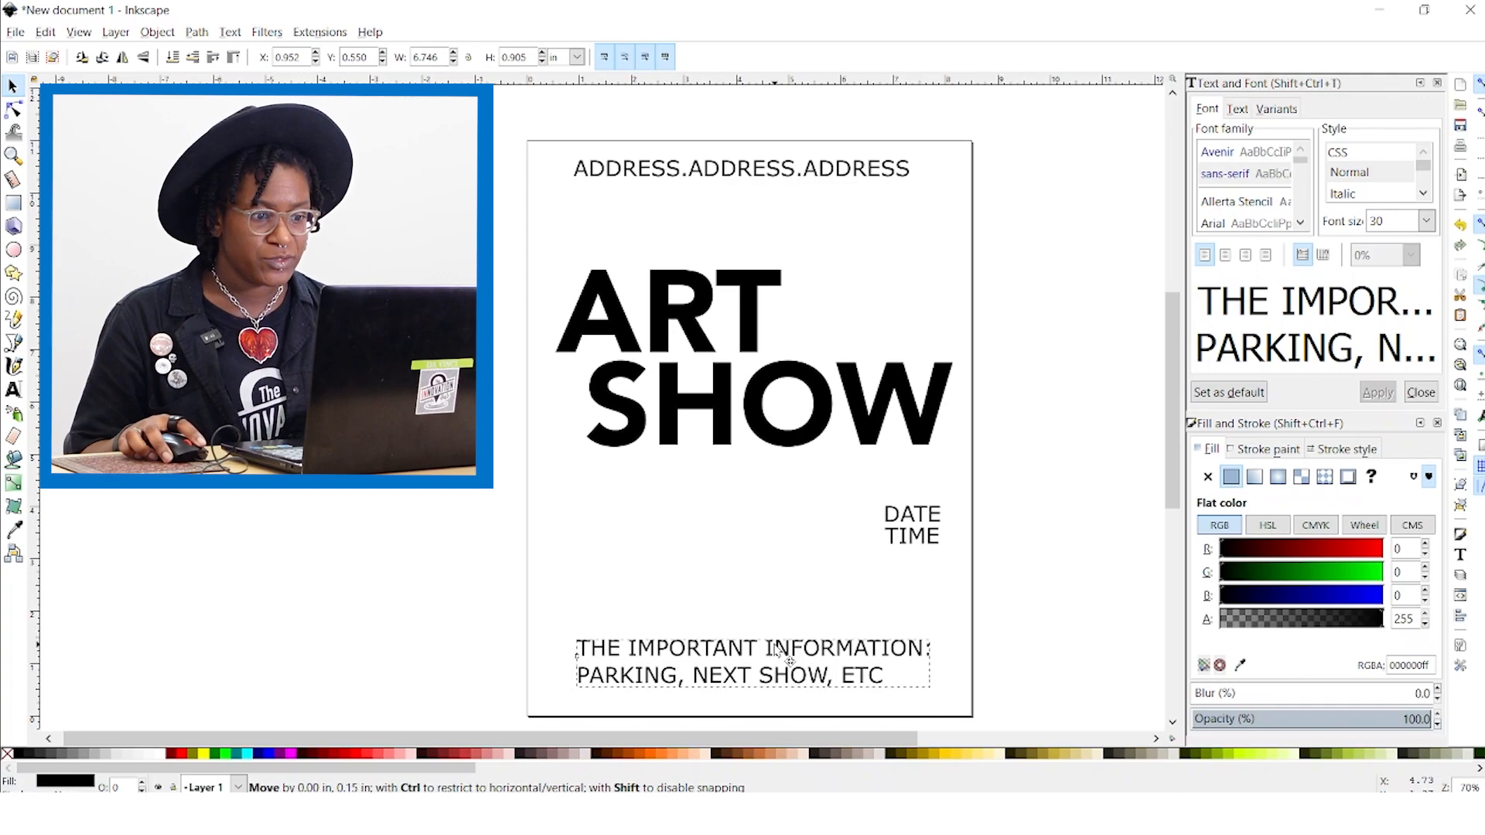
left_click(753, 661)
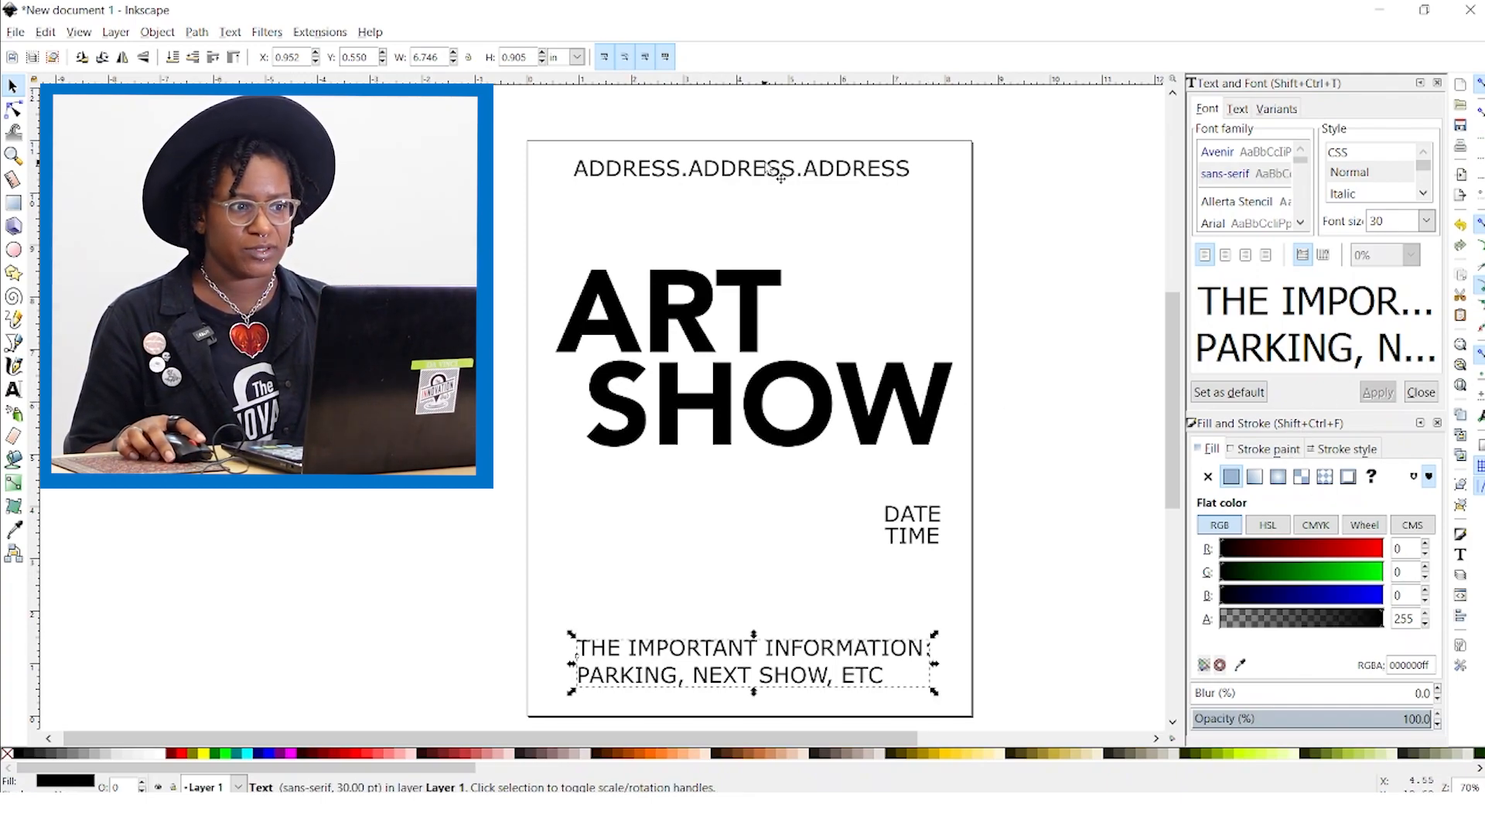
mouse_move(928, 554)
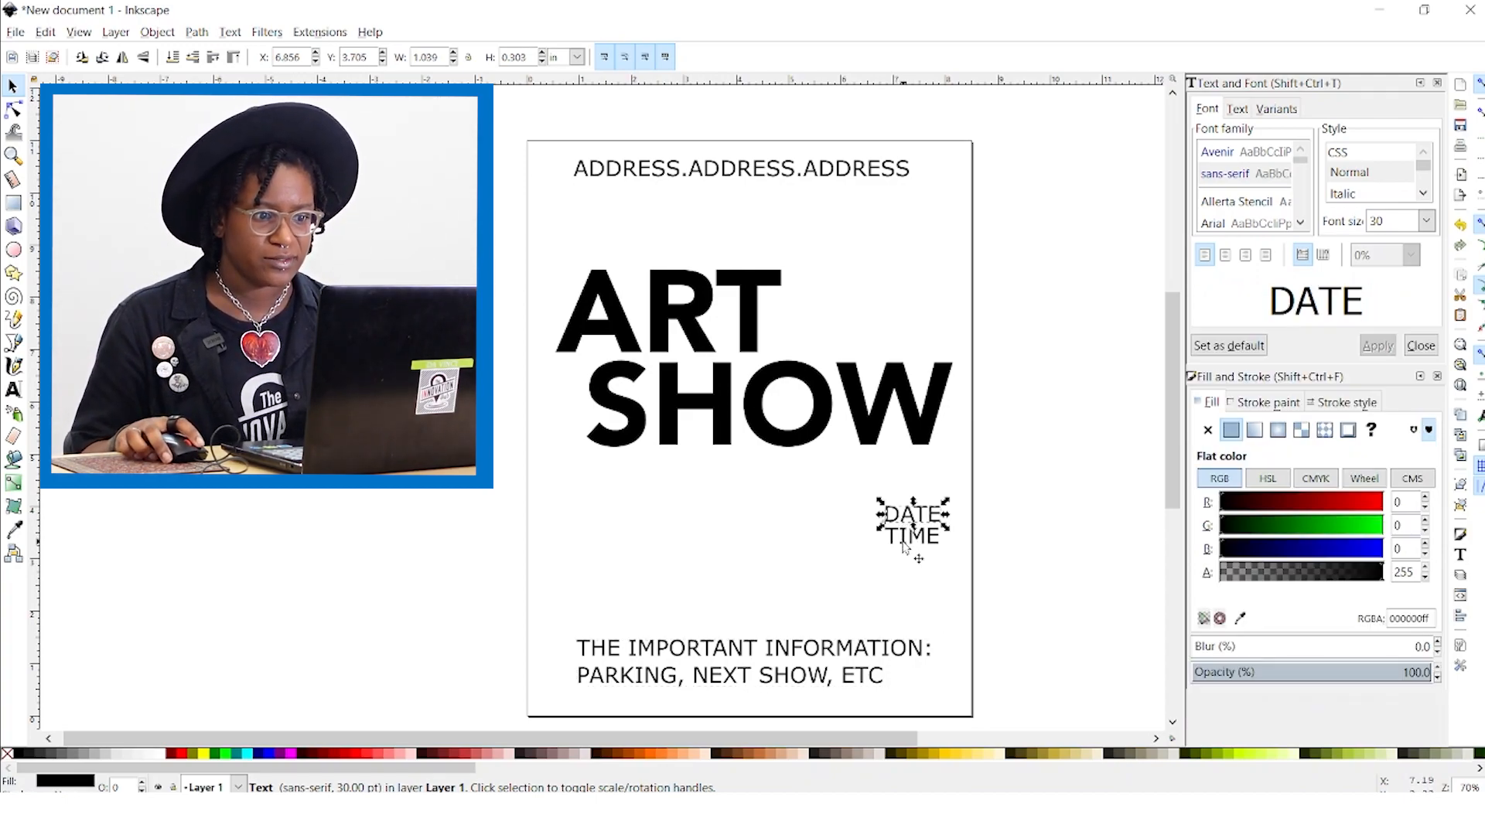
left_click(911, 537)
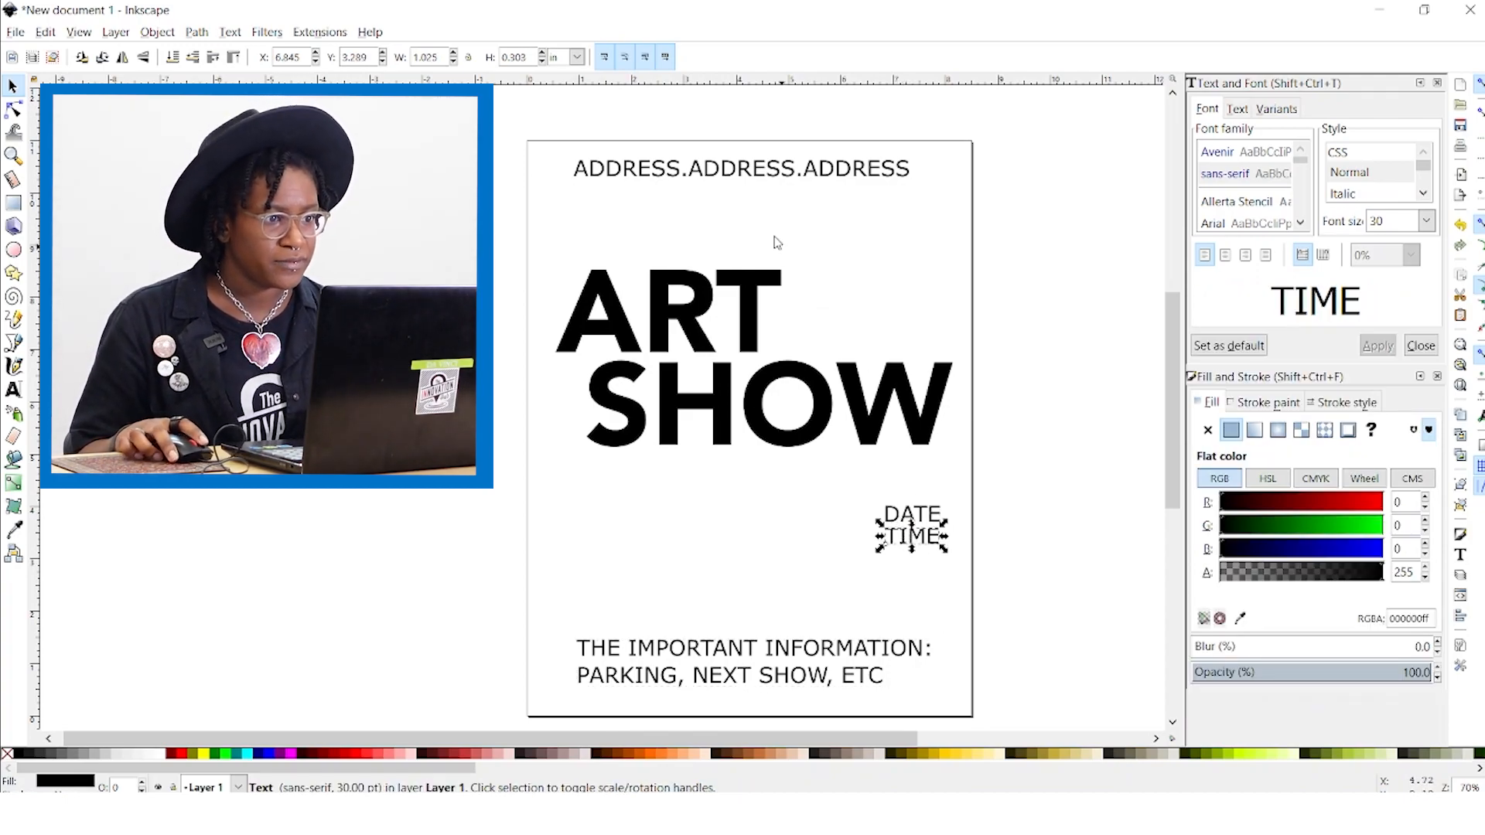
left_click(741, 169)
type("3")
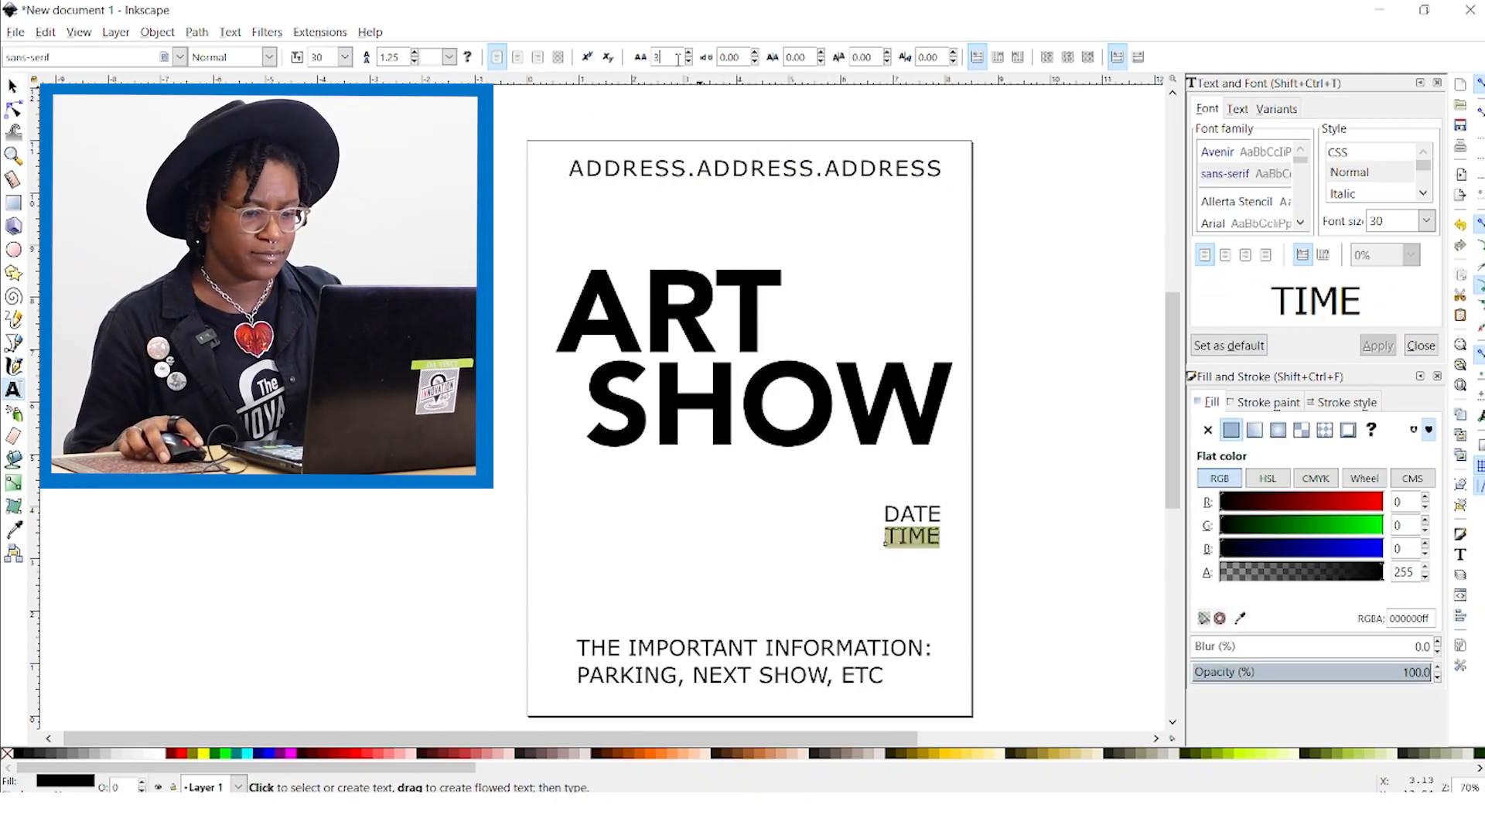
Step: Reduce the information text to 16 pt
left_click(753, 660)
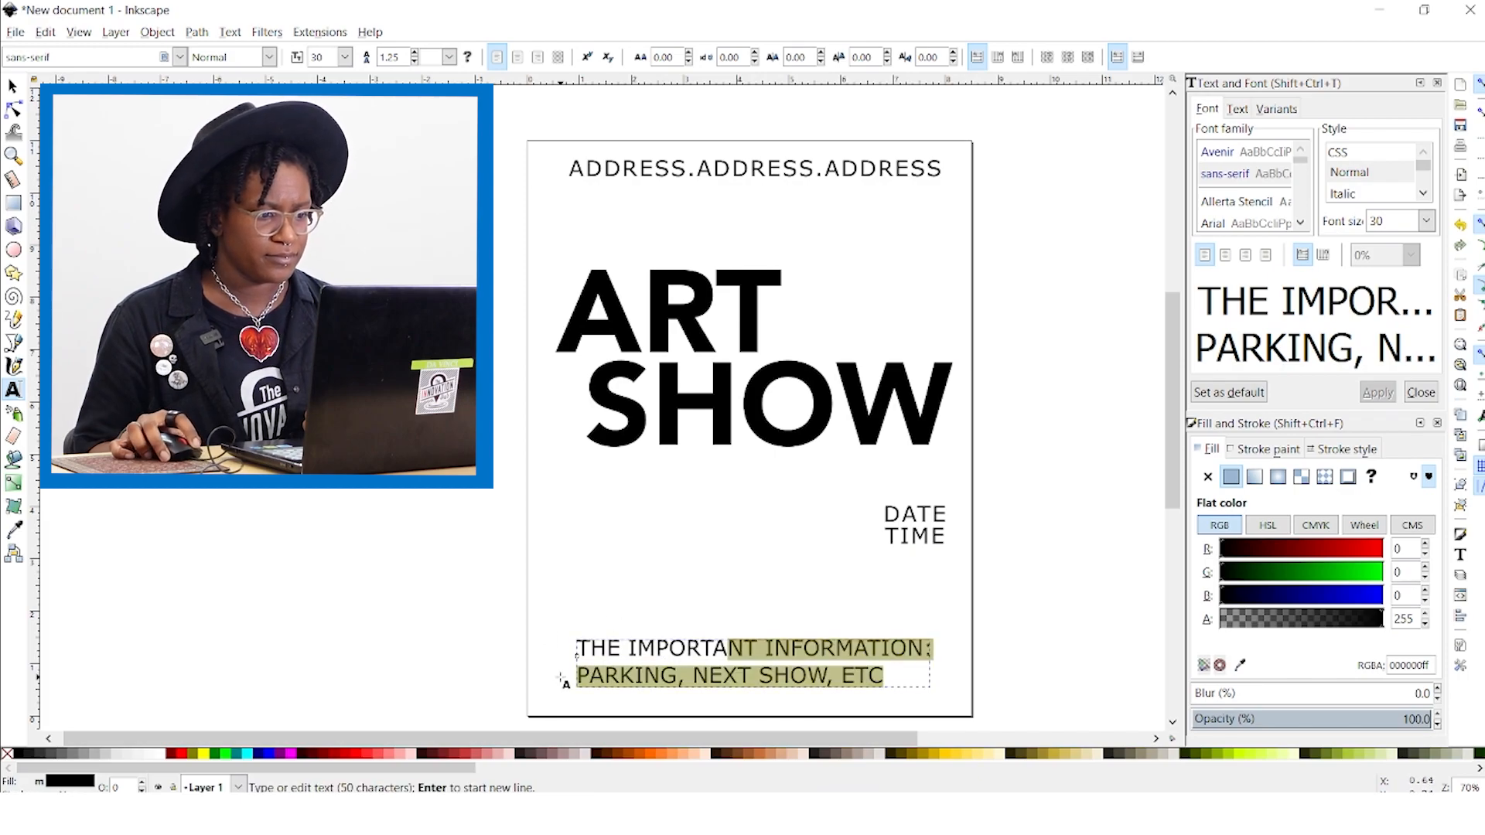
double_click(857, 674)
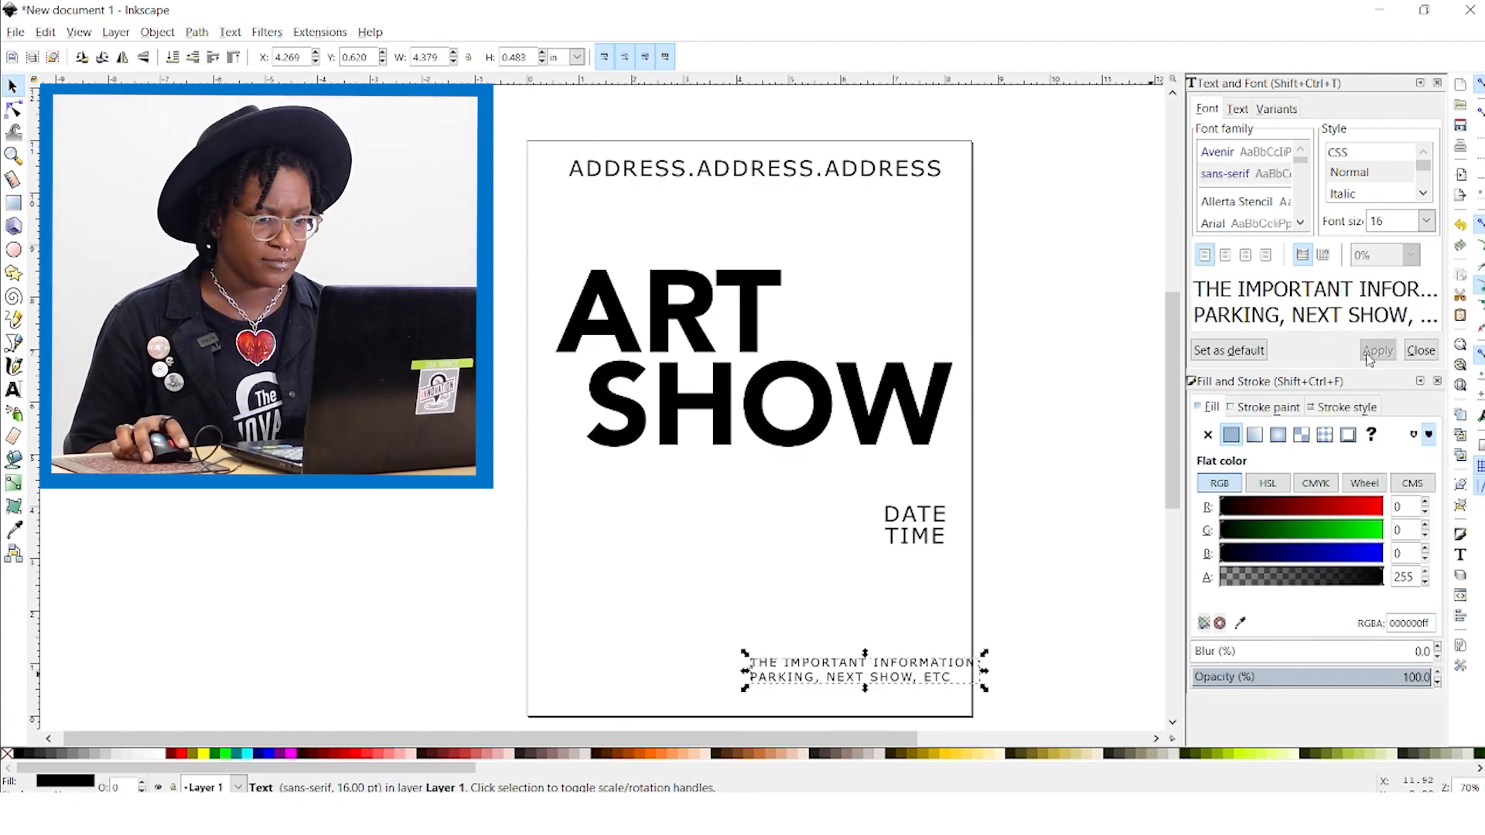
left_click(1378, 349)
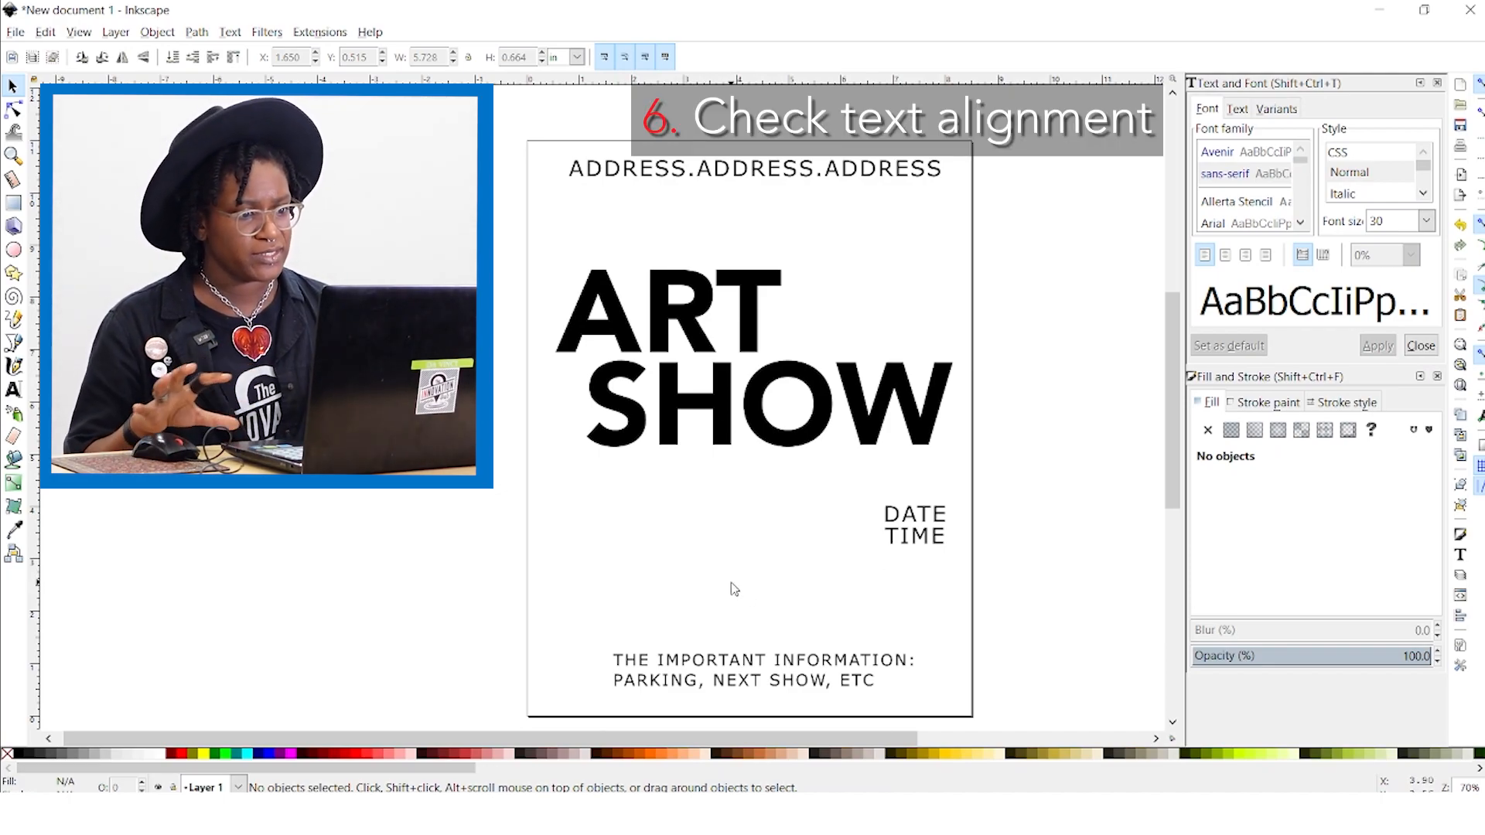
Step: Centre the info text, show Align and Distribute, and line ART SHOW up on a 1 in vertical guide
left_click(762, 670)
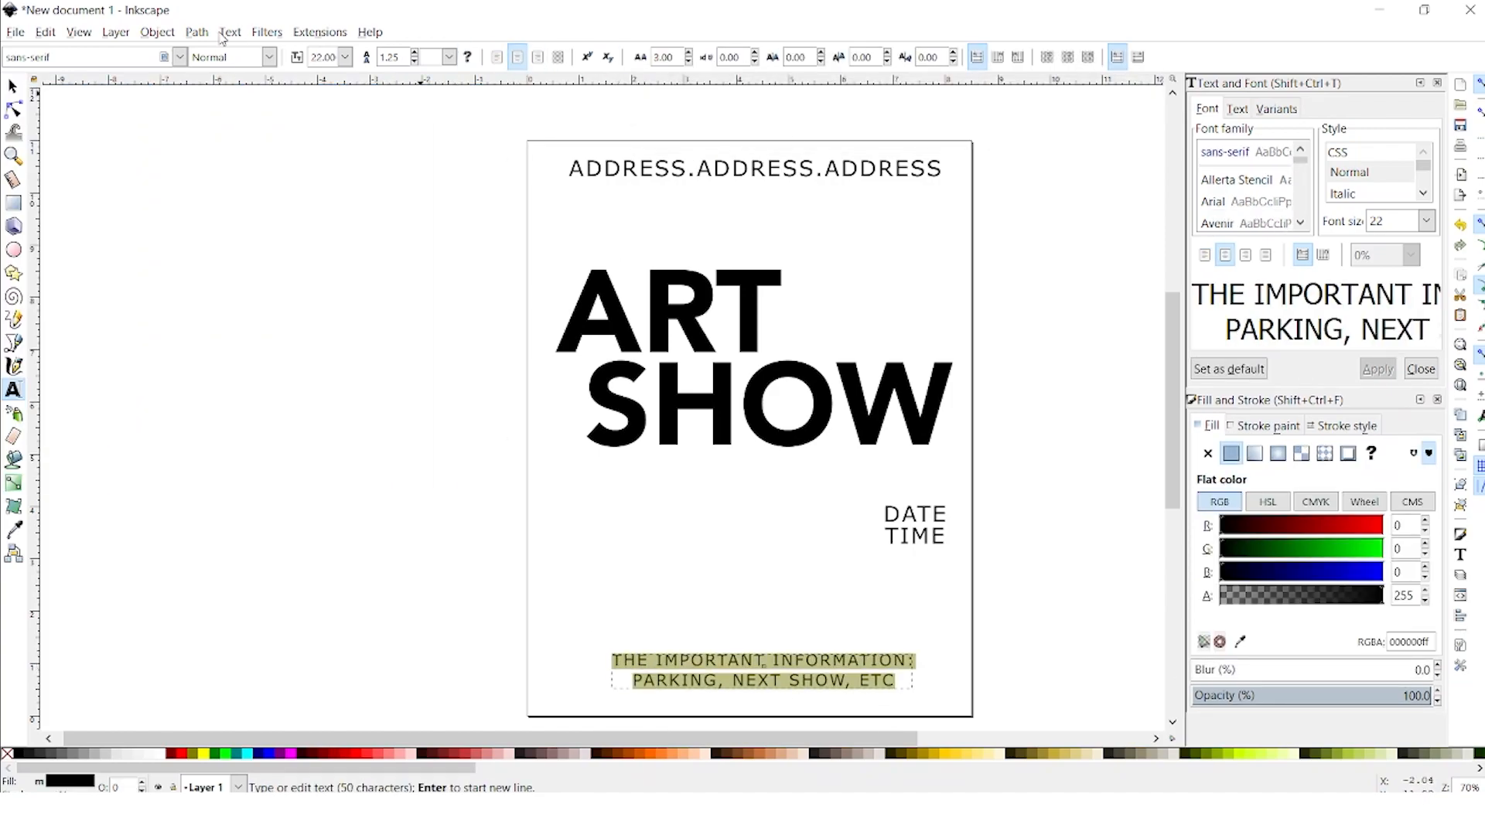
left_click(158, 31)
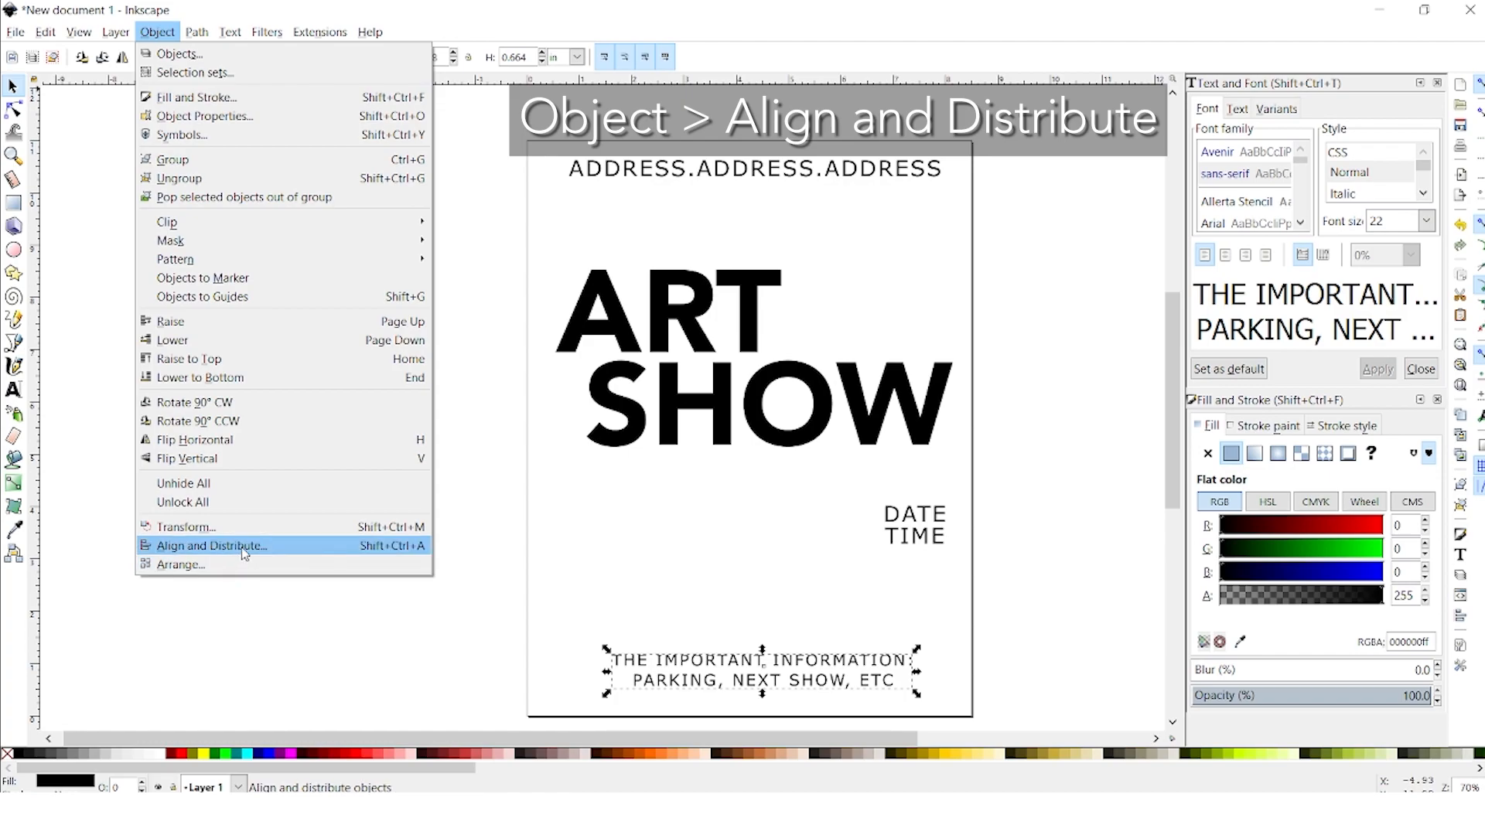
mouse_move(245, 554)
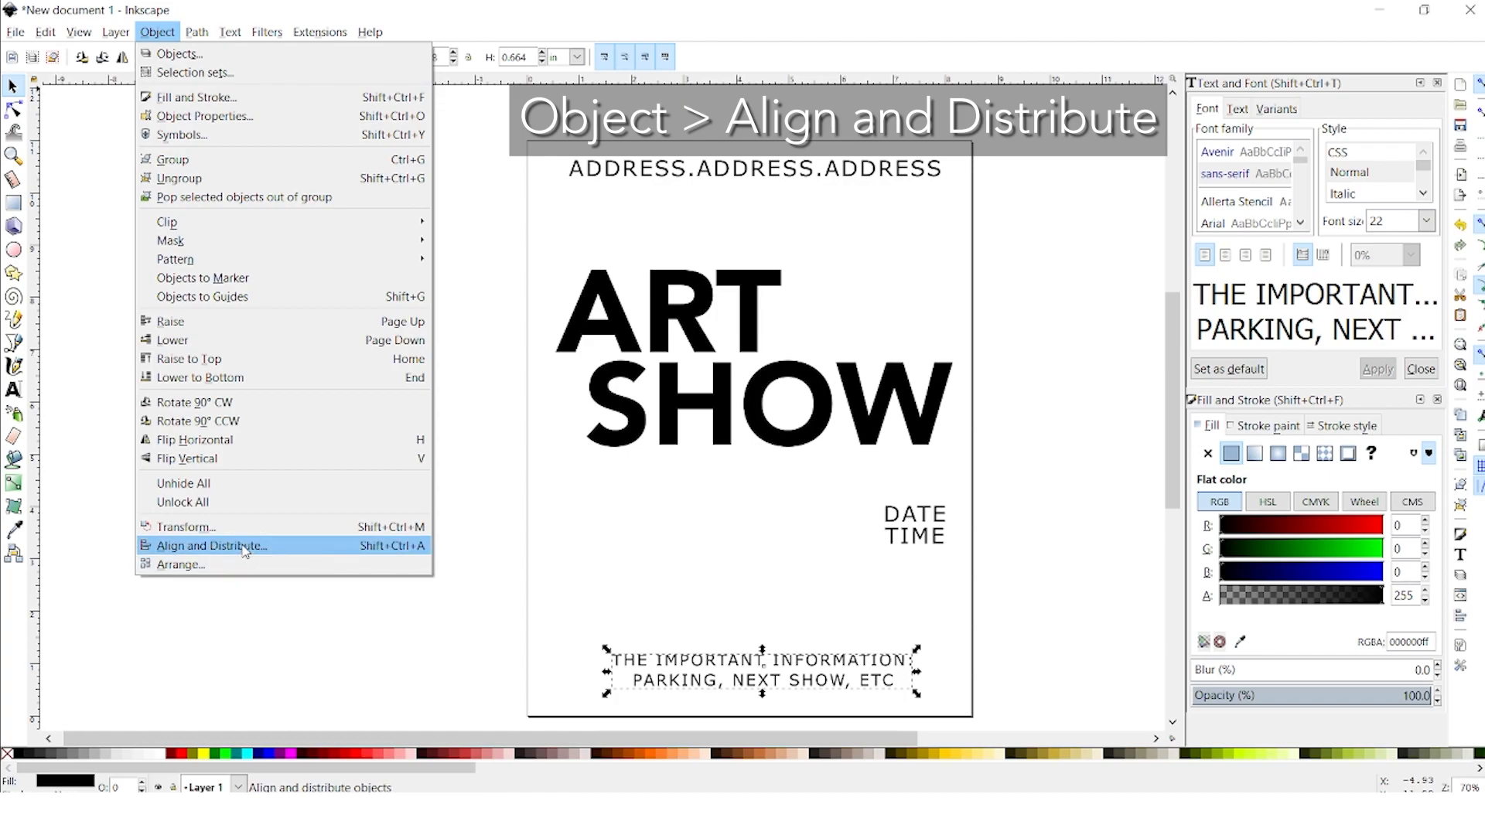
mouse_move(263, 553)
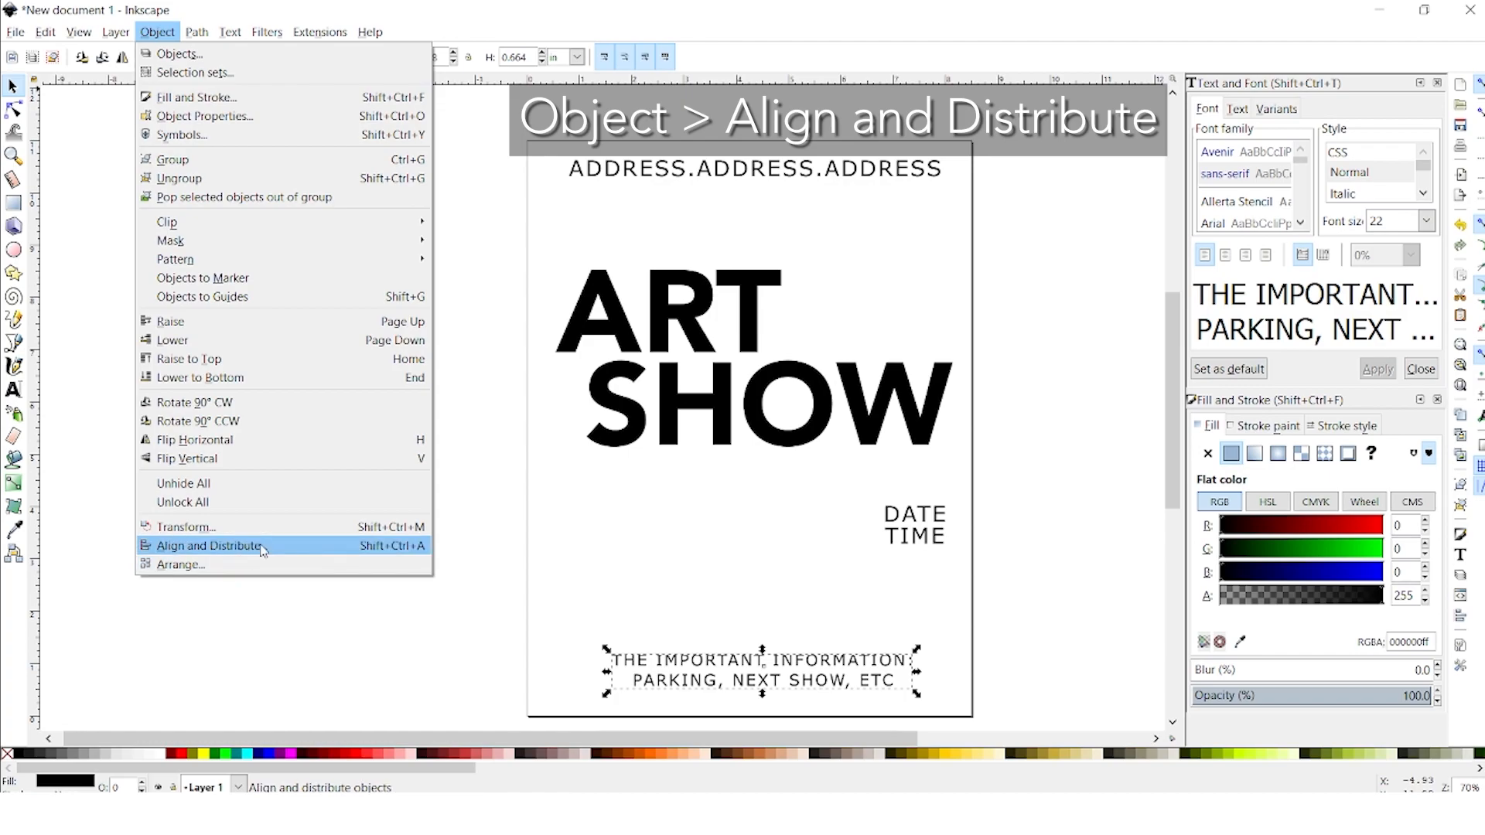
left_click(206, 546)
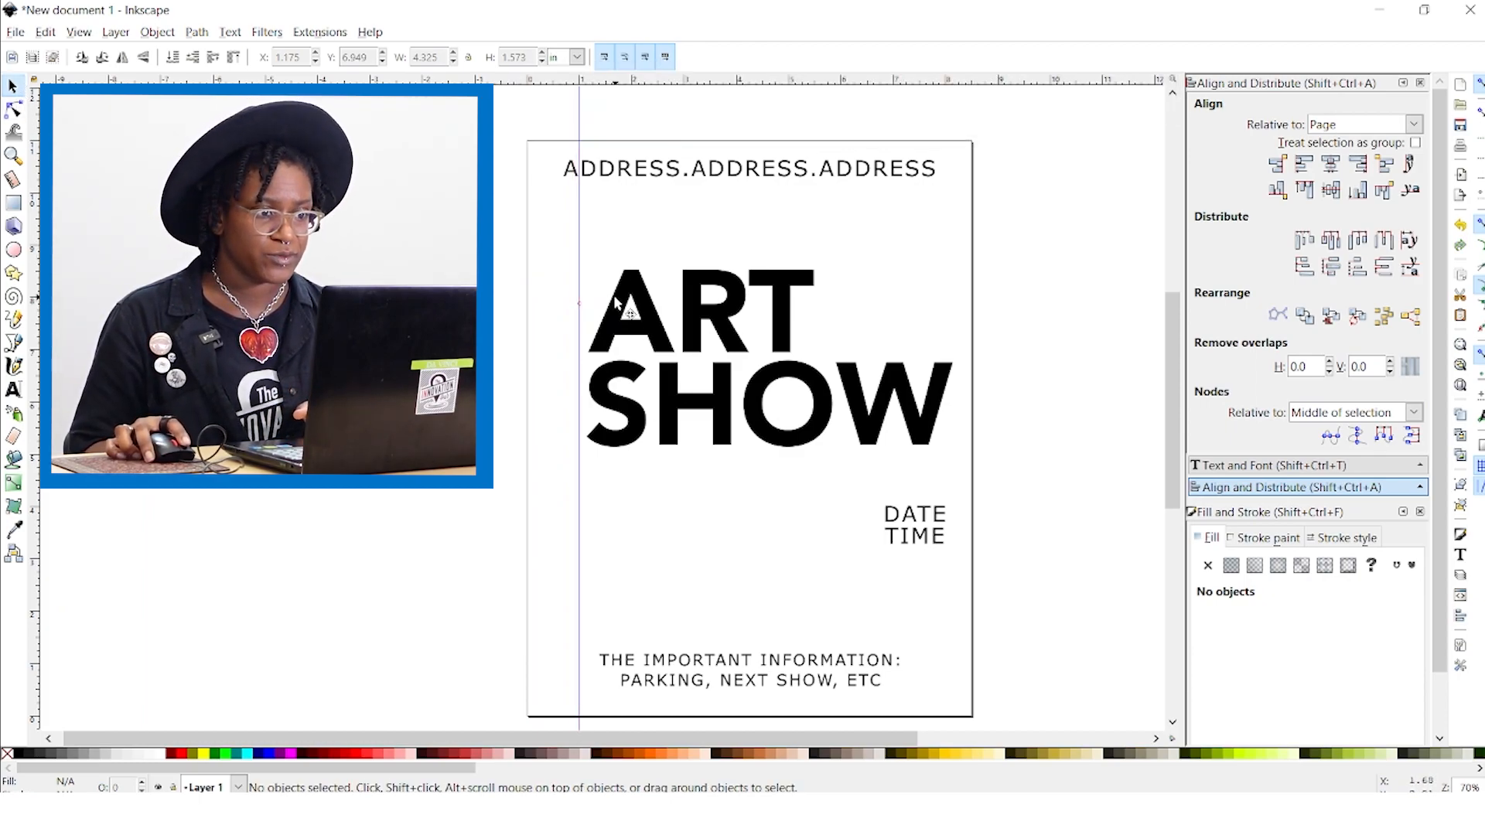
left_click(696, 313)
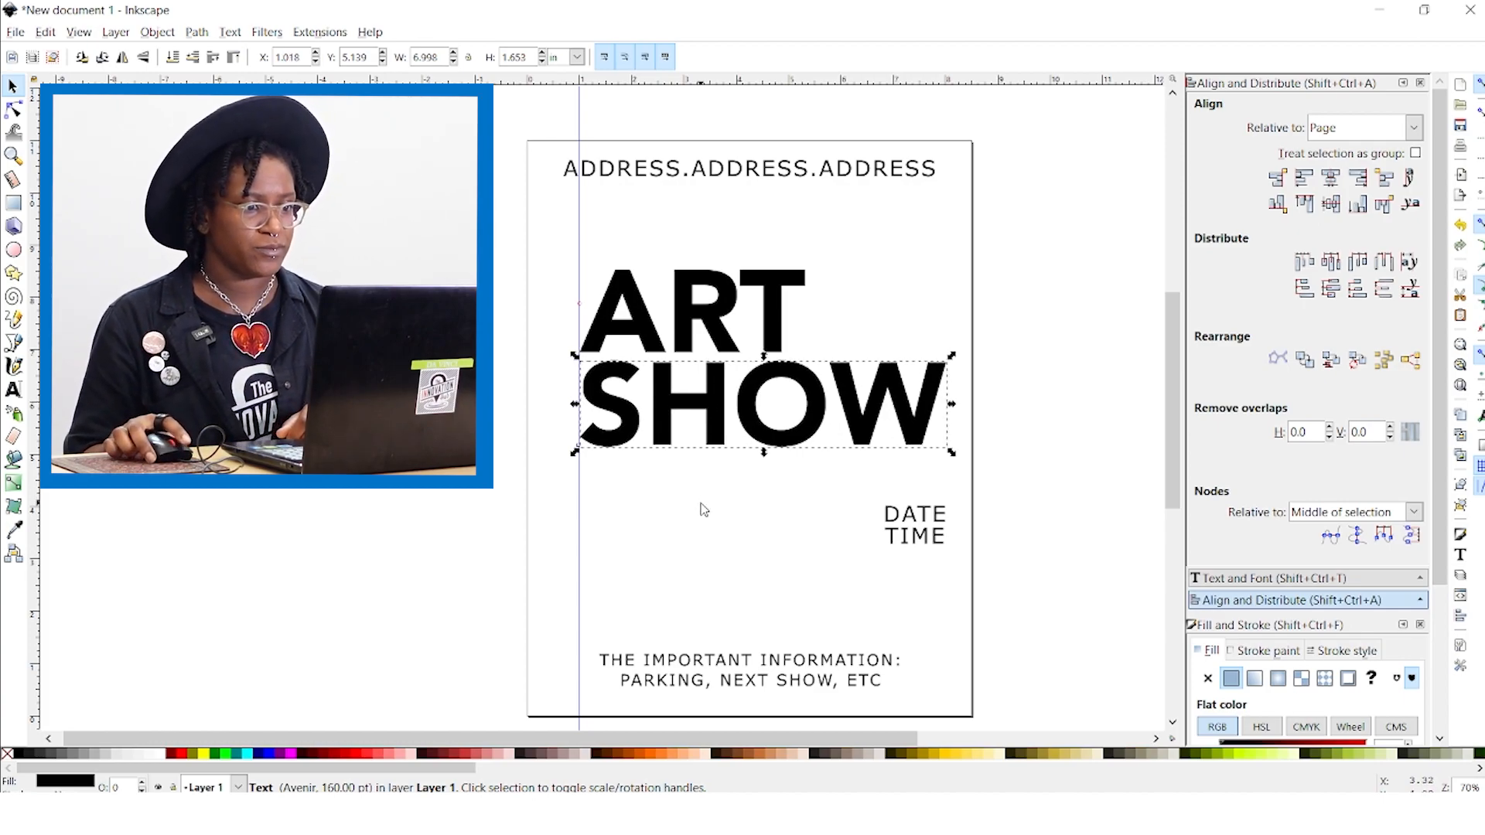
left_click(530, 354)
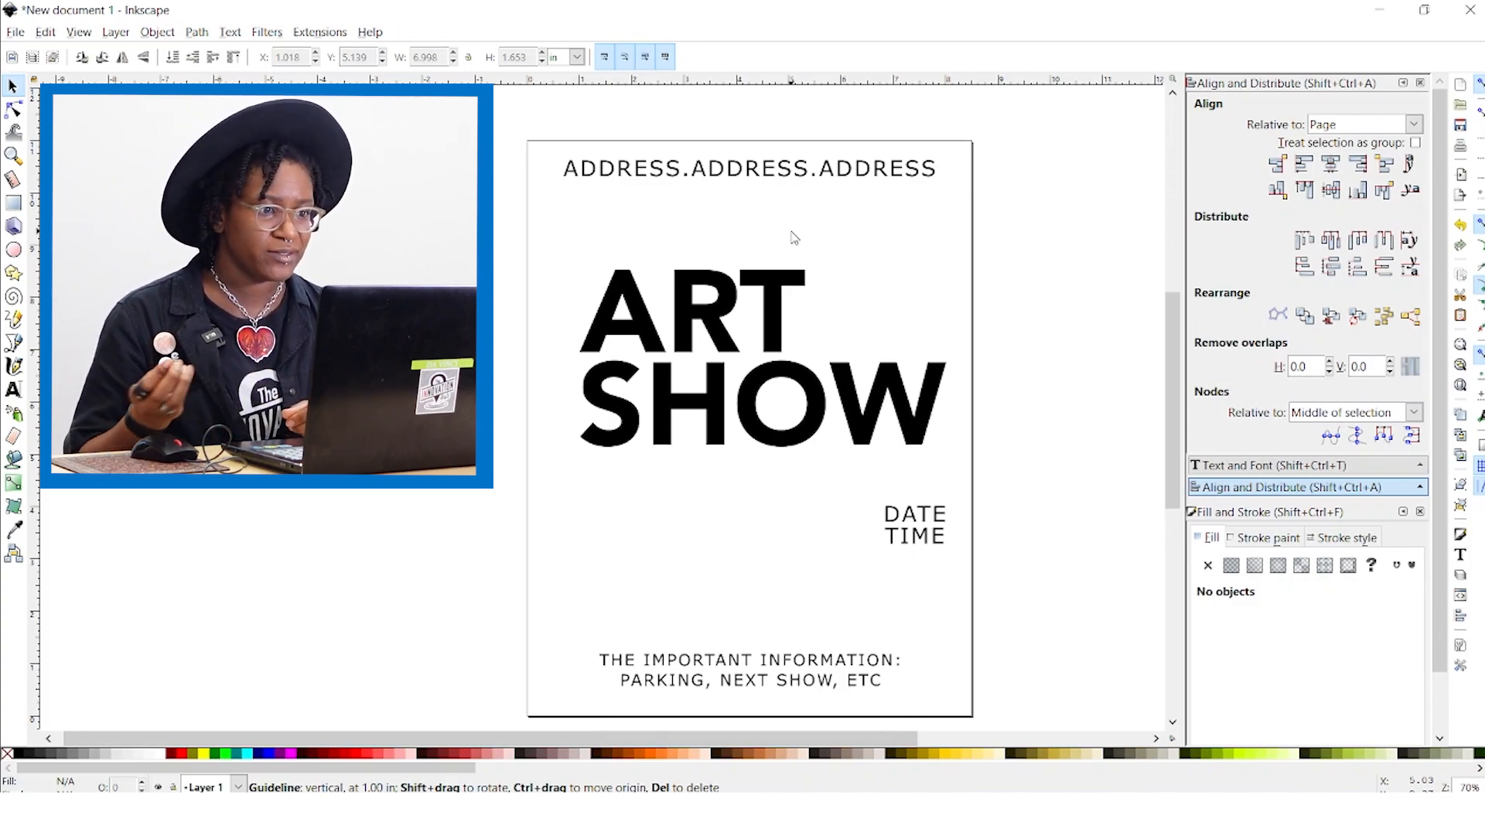
mouse_move(837, 243)
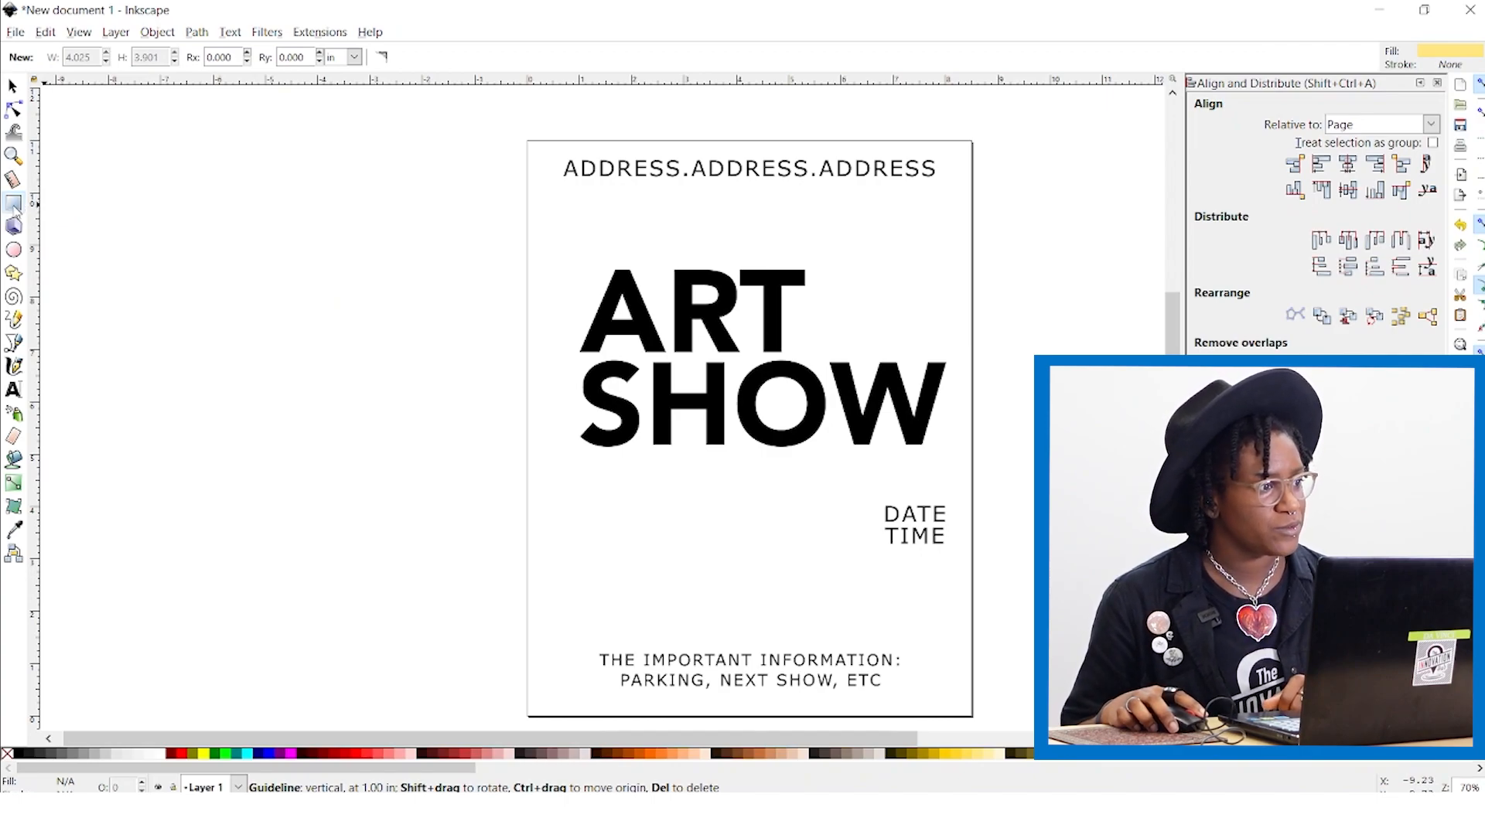
mouse_move(14, 205)
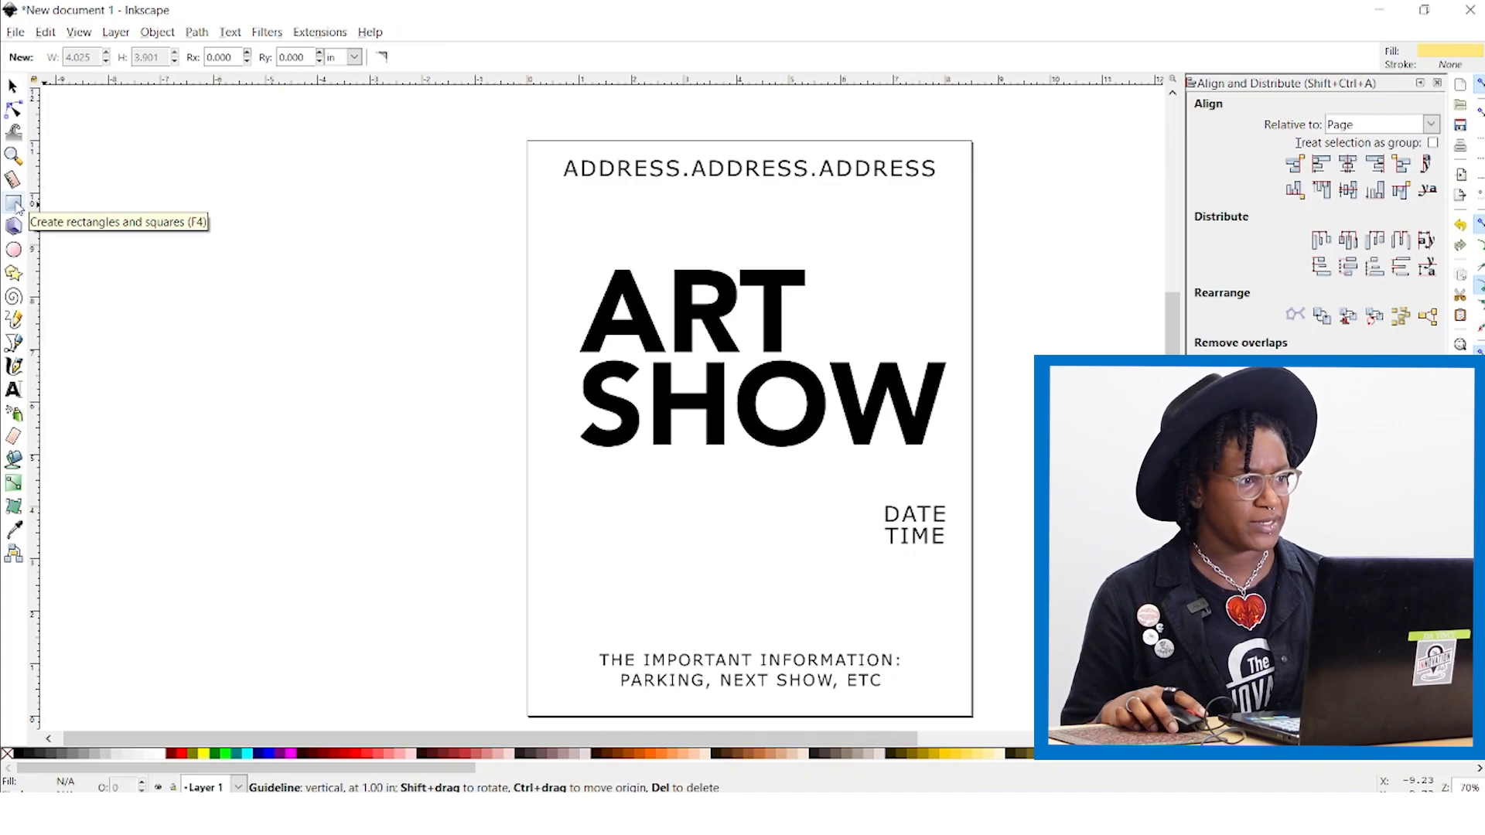
mouse_move(14, 275)
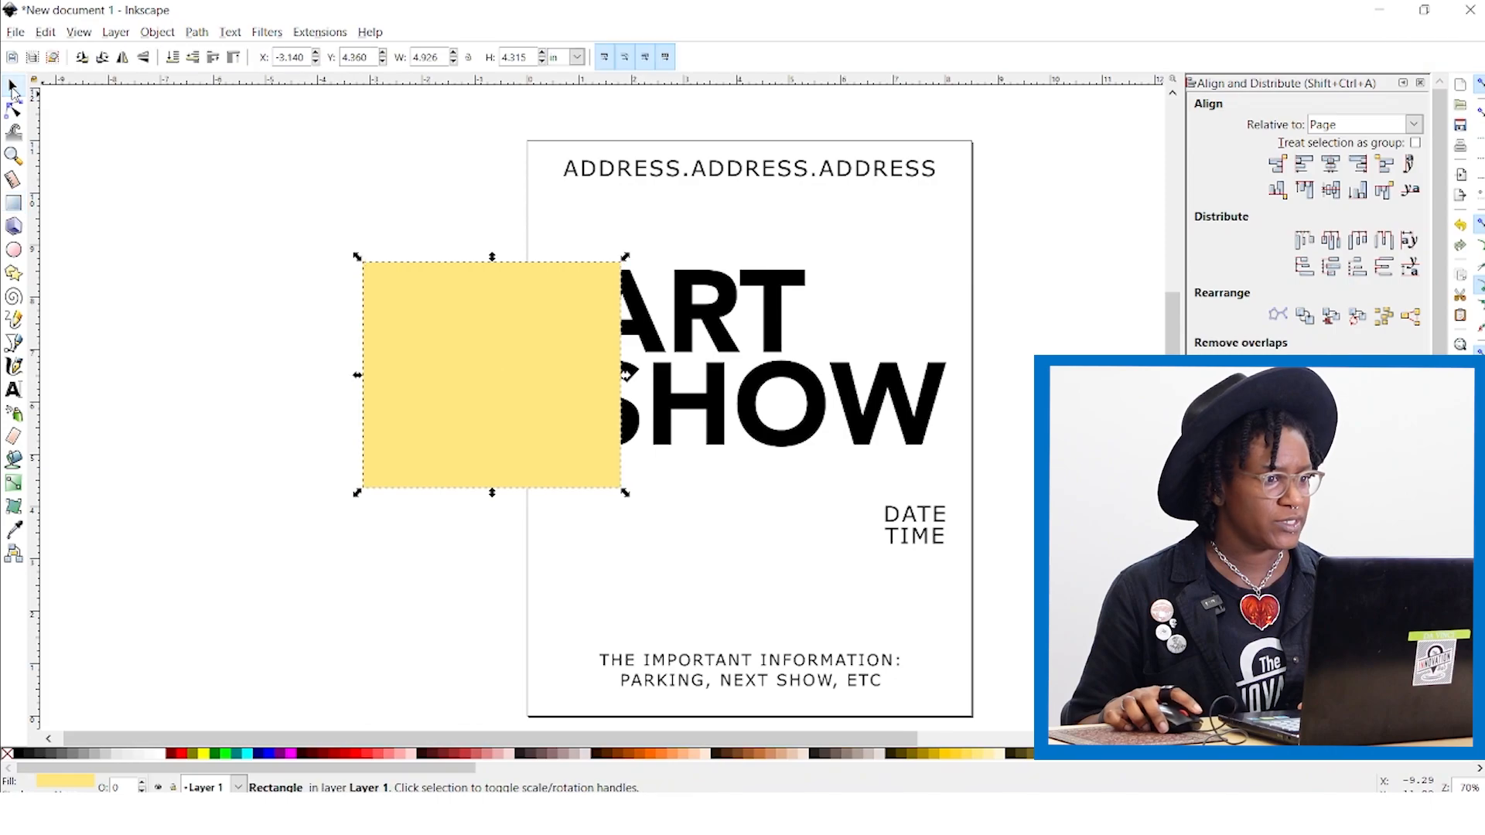
Step: Draw a wide bar and a tall narrow bar beside the yellow square off the page's left edge
left_click_drag(490, 375, 293, 263)
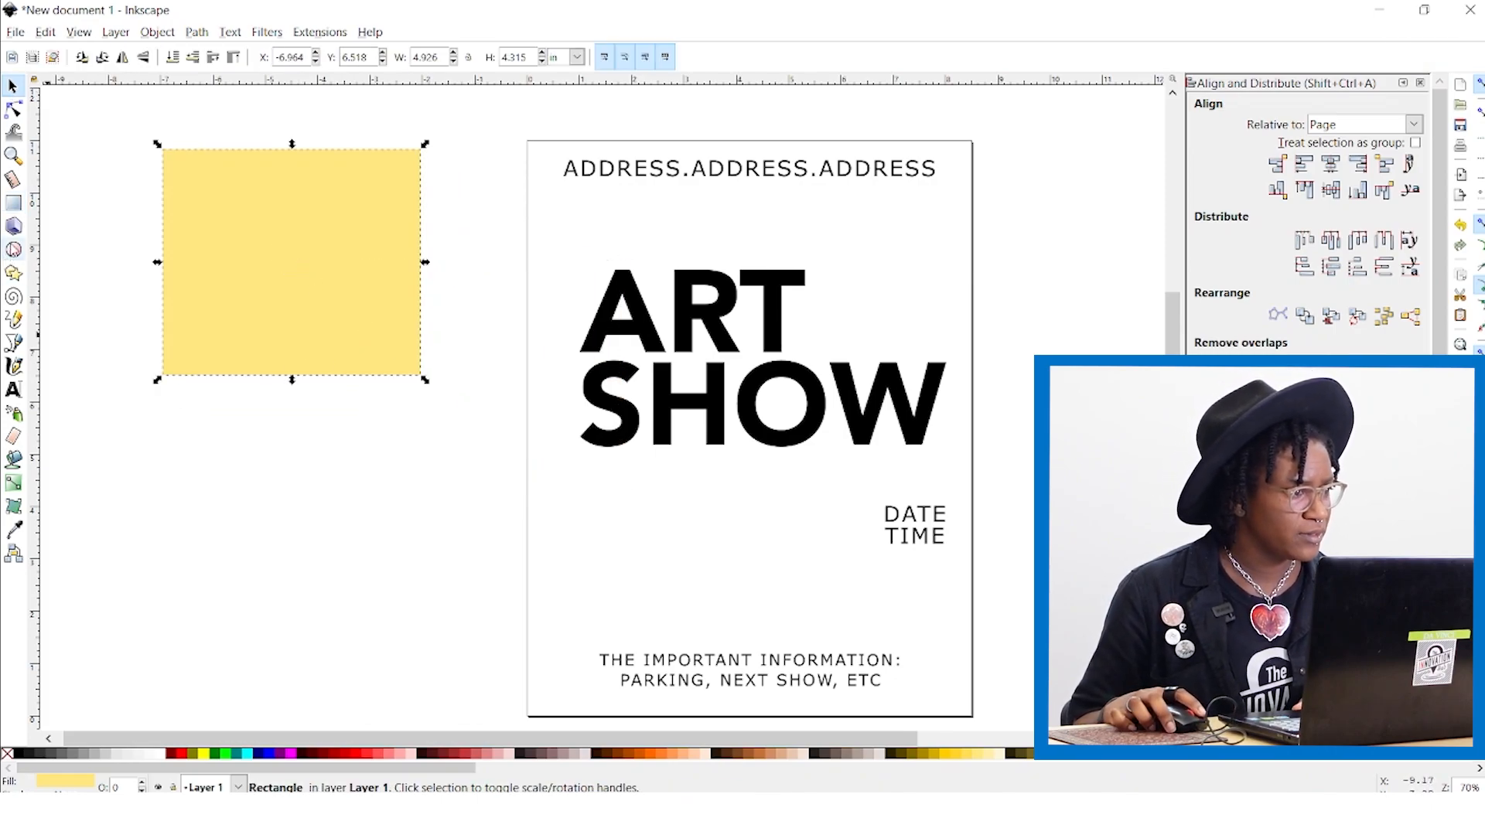
left_click_drag(111, 441, 306, 593)
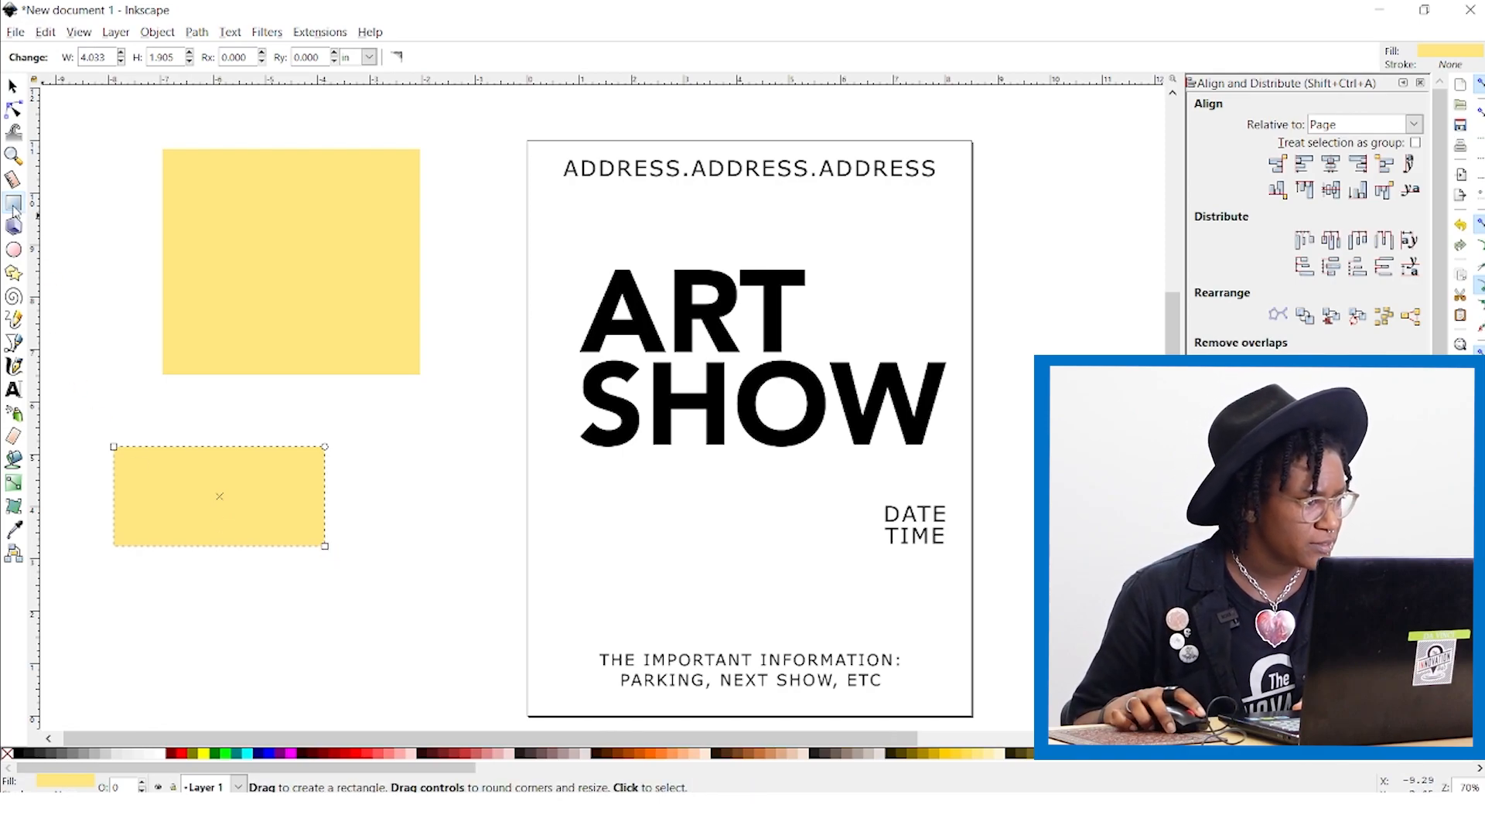
left_click_drag(376, 416, 455, 661)
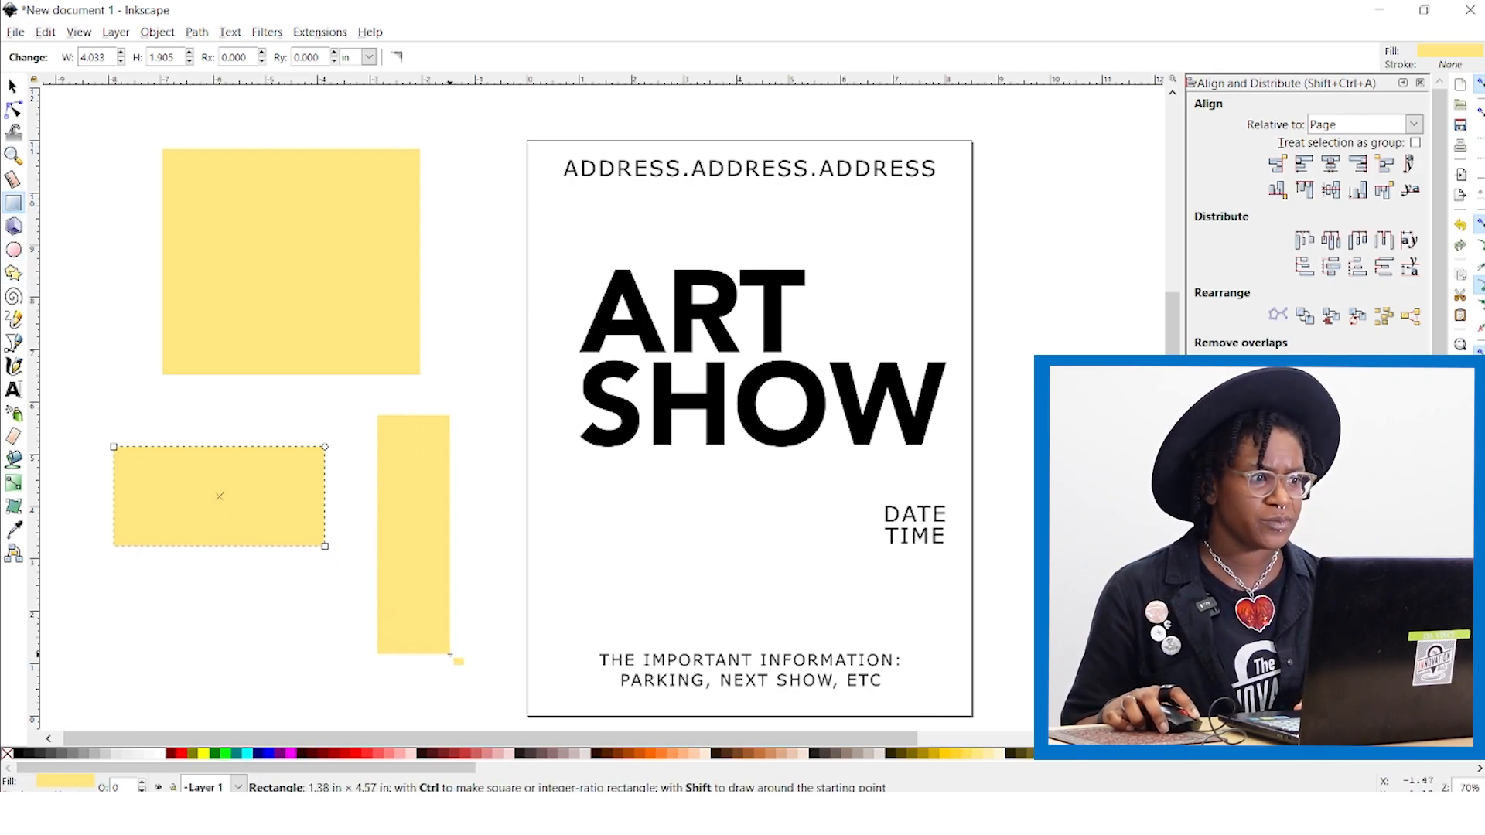
left_click(415, 535)
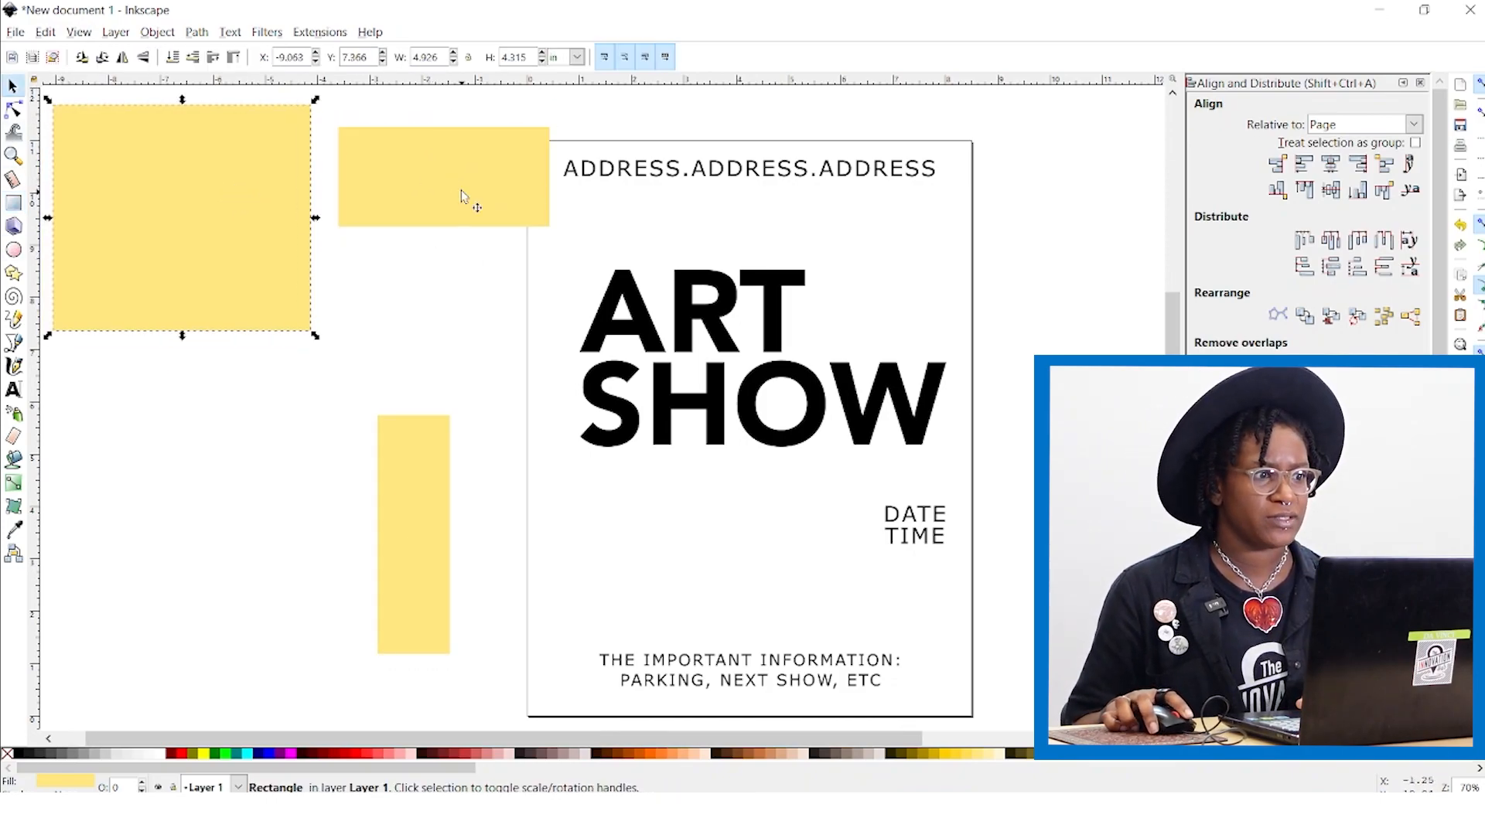
left_click_drag(444, 174, 421, 209)
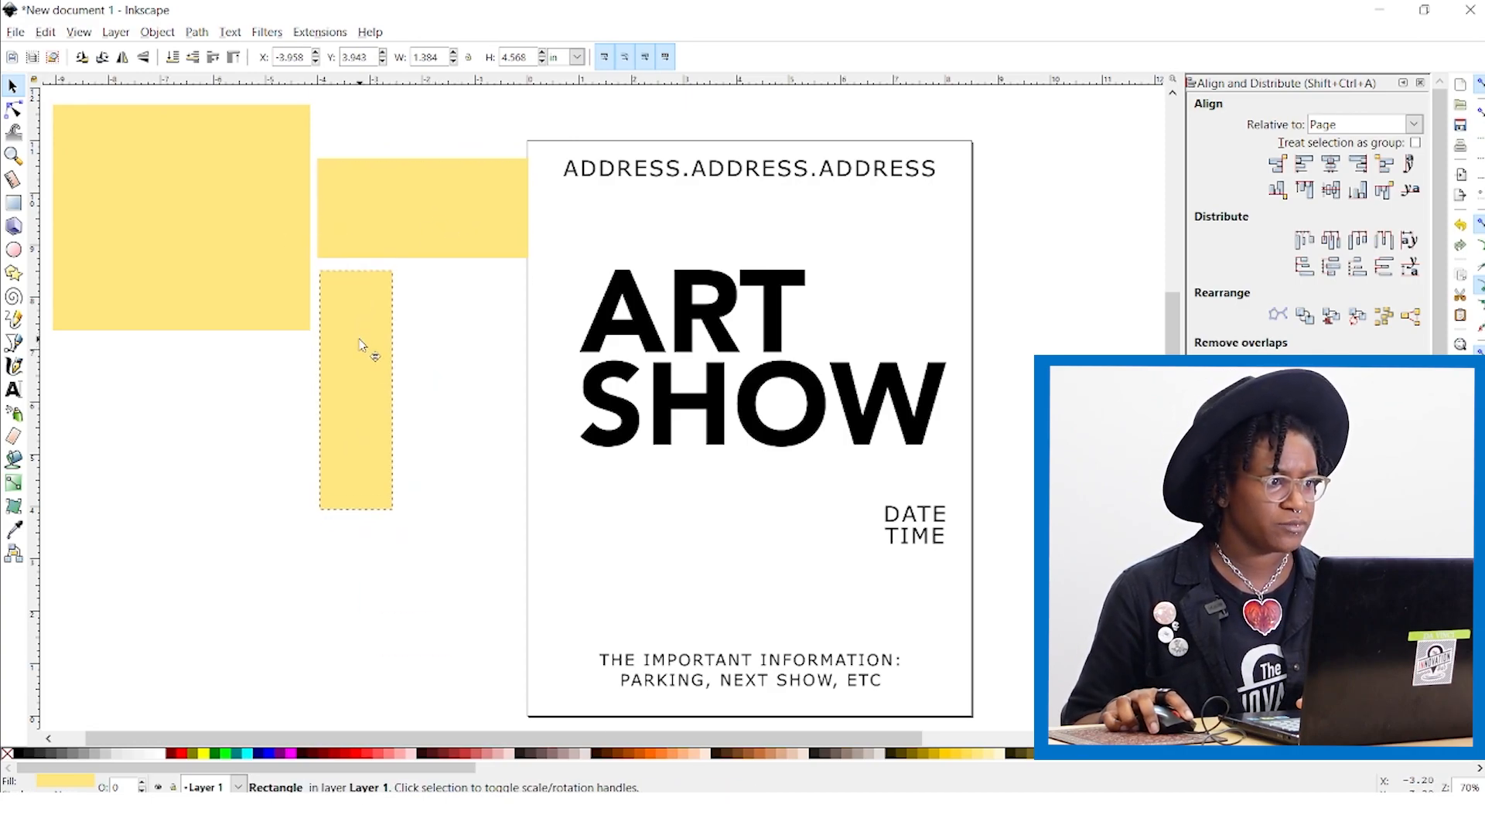
left_click(357, 388)
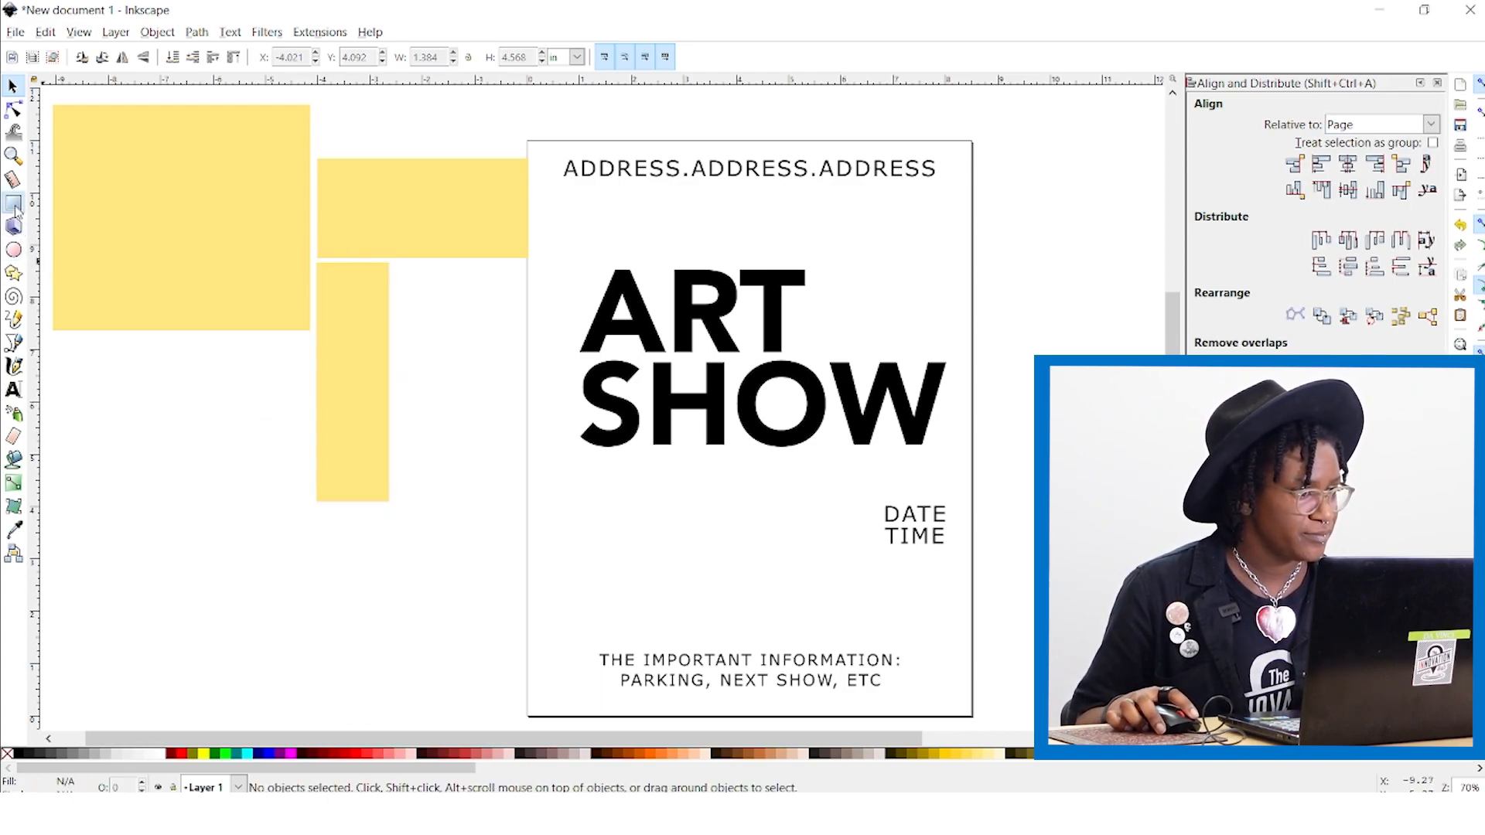
Step: Draw two more rectangles and tile them into a five-rectangle mosaic overlapping ART SHOW
left_click_drag(128, 355, 303, 478)
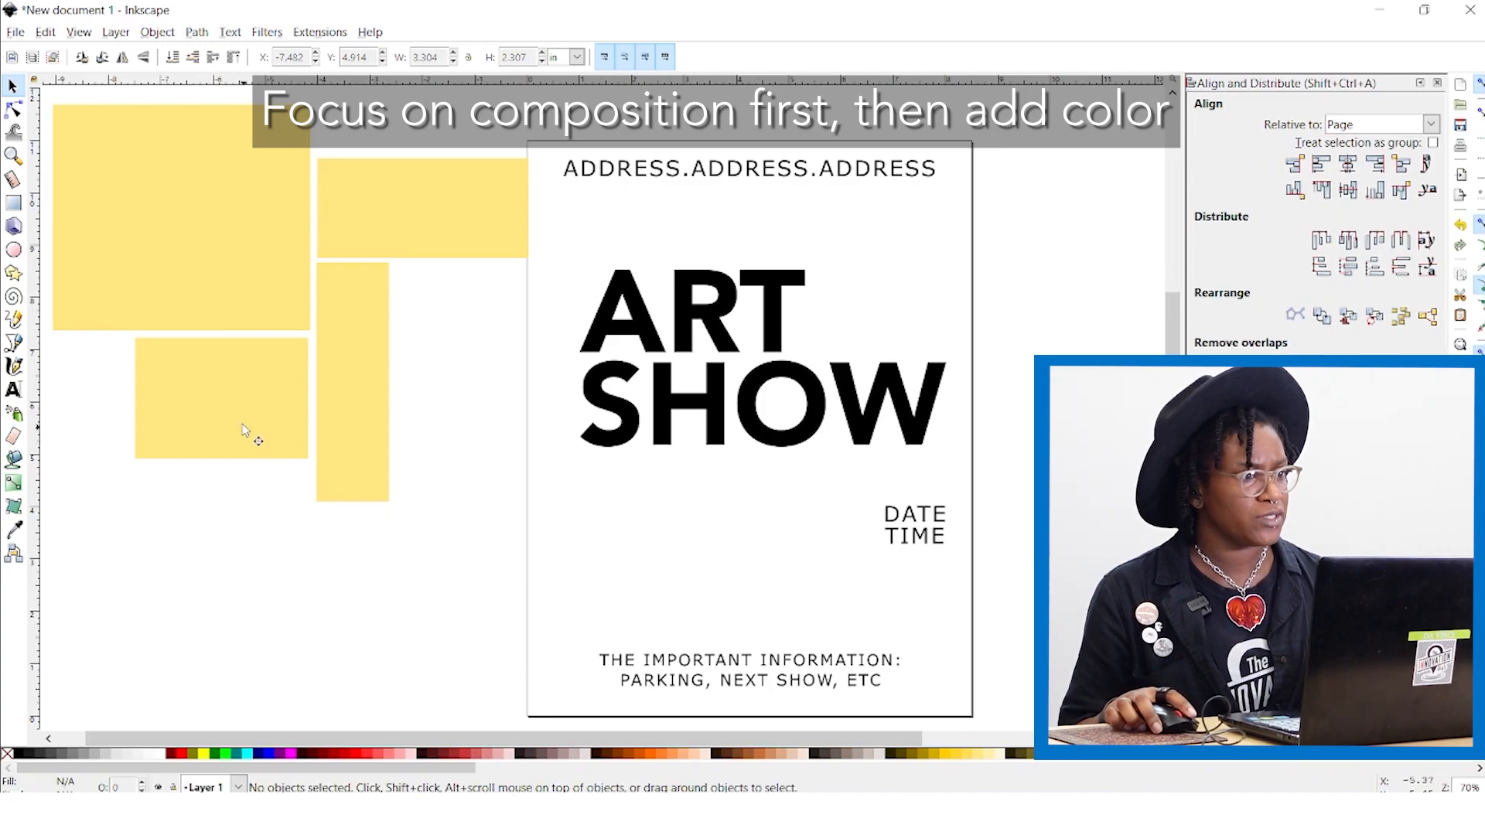
left_click(221, 398)
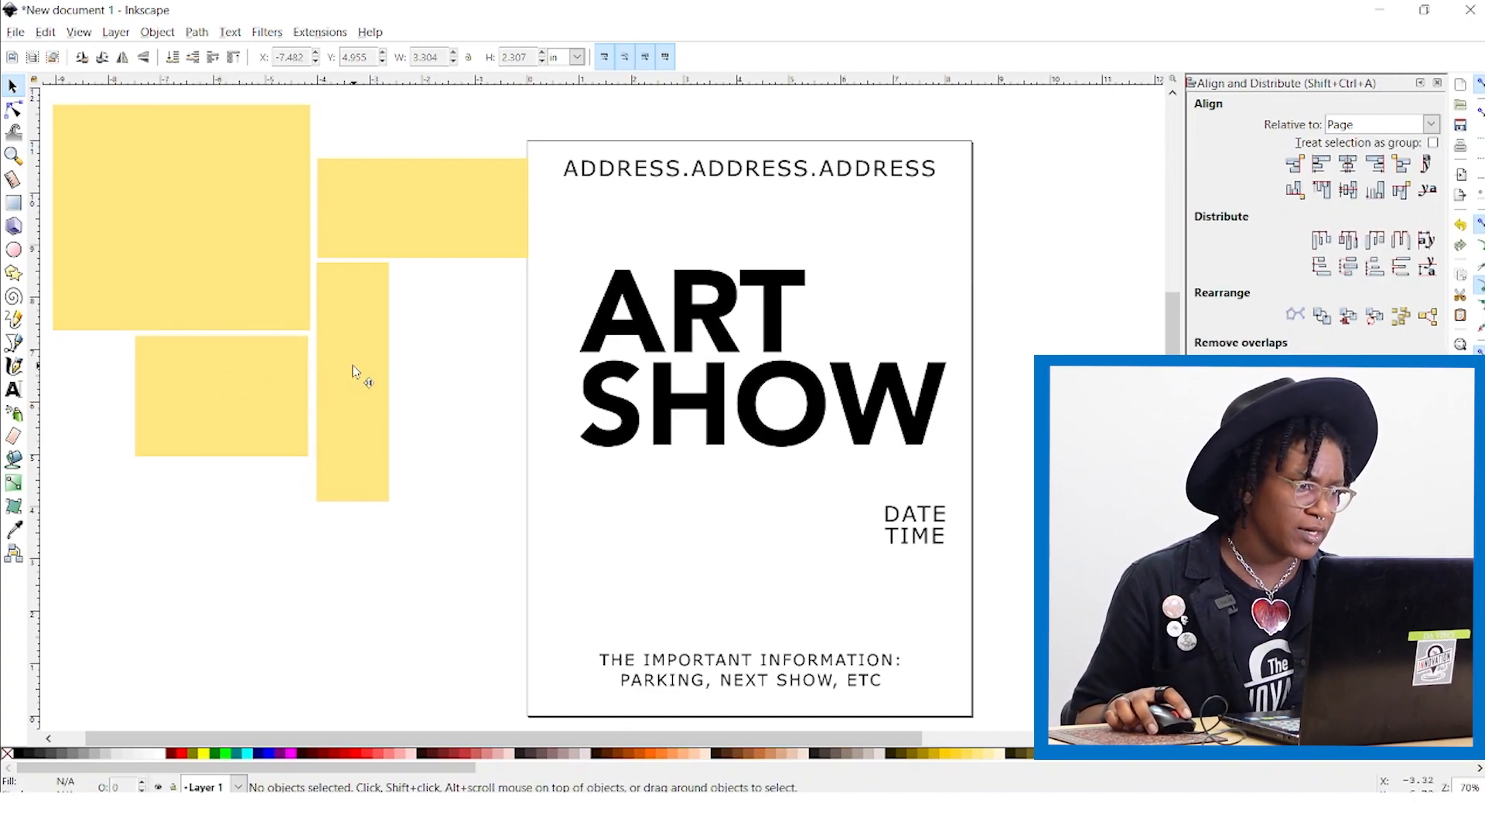
left_click(351, 379)
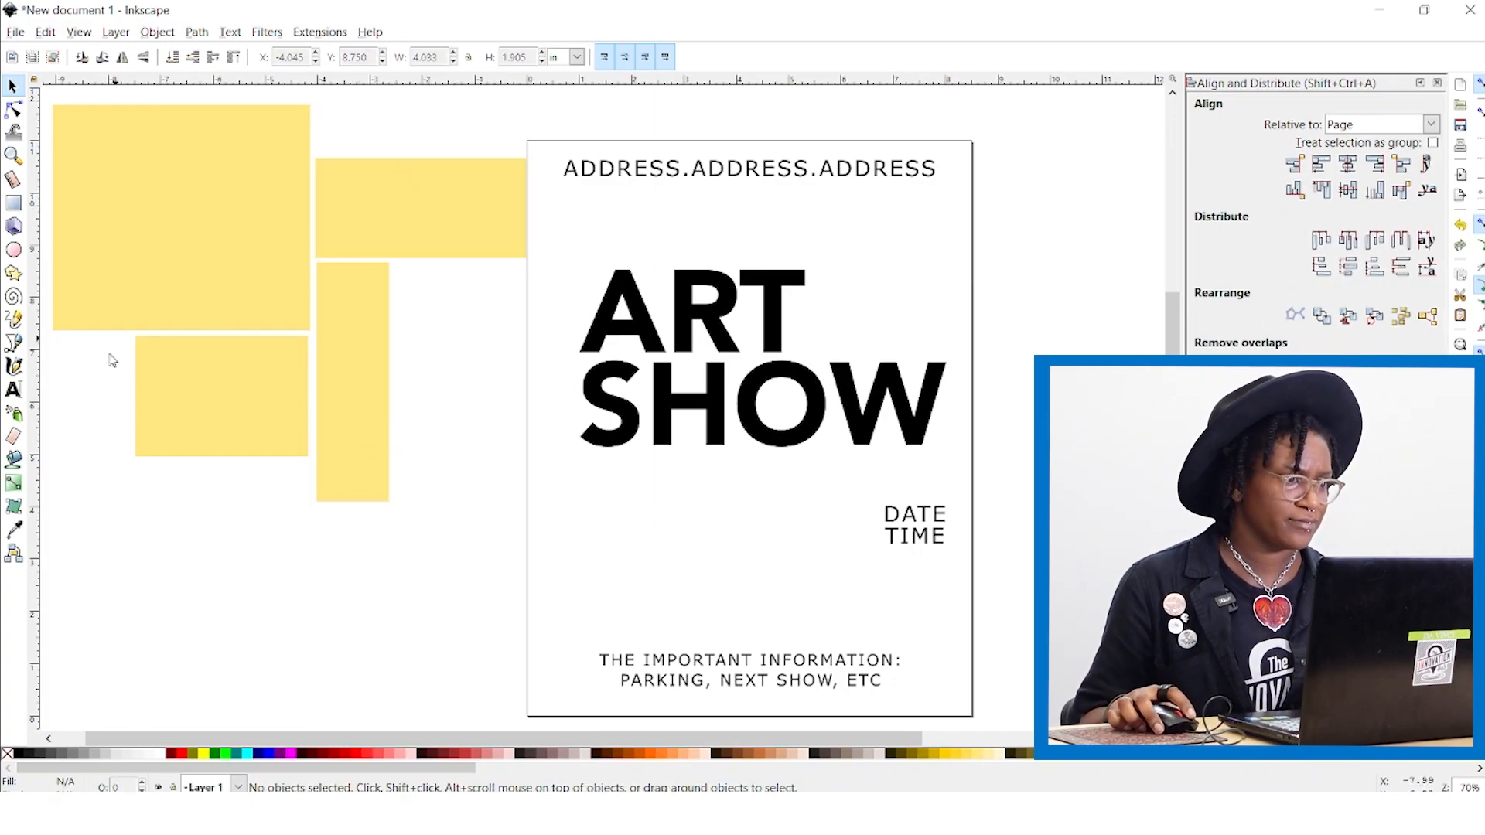
left_click(179, 218)
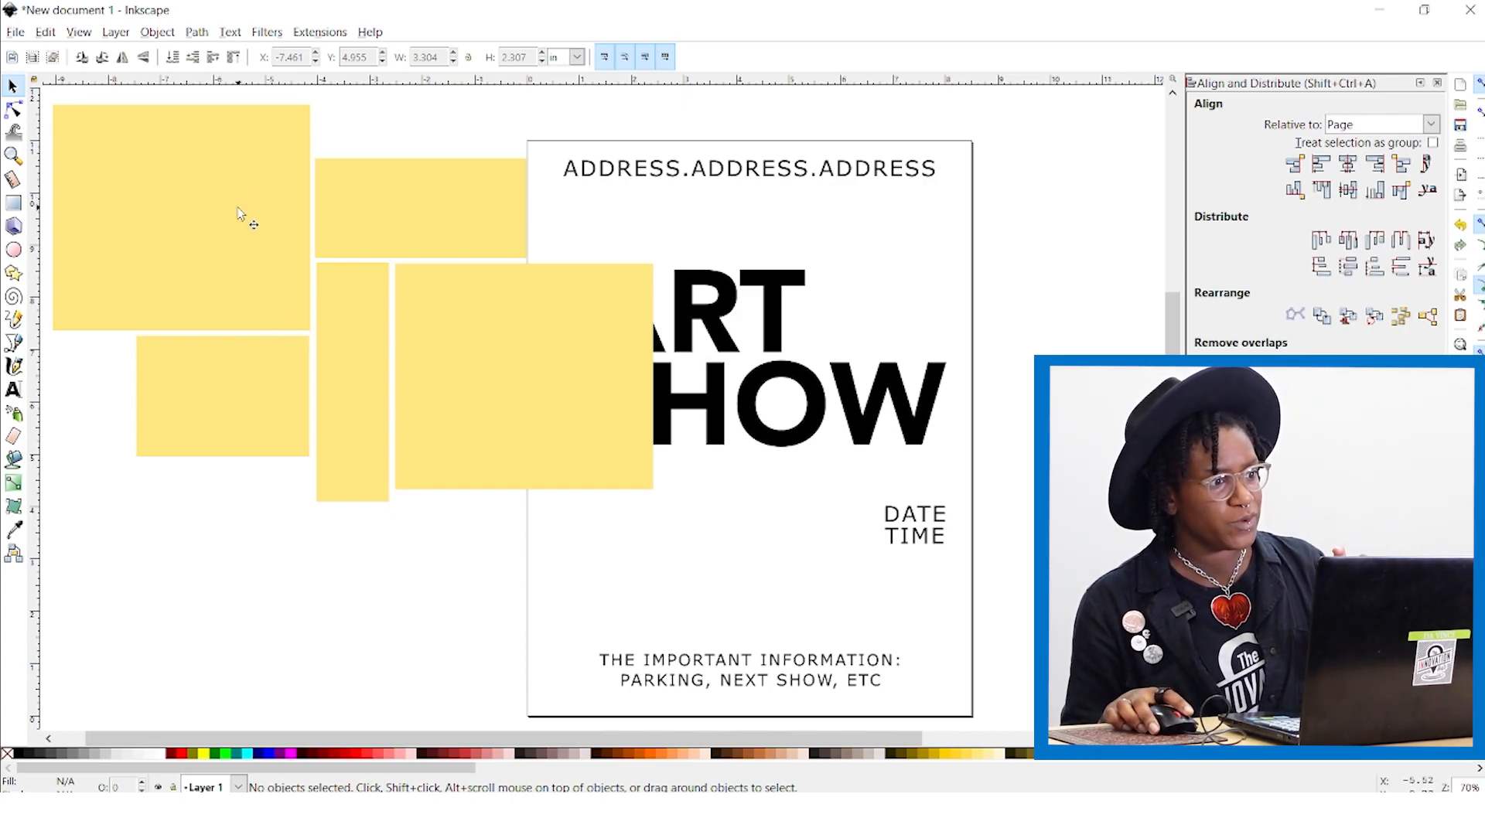
left_click(223, 398)
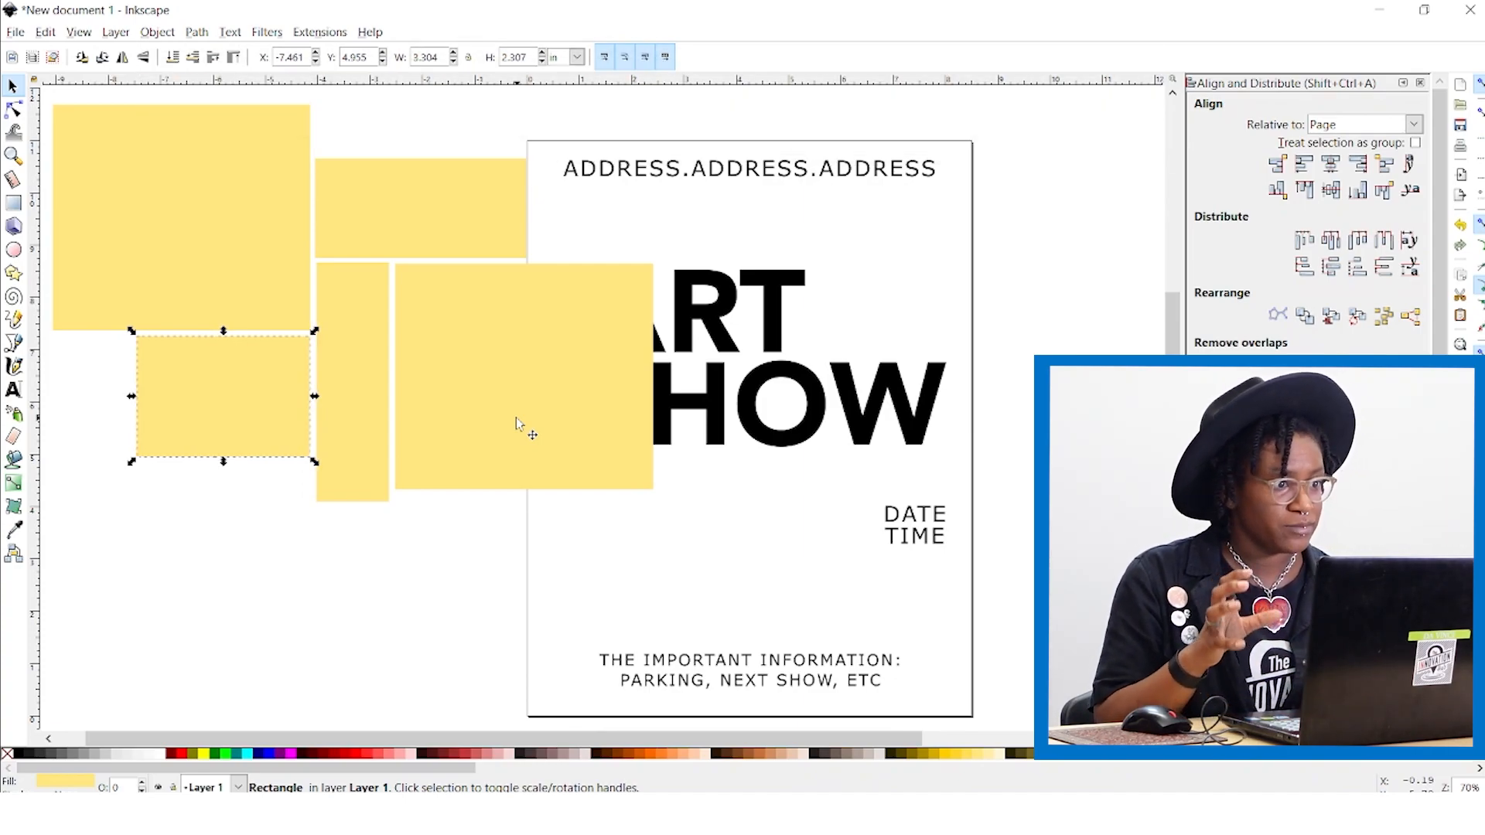
left_click(294, 621)
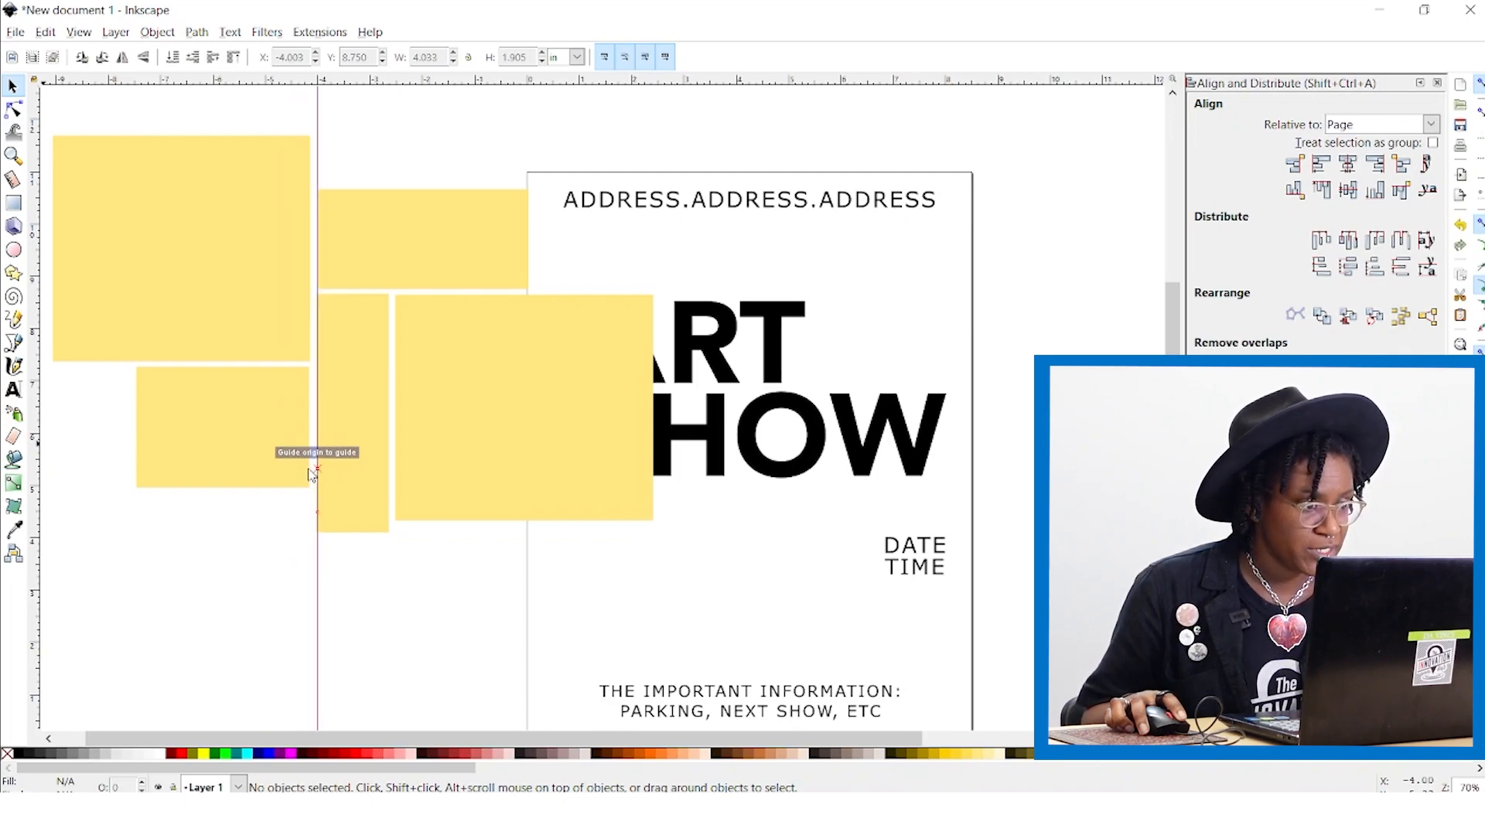
mouse_move(52, 374)
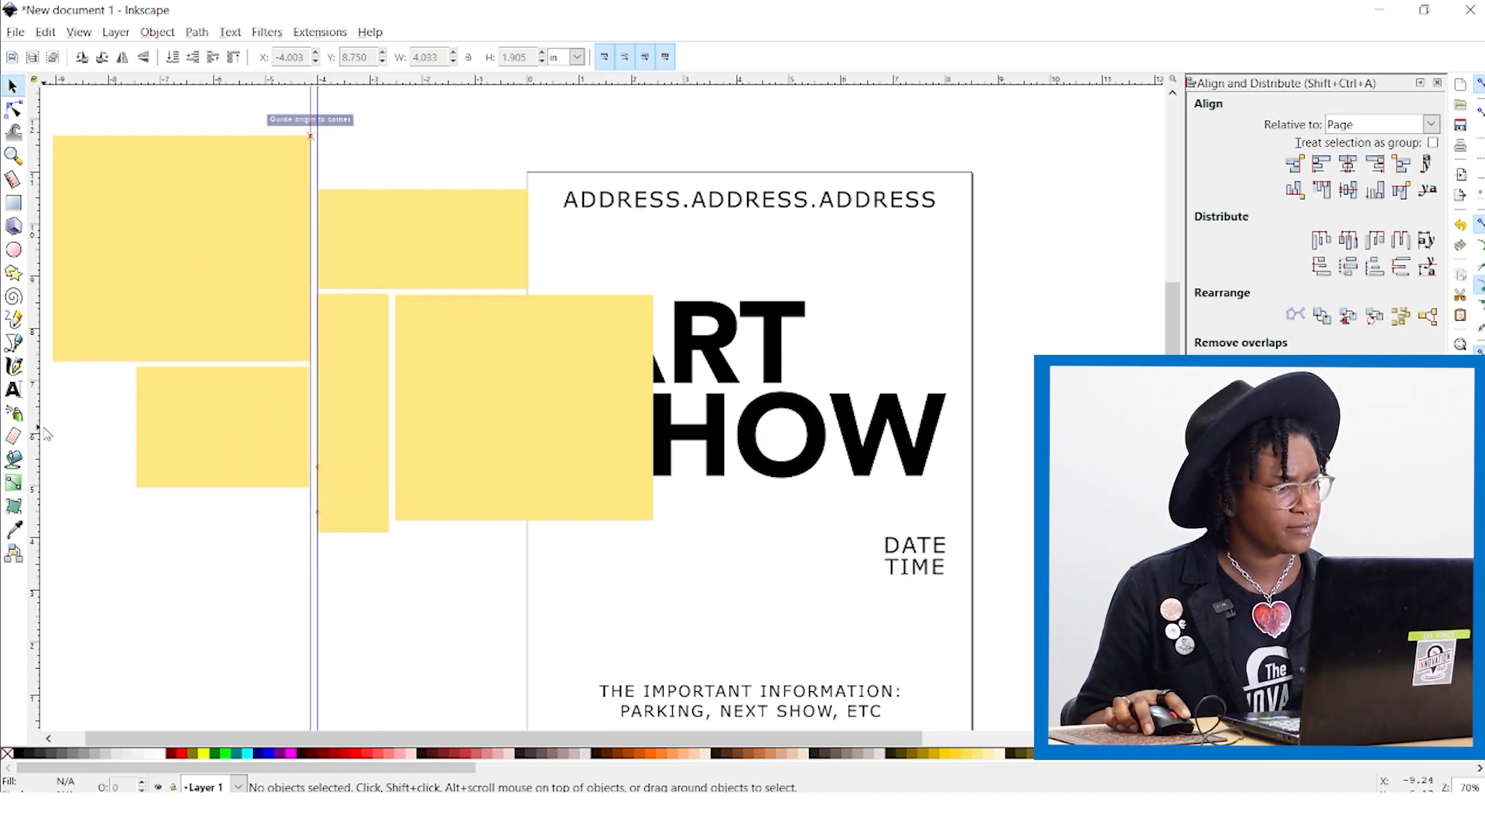
left_click(14, 391)
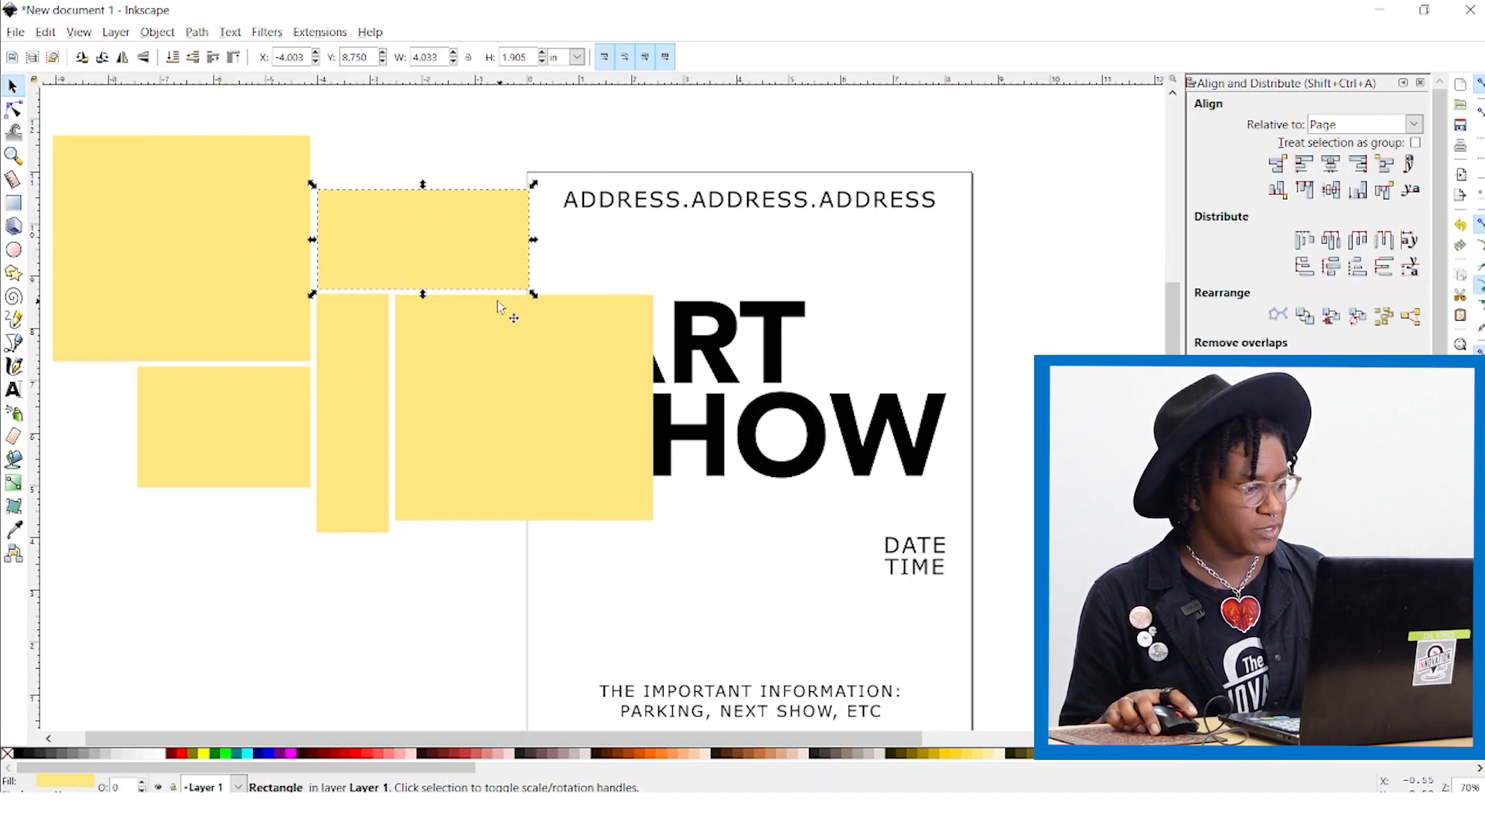
Step: Select all five angled rectangles and lower them to the bottom behind the text
left_click(180, 246)
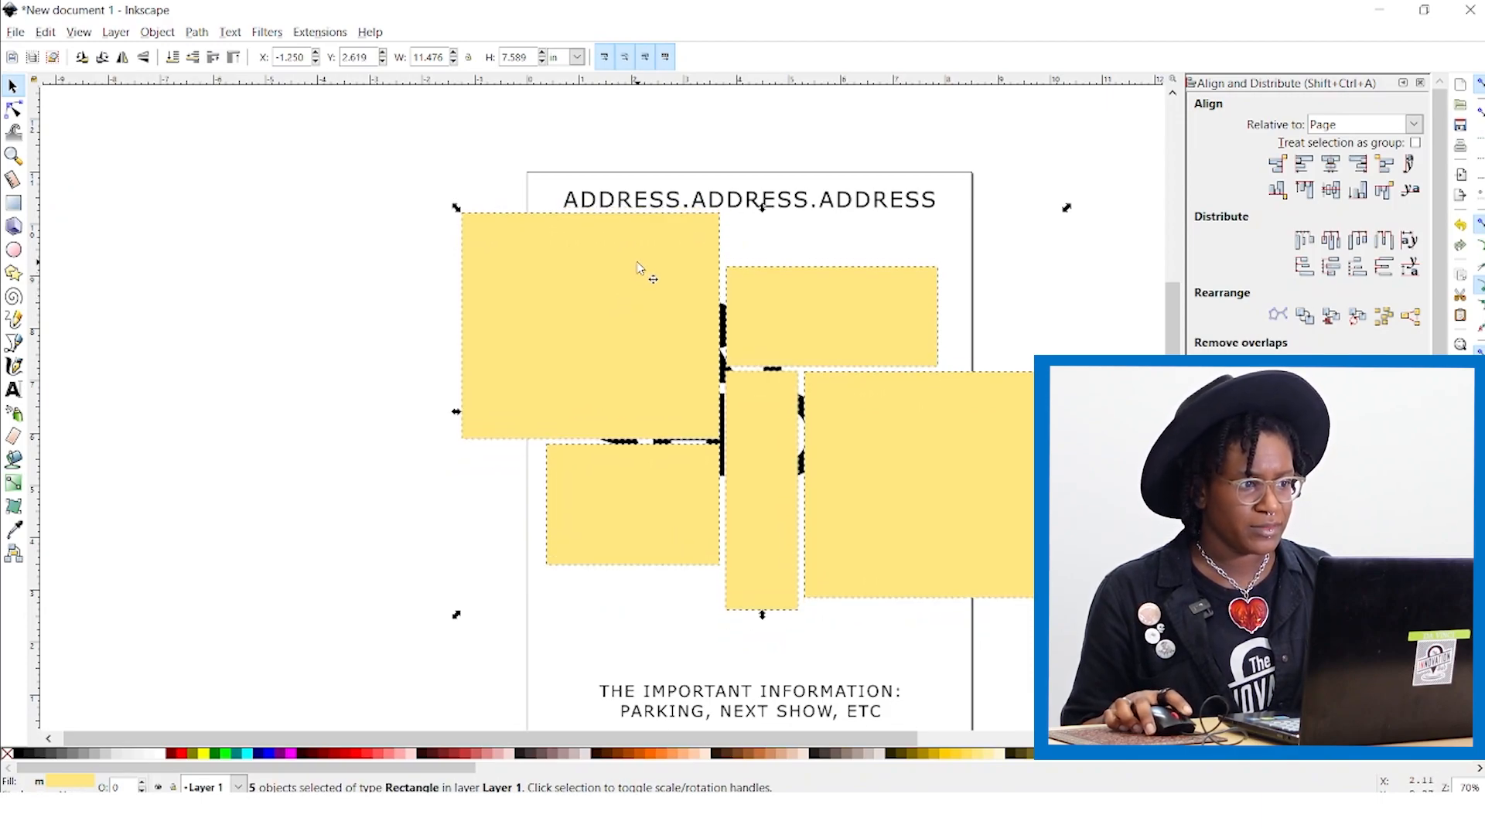
mouse_move(521, 285)
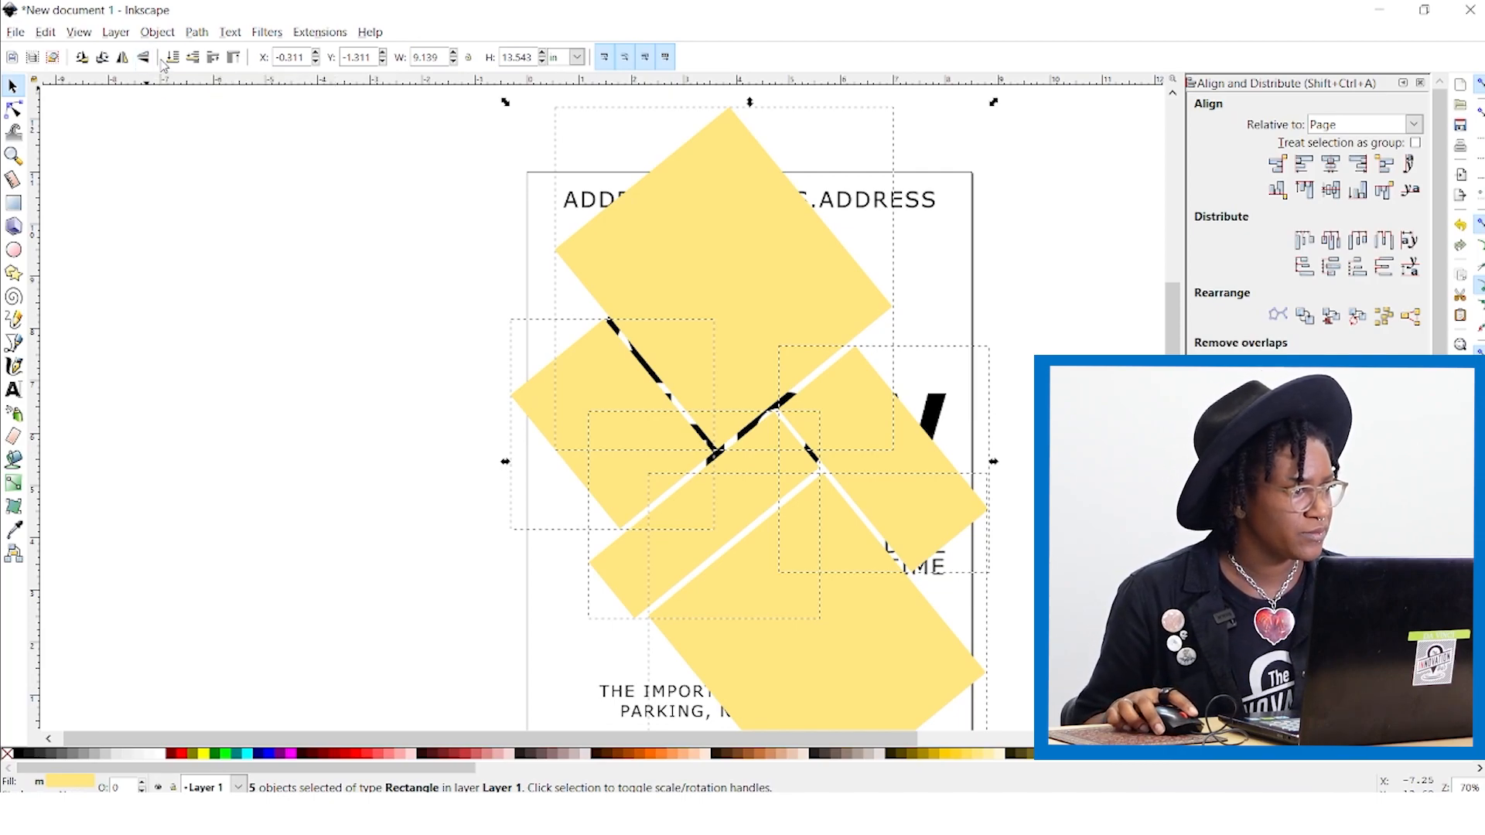
mouse_move(172, 58)
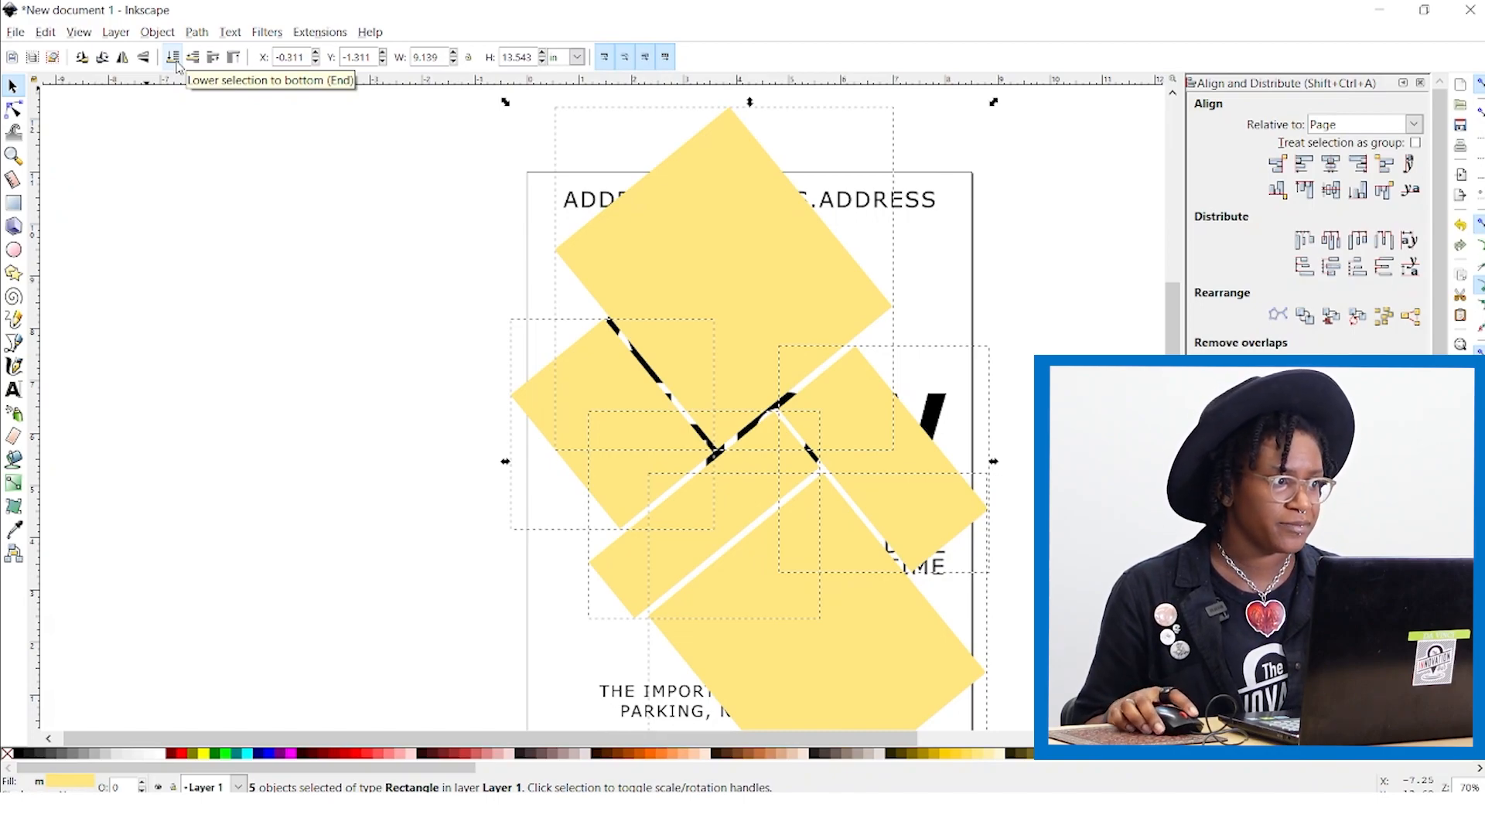
left_click(172, 57)
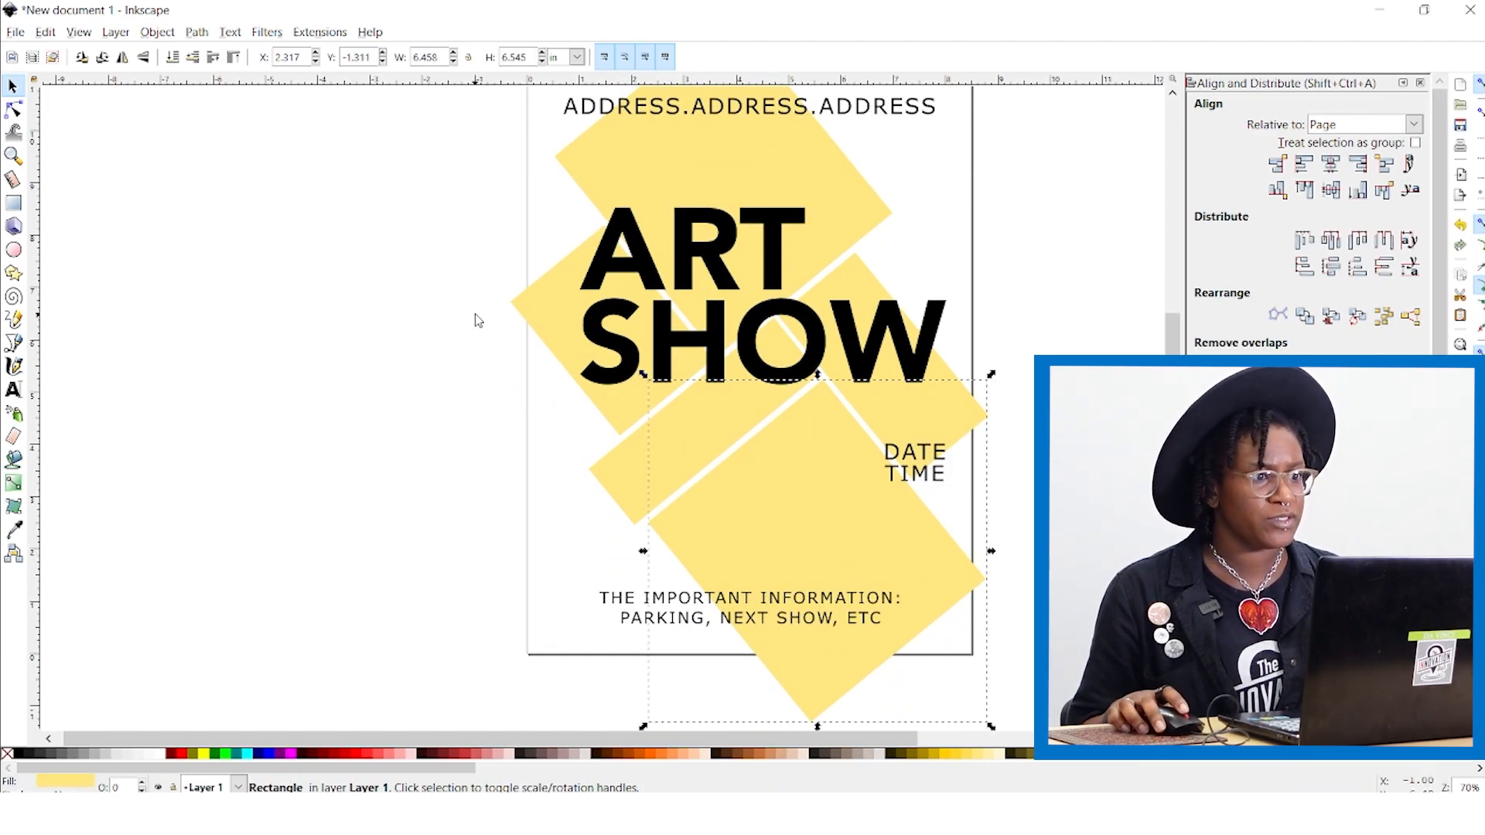
Step: Place a wide unrotated yellow rectangle just above the page's top edge
scroll("down", 3)
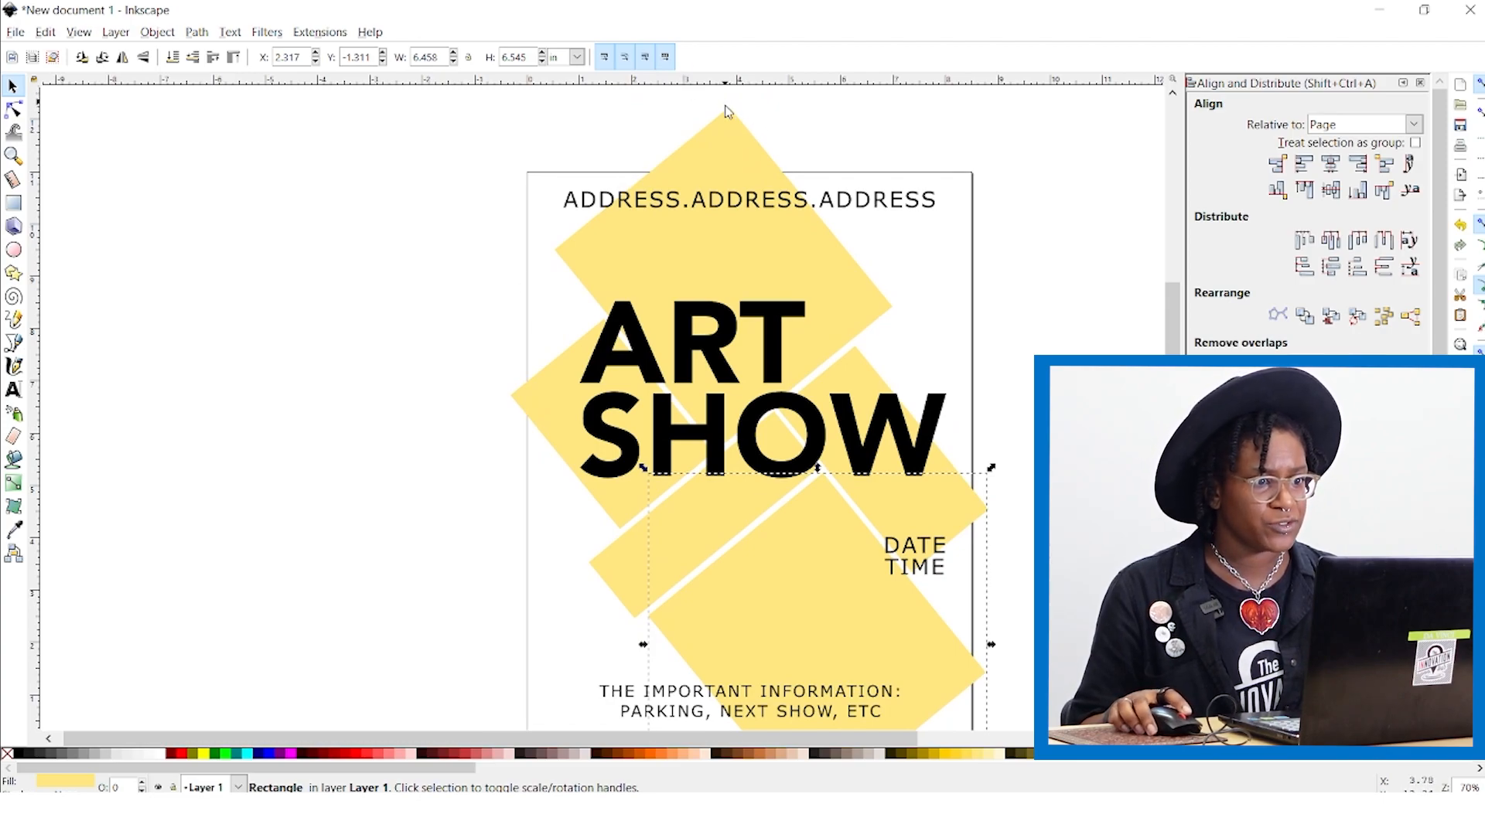
scroll("down", 3)
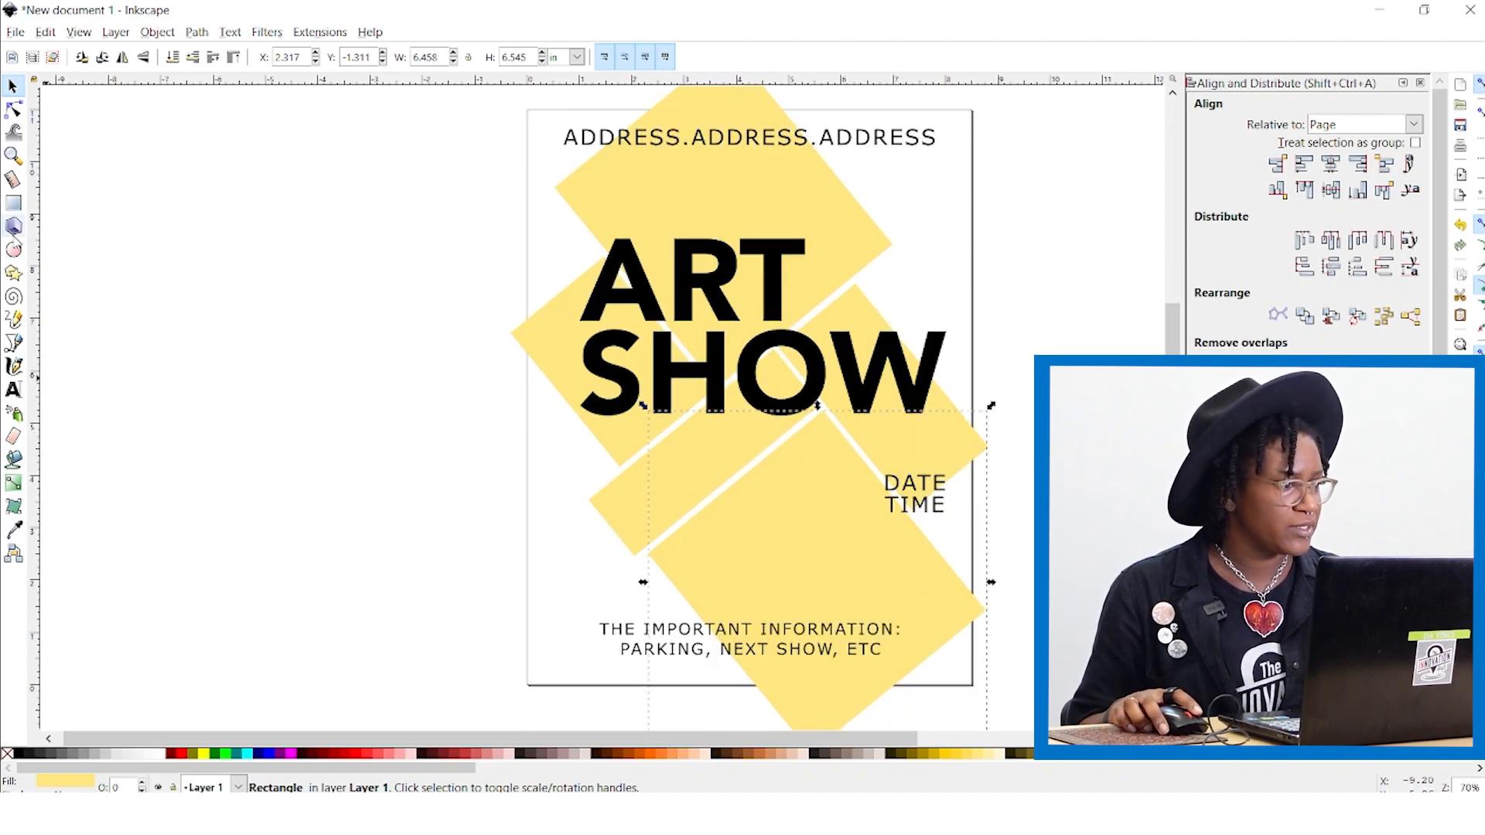
left_click(229, 31)
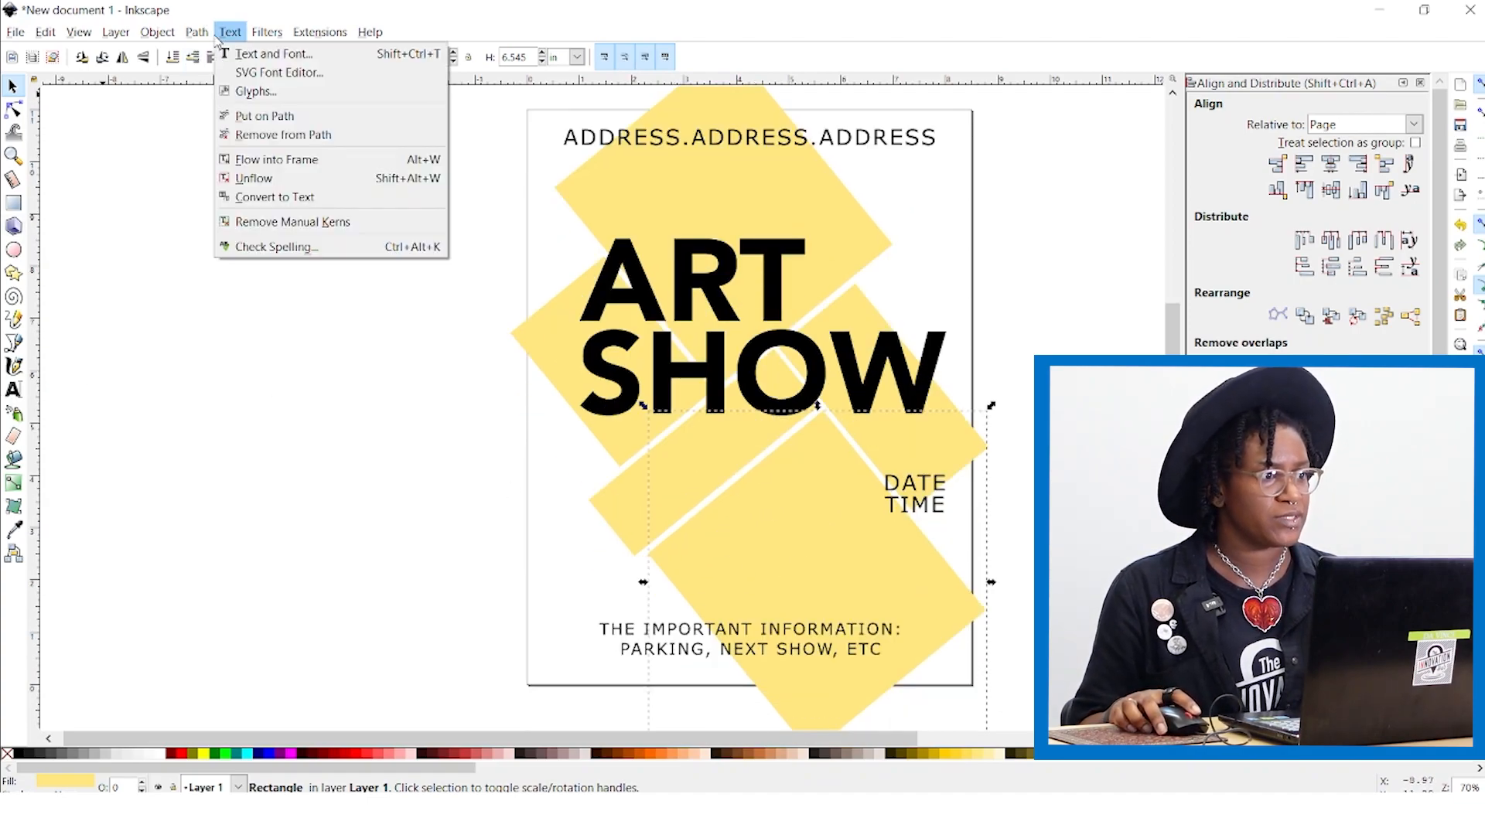
left_click(197, 31)
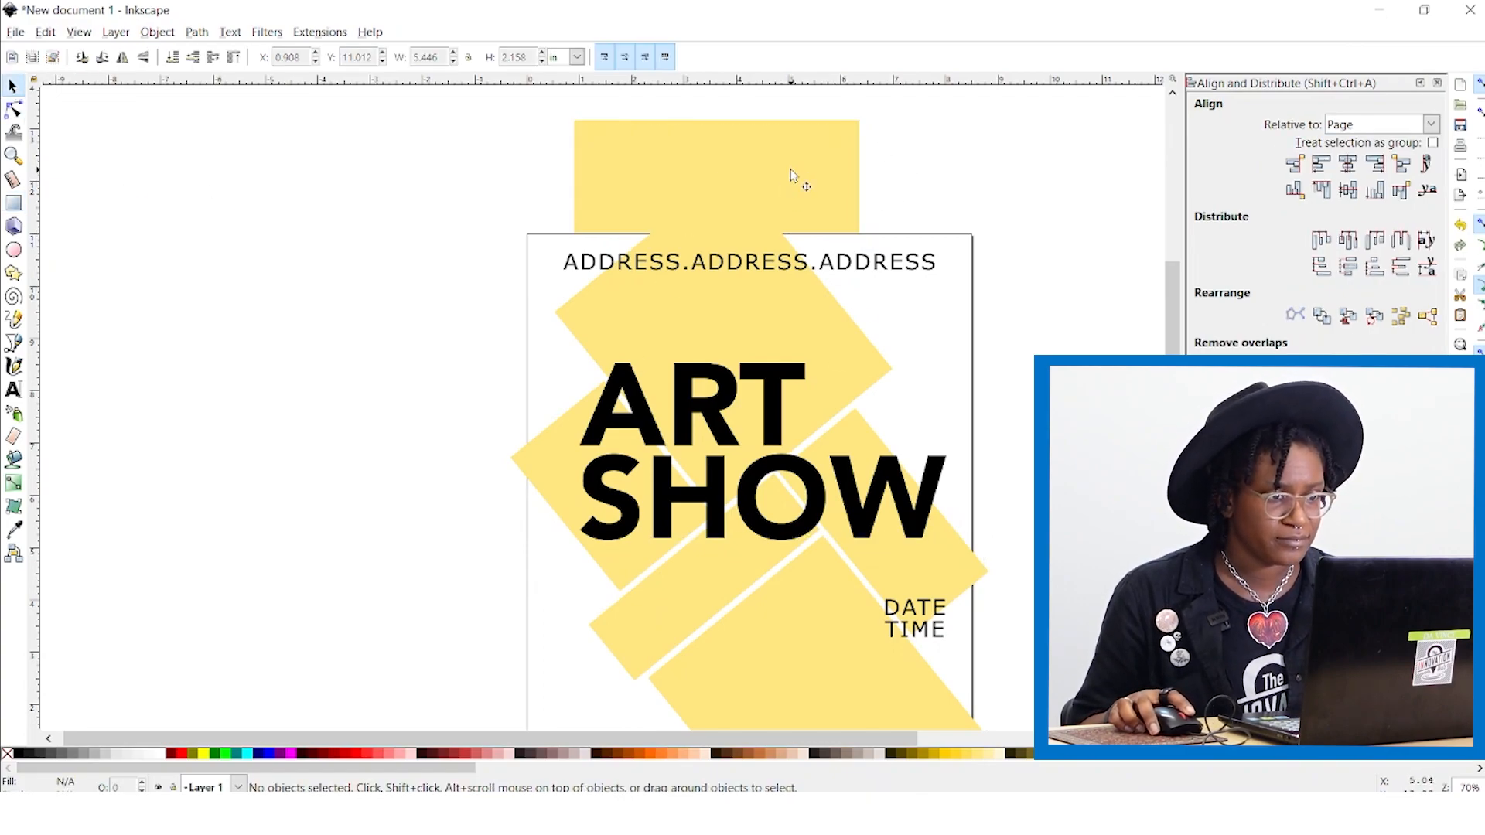
Step: Nudge the wide rectangle so its bottom edge sits flush on the page's top border
left_click(715, 175)
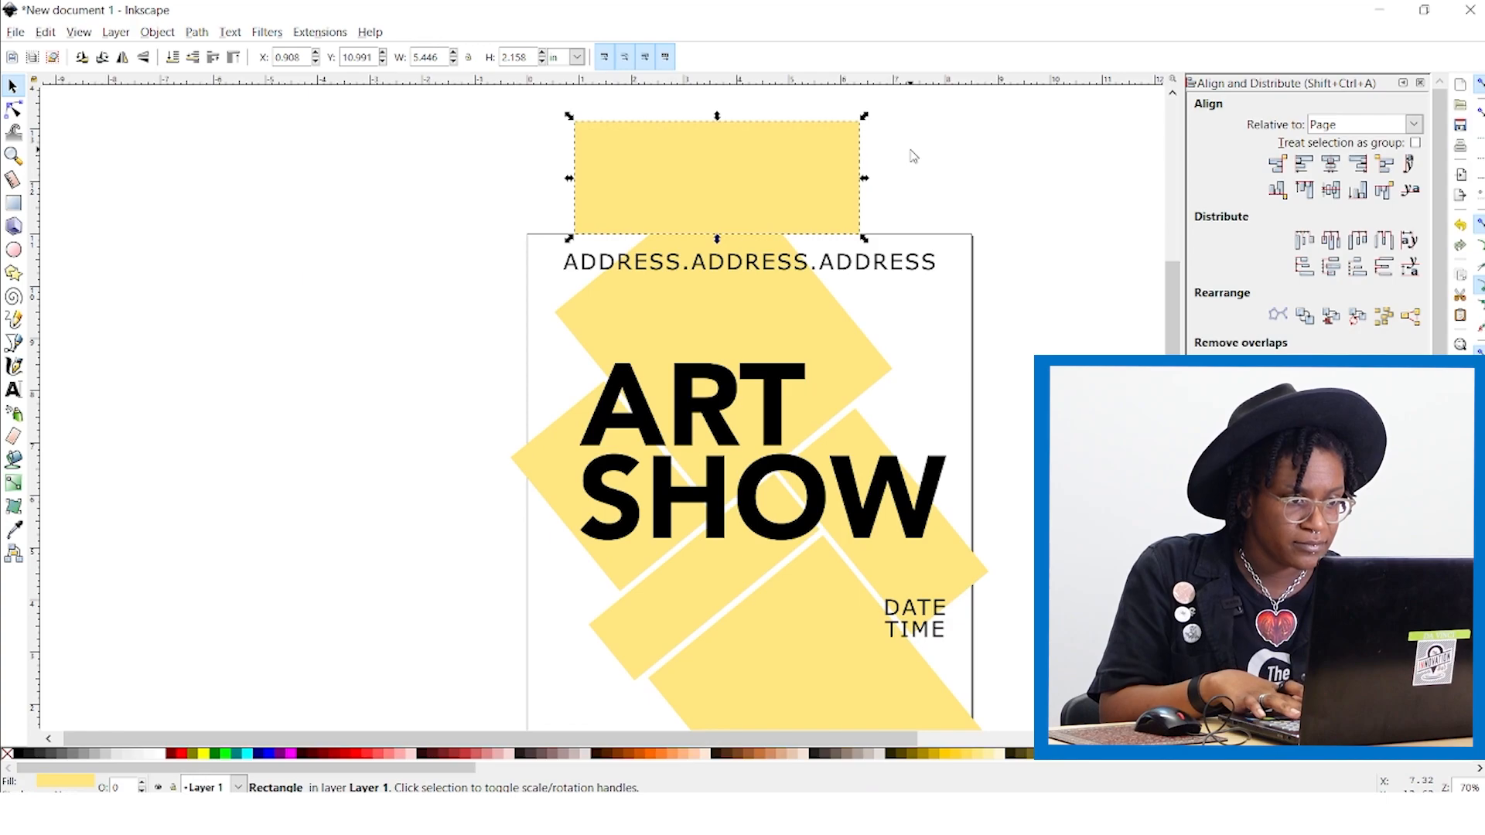
mouse_move(550, 303)
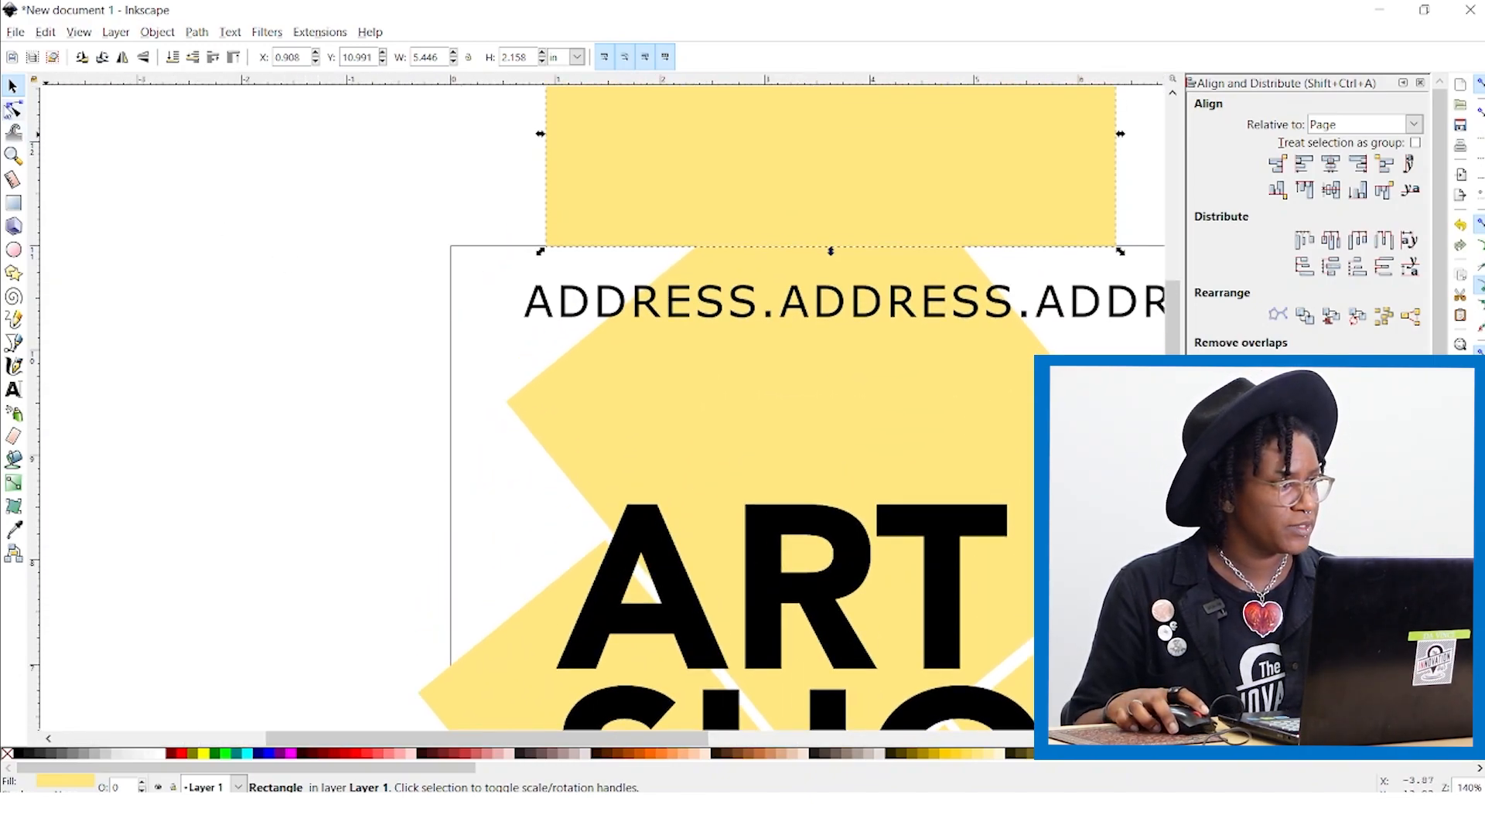
key("ctrl+a")
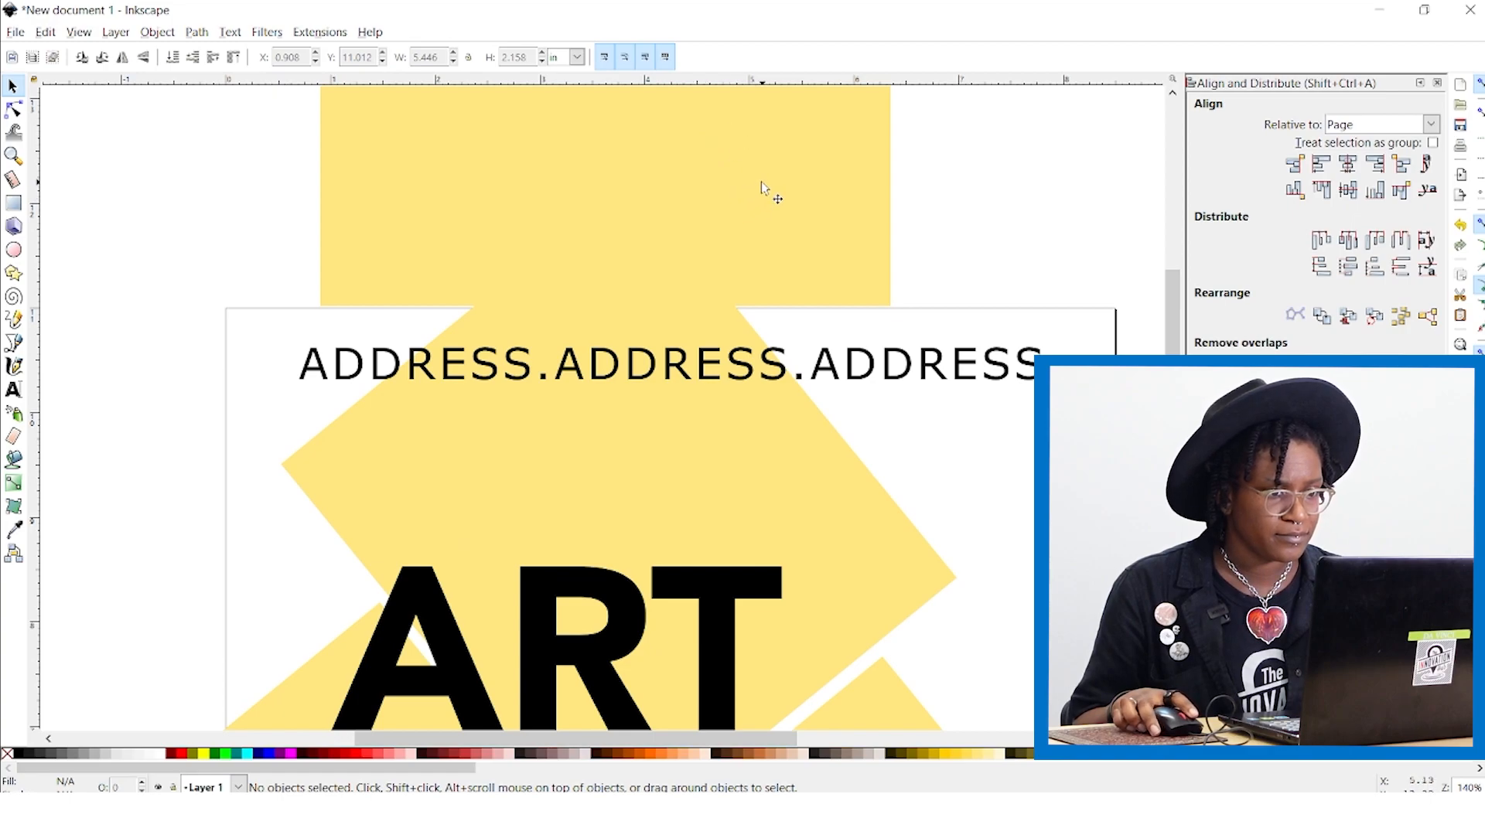
mouse_move(747, 199)
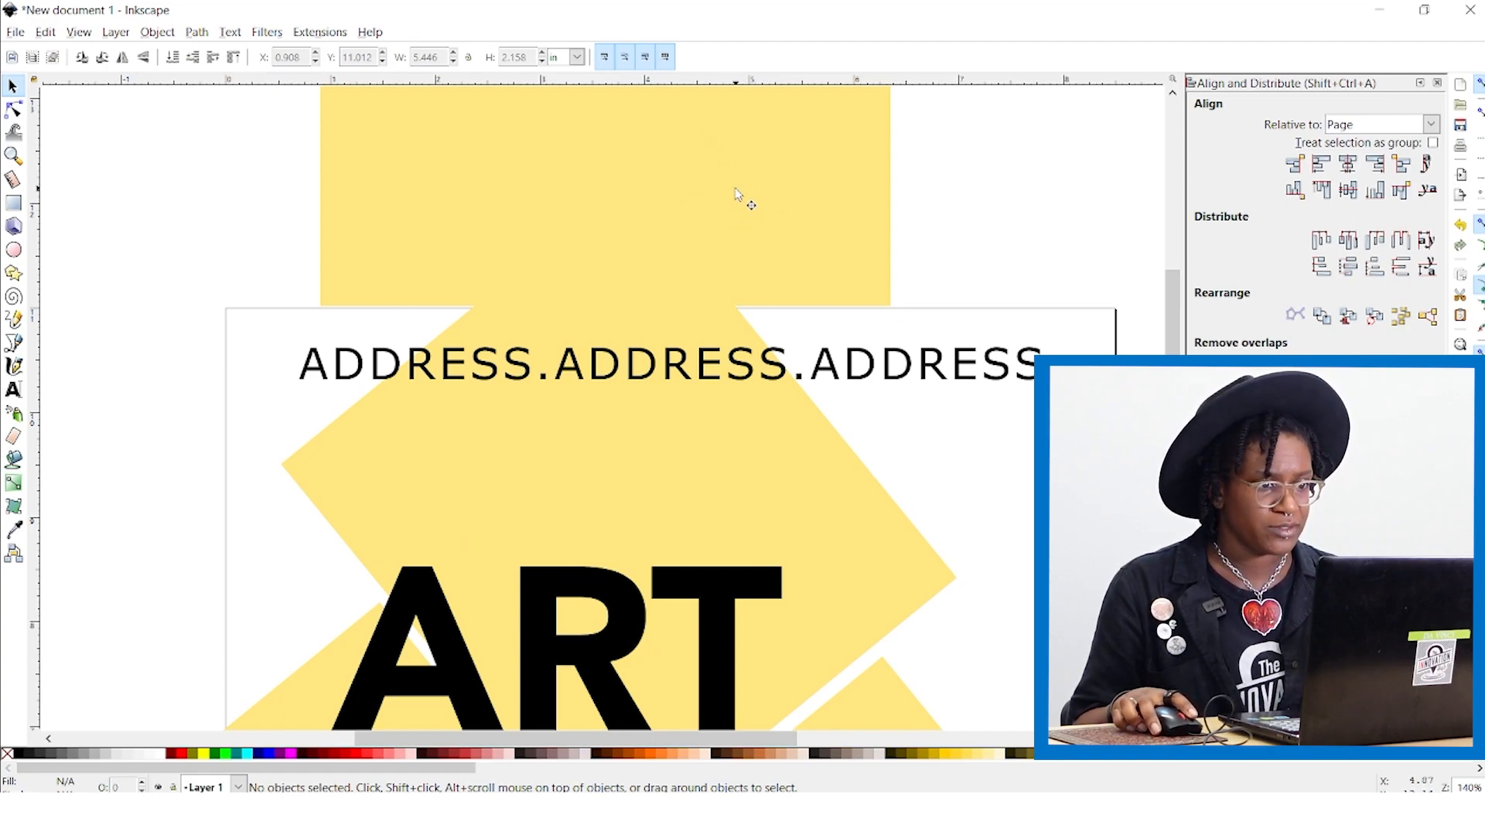
left_click(607, 189)
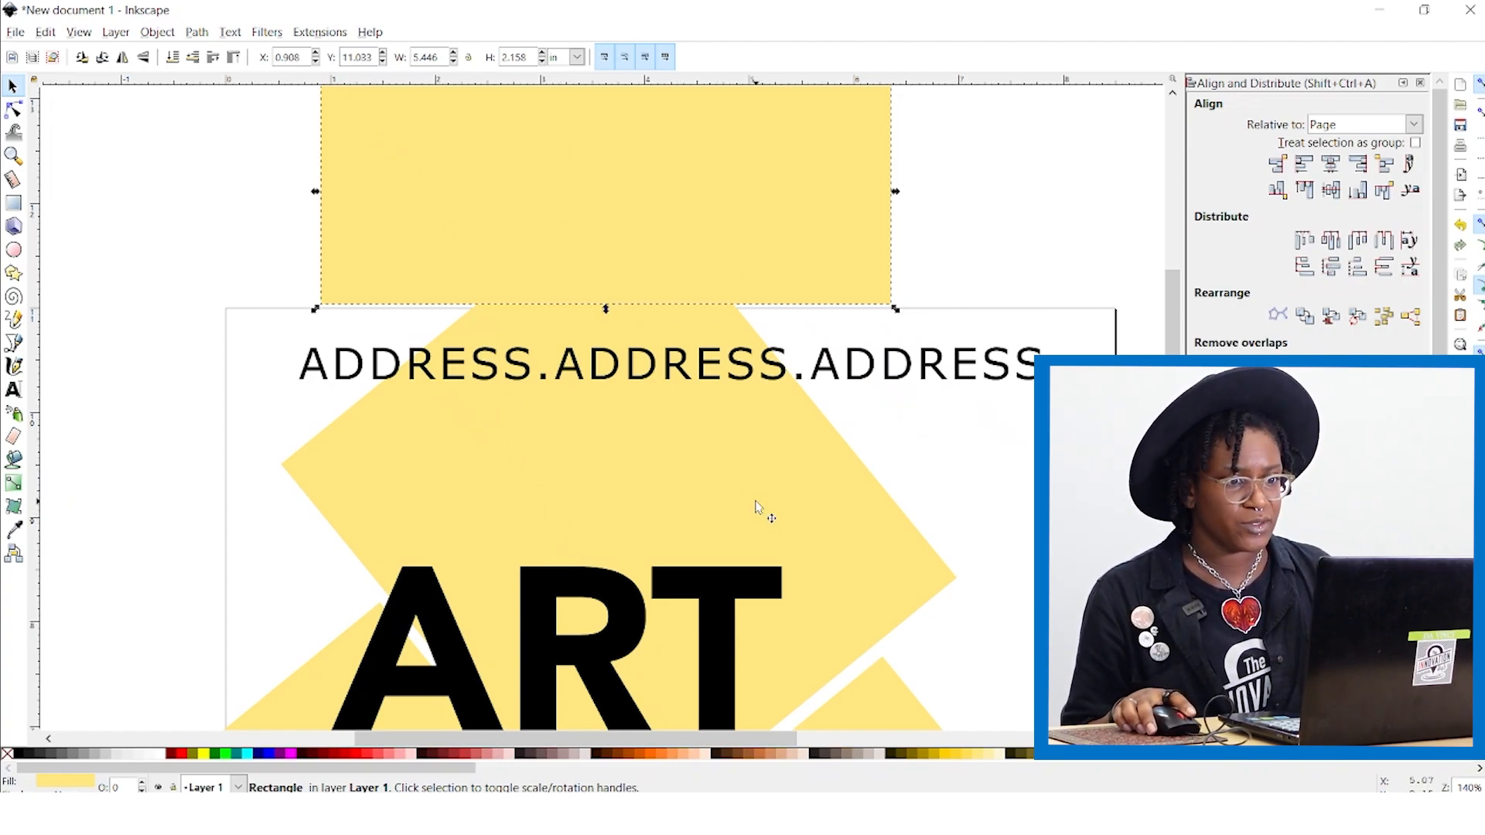
mouse_move(749, 509)
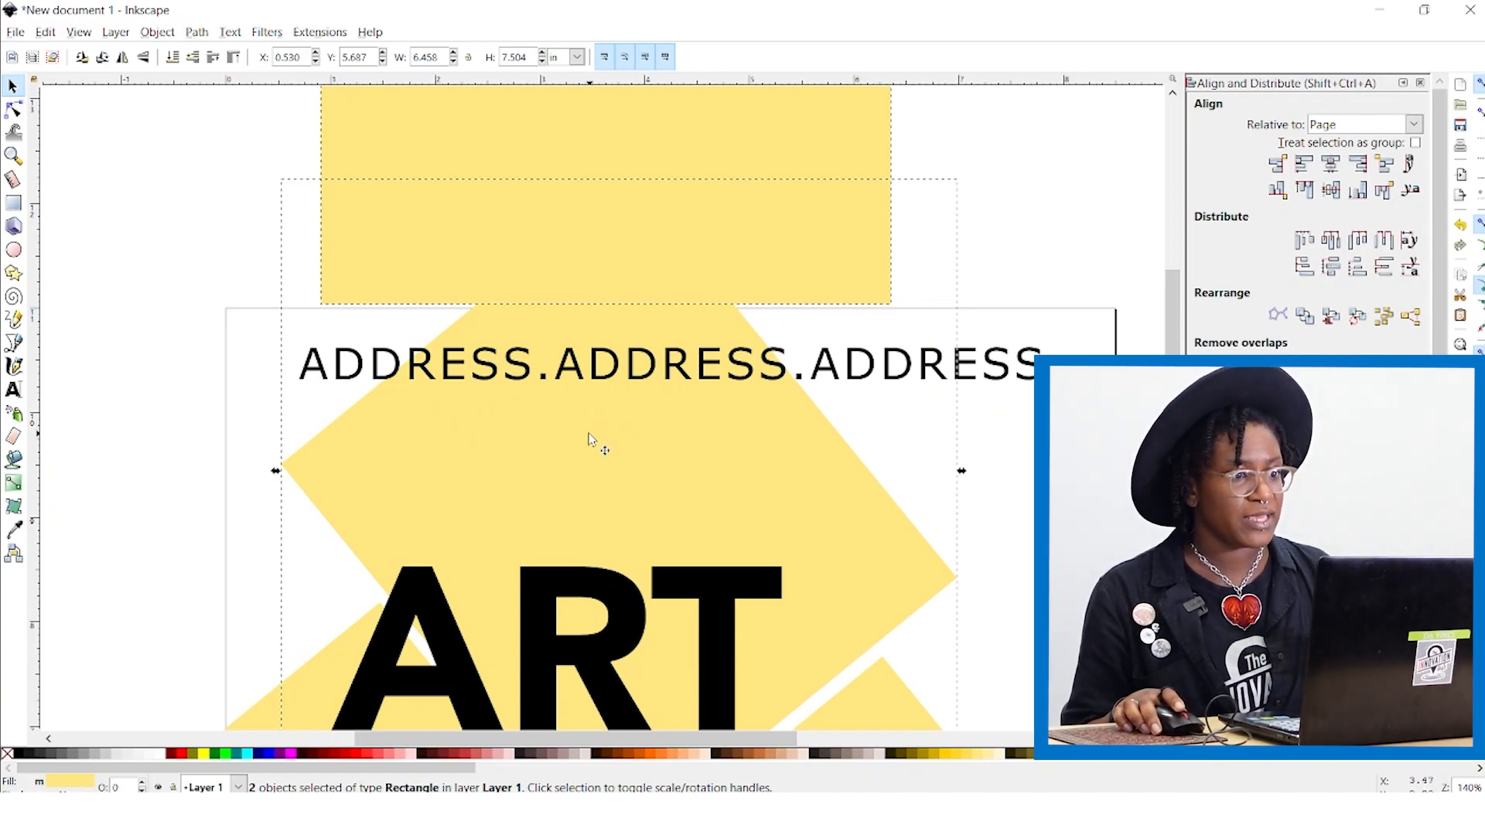
mouse_move(238, 143)
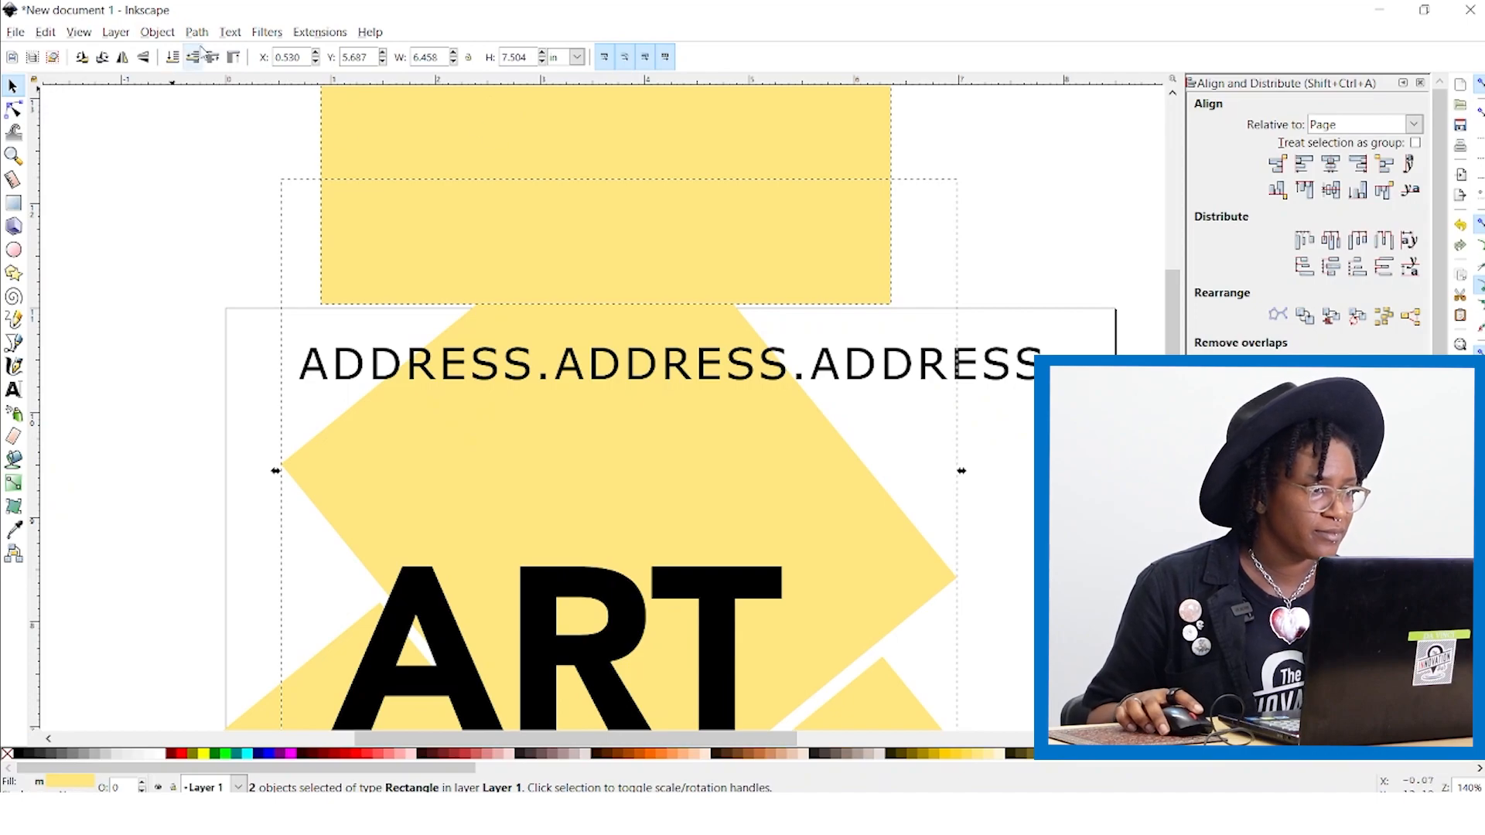
Step: Subtract the wide rectangle from the angled one with Path > Difference, trimming the top overhang
left_click(197, 31)
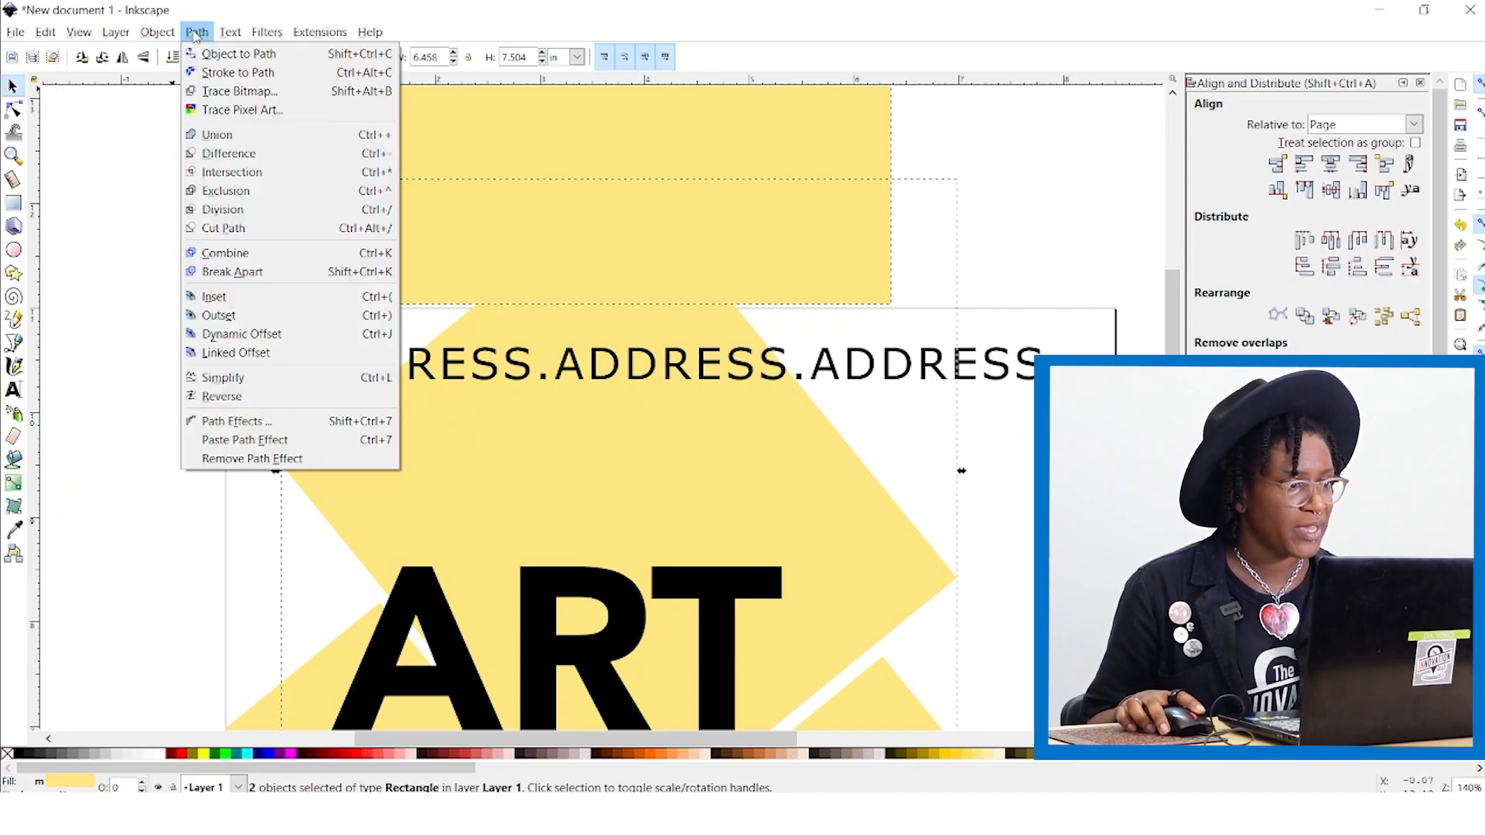
mouse_move(228, 153)
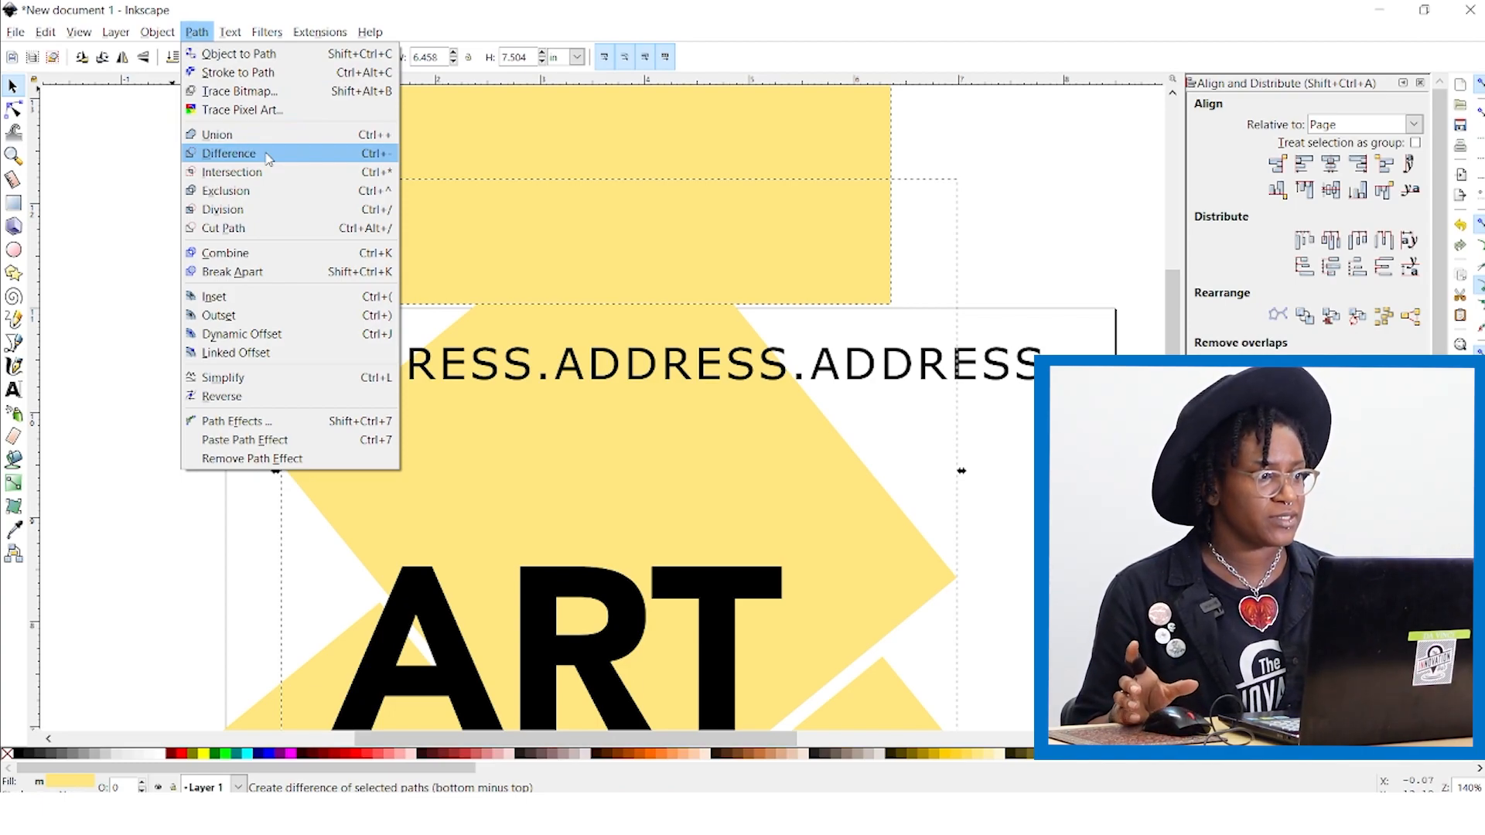
left_click(229, 153)
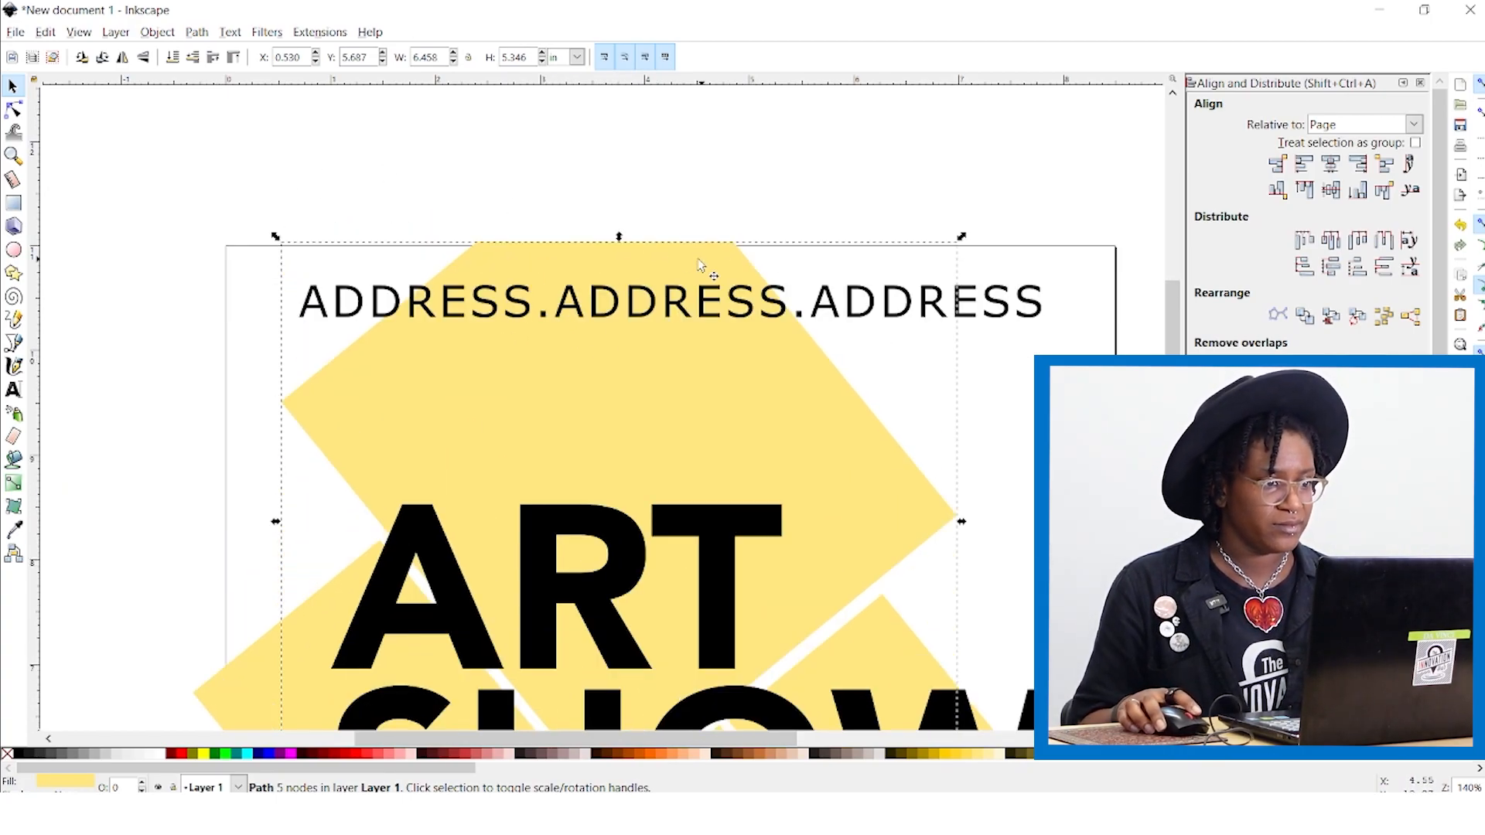
left_click(128, 546)
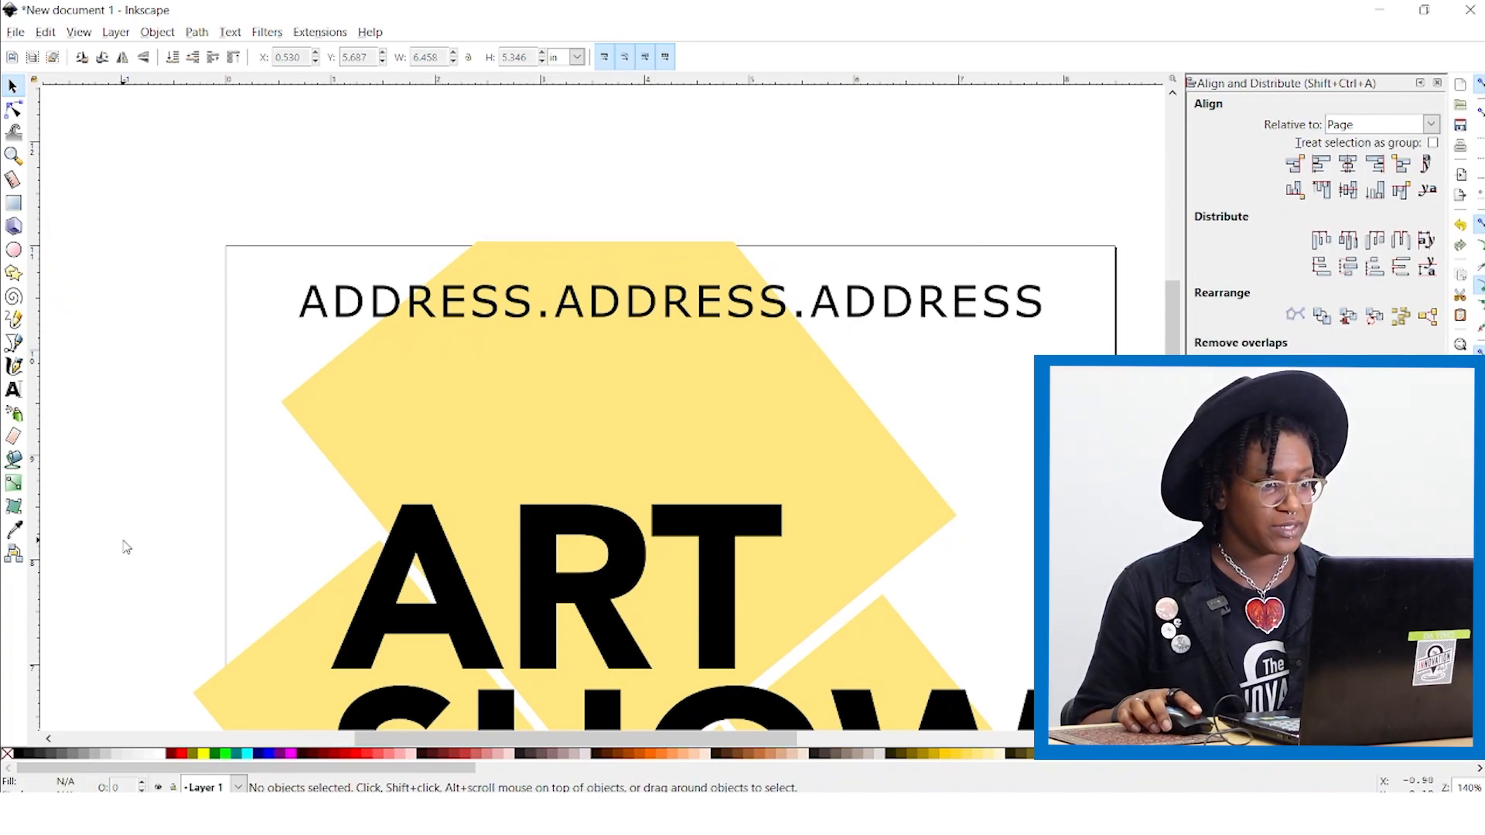
scroll("down", 3)
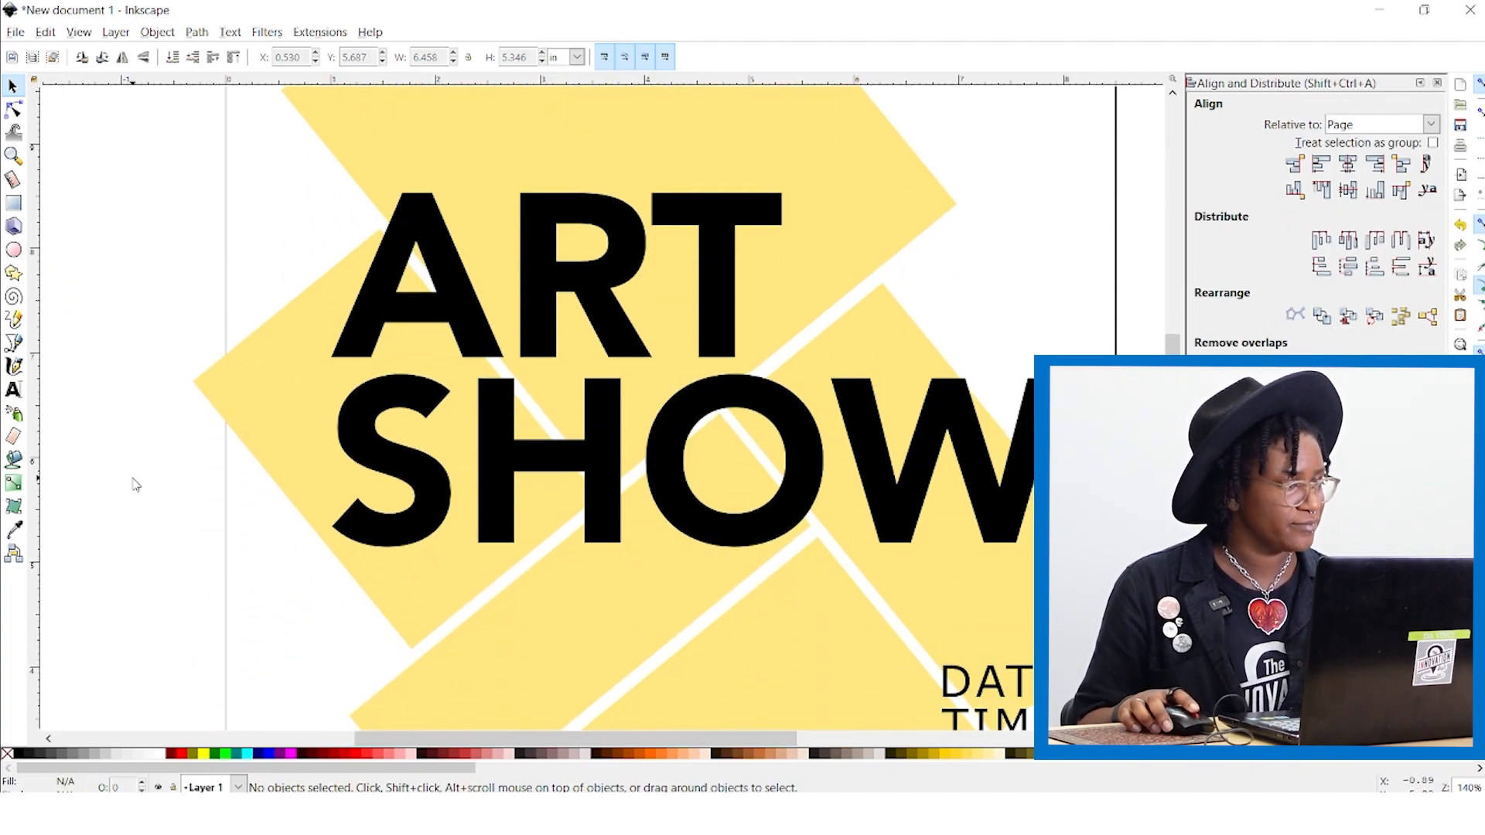
mouse_move(14, 201)
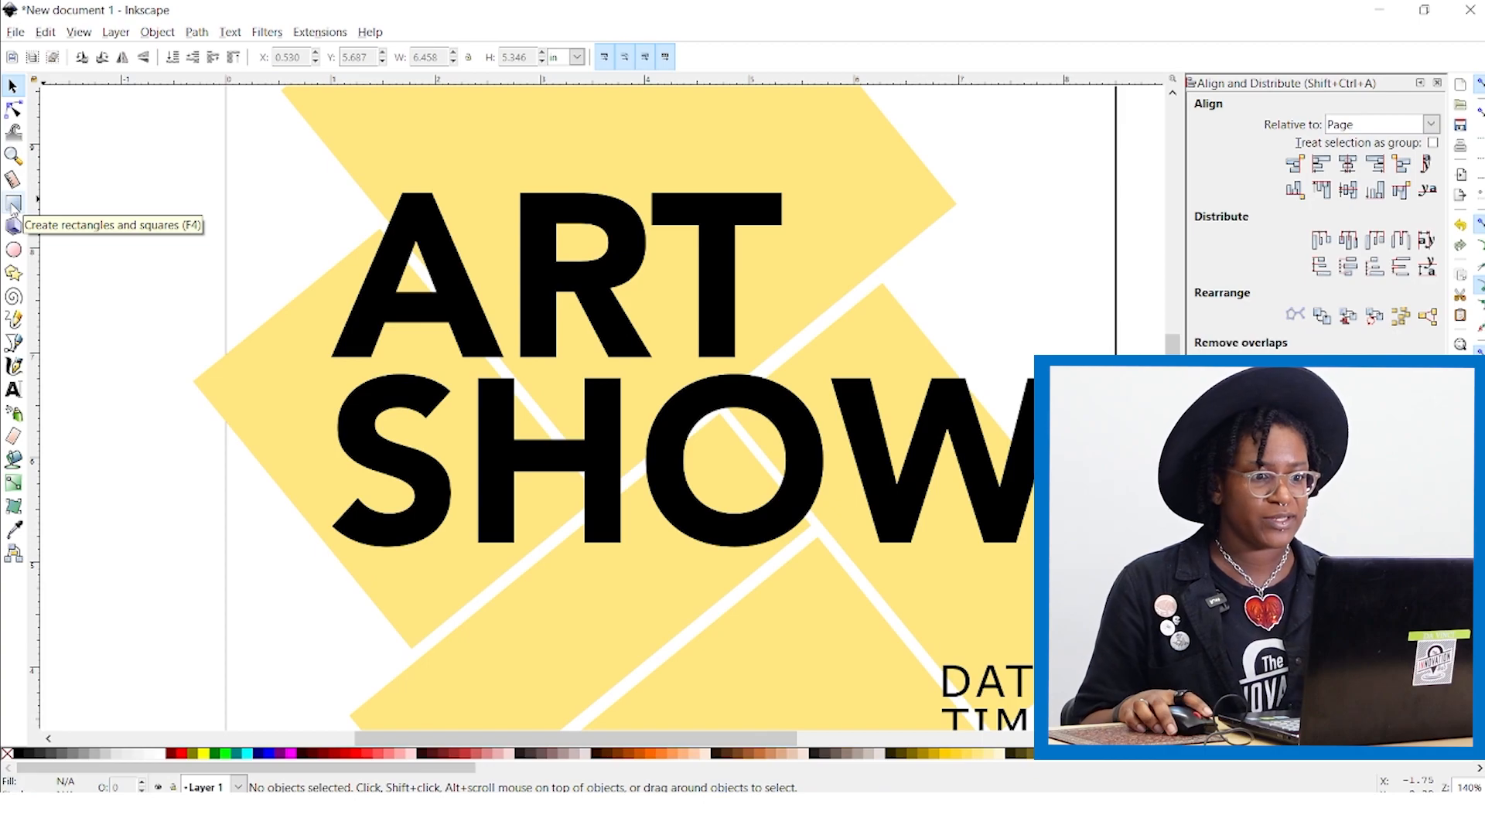
Step: Trim the yellow shapes' left-side overhang flush with the page edge using a cutting rectangle
left_click_drag(182, 311, 200, 373)
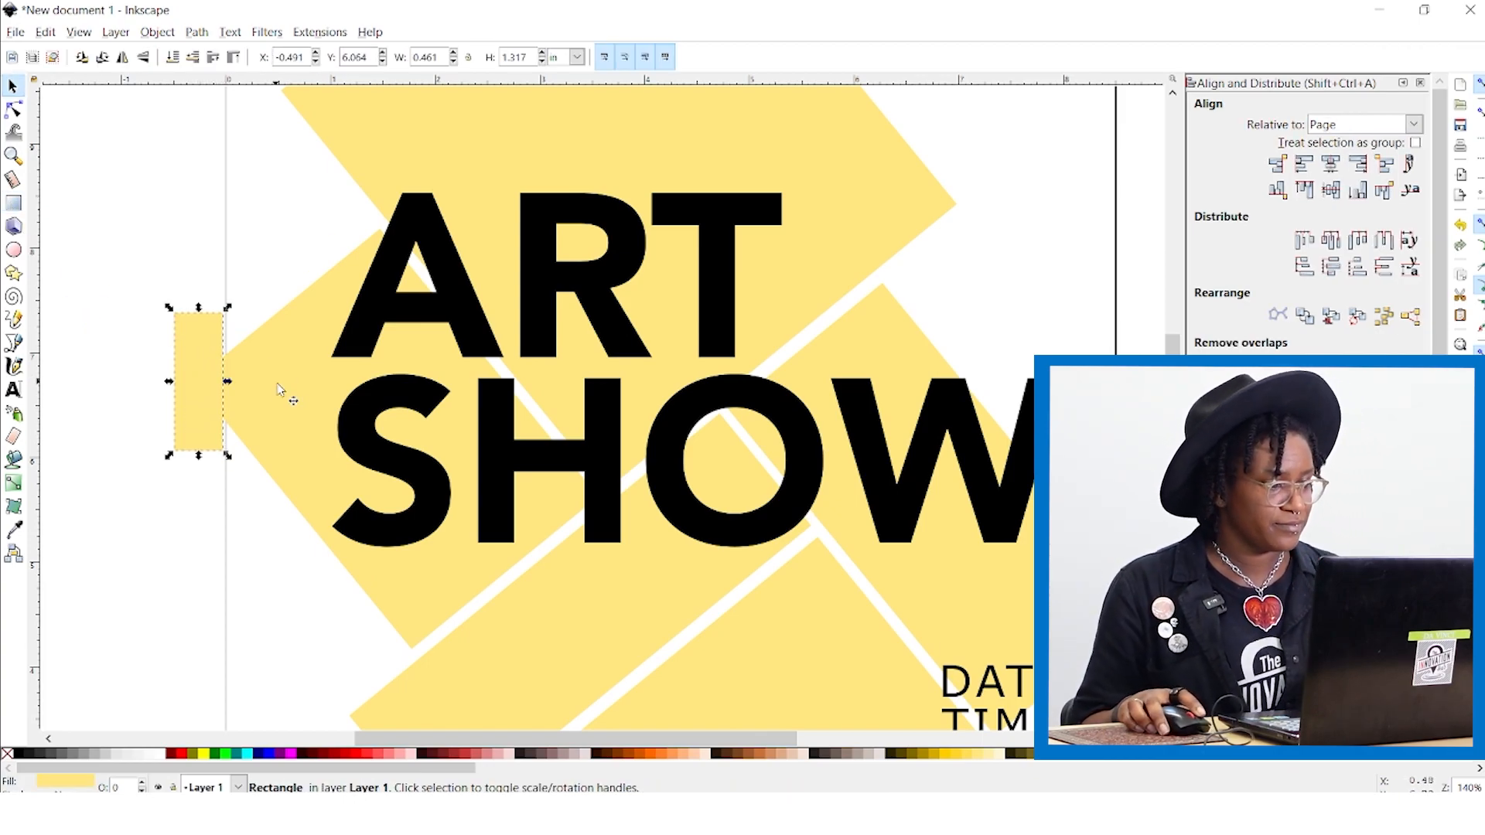
left_click(197, 31)
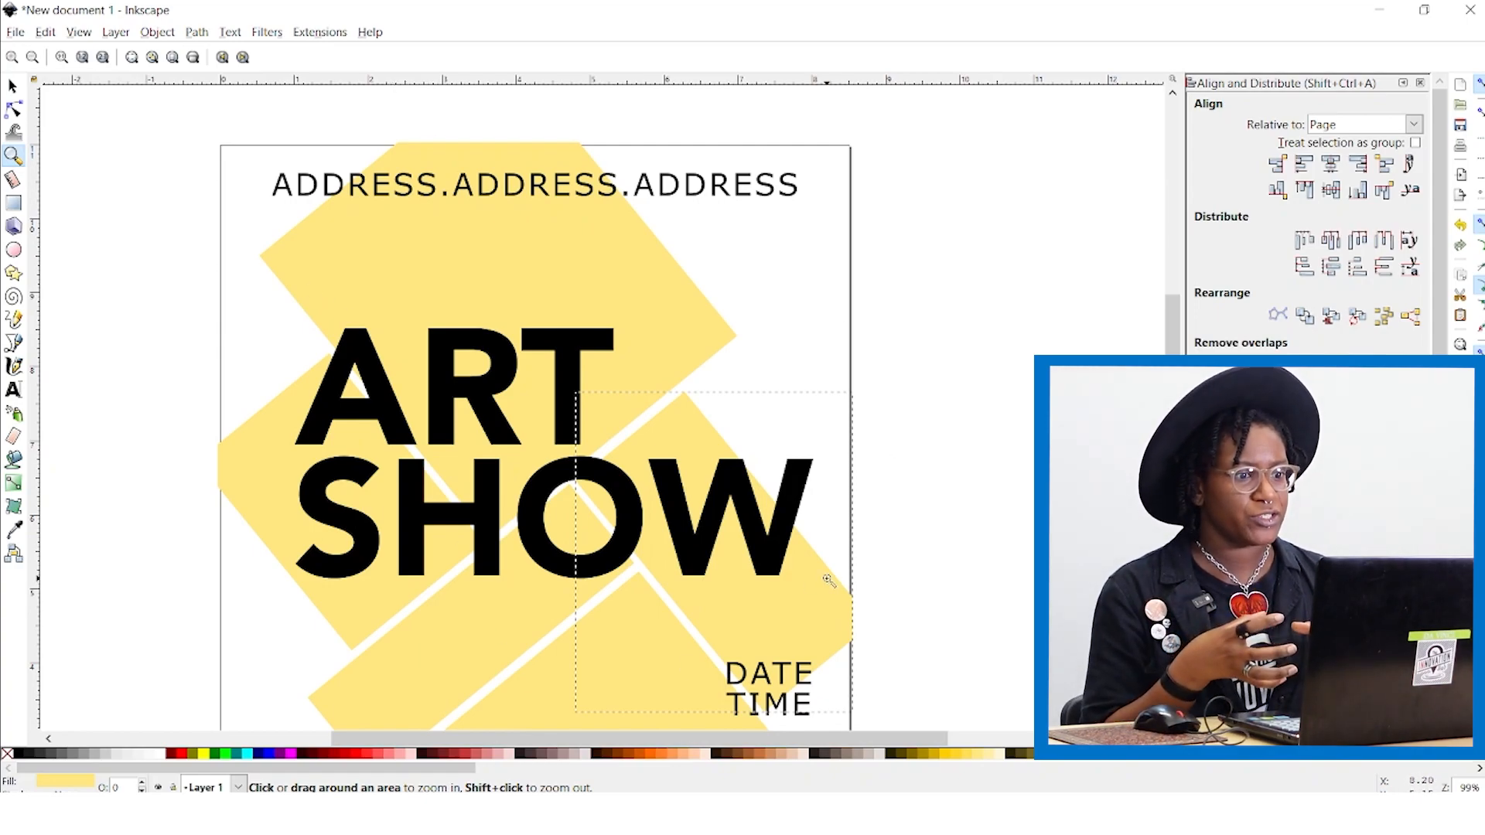
Step: Review the trimmed flyer layout and switch to the Star/Polygon tool
scroll("down", 3)
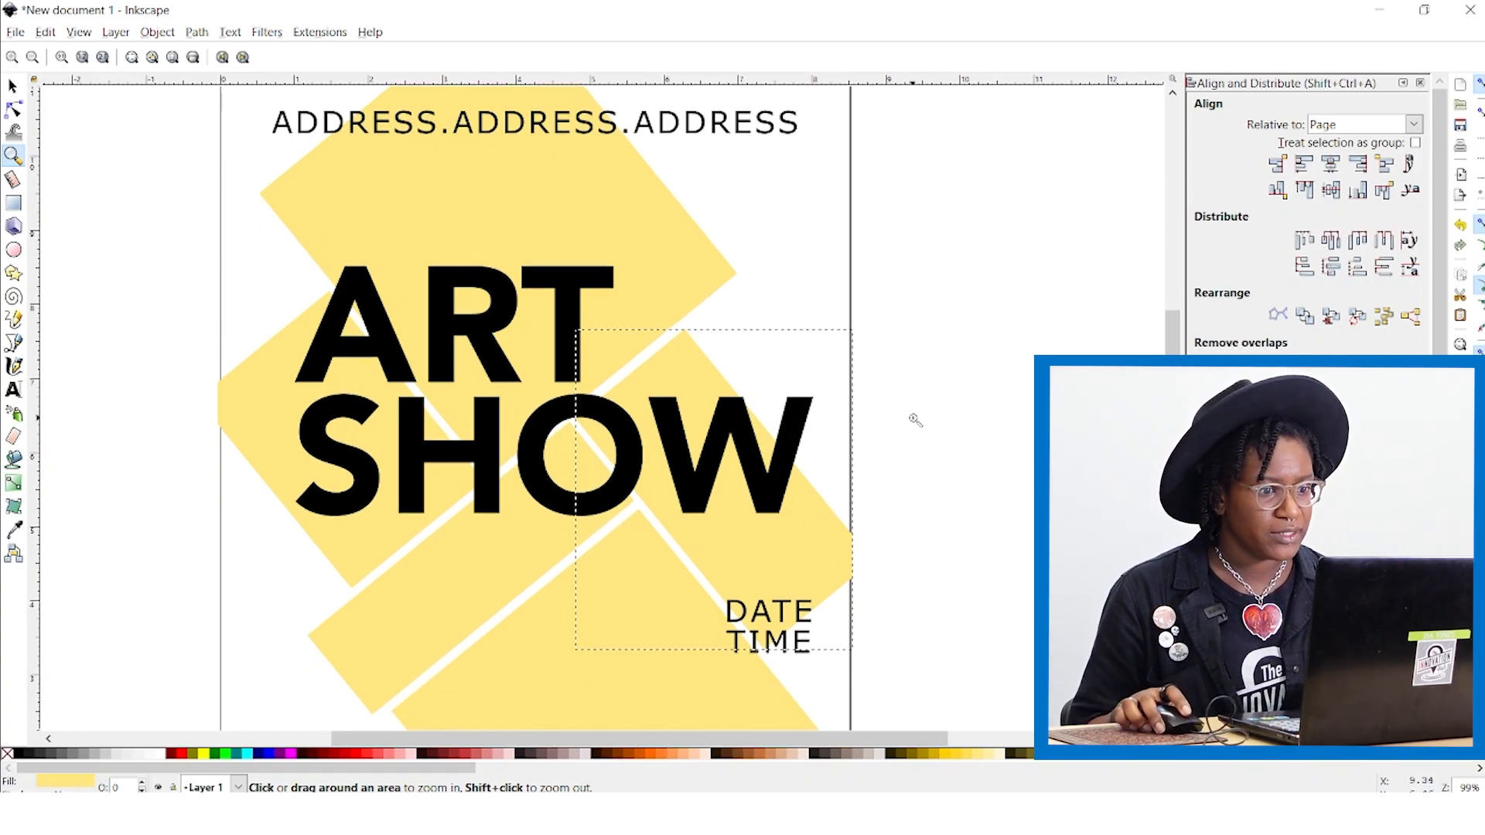
scroll("down", 3)
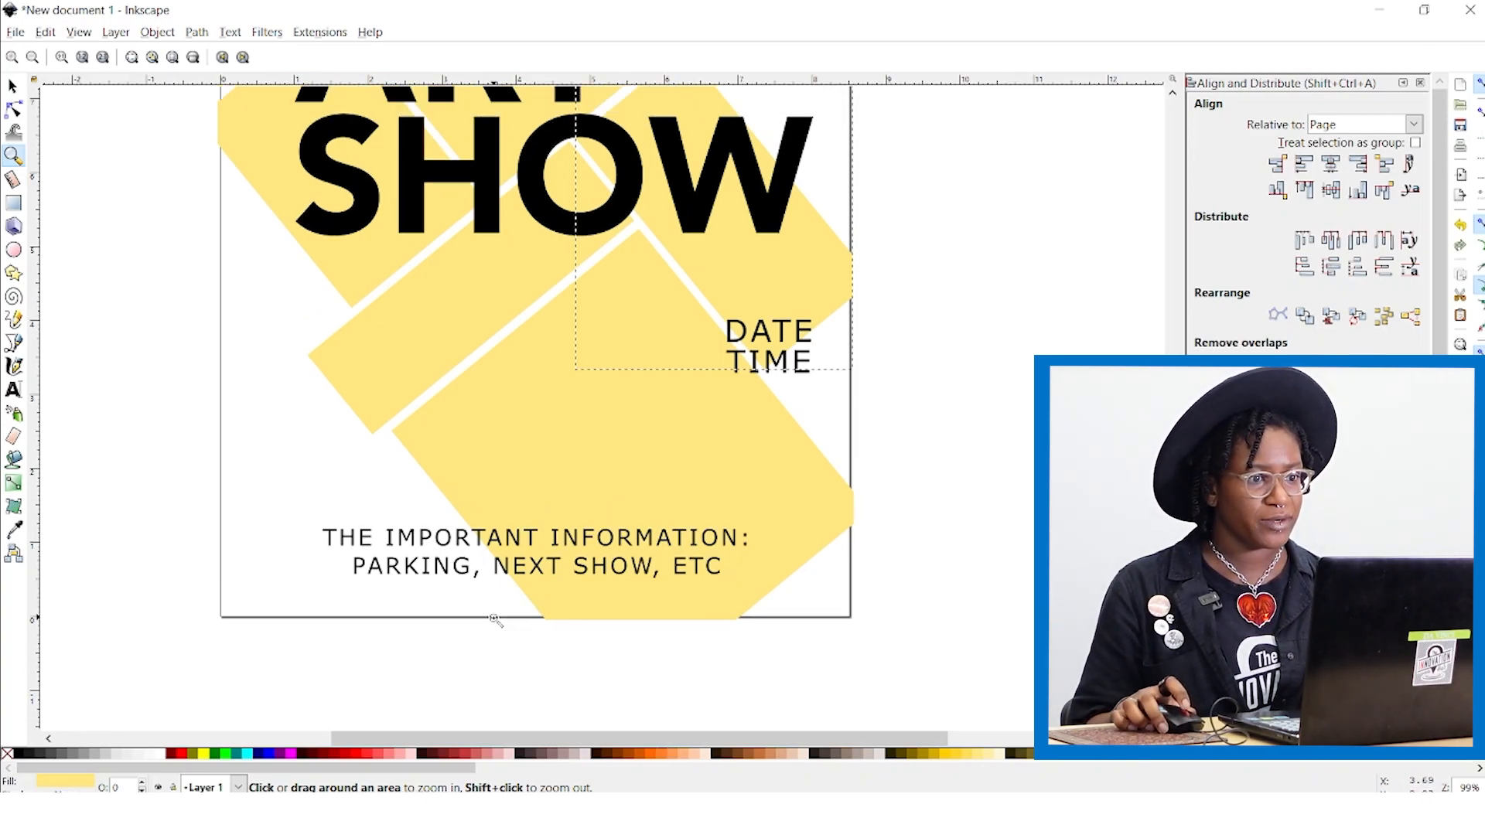
scroll("down", 3)
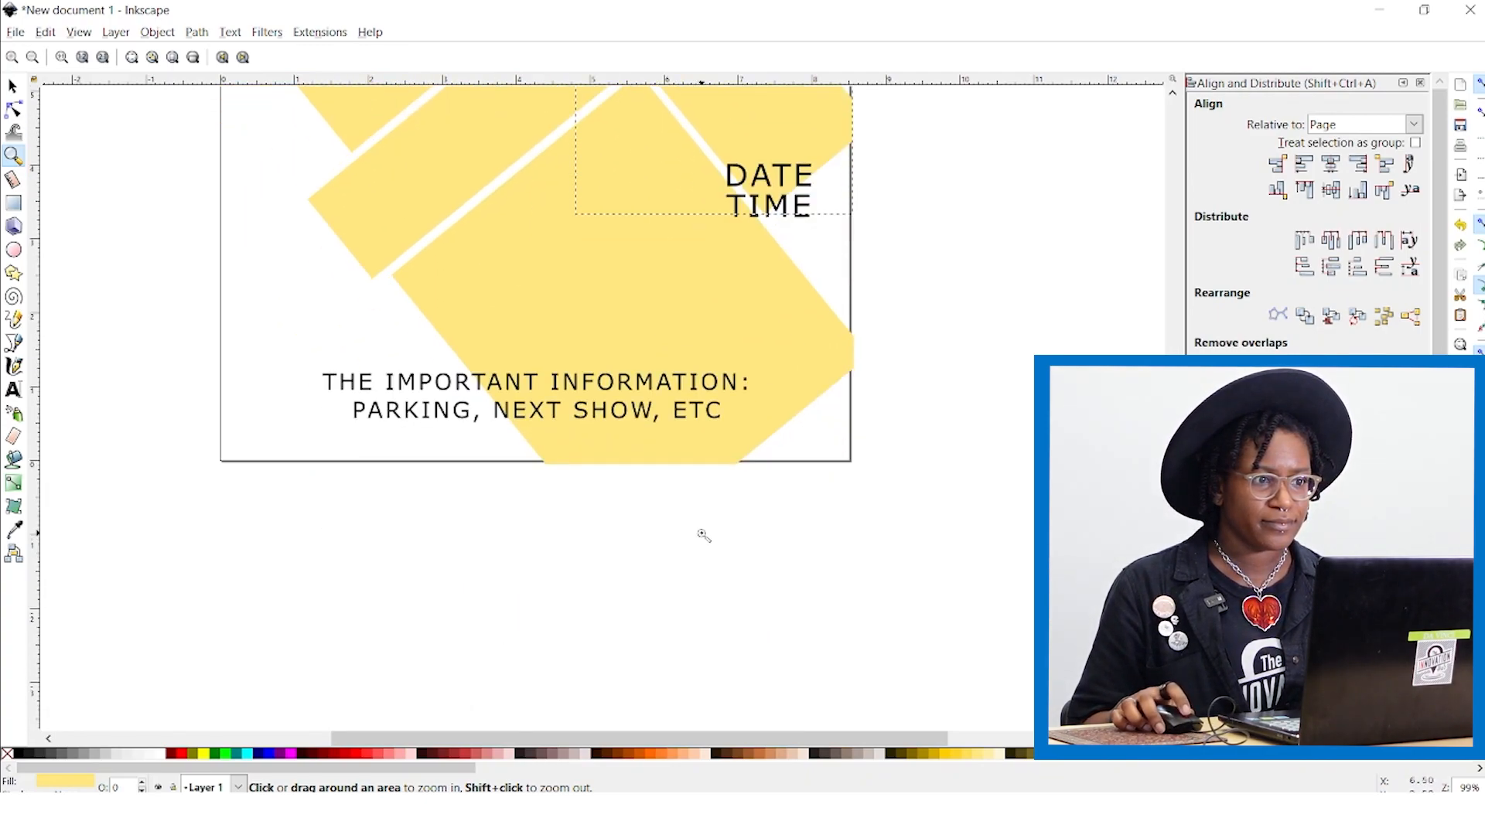
scroll("down", 3)
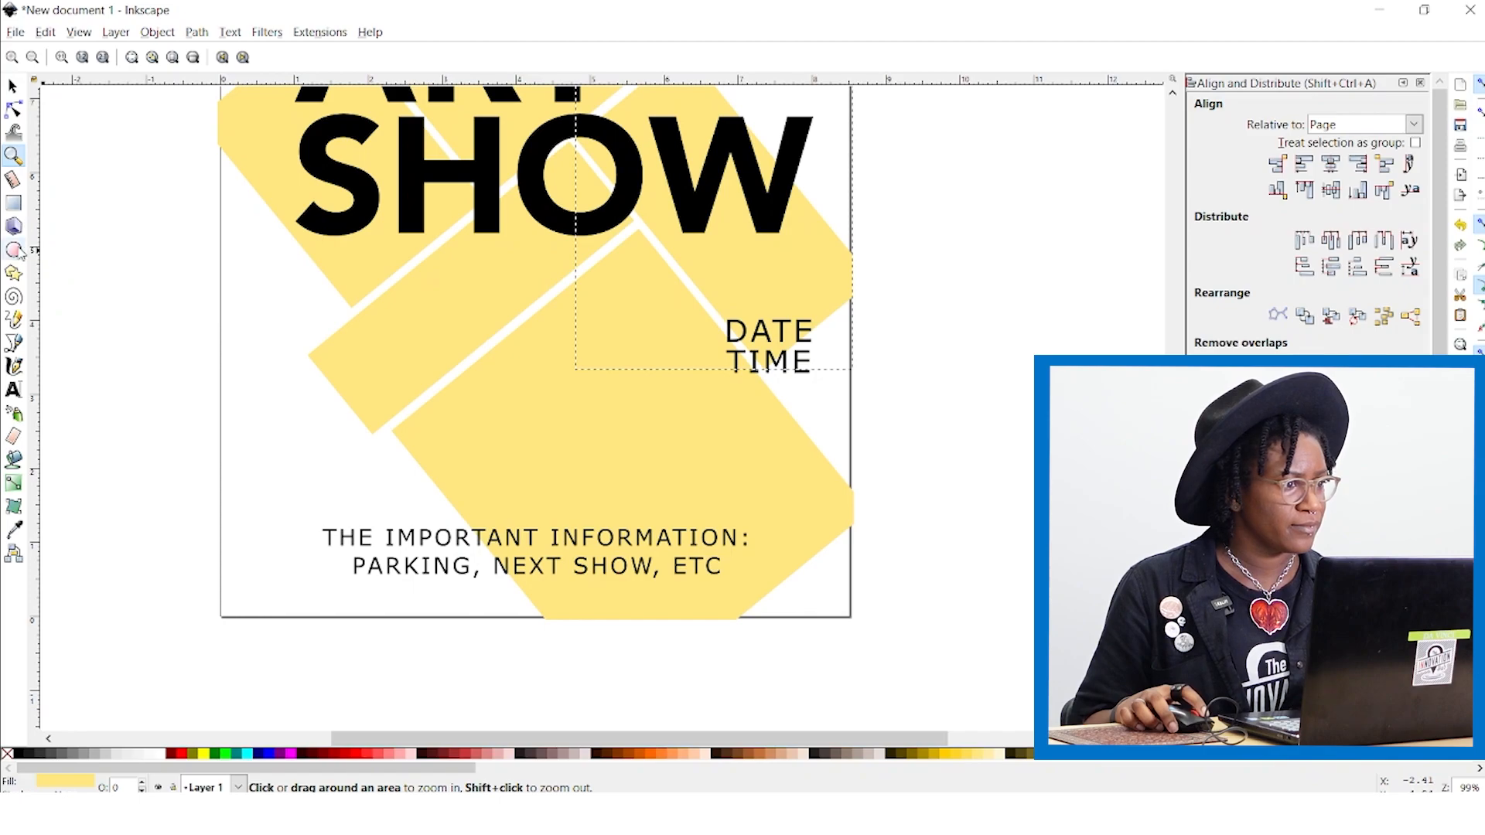
left_click(14, 273)
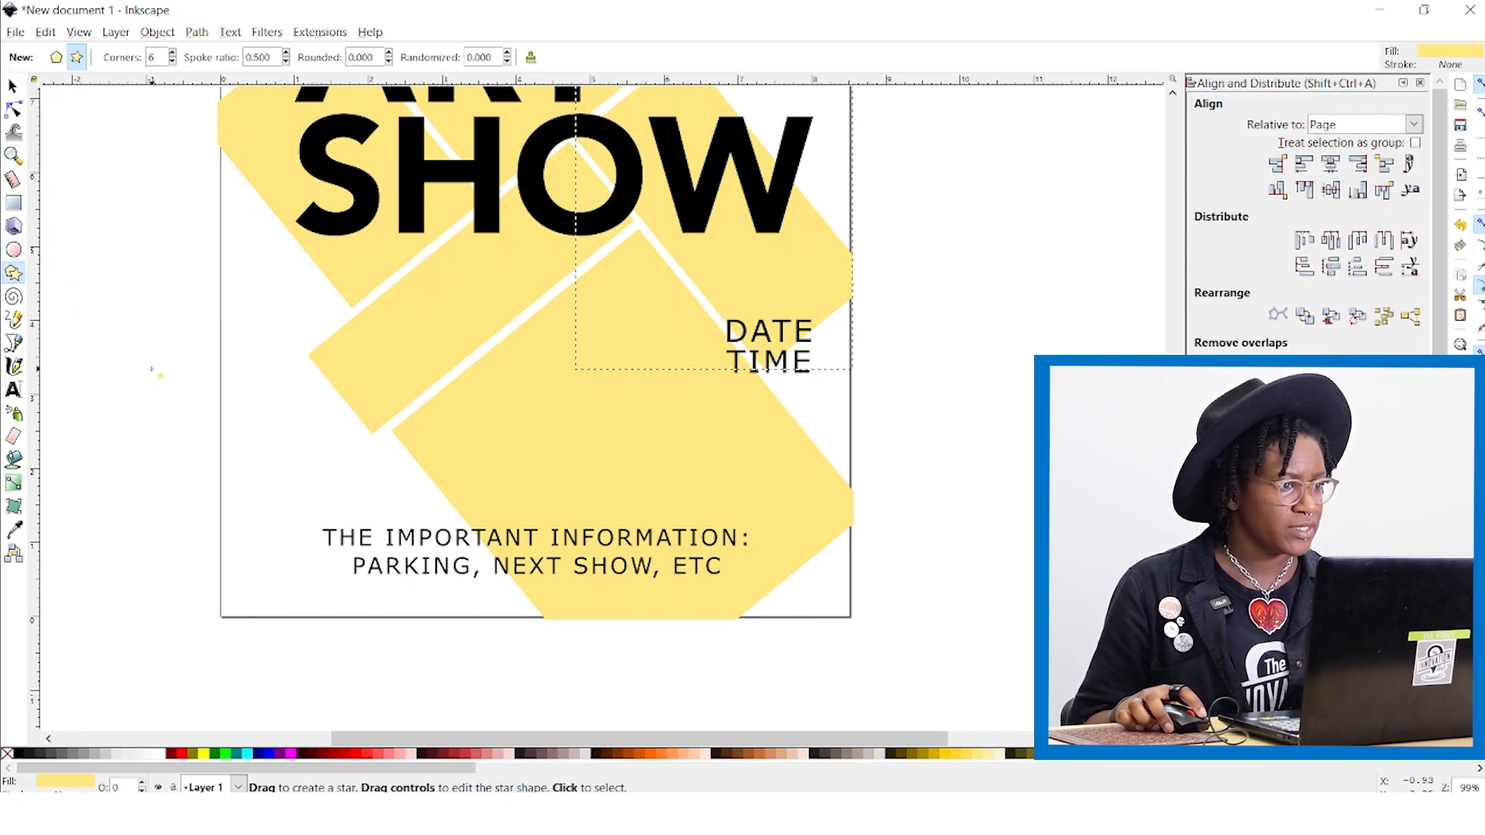
Step: Draw a black four-pointed star beside the page
left_click_drag(143, 379, 170, 365)
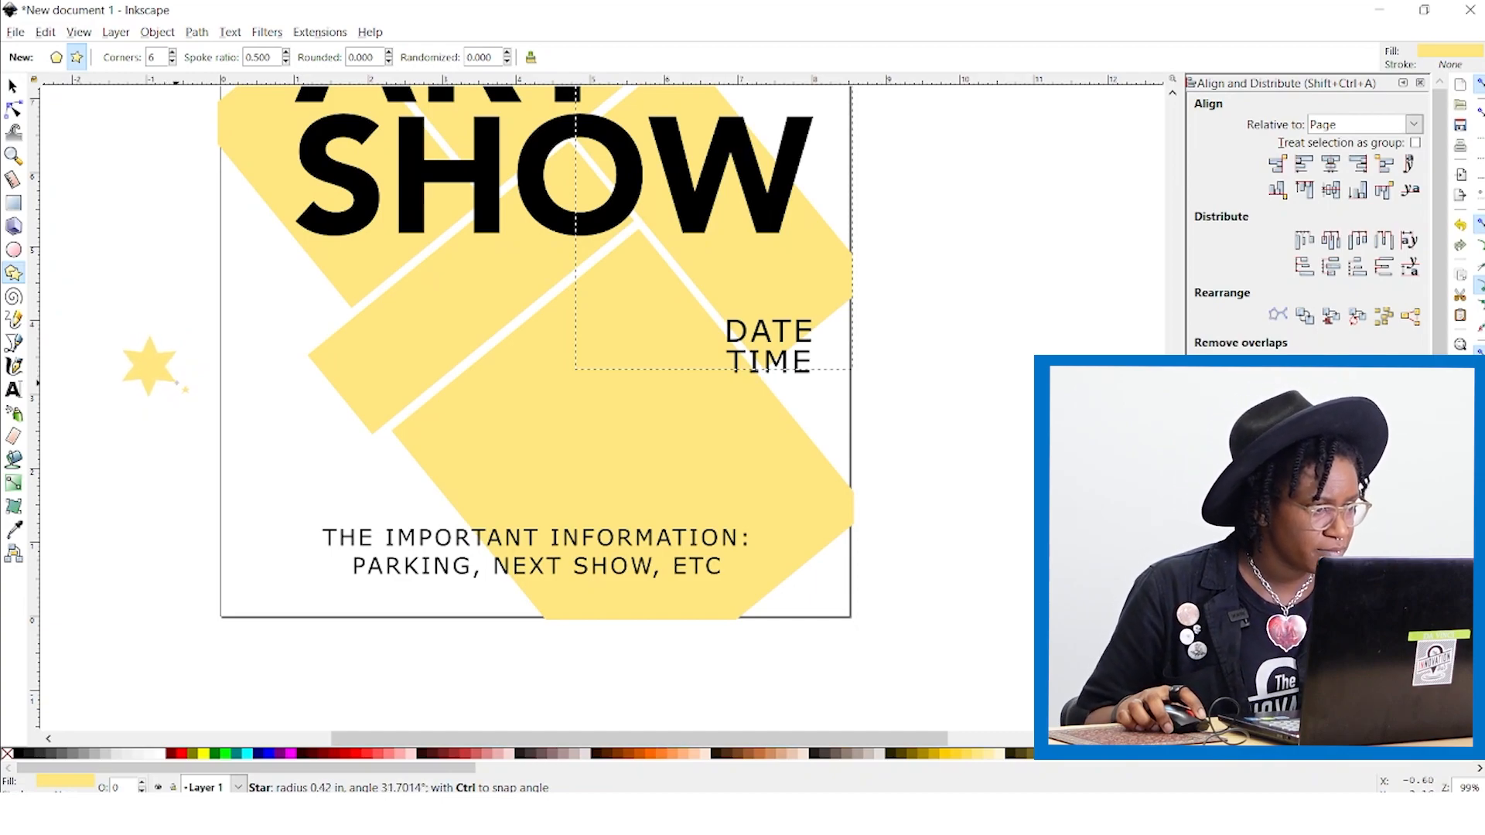
left_click_drag(152, 365, 184, 389)
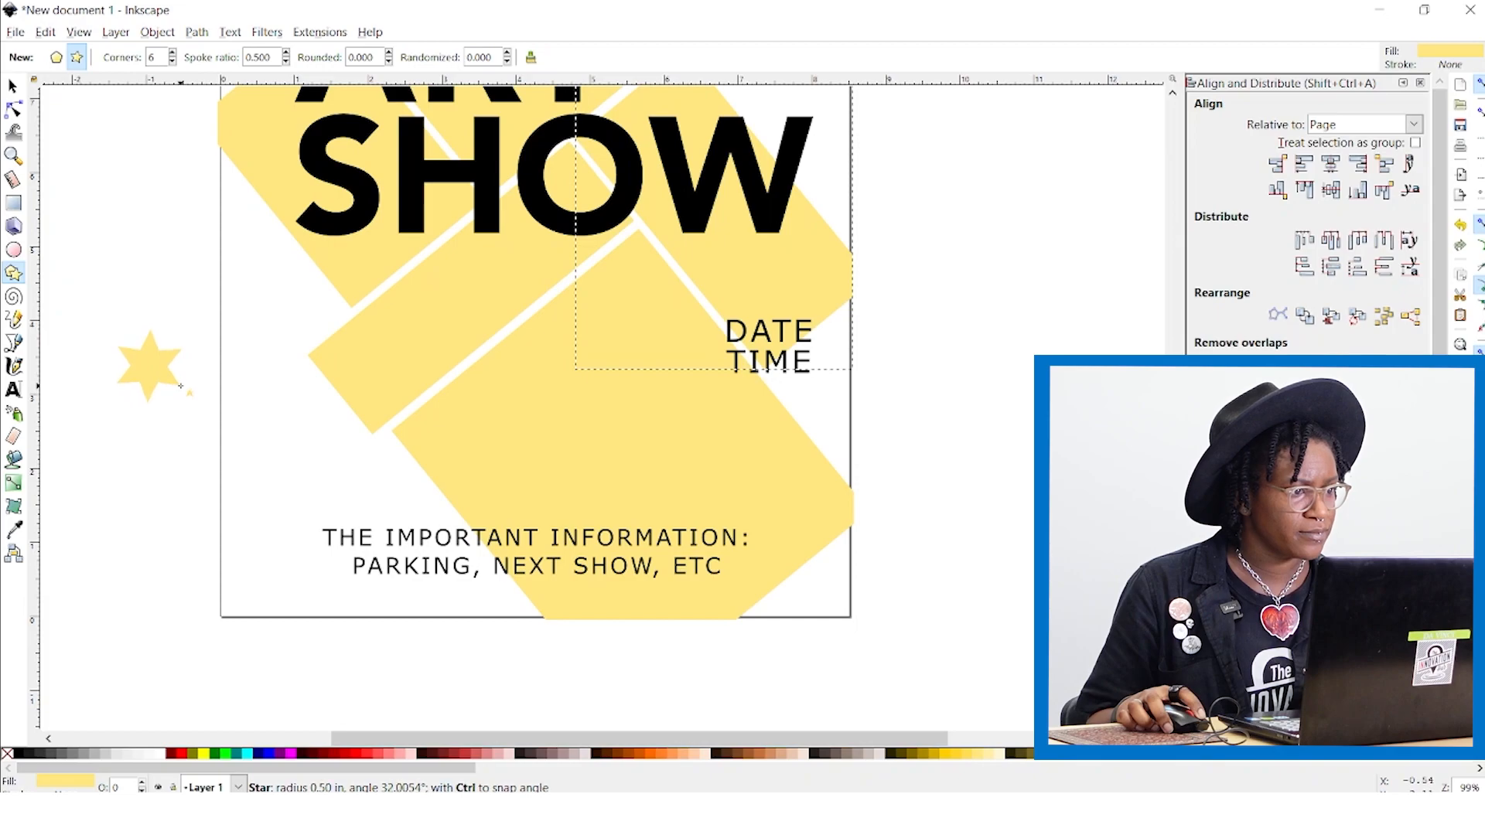
left_click(187, 60)
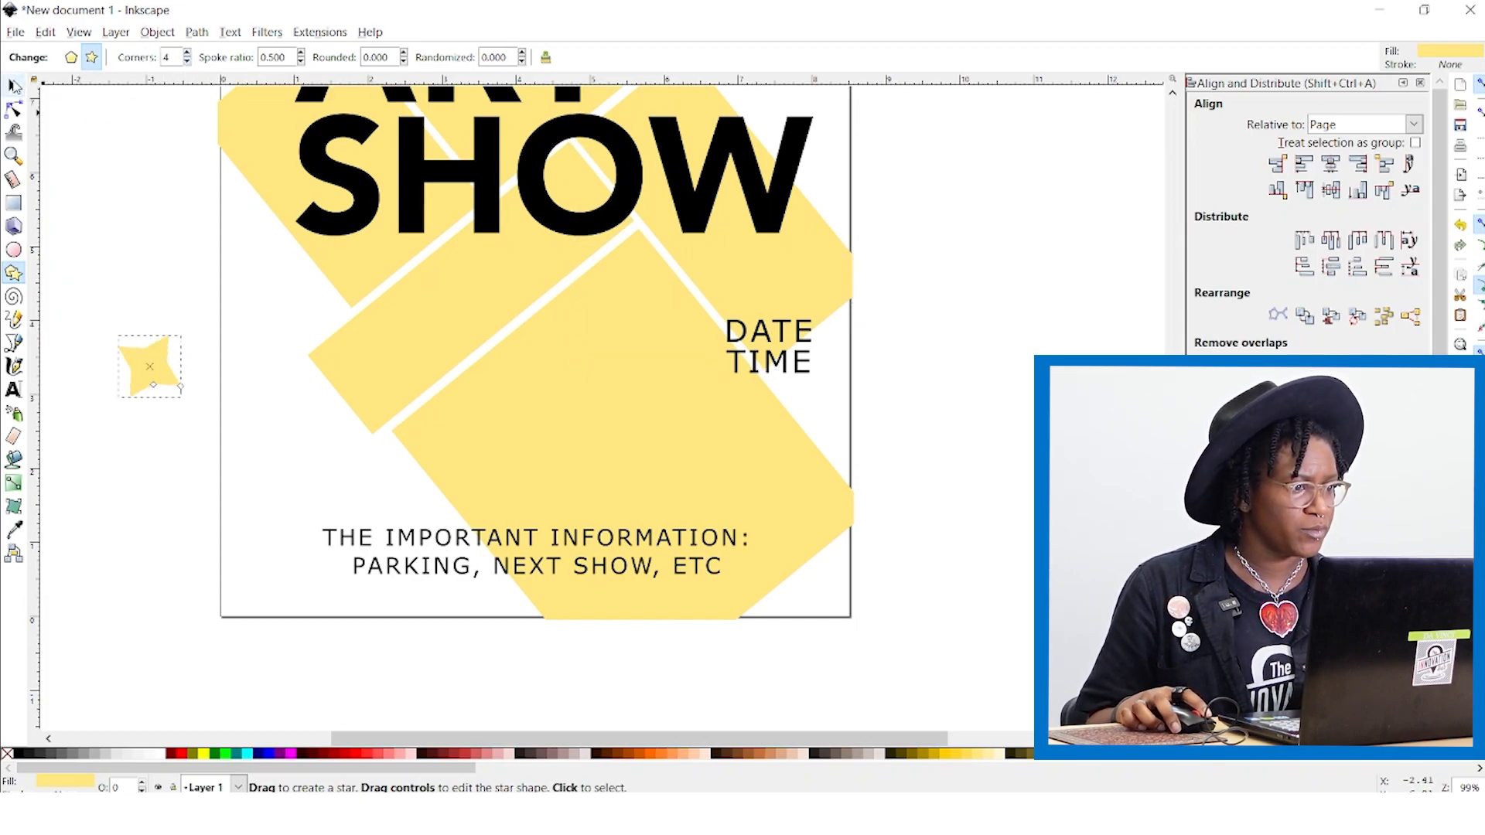
left_click(149, 367)
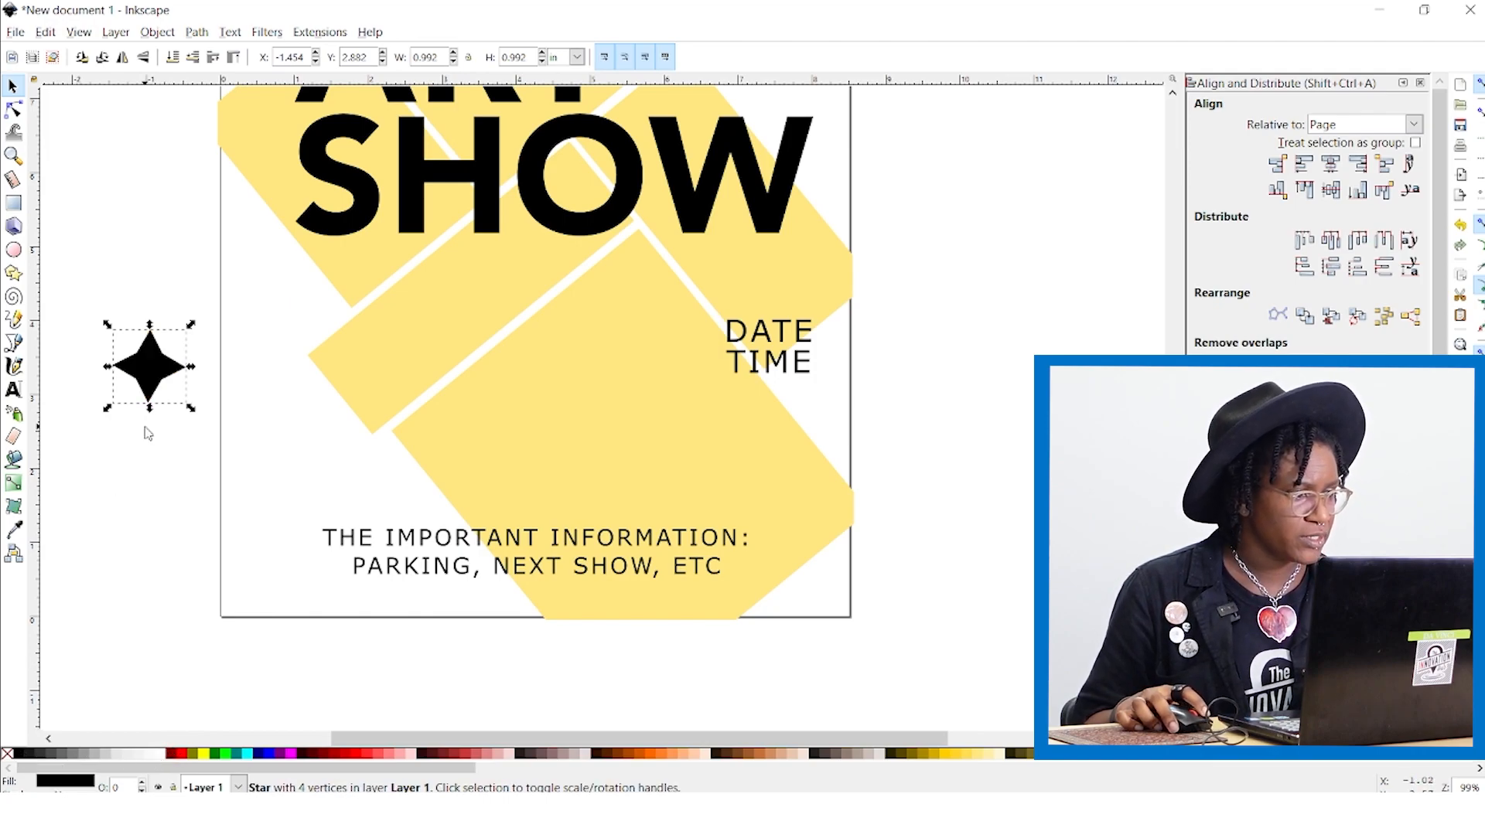
Step: Move the star above the important-information text and shrink it to a small accent size
left_click_drag(148, 365, 560, 472)
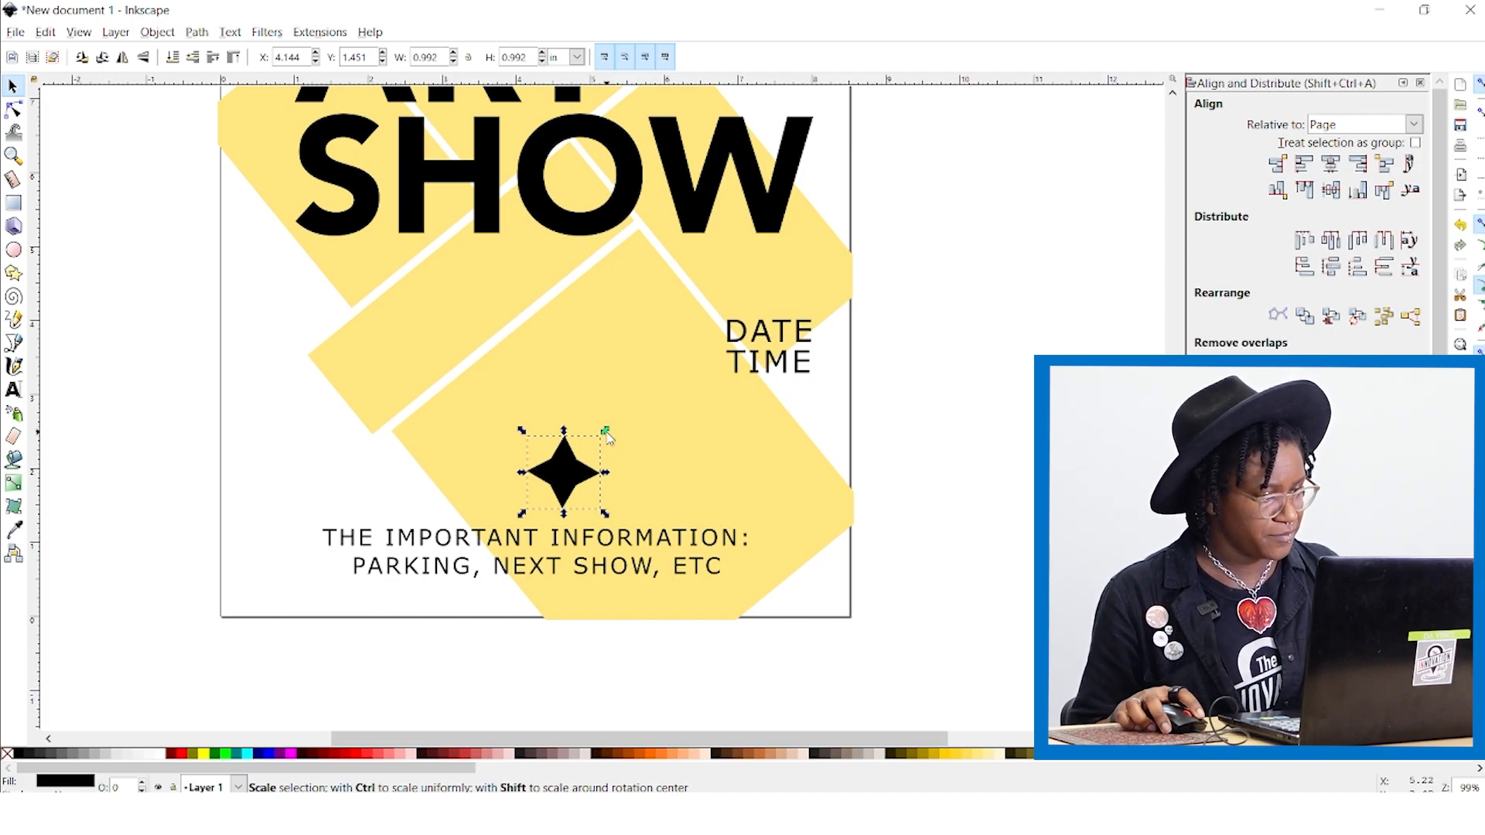
left_click_drag(605, 434, 597, 455)
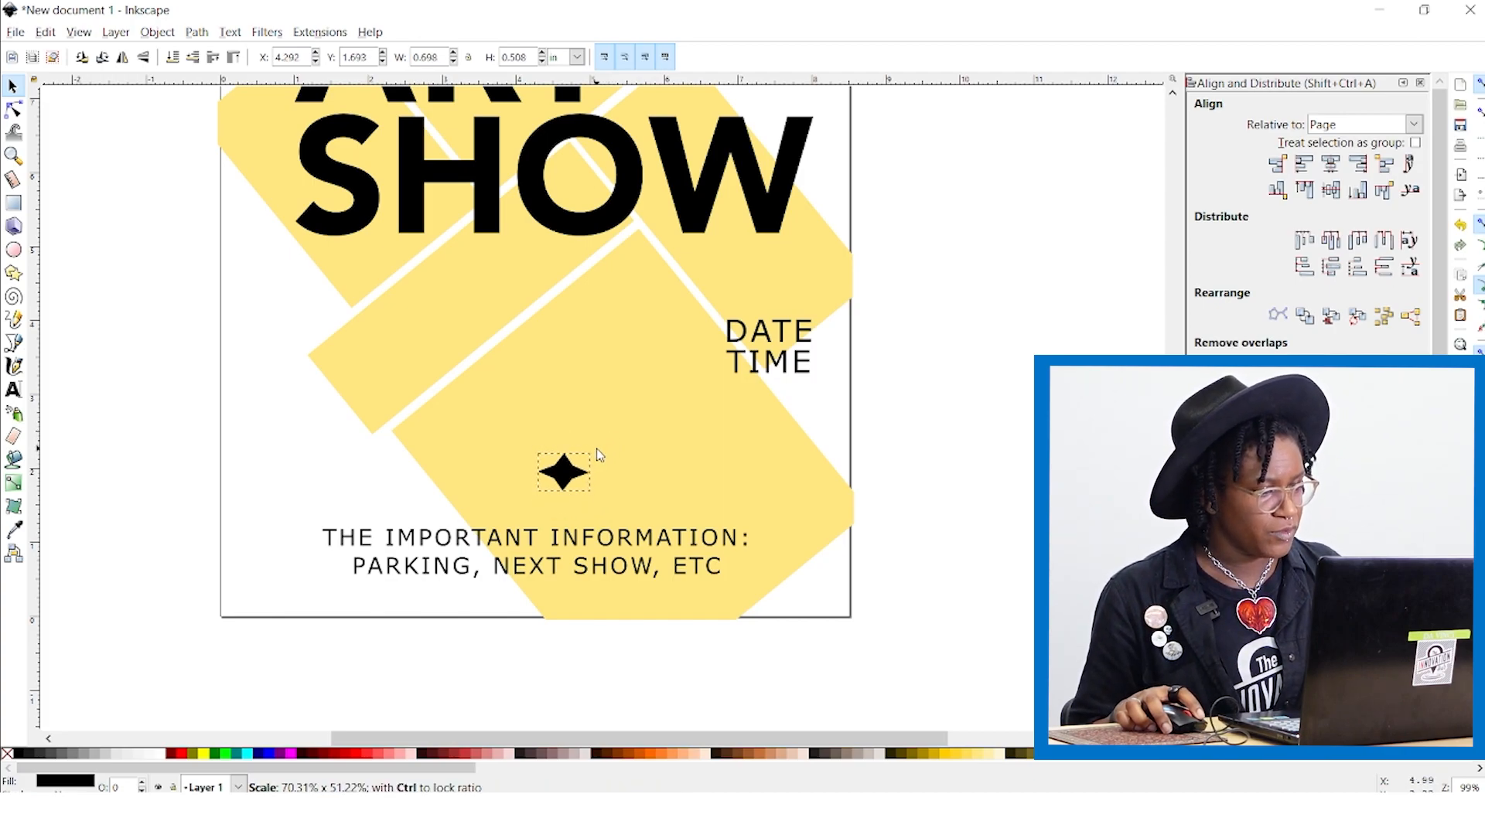
left_click_drag(594, 450, 540, 492)
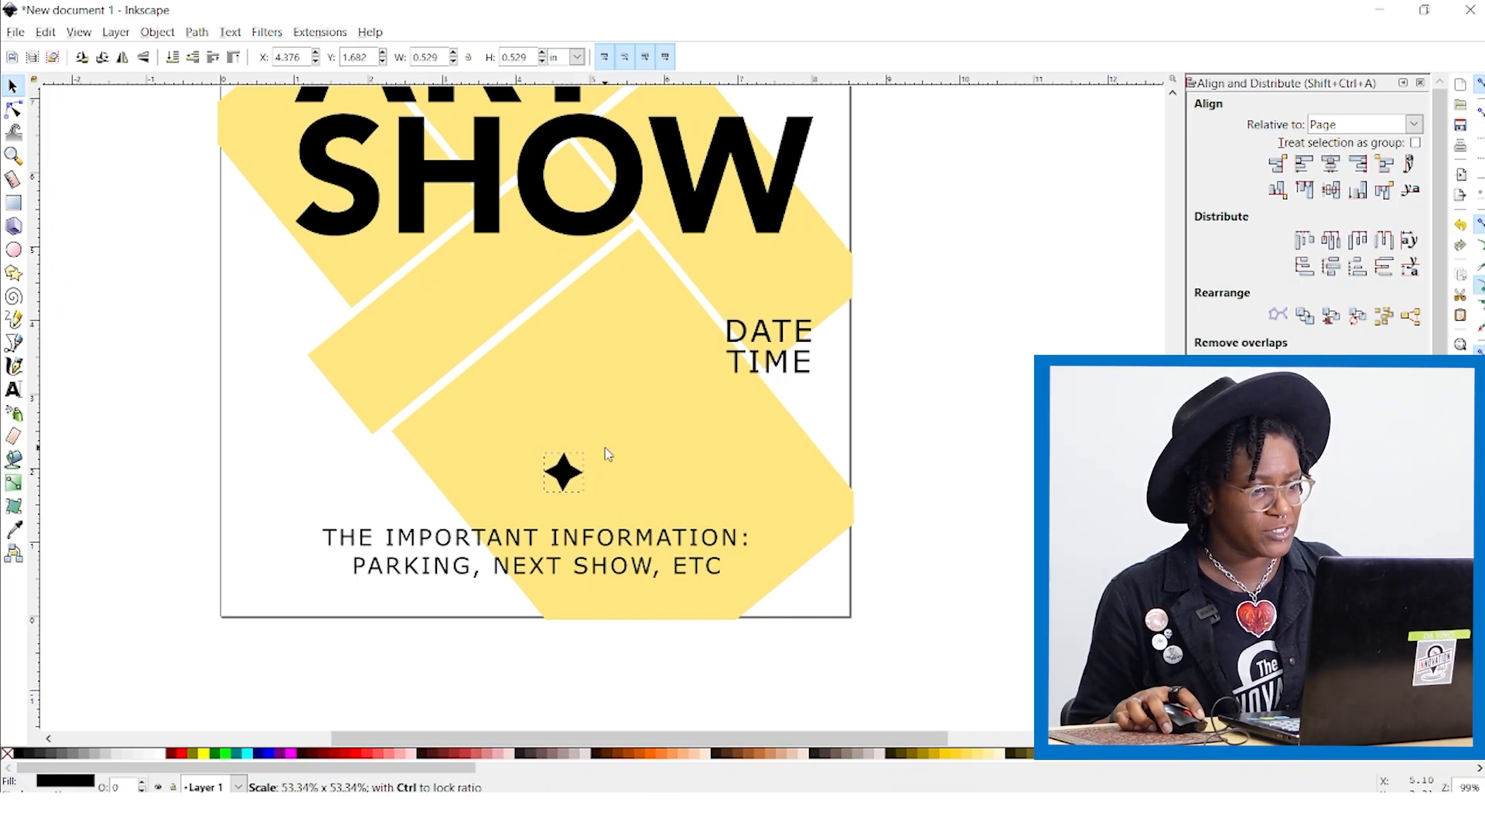
left_click(563, 474)
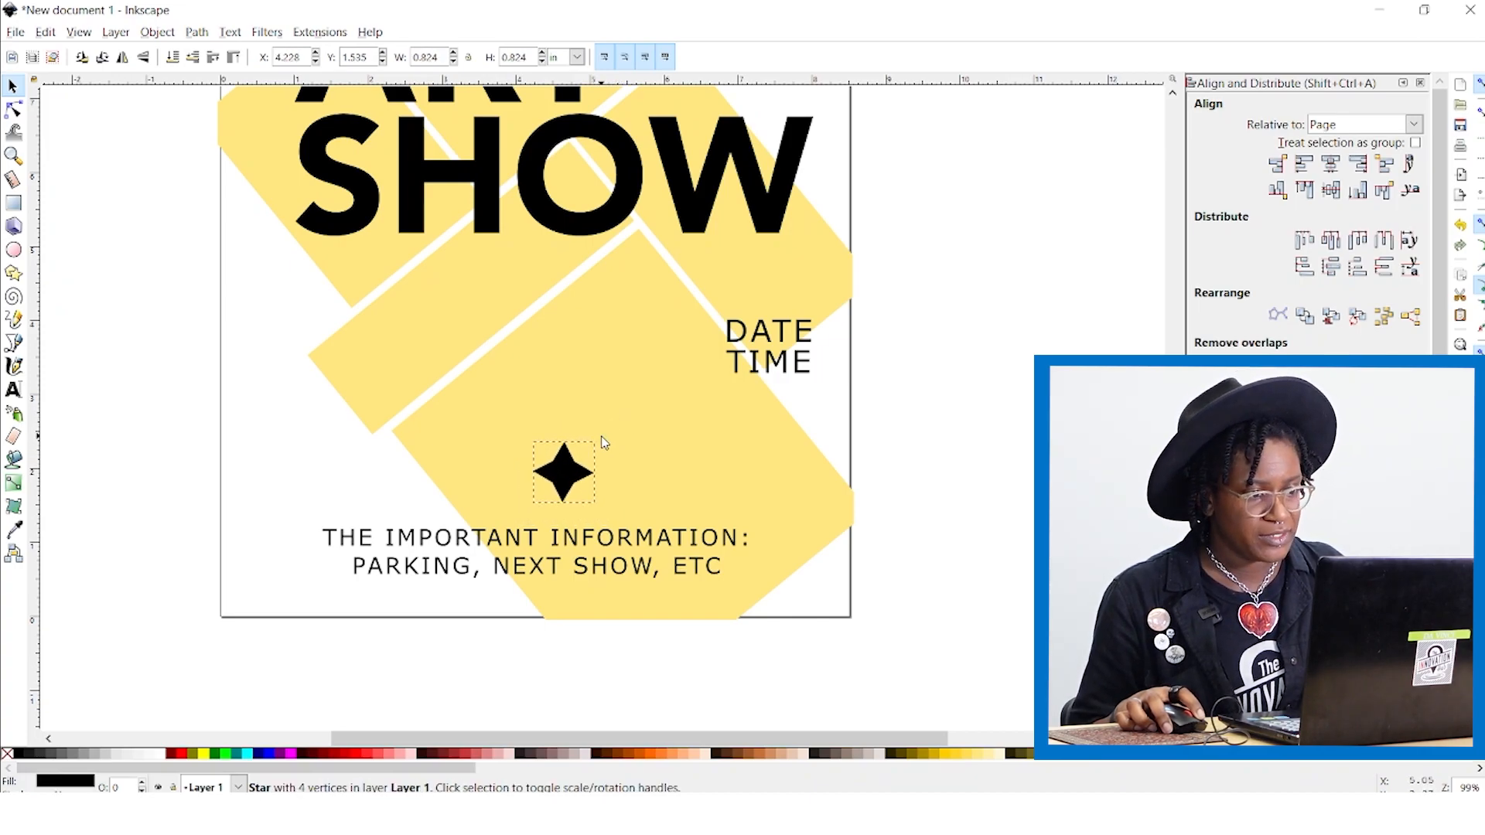
left_click_drag(597, 444, 588, 455)
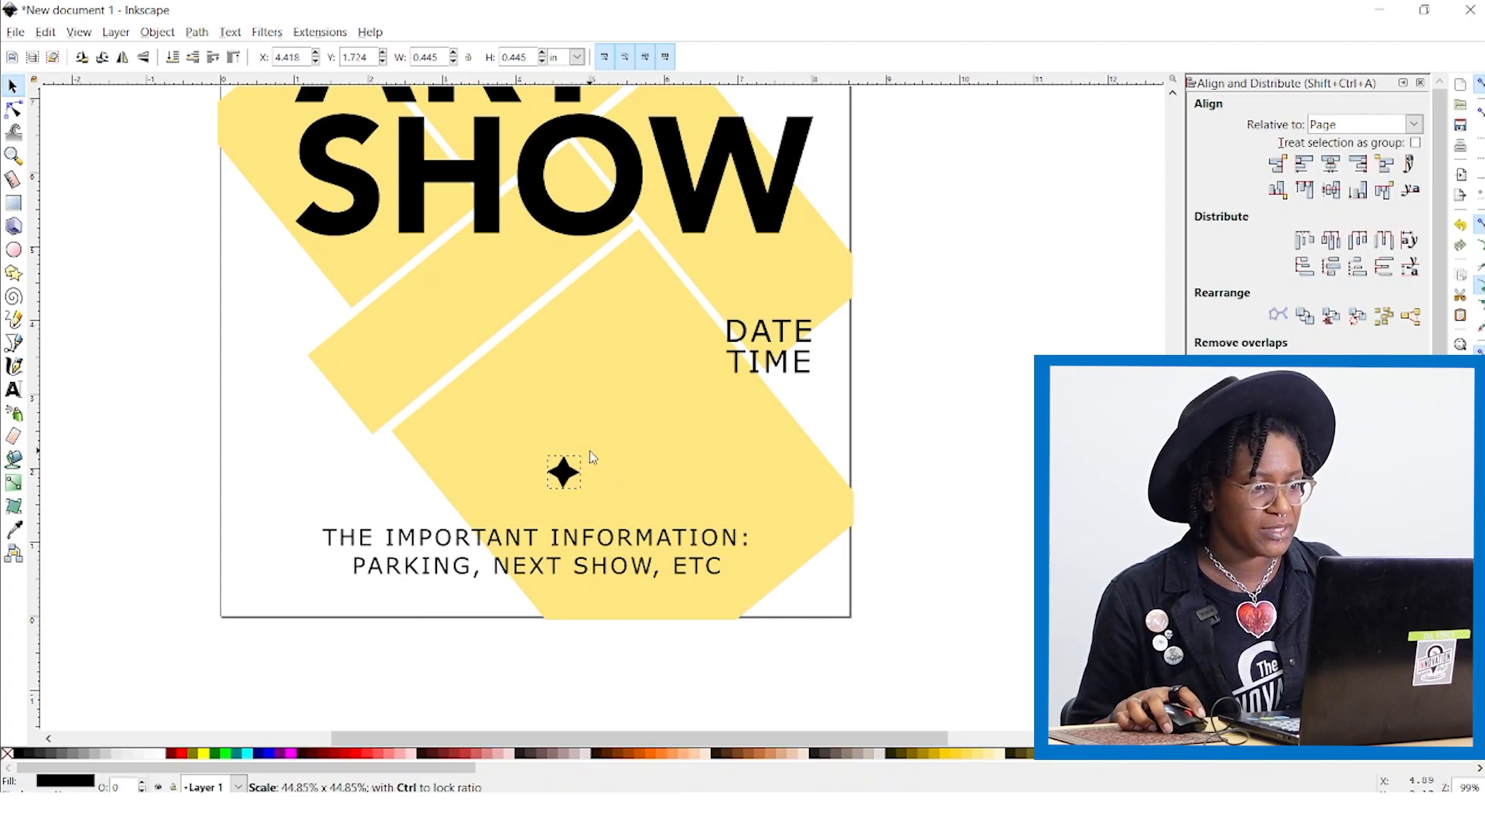
Step: Centre the star horizontally on the page with Align and Distribute
left_click(563, 473)
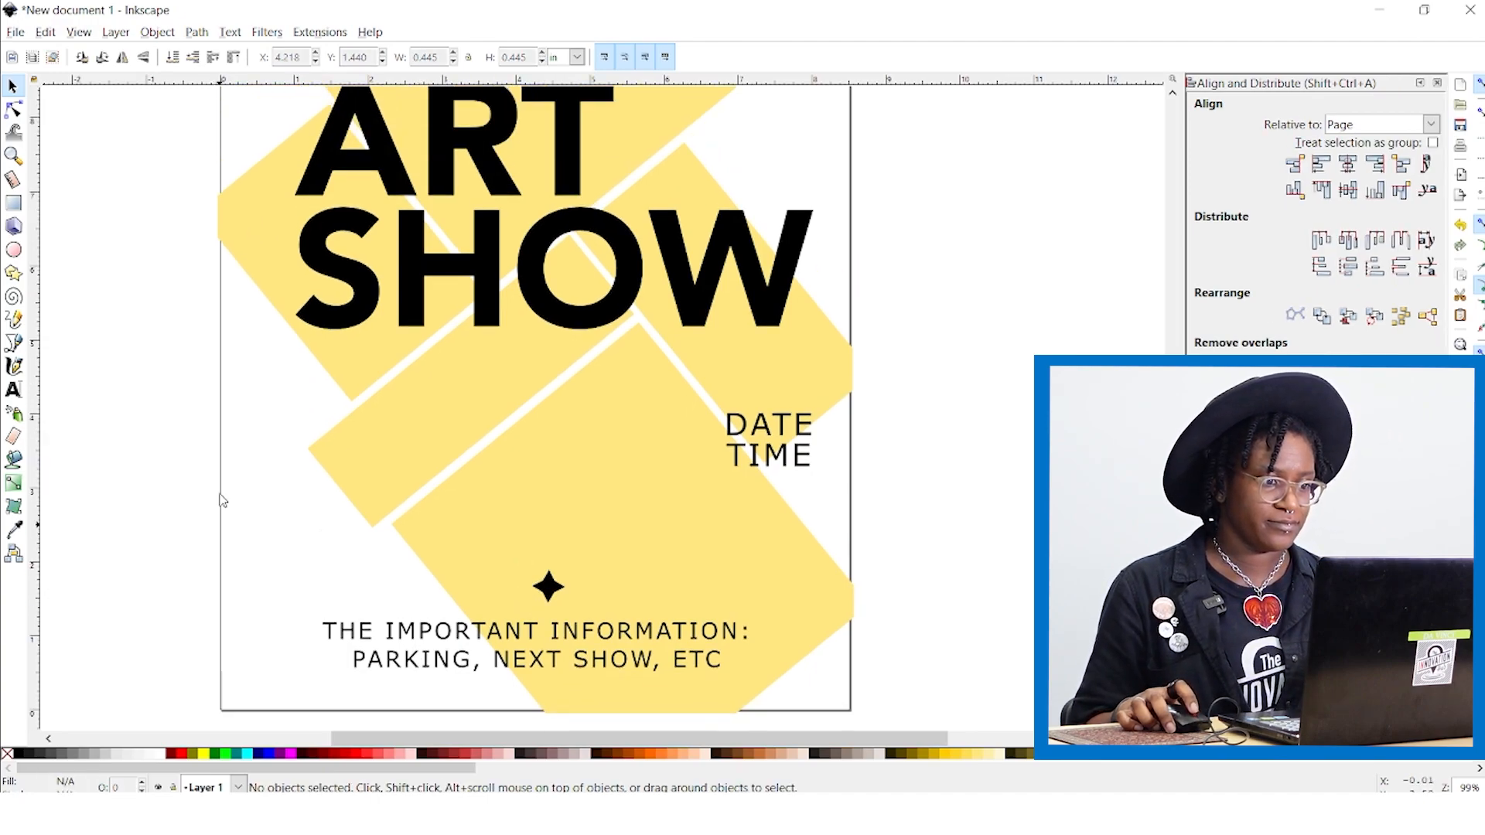
left_click(549, 588)
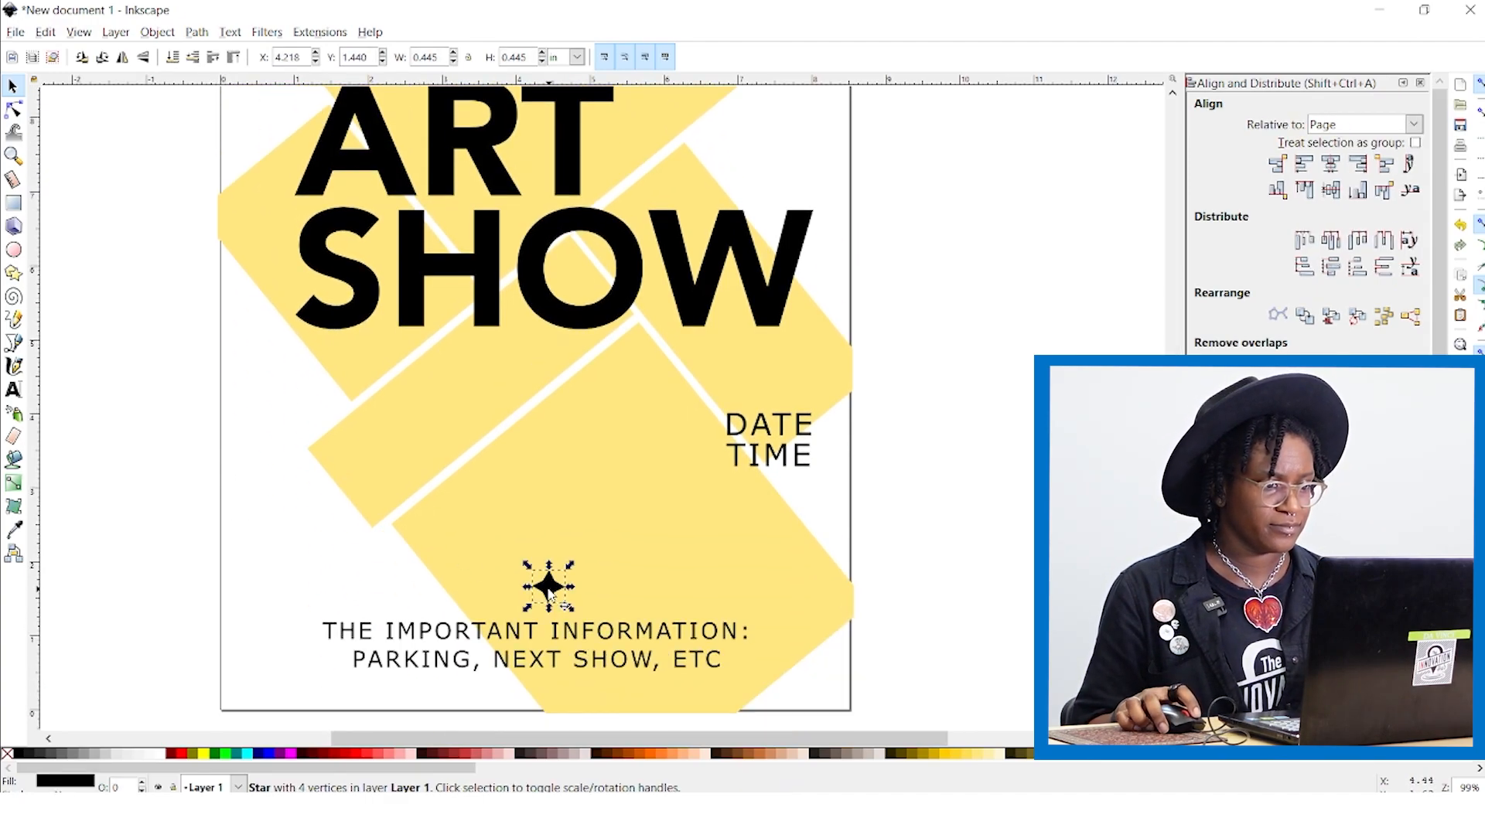
left_click(1331, 164)
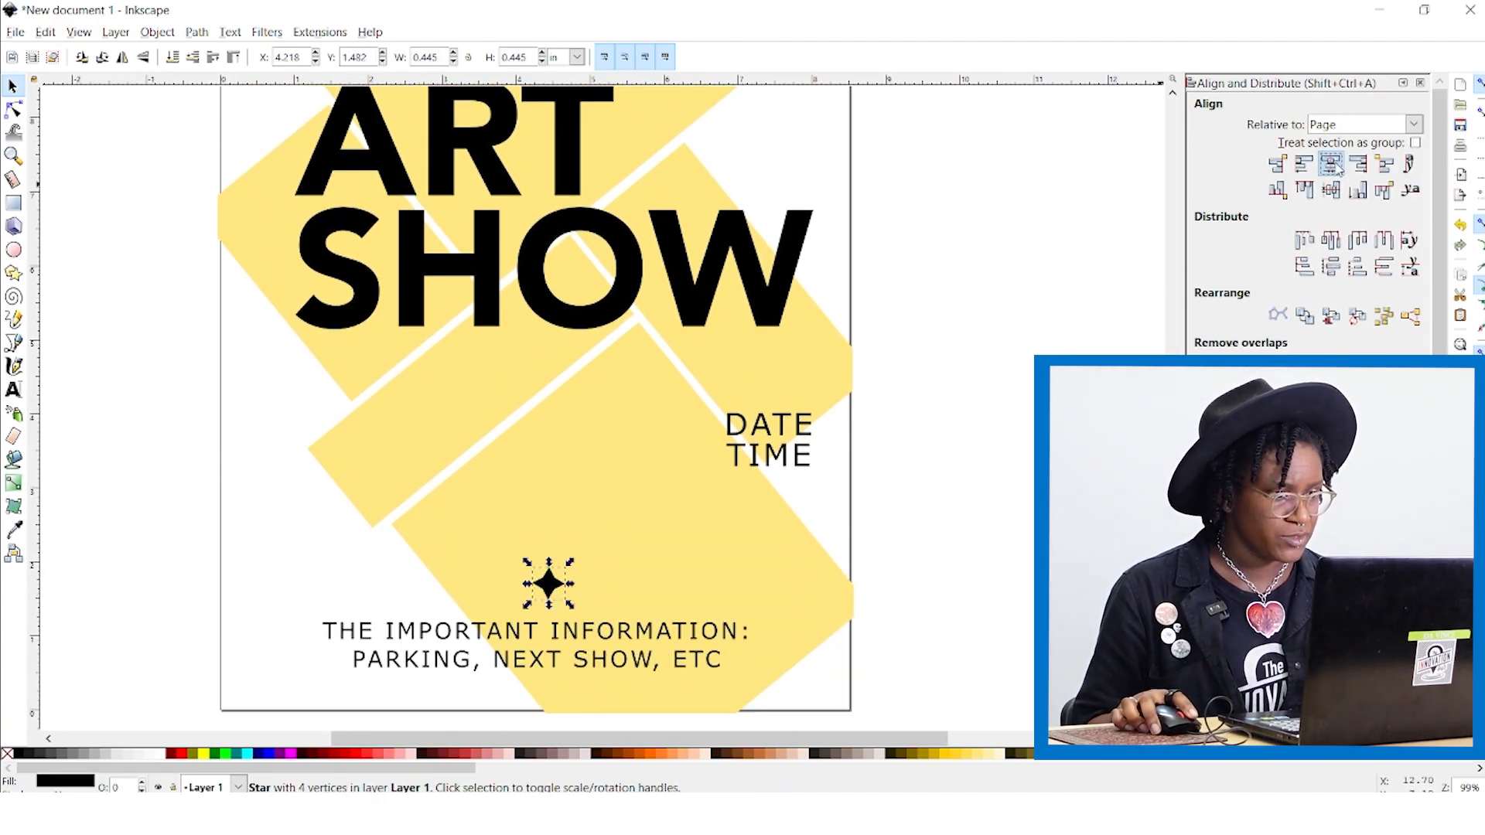
left_click(536, 644)
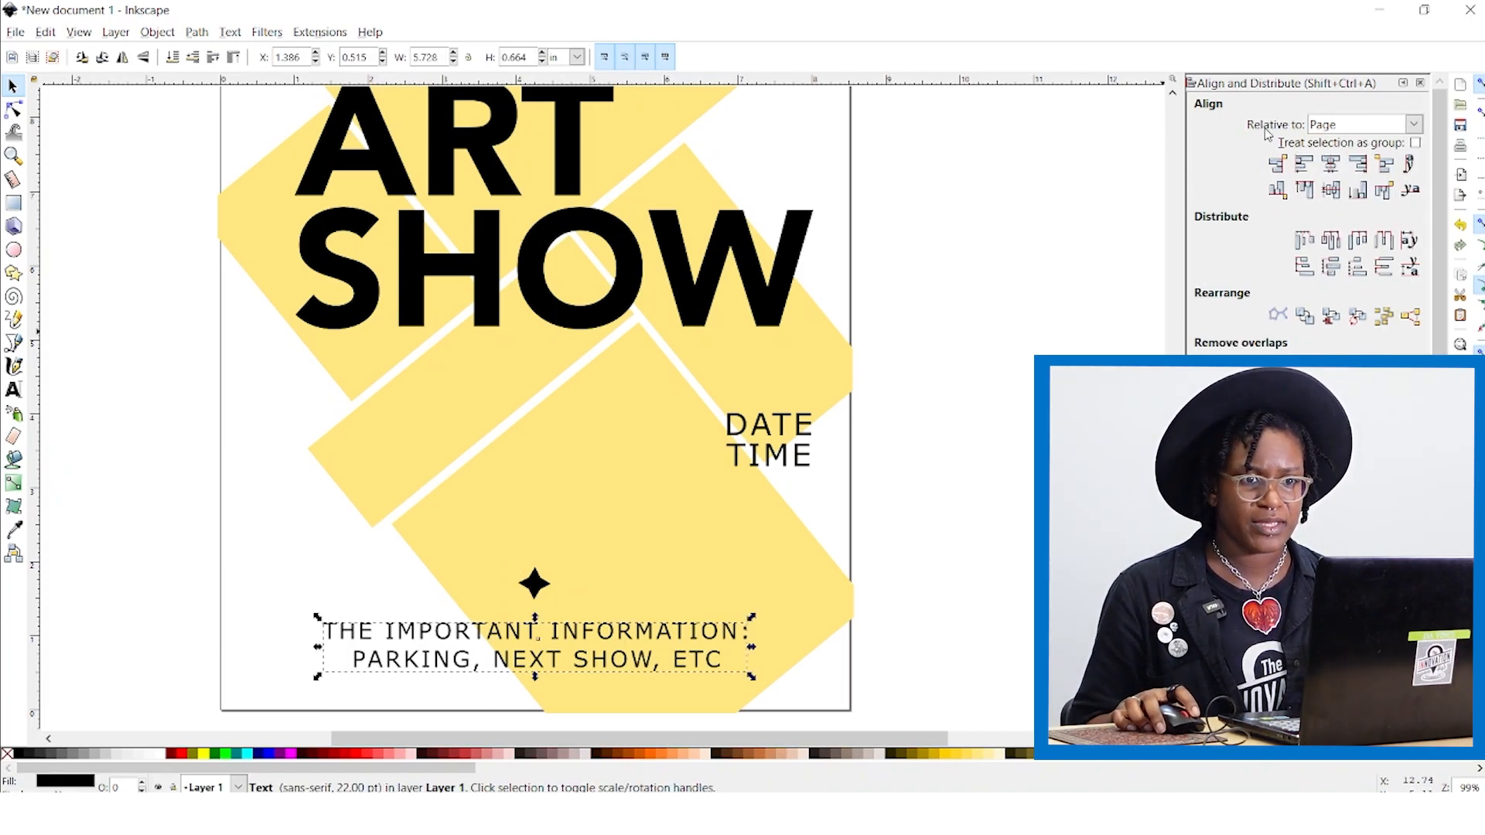
mouse_move(1251, 141)
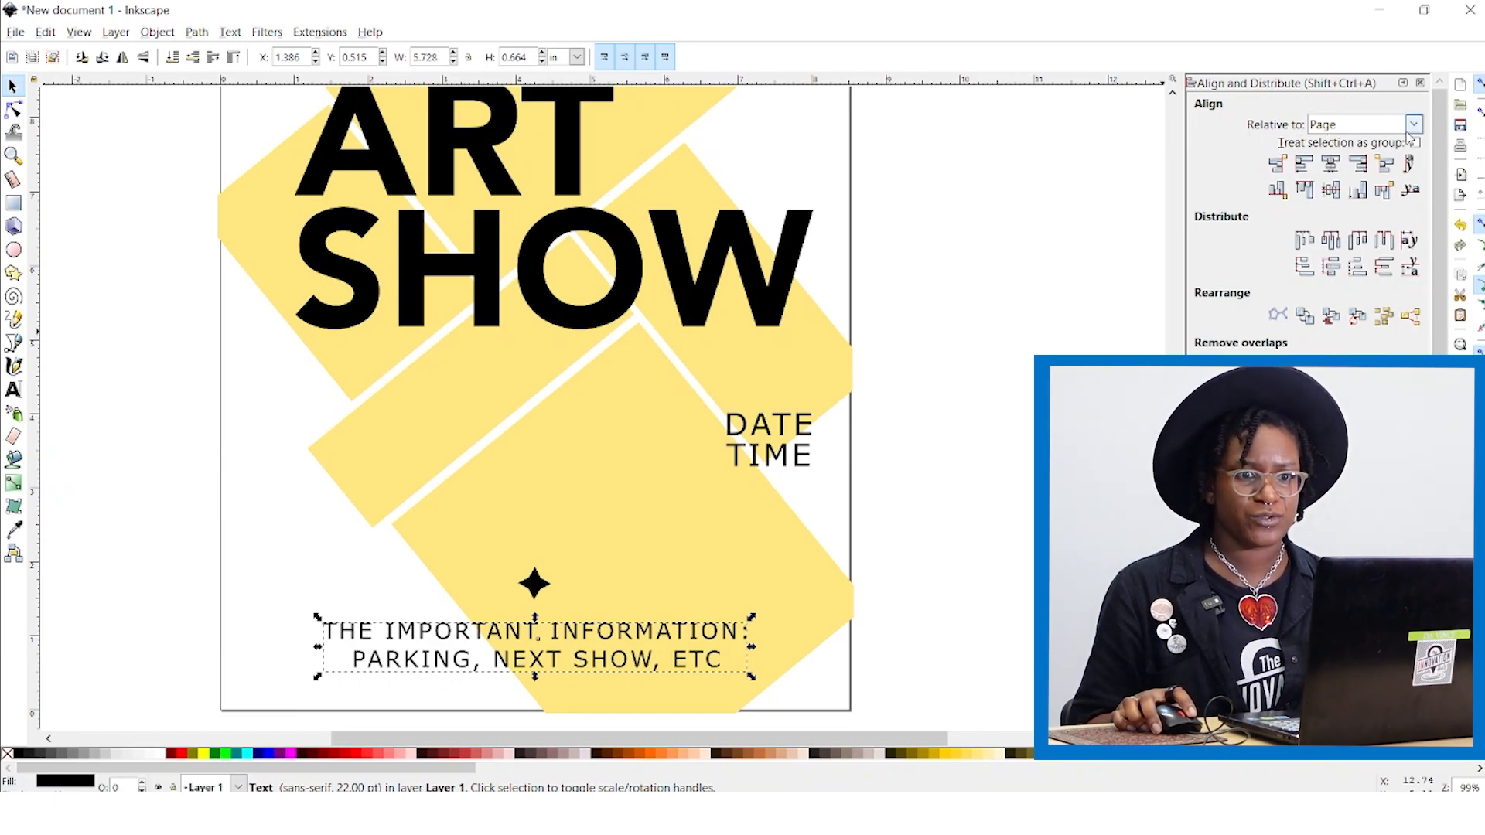
mouse_move(781, 407)
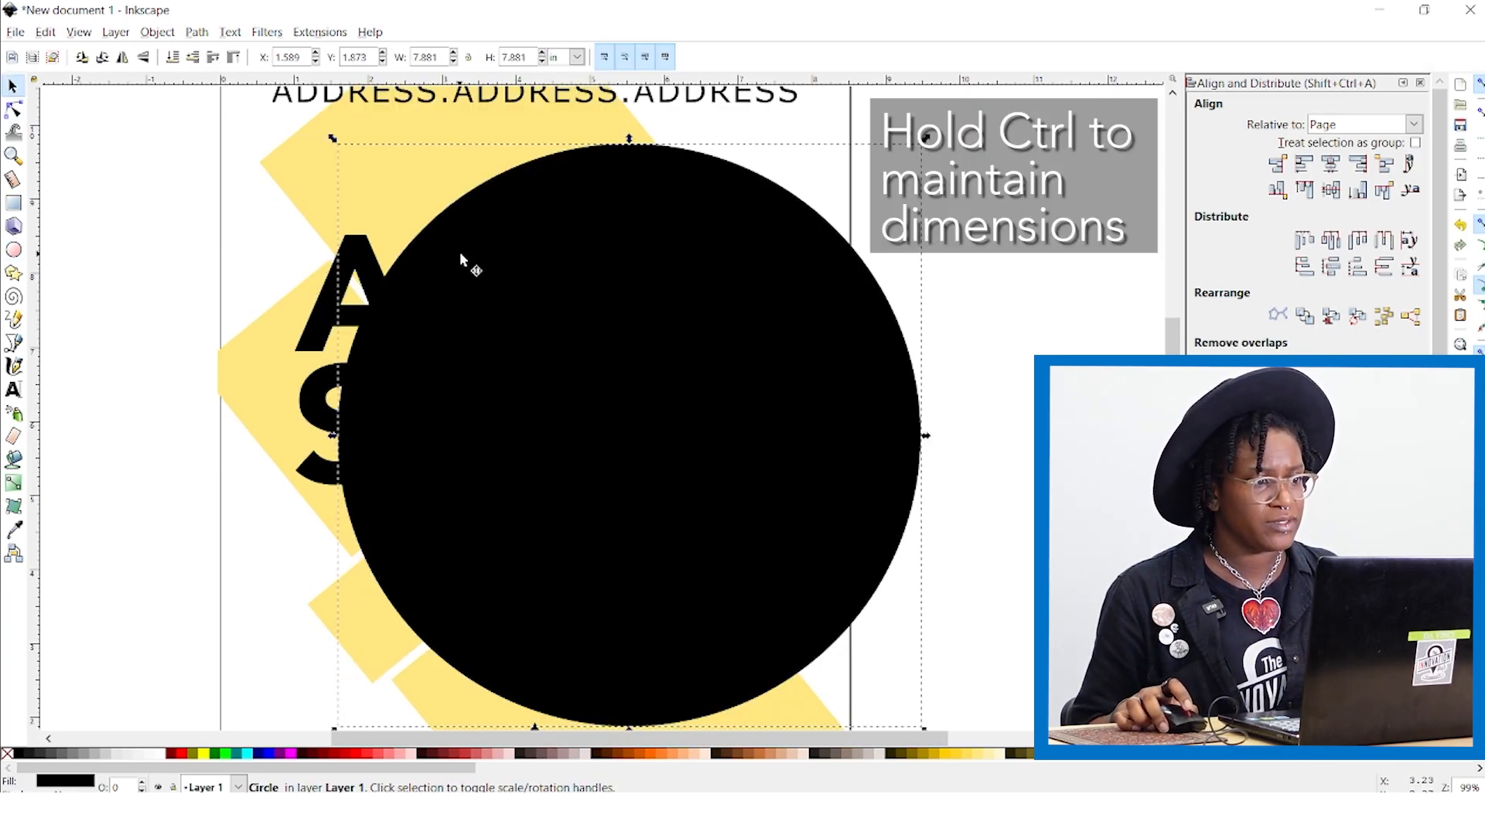
mouse_move(536, 280)
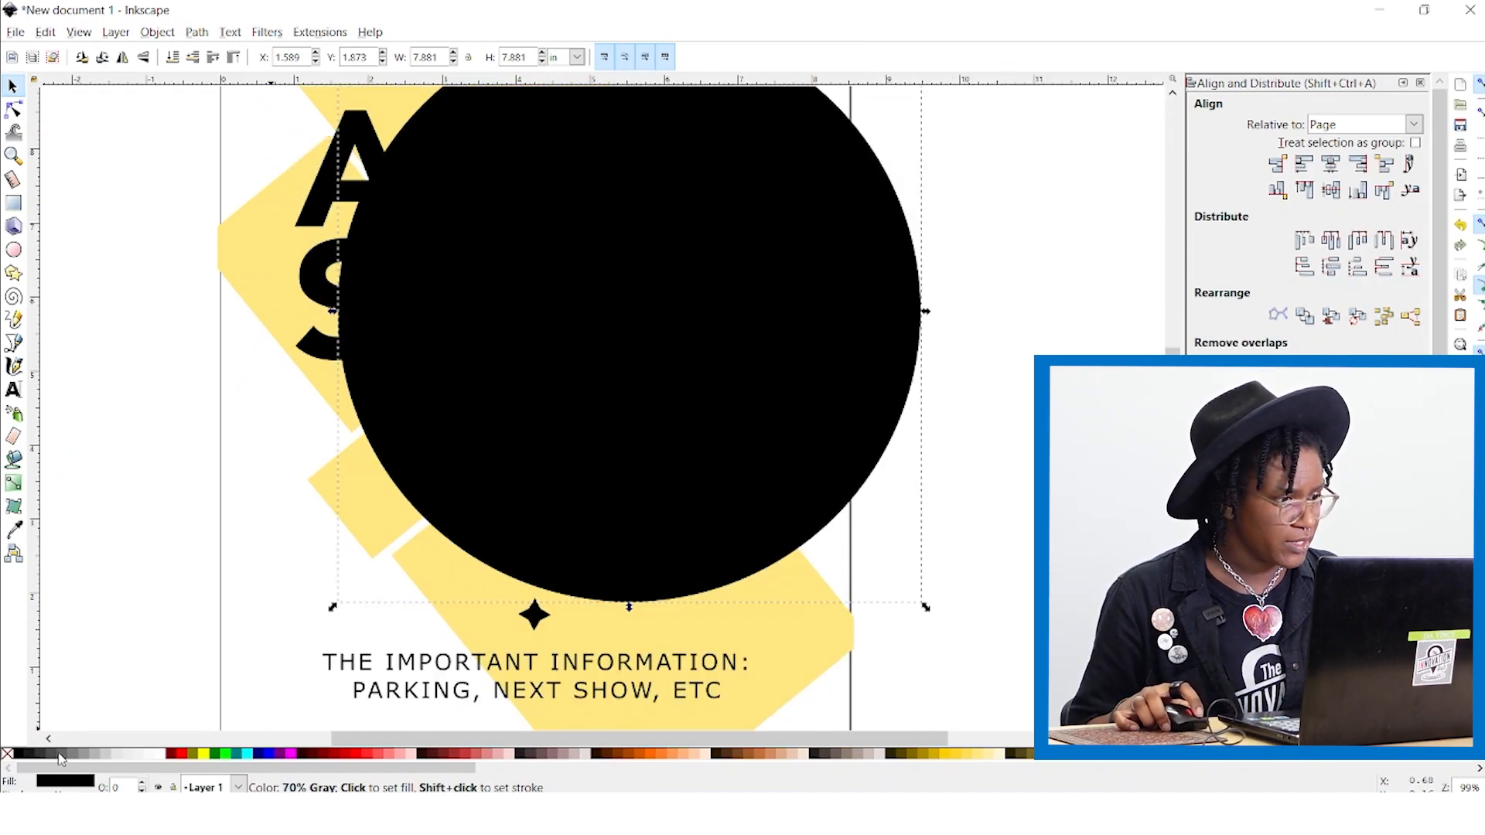
Step: Fill the large circle cyan and send it behind all other objects
left_click(6, 753)
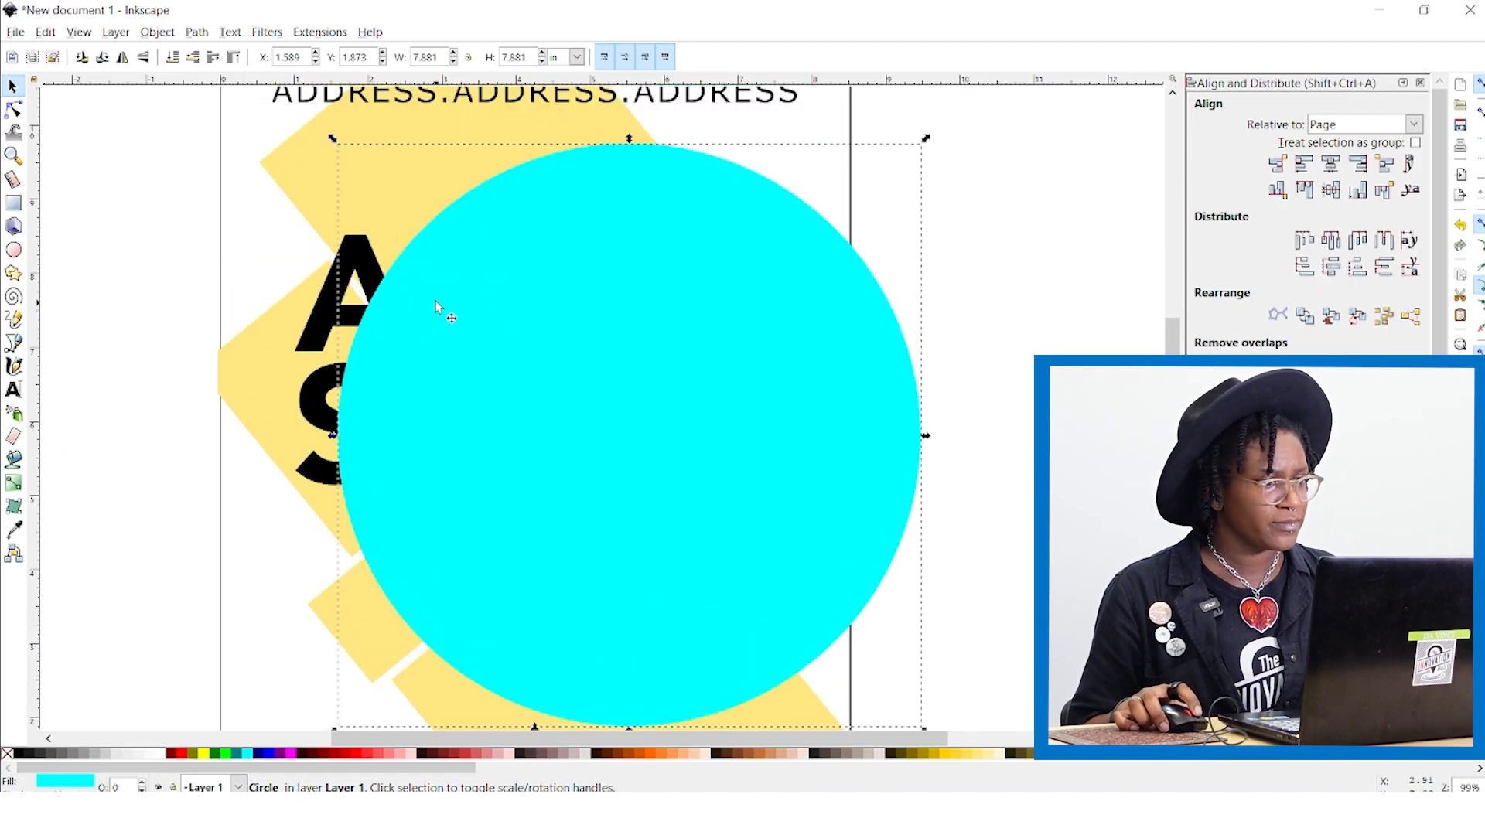
mouse_move(172, 58)
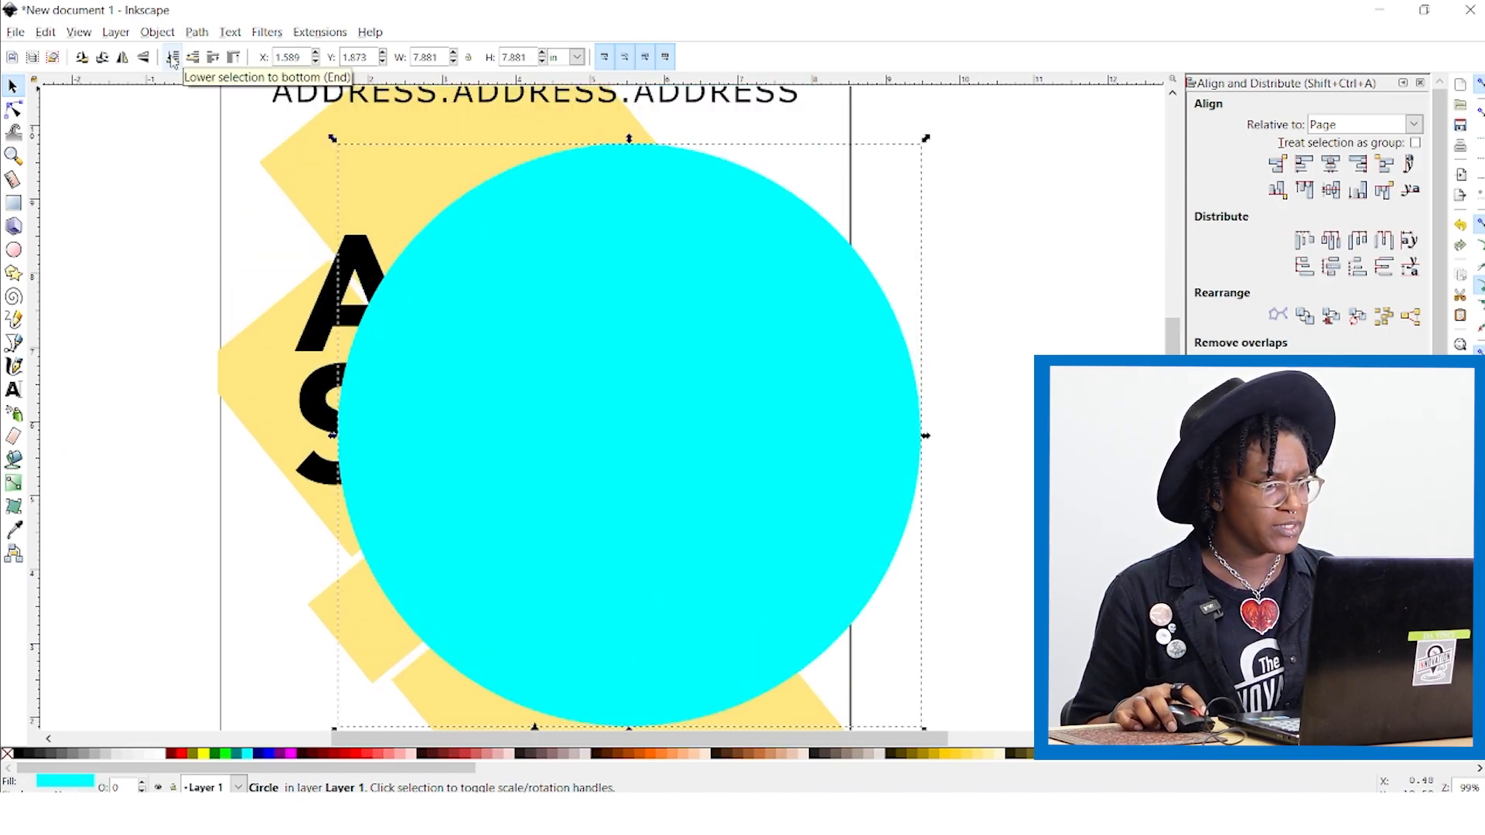
left_click(172, 57)
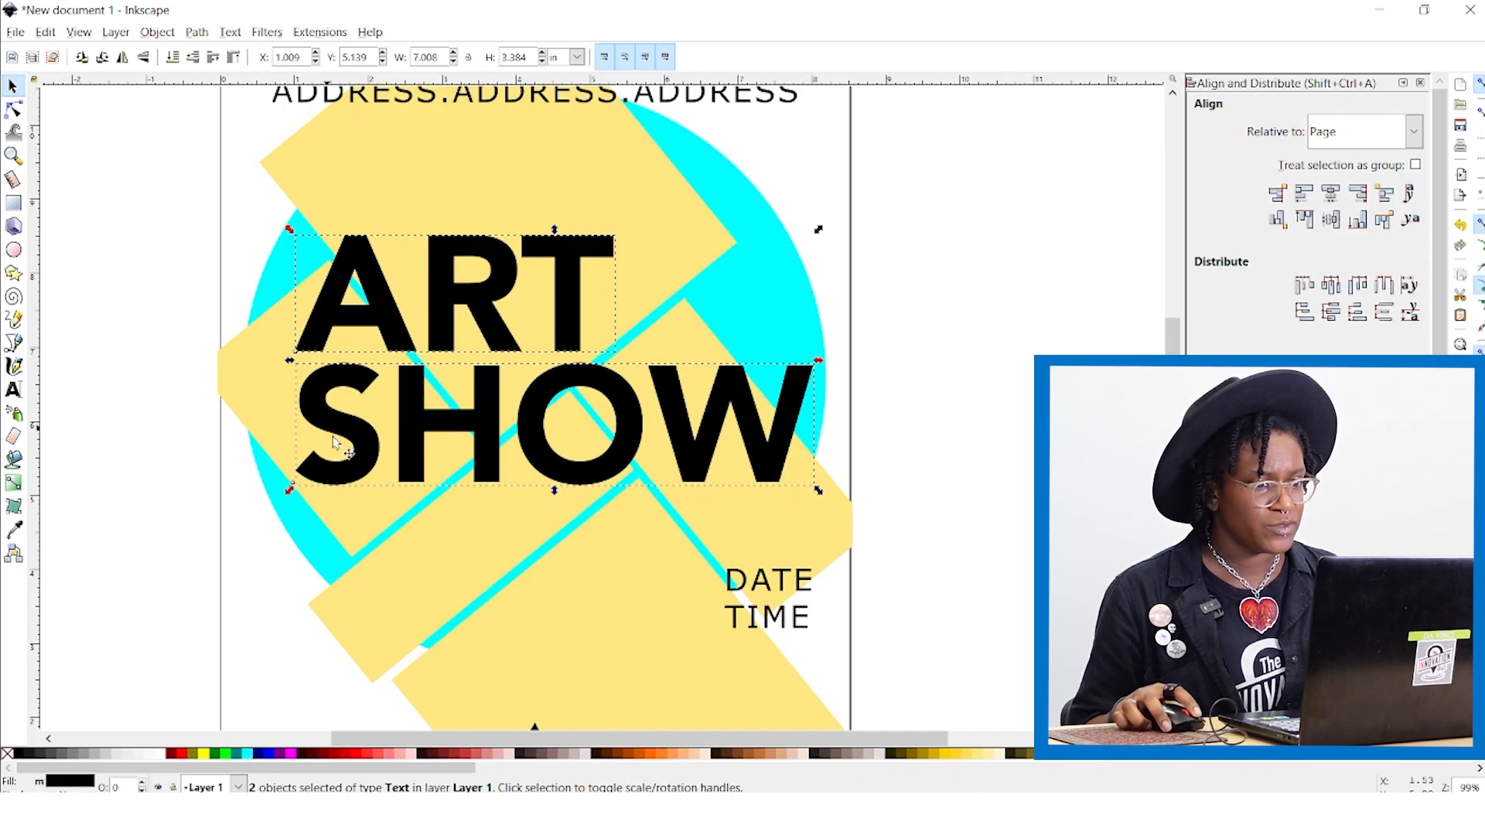
mouse_move(379, 250)
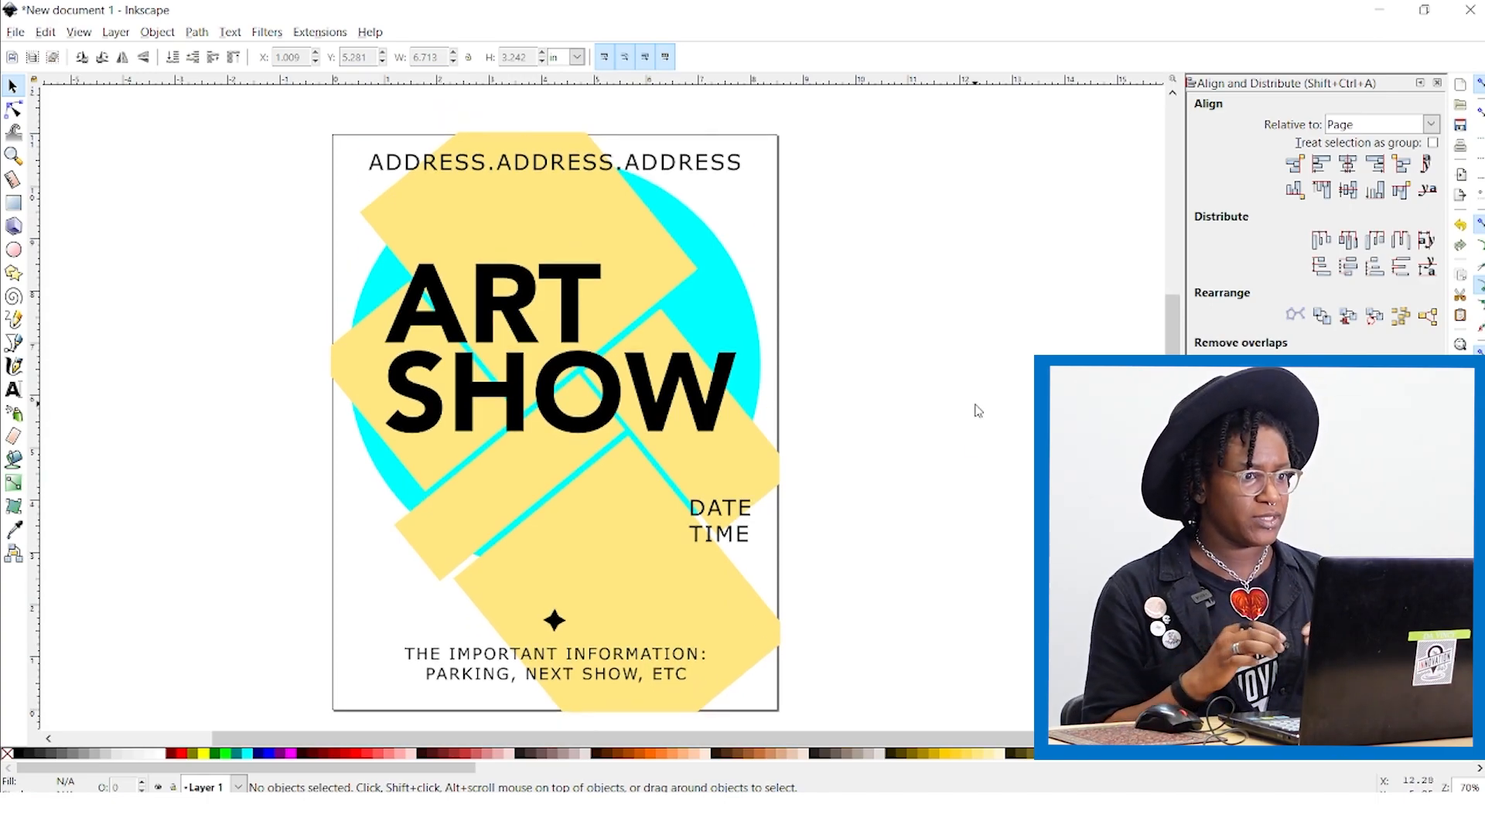
Step: Draw a thin cyan bar under the address line and place a duplicate under DATE/TIME
left_click_drag(431, 194, 572, 210)
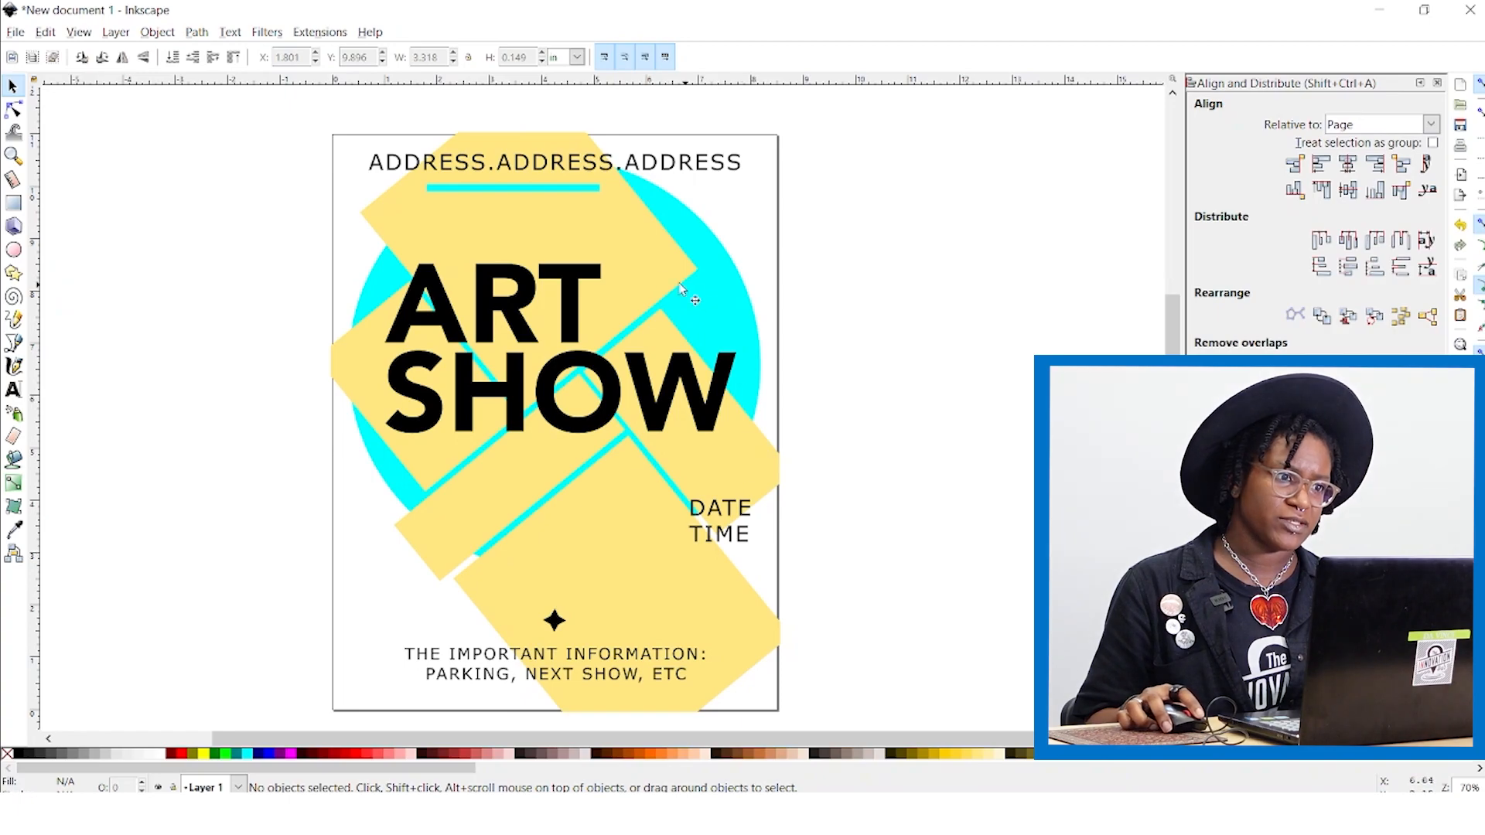
left_click(512, 187)
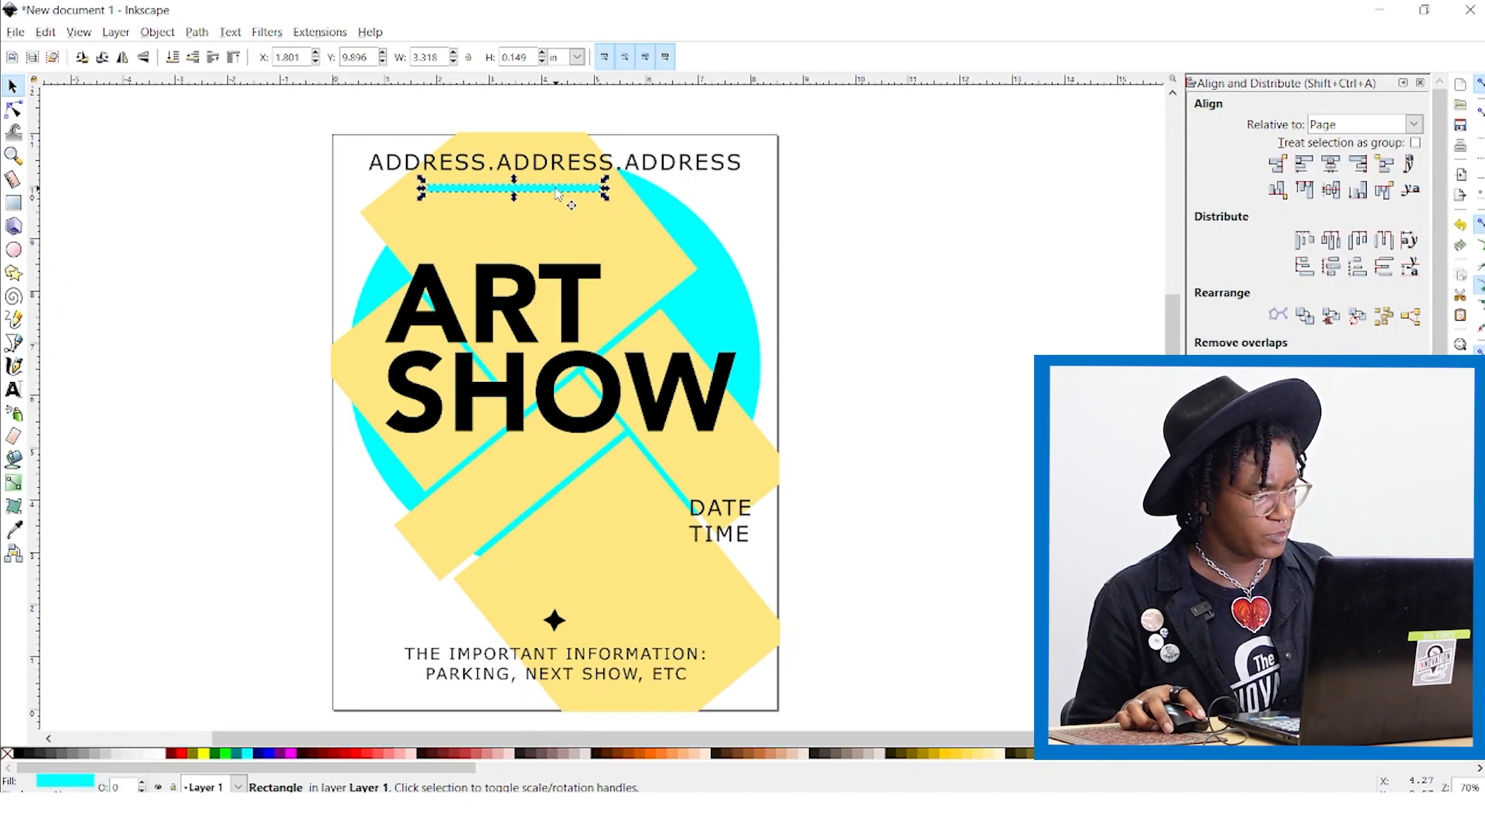
mouse_move(567, 204)
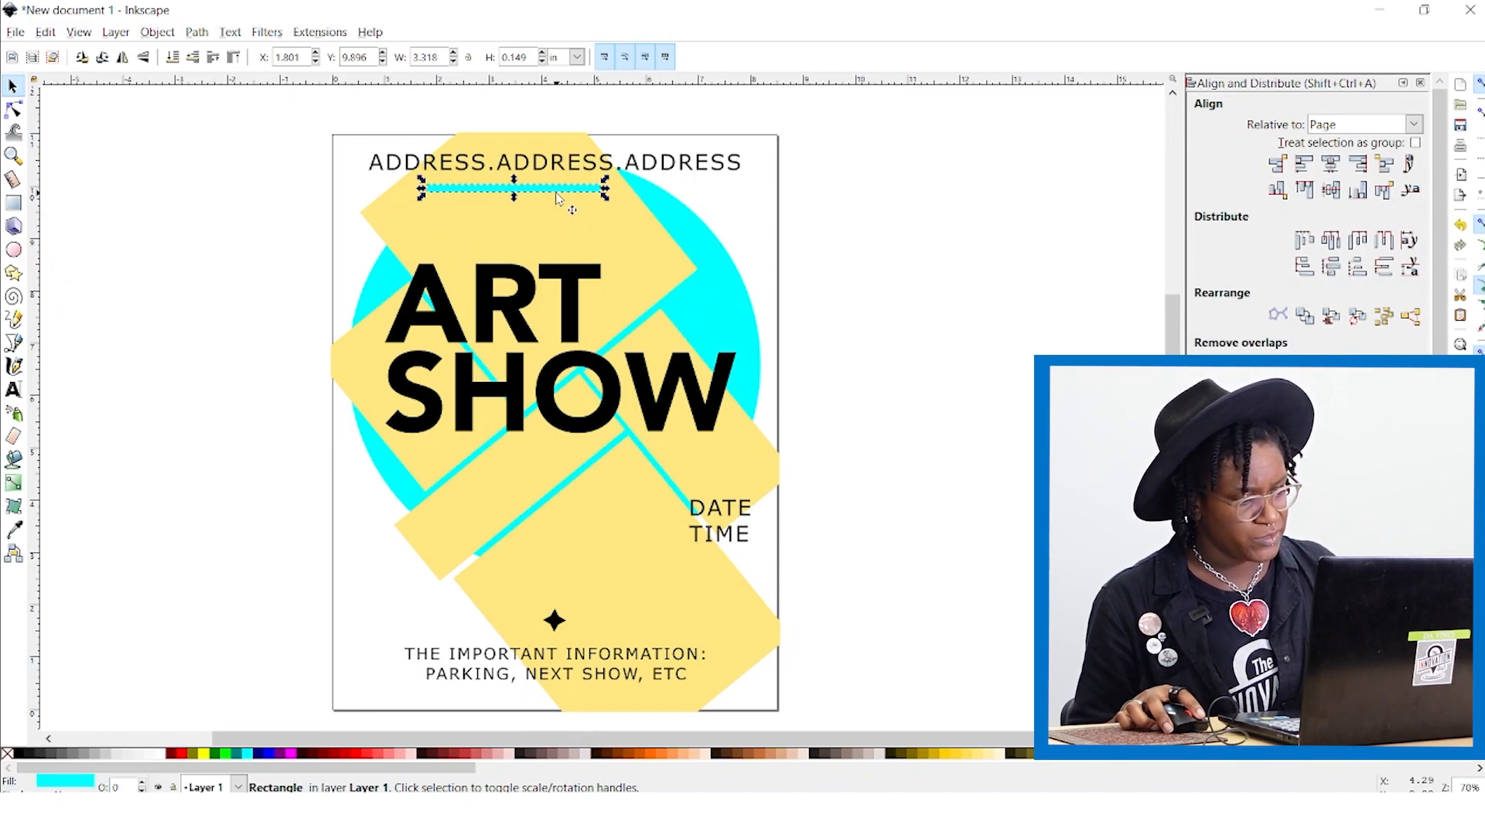
mouse_move(571, 215)
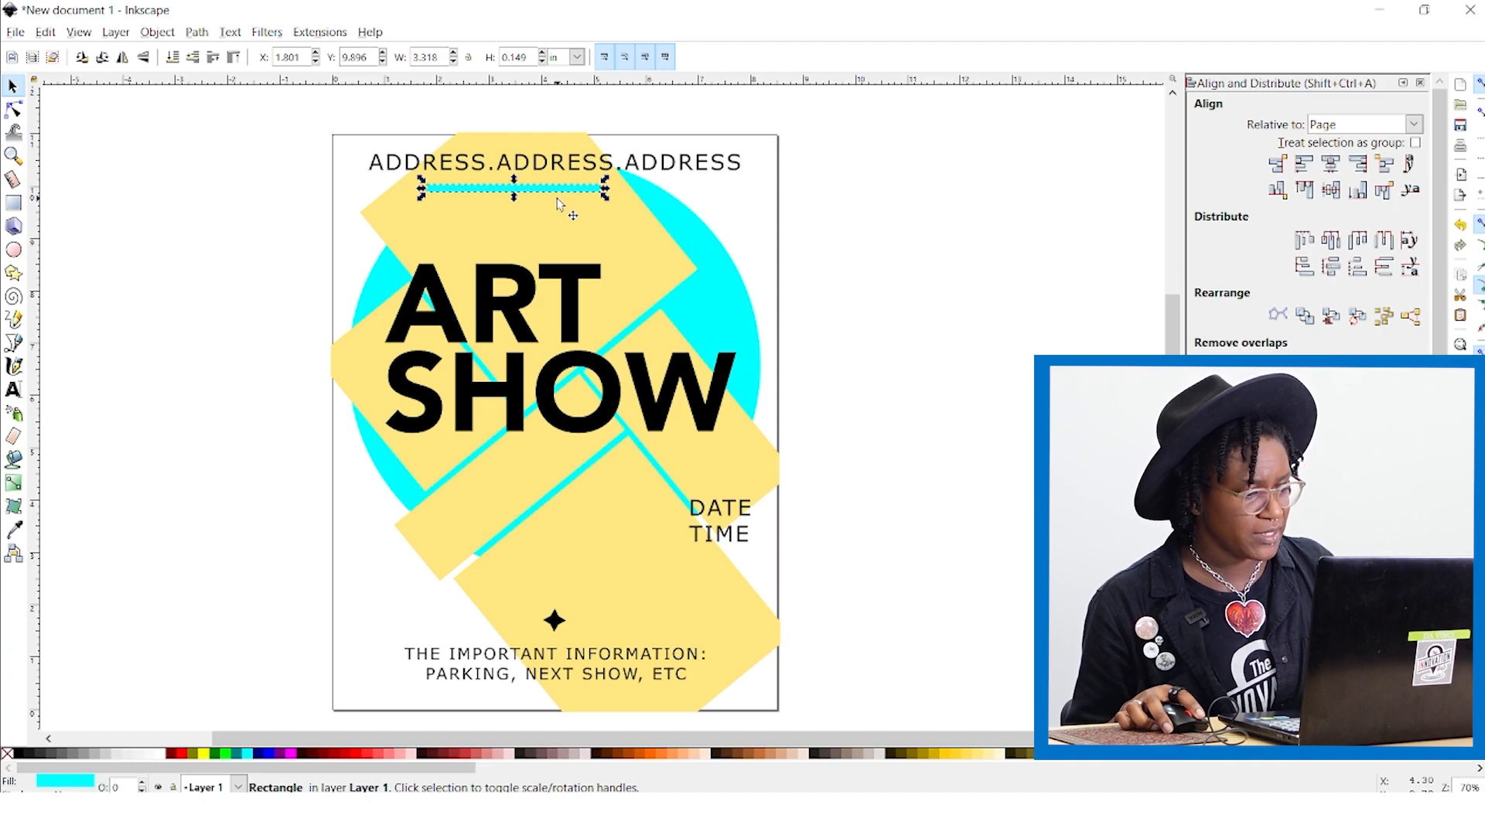
left_click_drag(512, 189, 588, 199)
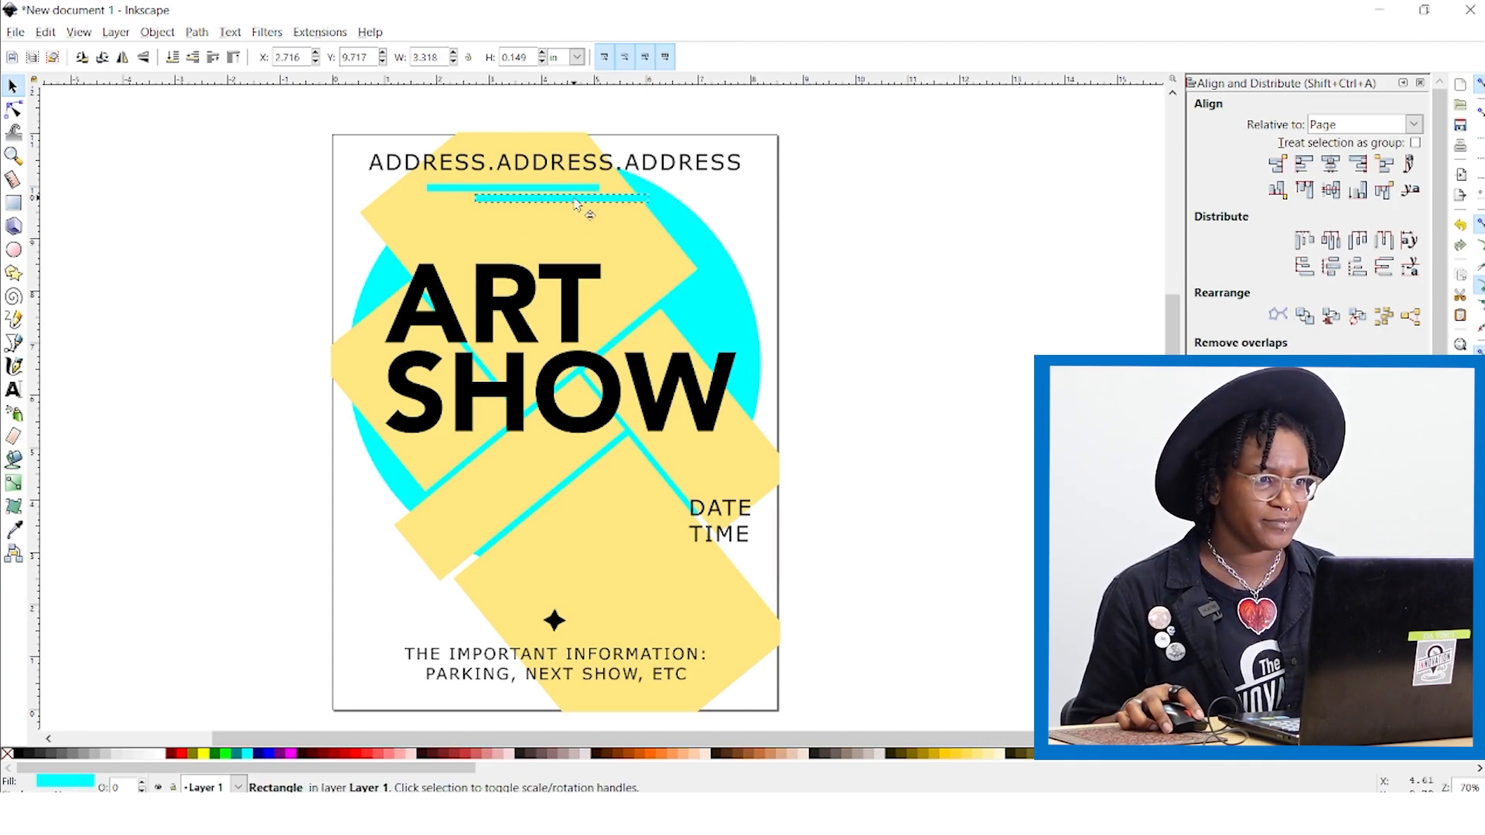
left_click_drag(558, 199, 693, 563)
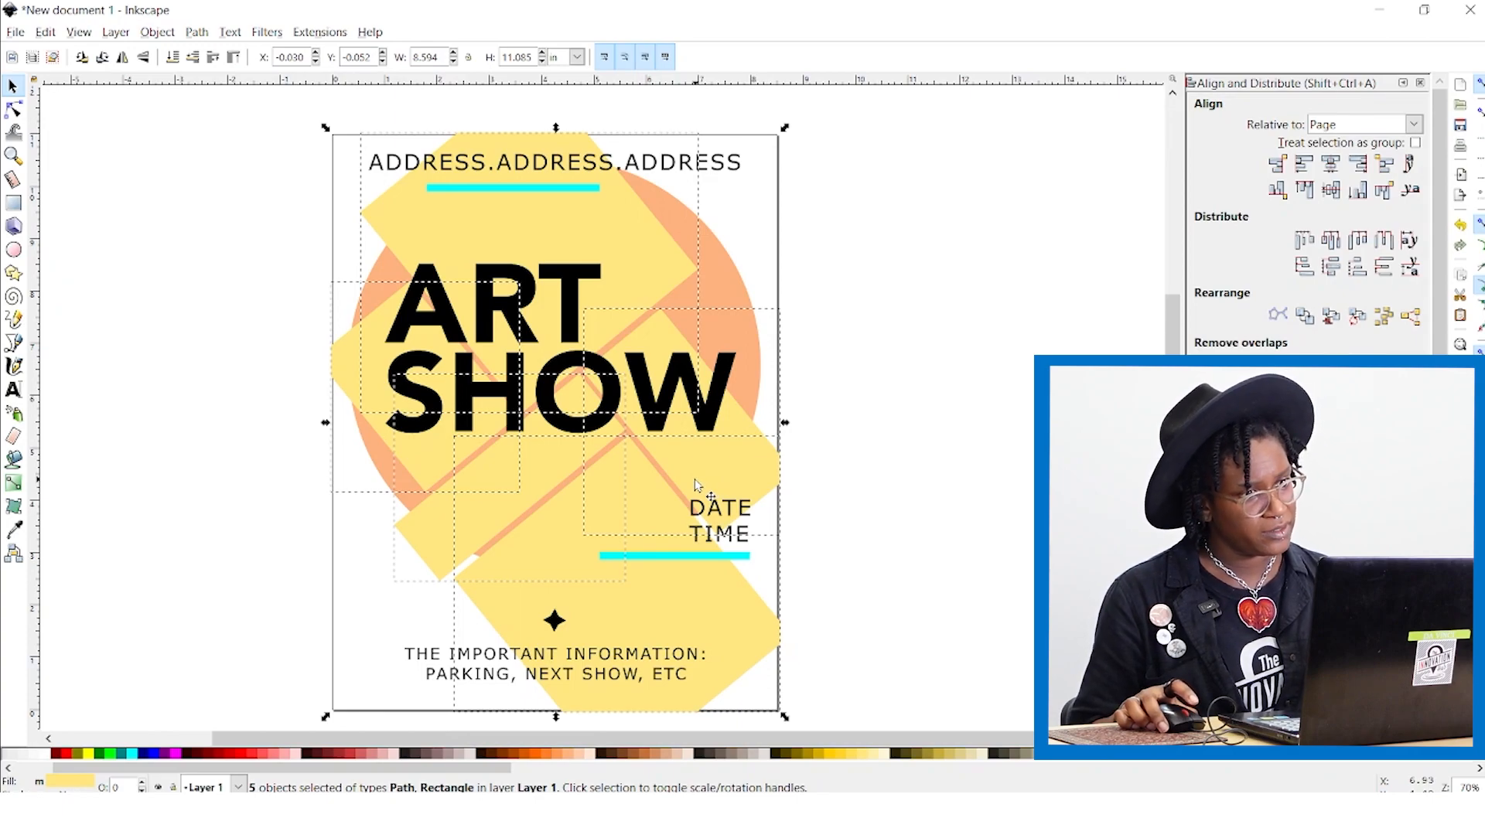
mouse_move(616, 265)
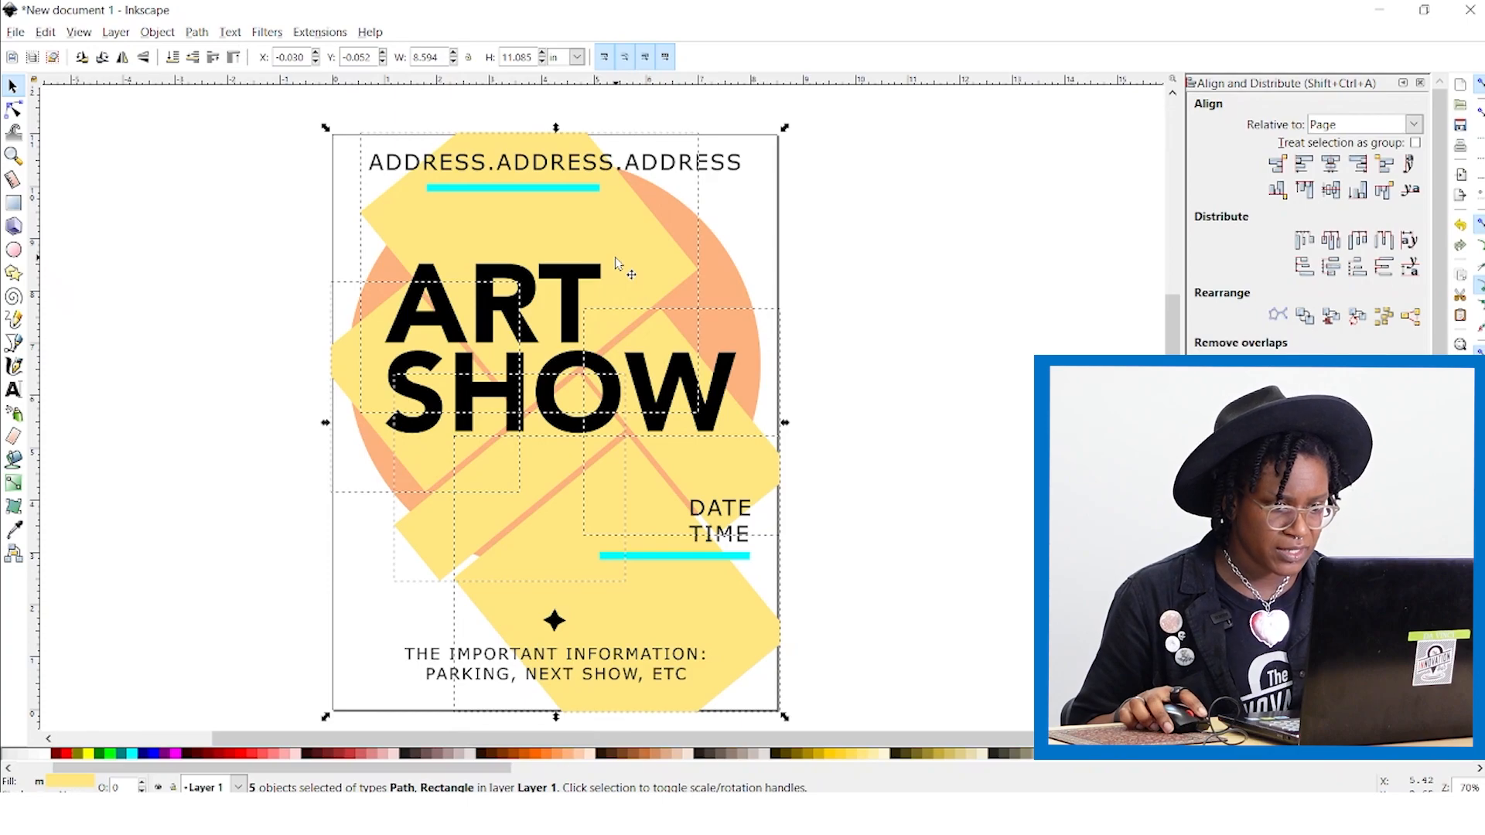
mouse_move(803, 775)
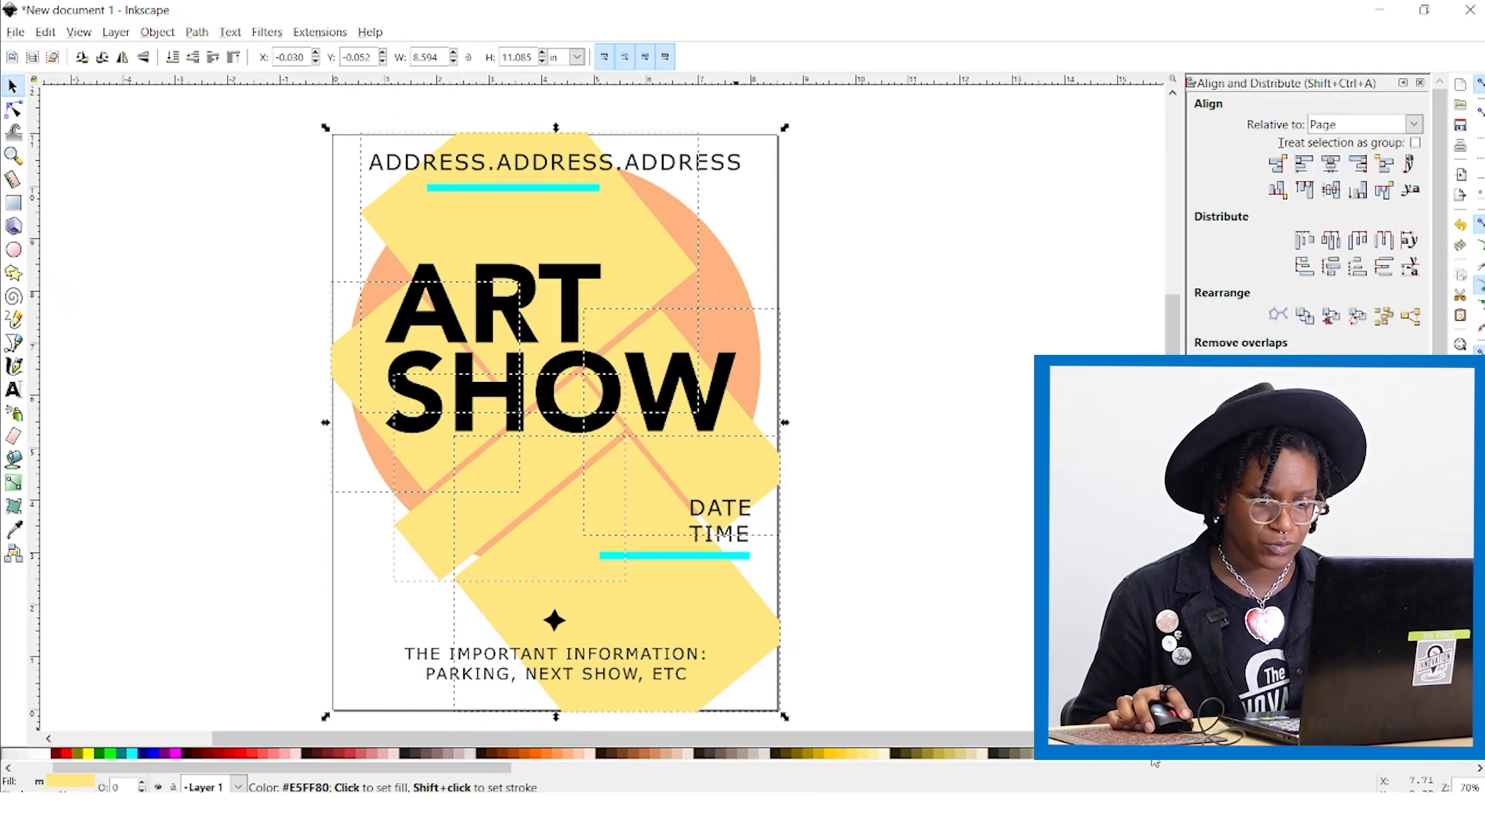
Step: Fill the angled rectangles lime (#E5FF80) and sample the circle's orange colour
left_click(554, 622)
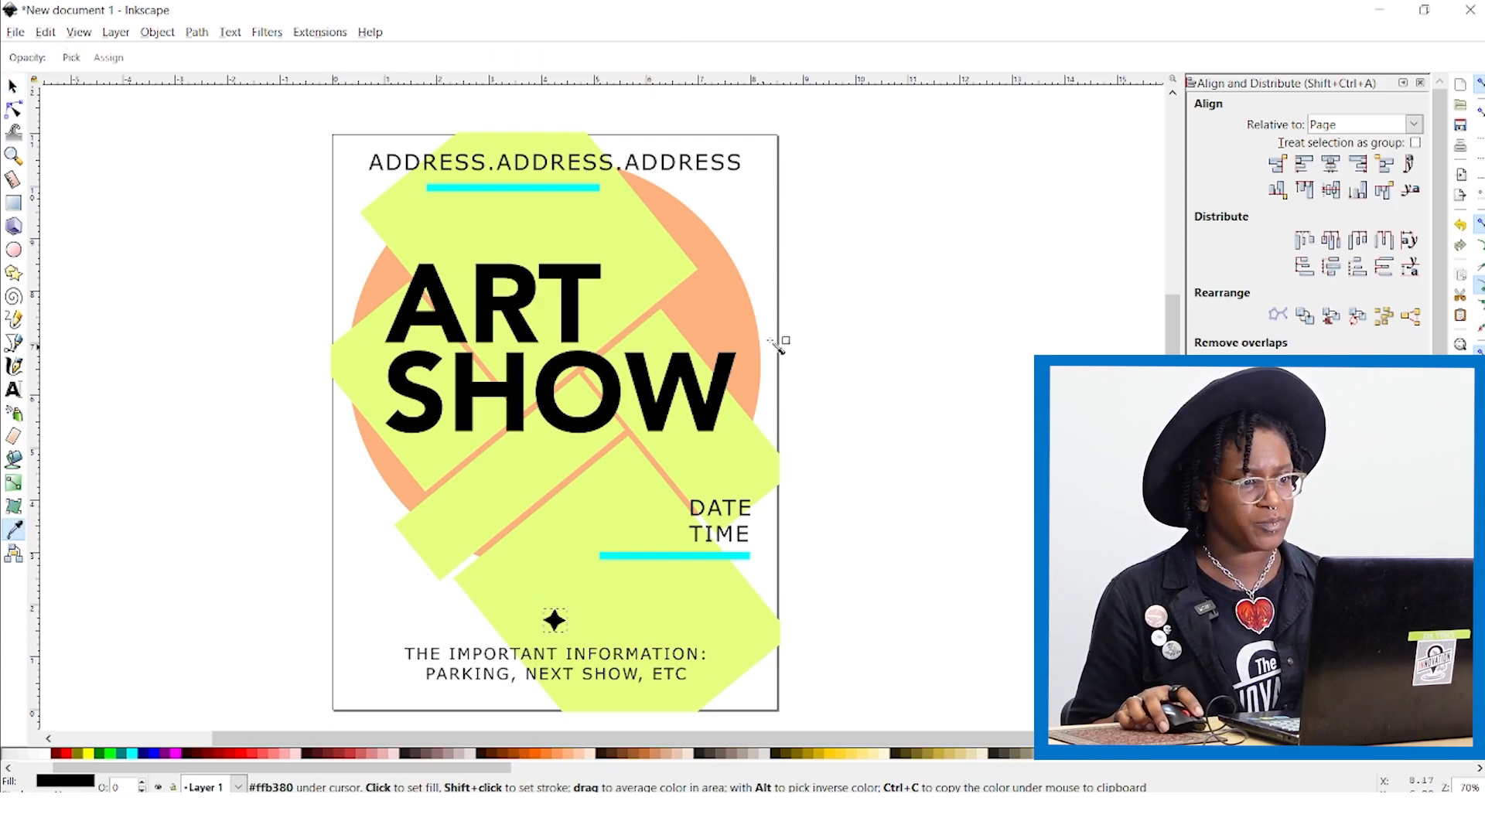
left_click(555, 622)
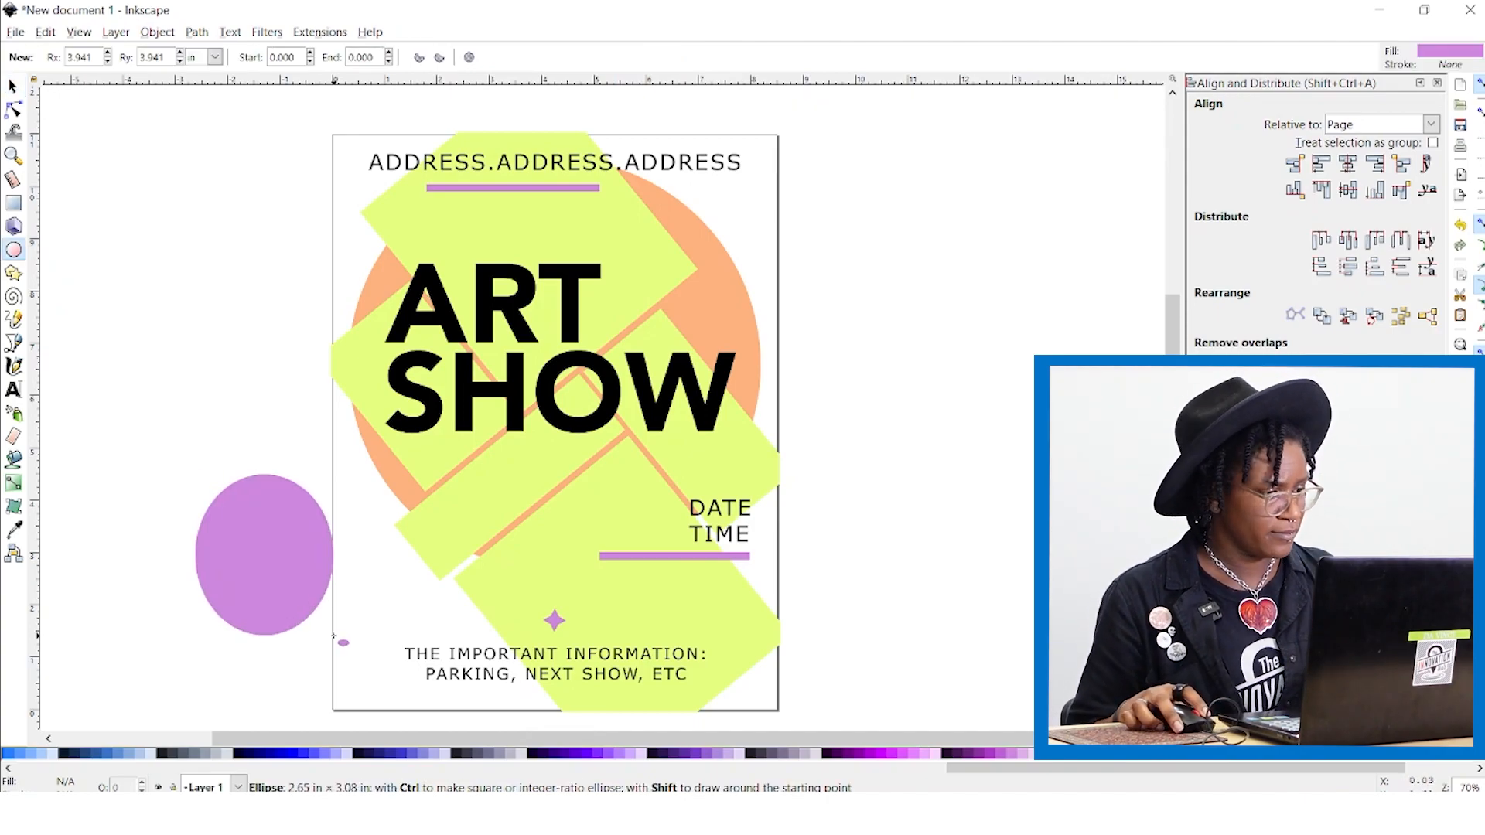
Step: Draw orange circles and place them over the bottom-left and top-right page corners
left_click_drag(263, 554, 459, 663)
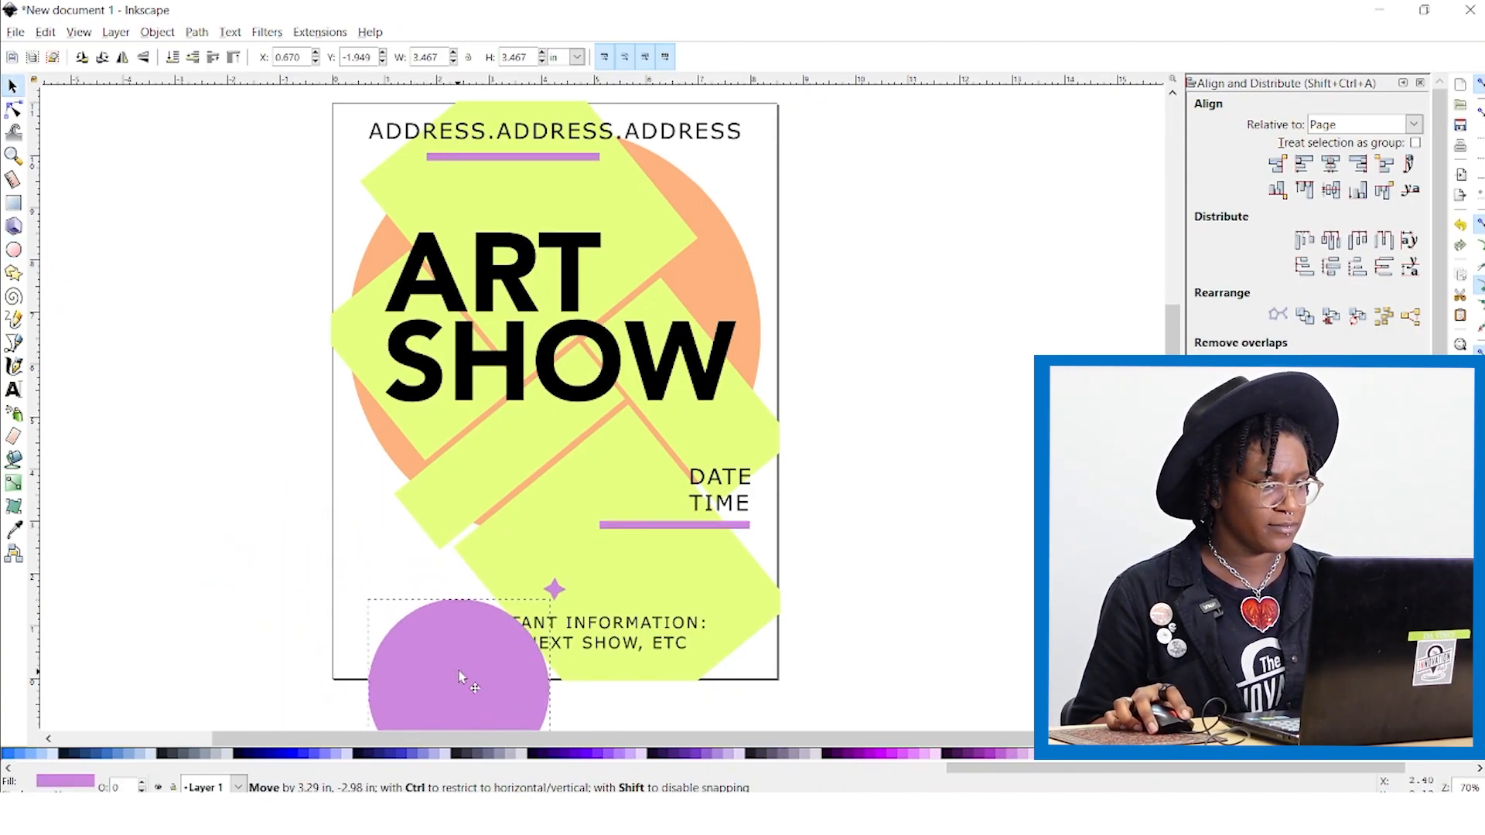
left_click_drag(459, 673, 795, 160)
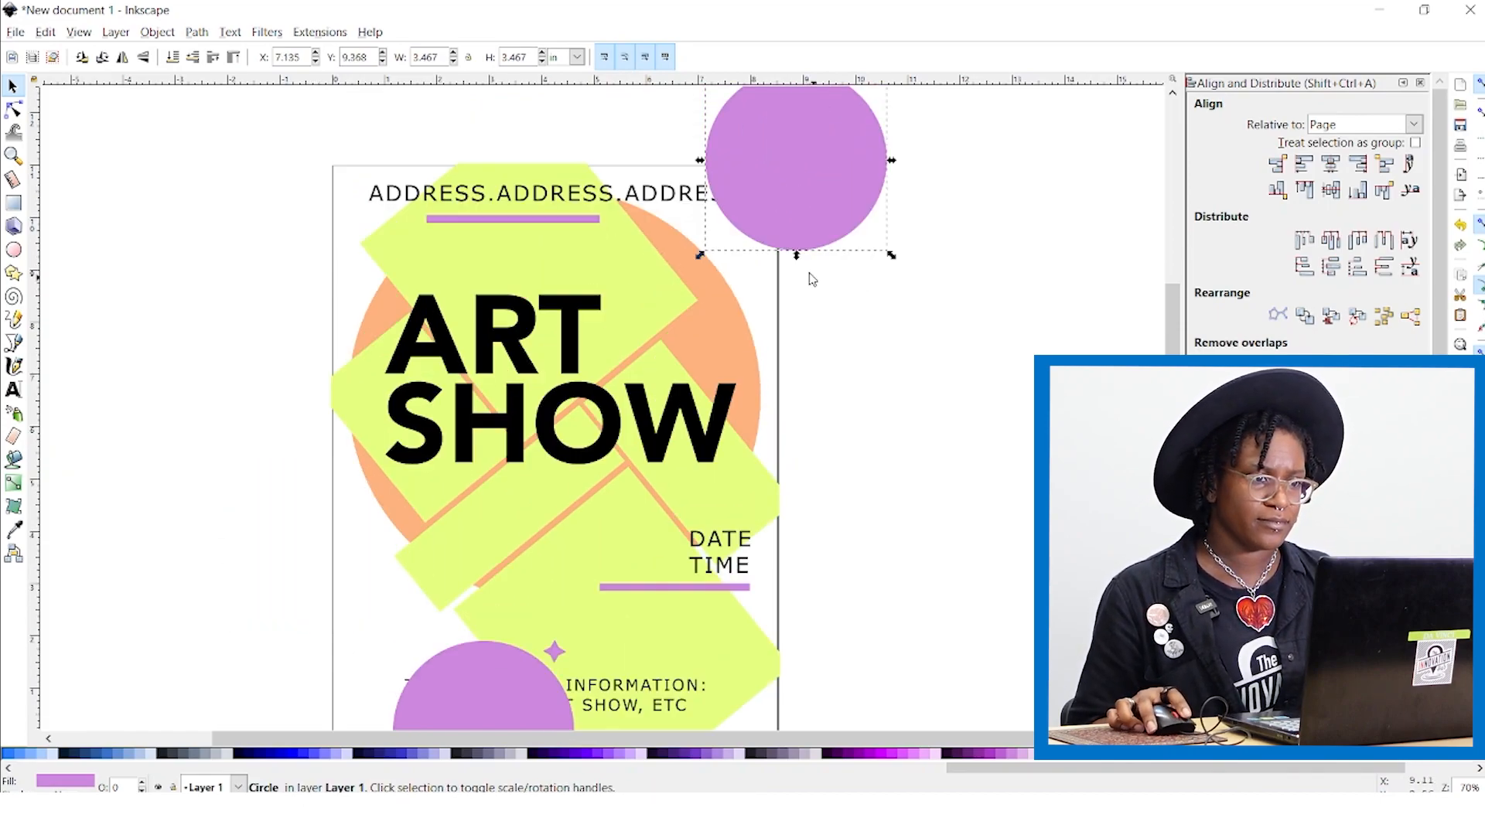
left_click_drag(795, 166, 397, 544)
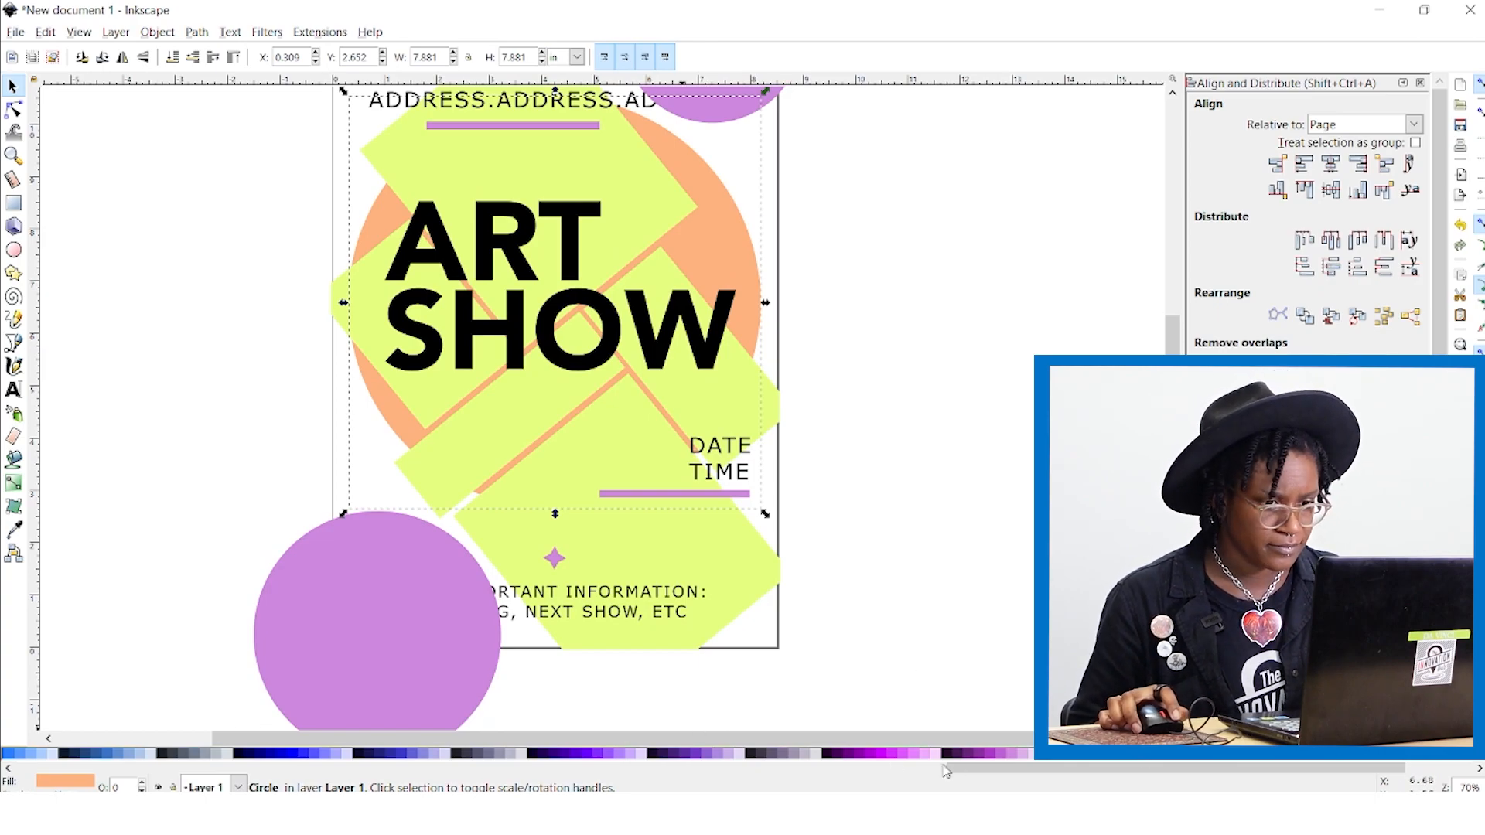
left_click(228, 753)
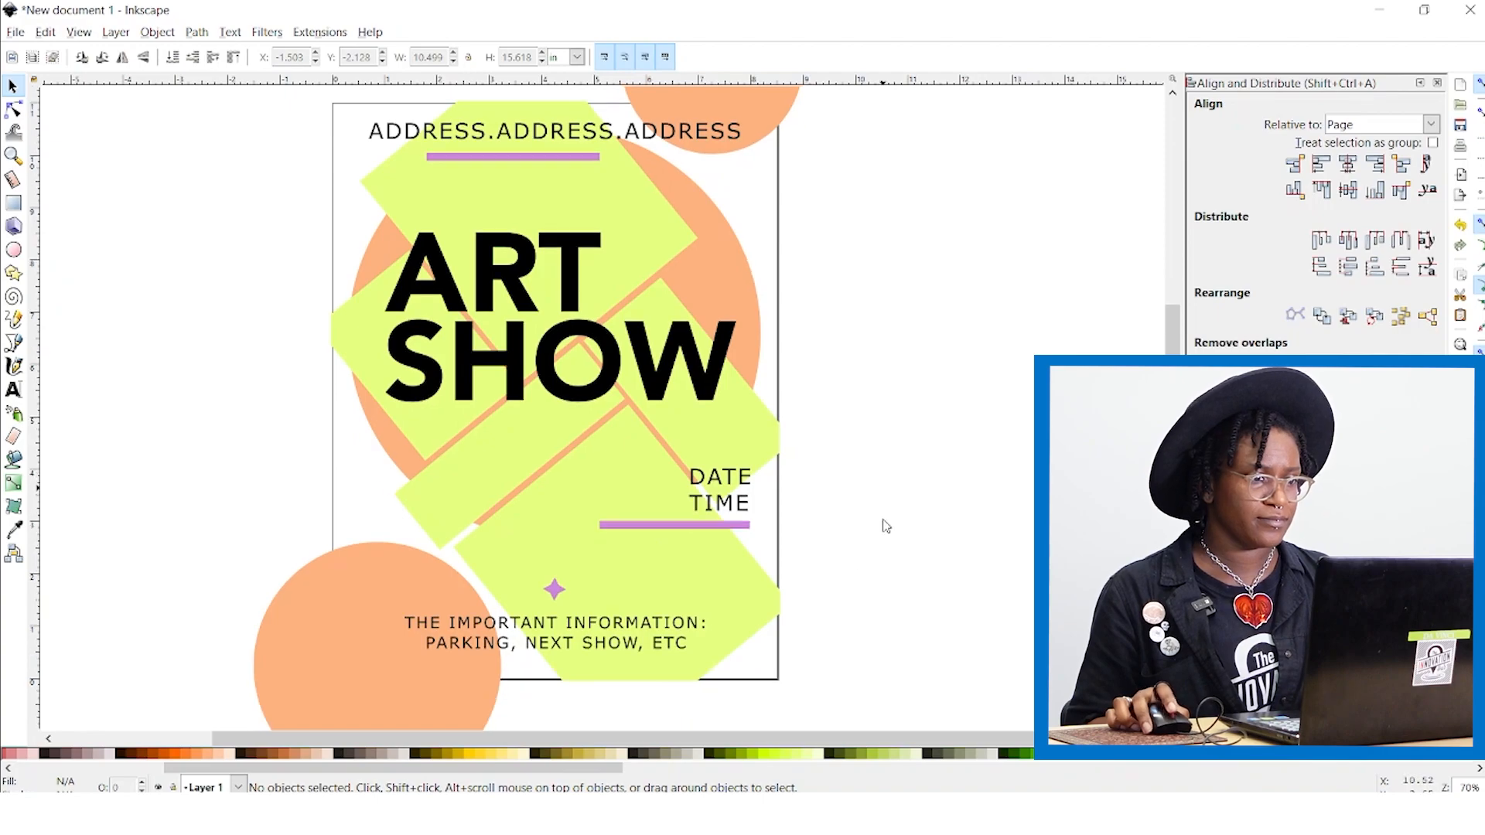
Step: Adjust both corner circles' positions so they overlap the flyer's corners
scroll("down", 3)
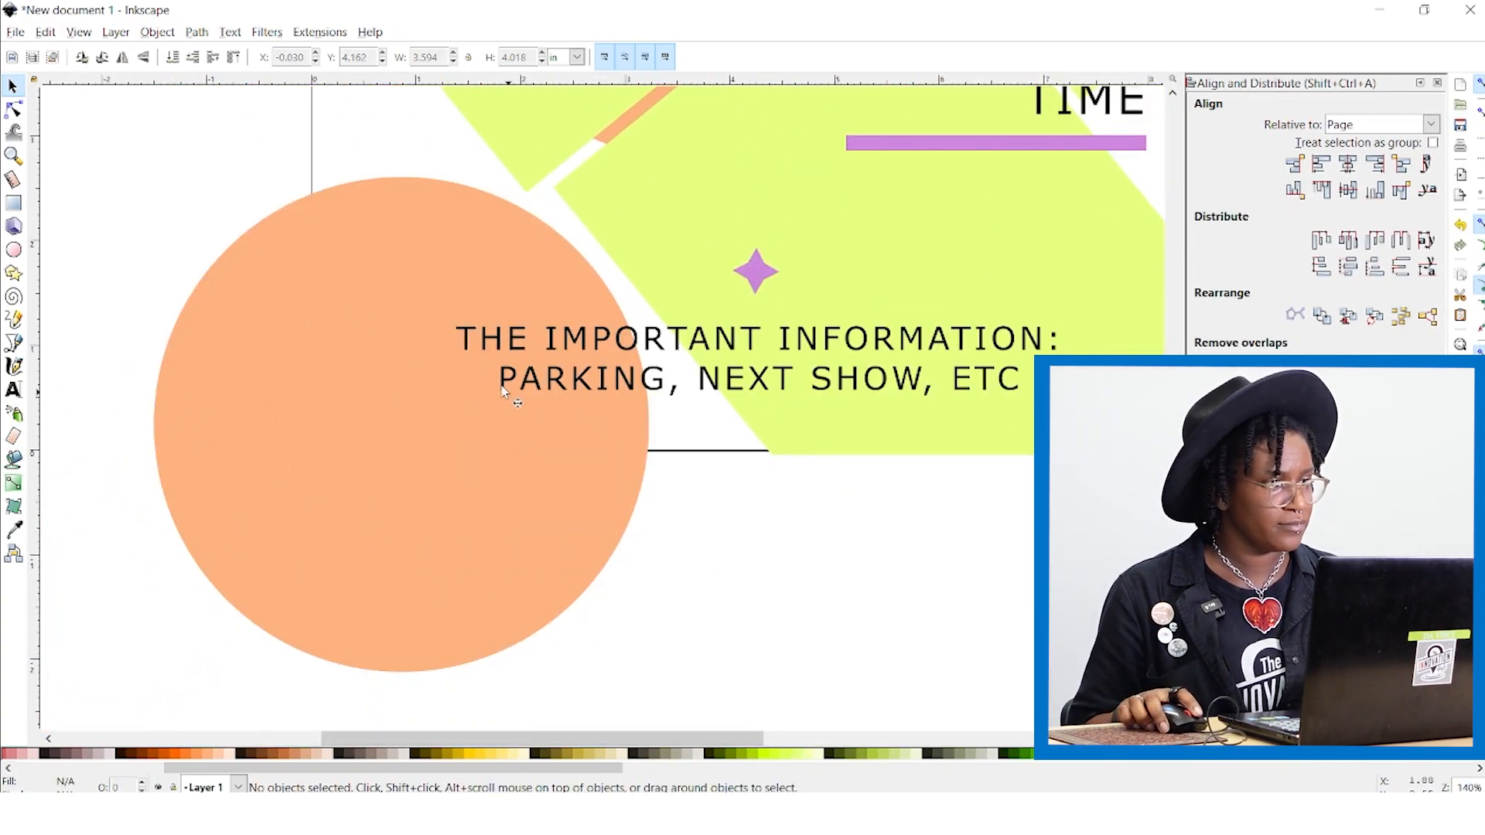
left_click_drag(57, 151, 312, 720)
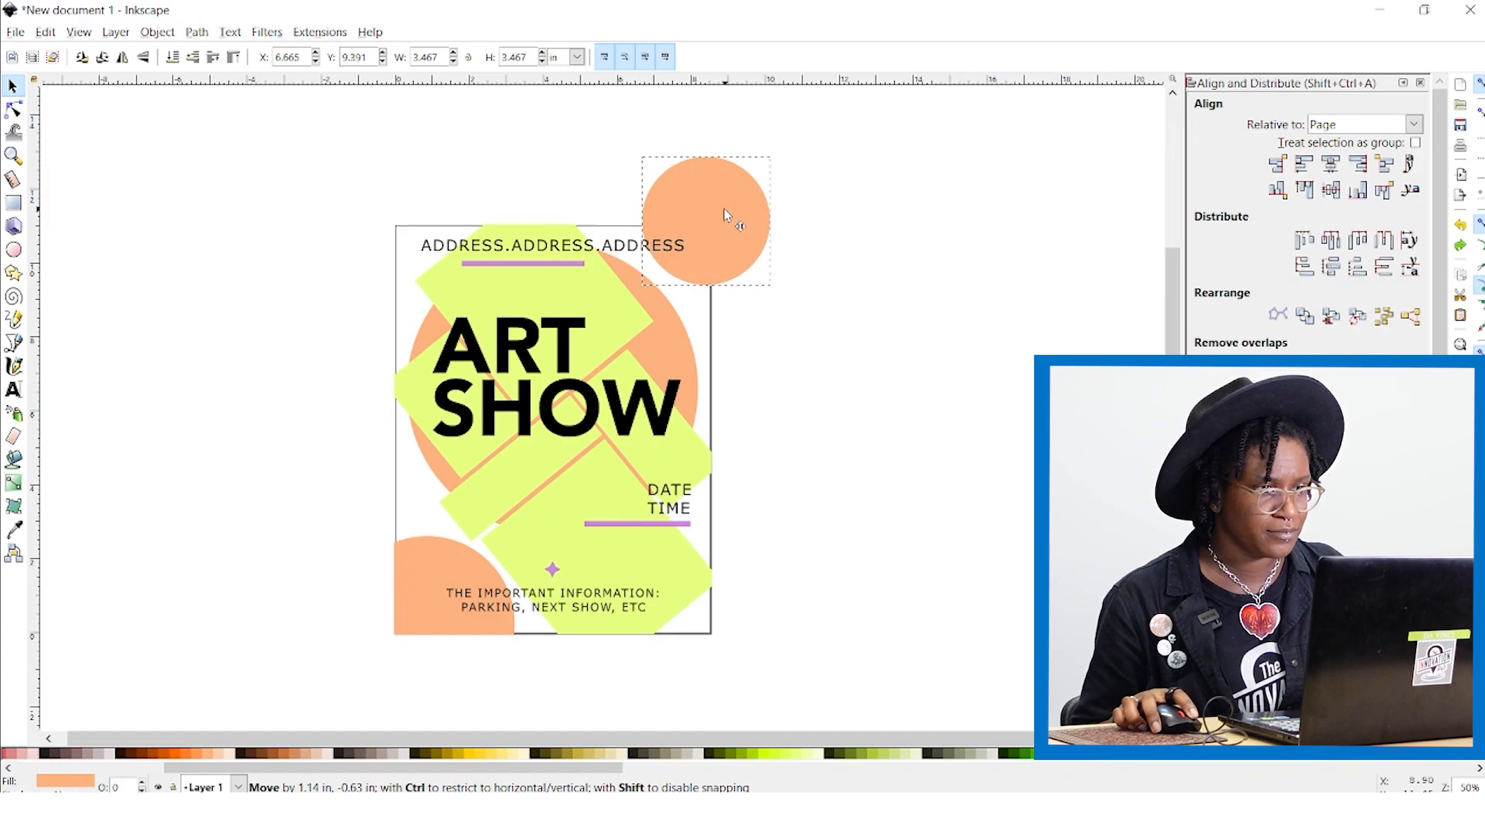
left_click_drag(706, 218, 749, 255)
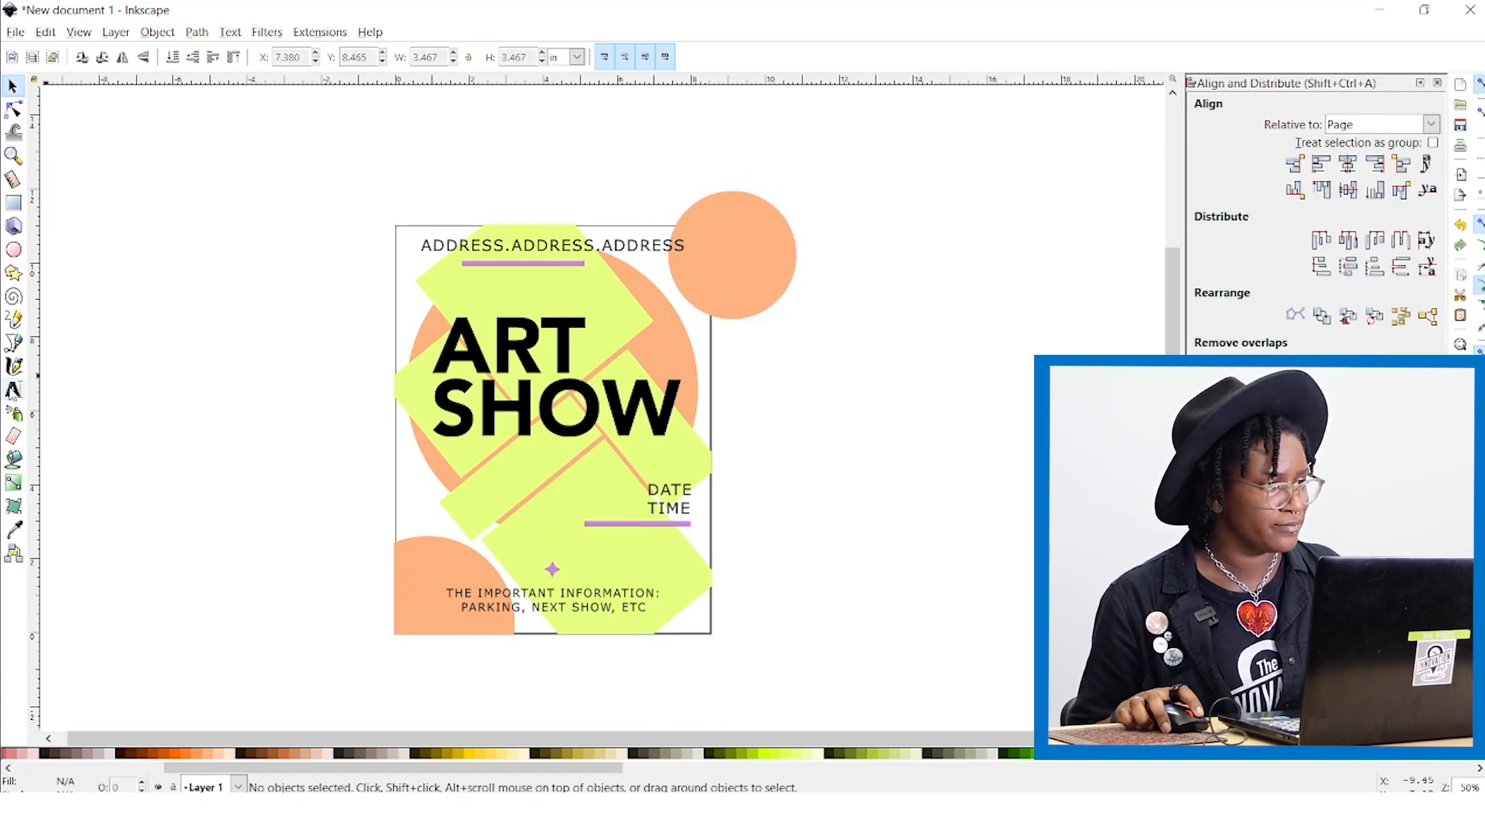